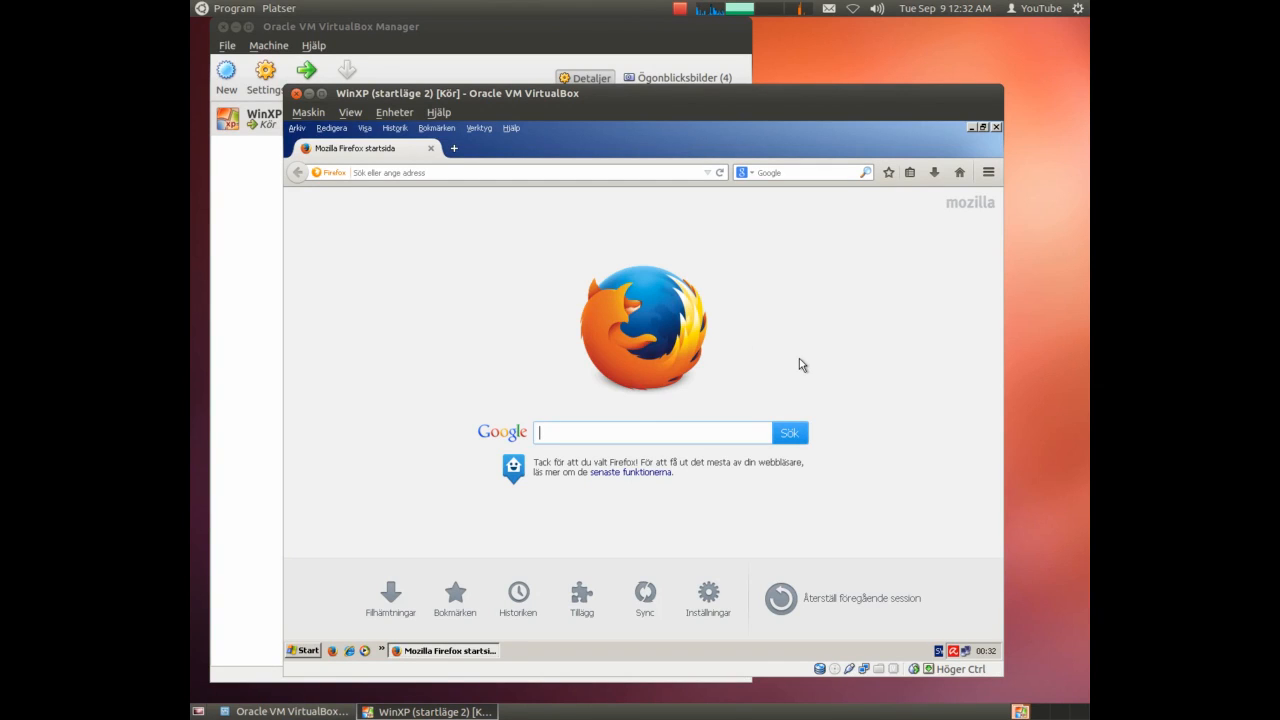
pyautogui.moveTo(833, 353)
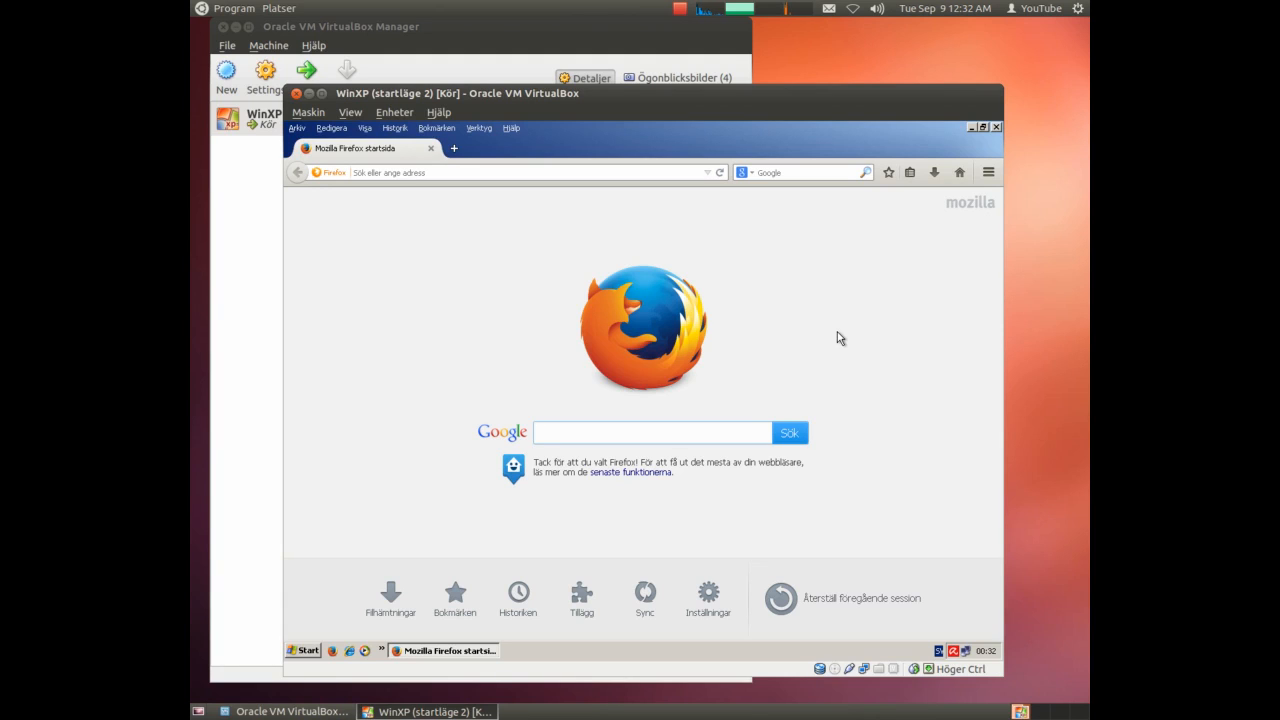
# Search Google for 'wubi 12.04' and open the Ubuntu 12.04.5 LTS release page.
pyautogui.click(650, 432)
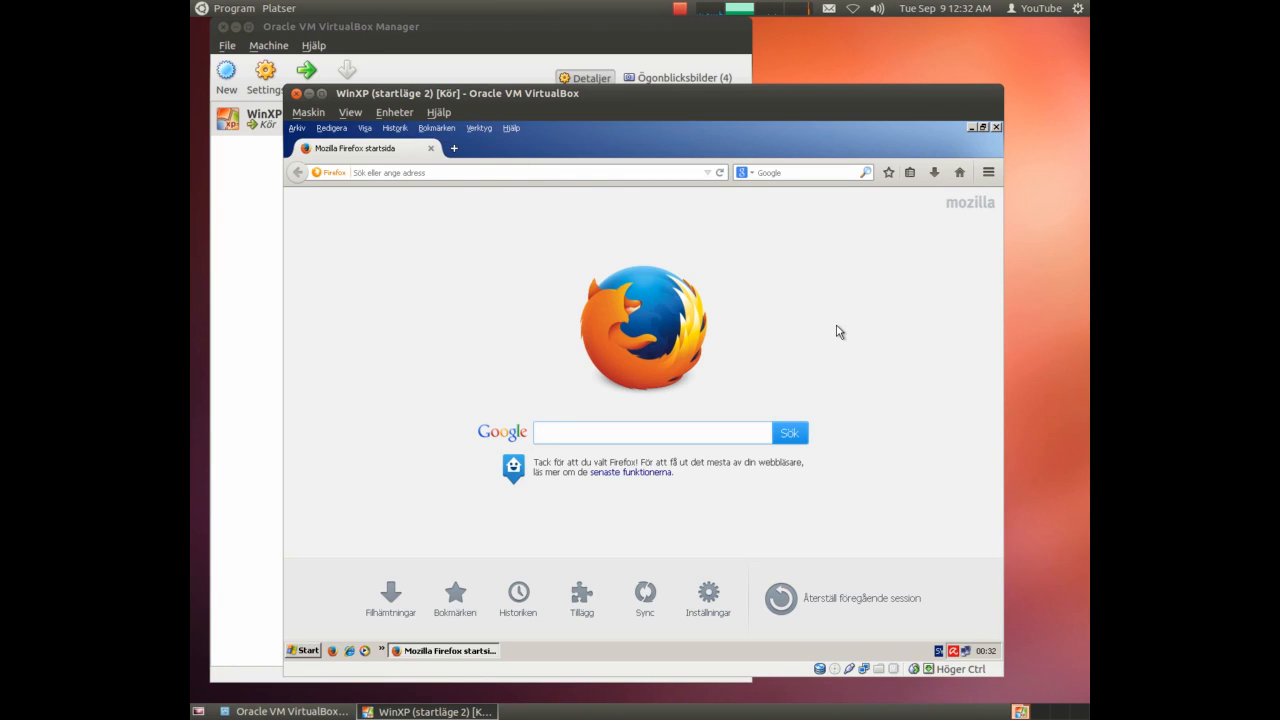
pyautogui.click(650, 432)
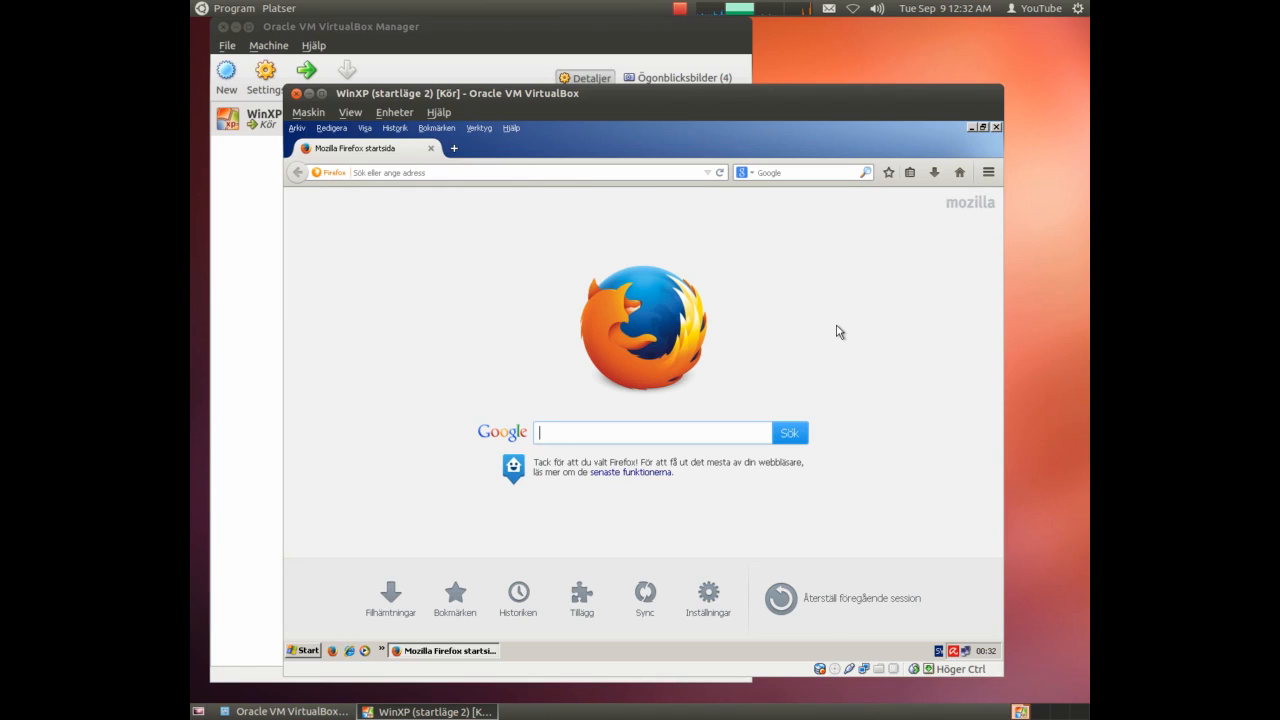
pyautogui.write('wubi')
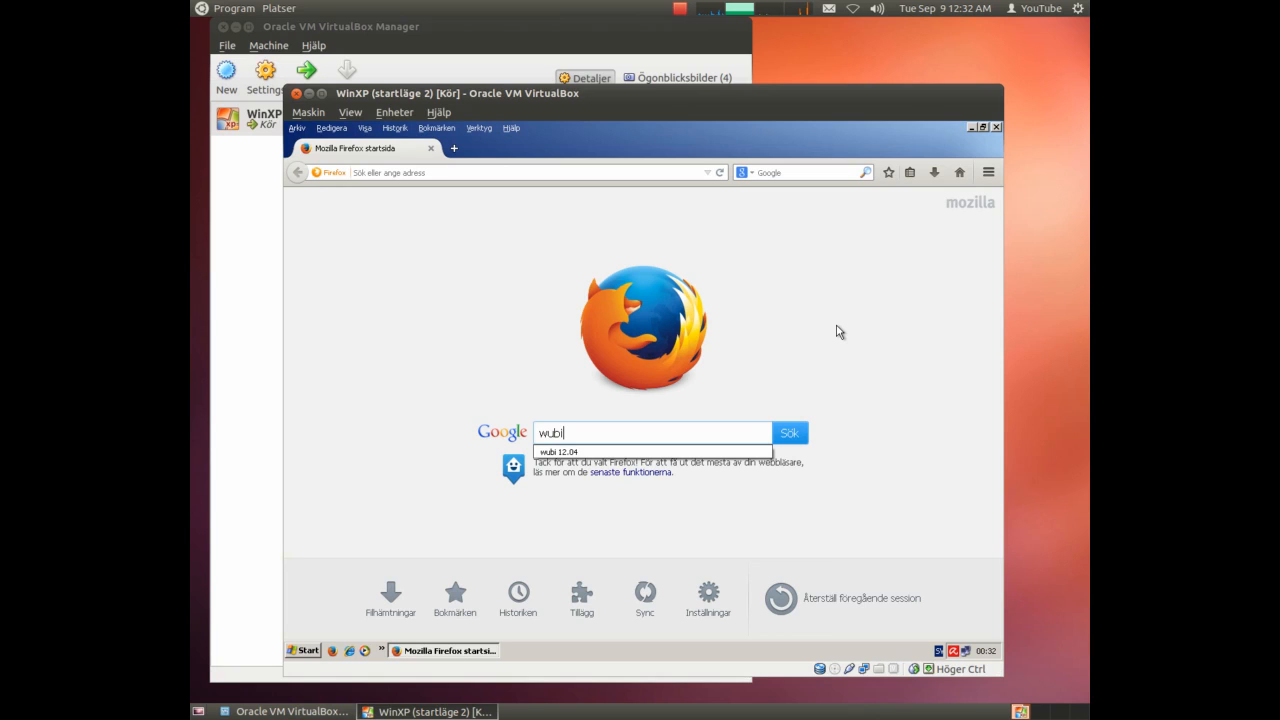
pyautogui.moveTo(624, 452)
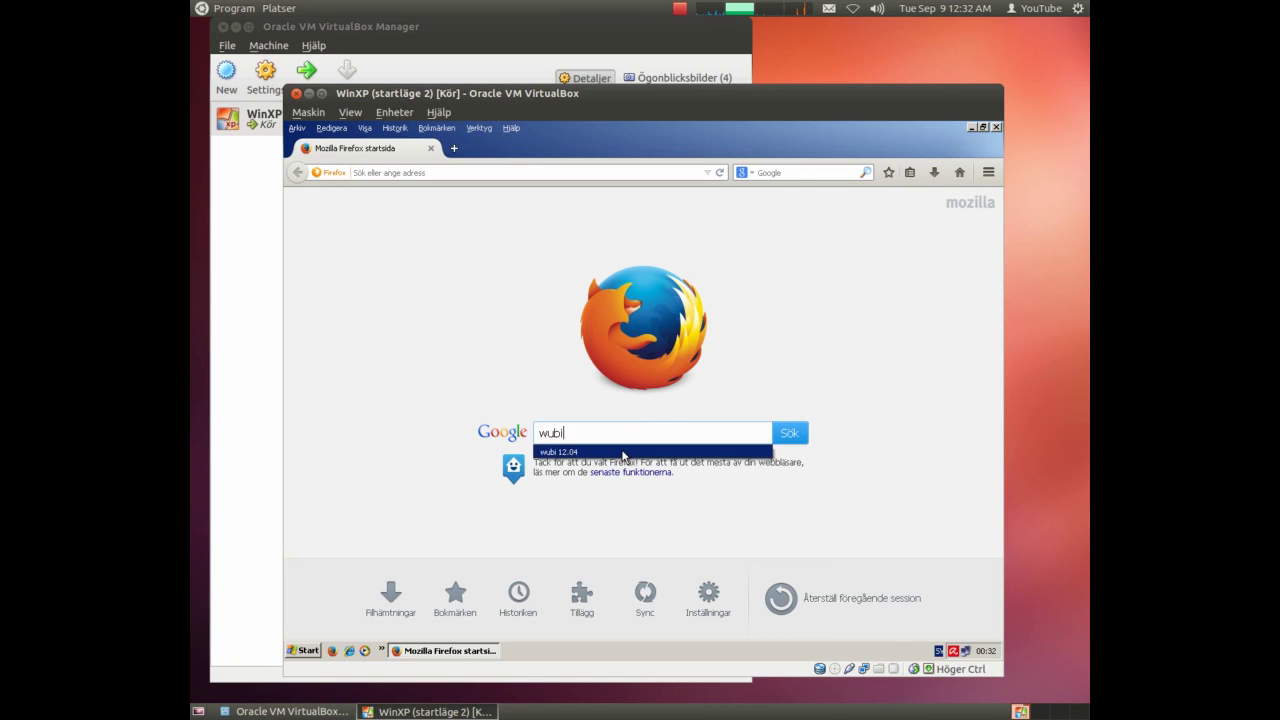
pyautogui.click(790, 432)
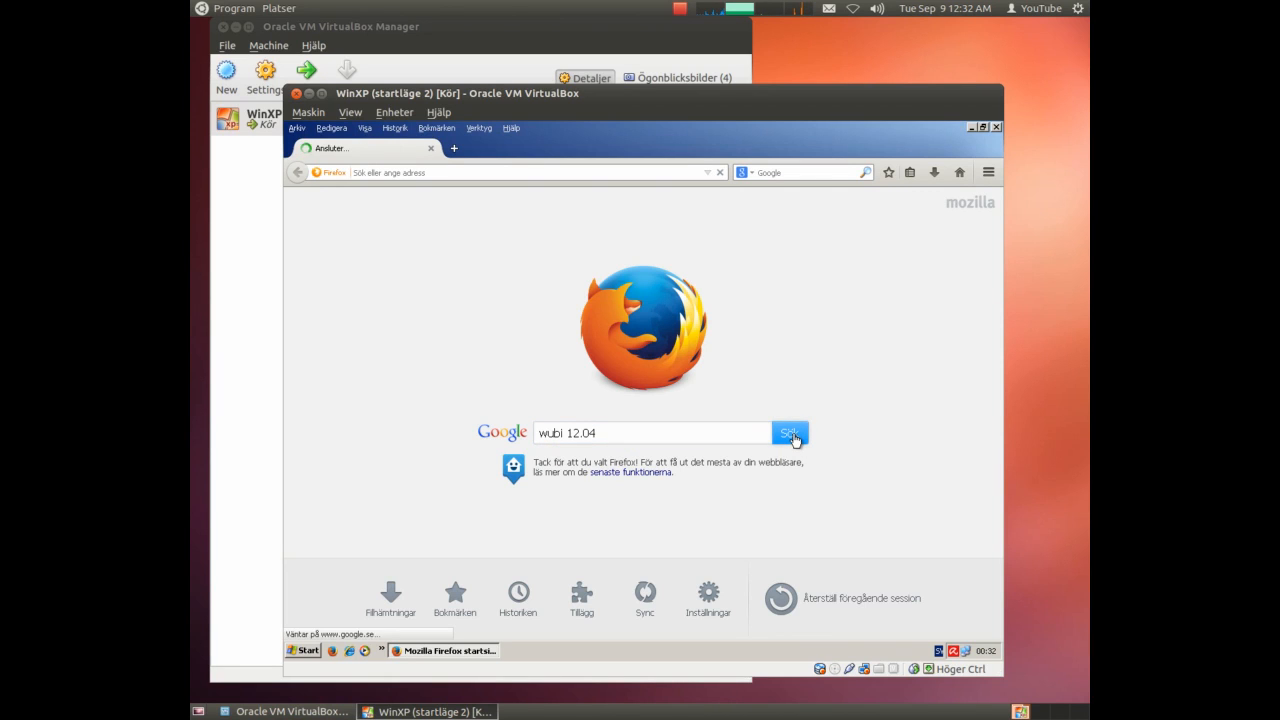
pyautogui.click(789, 432)
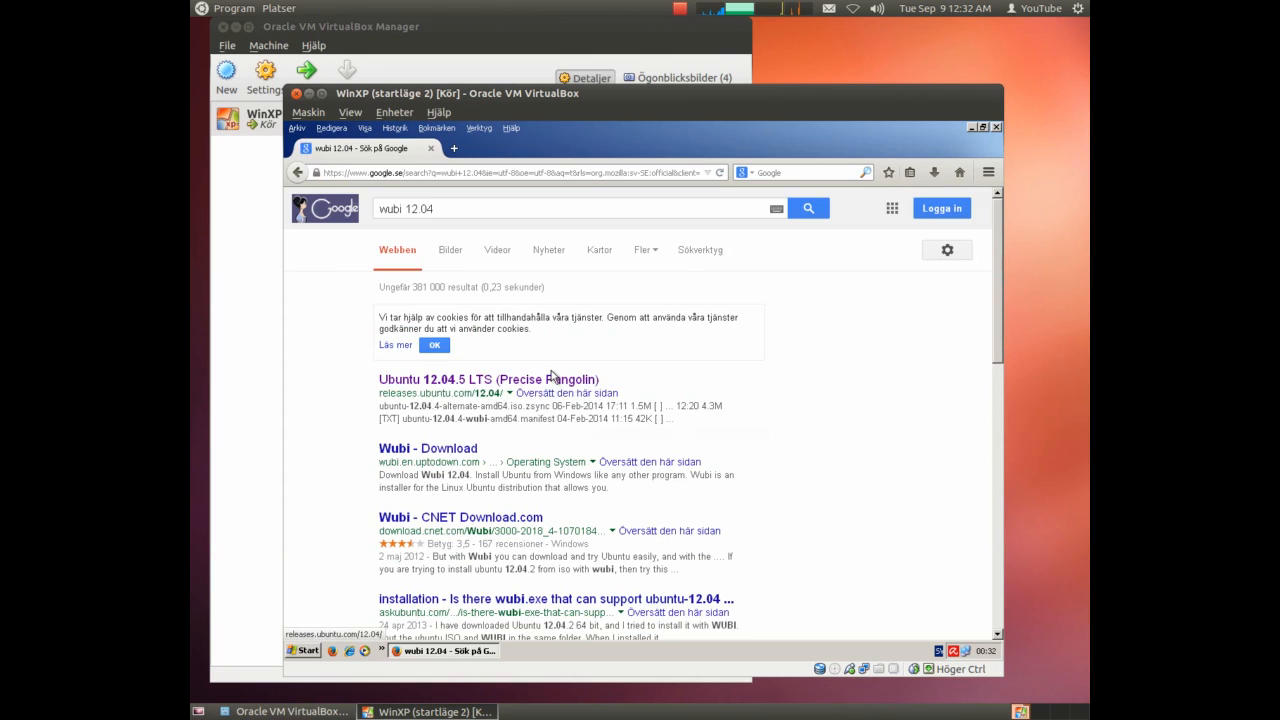
pyautogui.click(488, 378)
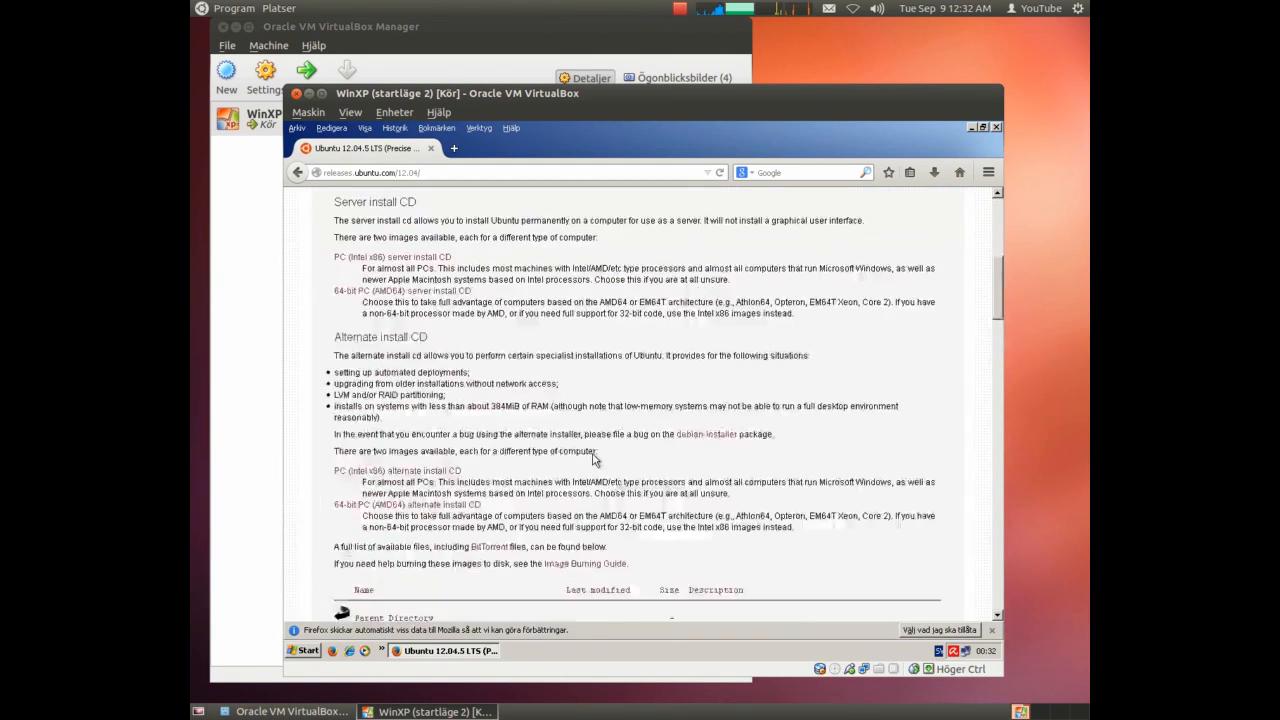
# Save wubi.exe from the release page to disk and close Firefox.
pyautogui.scroll(-3)
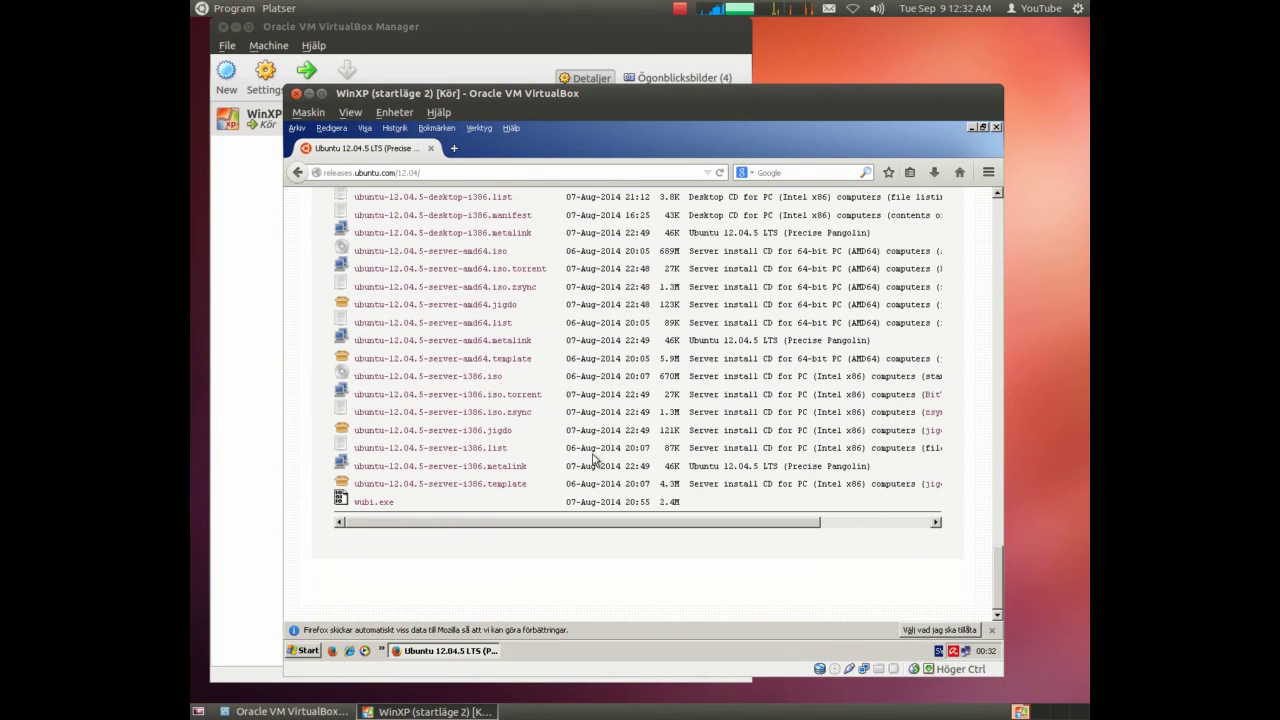
pyautogui.click(373, 501)
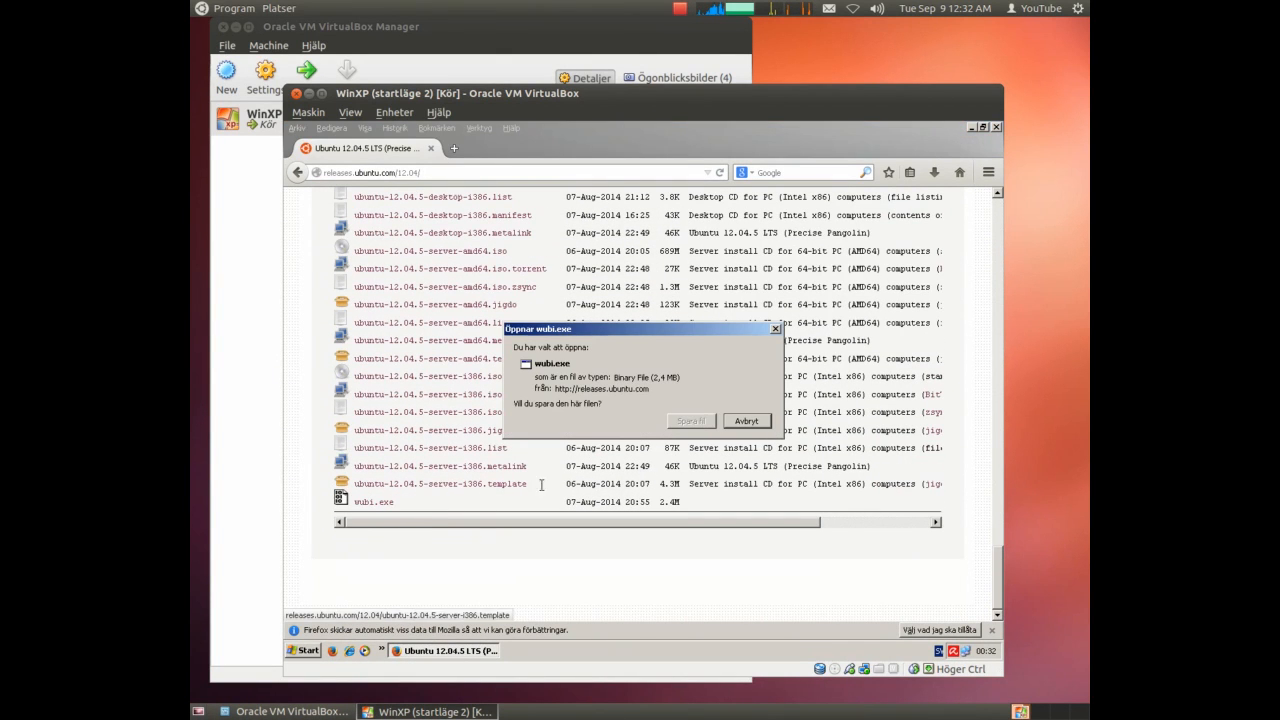
pyautogui.click(745, 420)
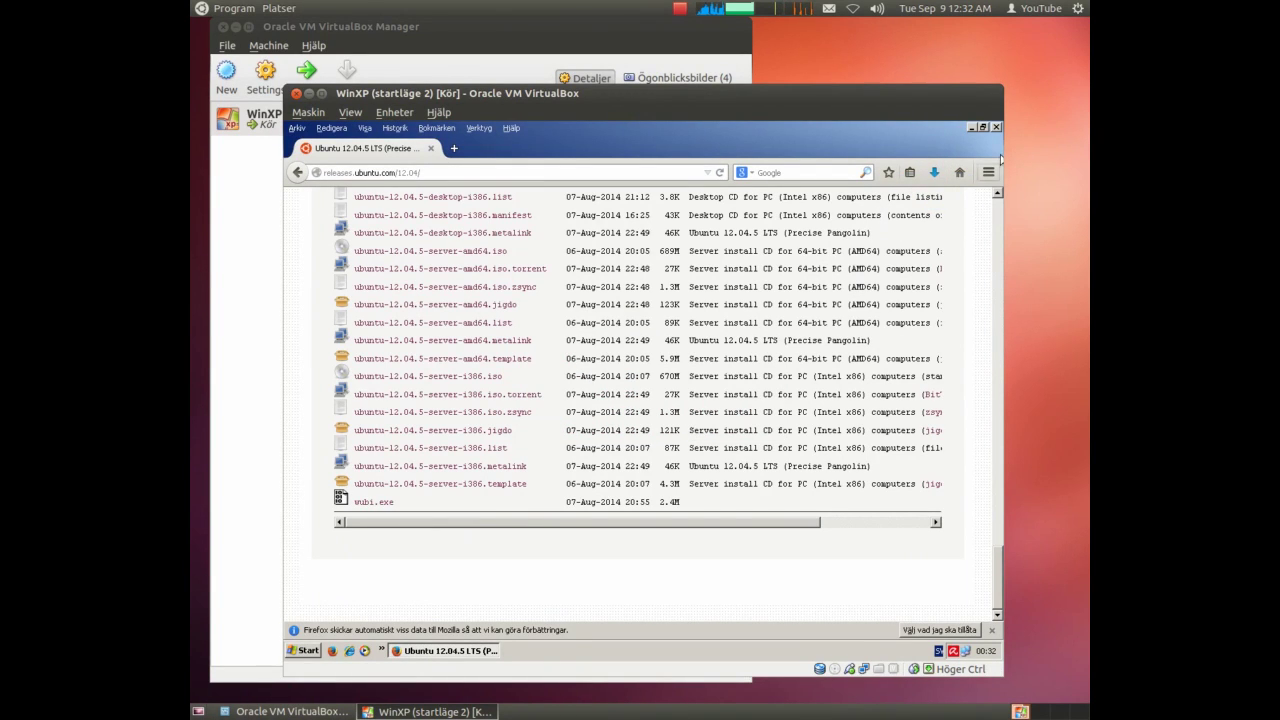
pyautogui.click(996, 126)
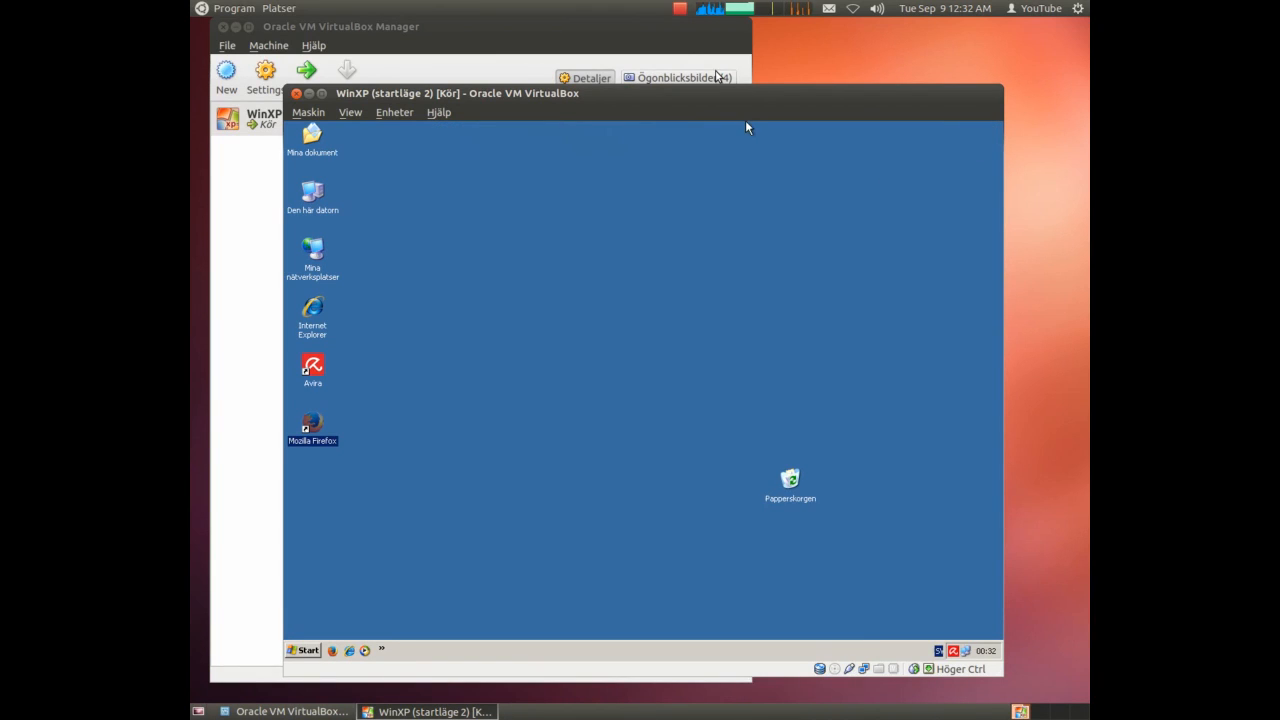
pyautogui.moveTo(600, 272)
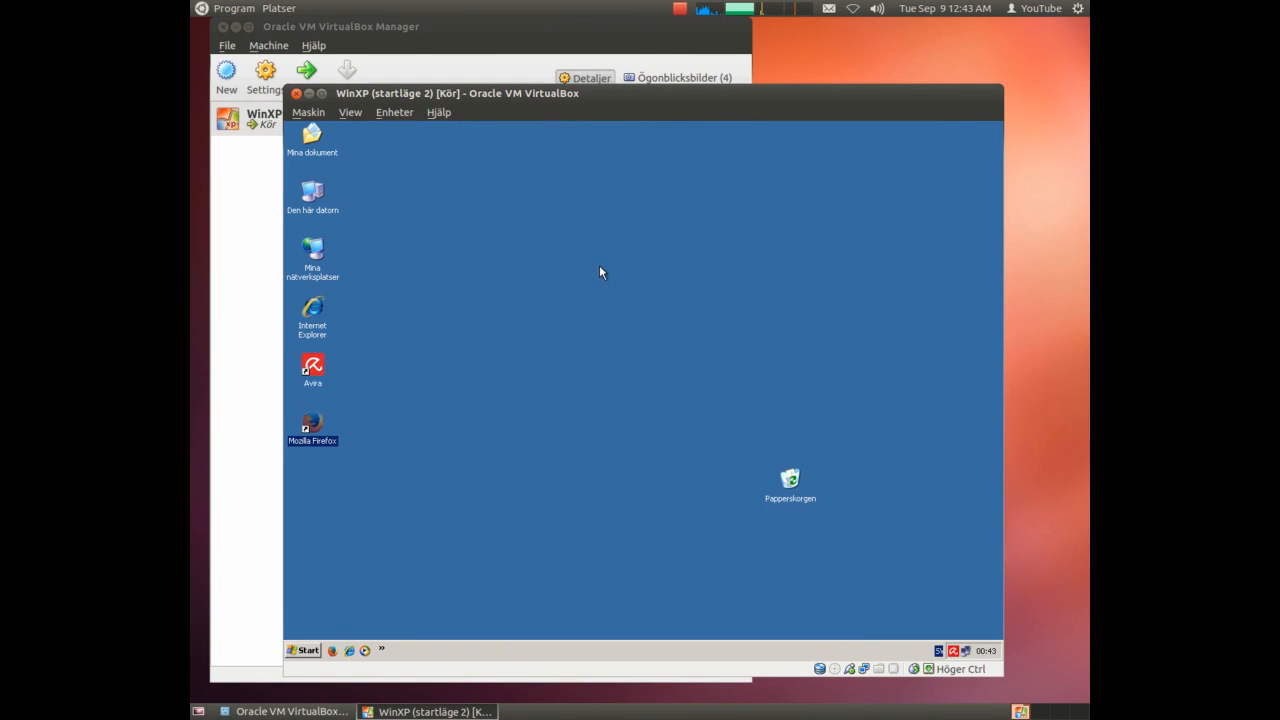
# Browse from Den här datorn to Mina dokument\Hämtade filer and bring up wubi.exe's actions.
pyautogui.click(312, 195)
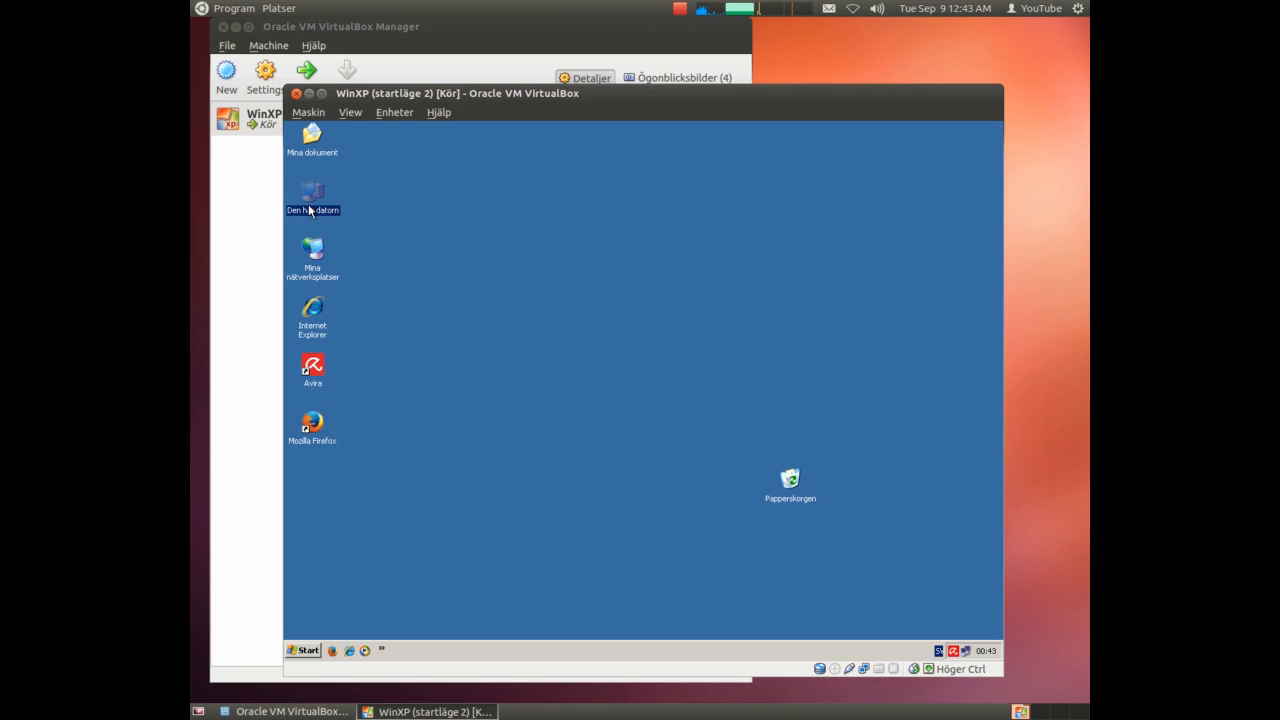
pyautogui.doubleClick(312, 195)
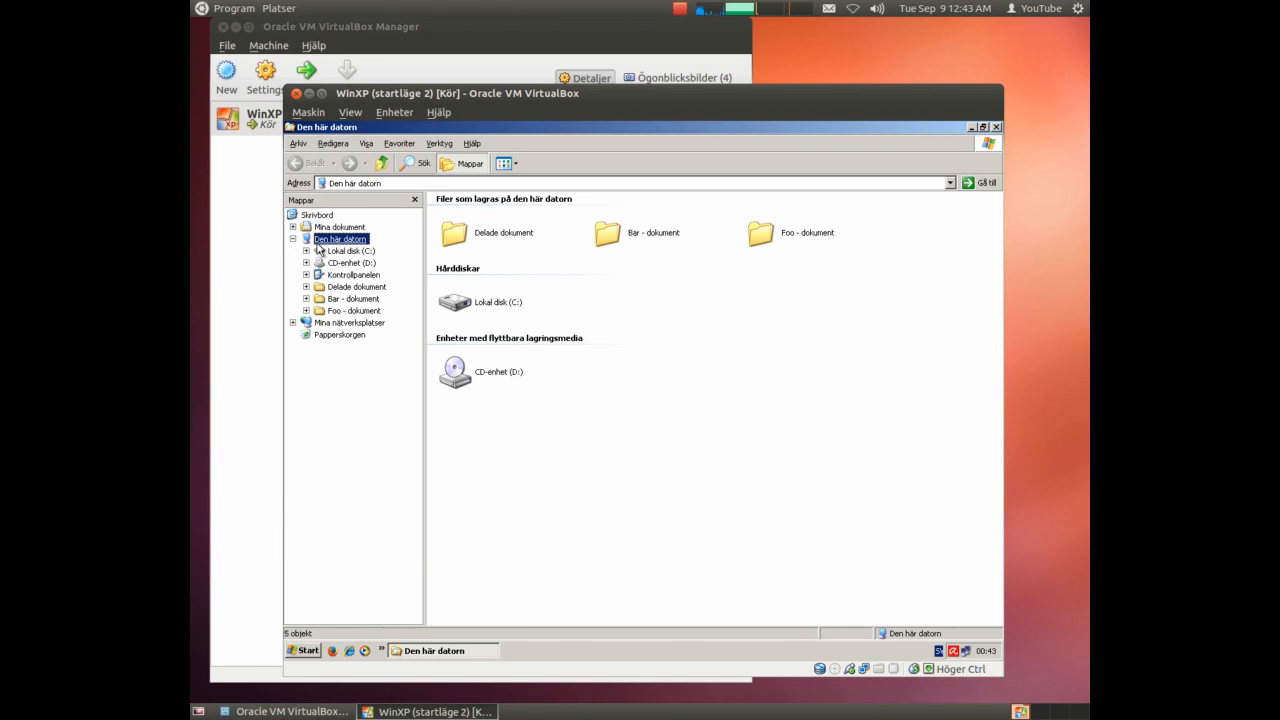
pyautogui.click(340, 227)
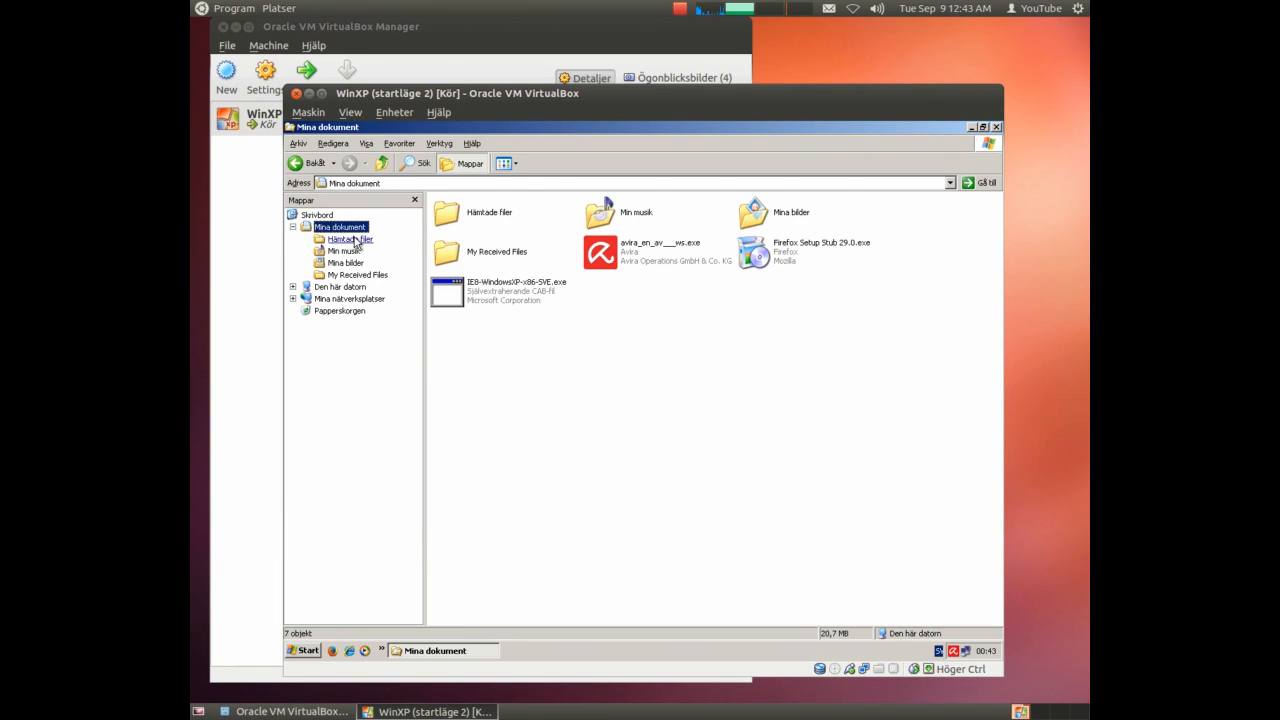
pyautogui.doubleClick(349, 239)
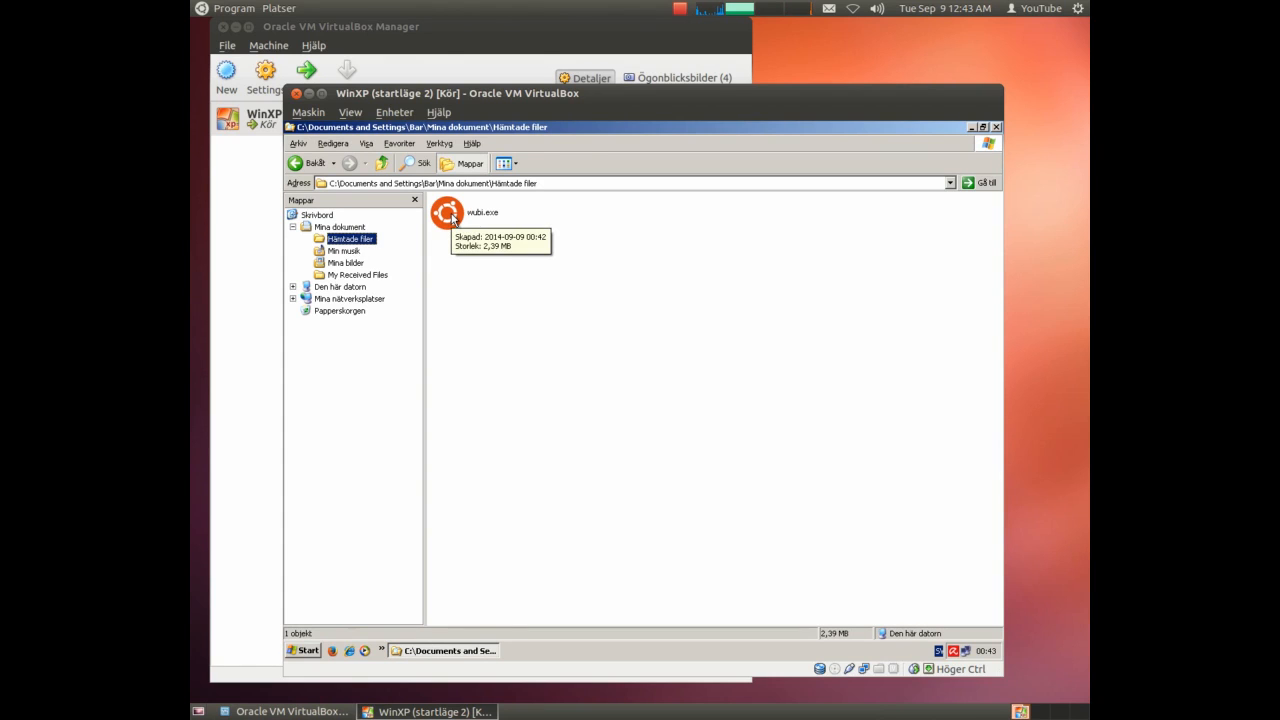
pyautogui.rightClick(447, 212)
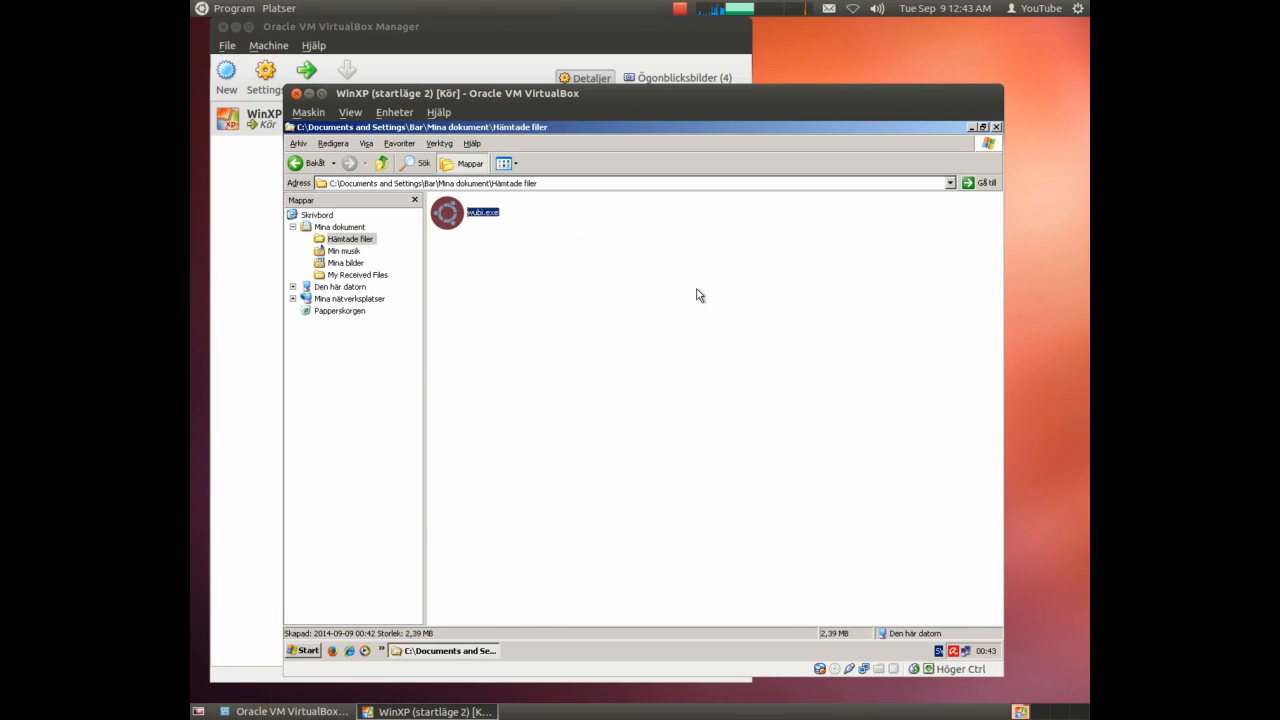
# Scan wubi.exe with Avira and close the summary of 358 files, no detections.
pyautogui.doubleClick(447, 212)
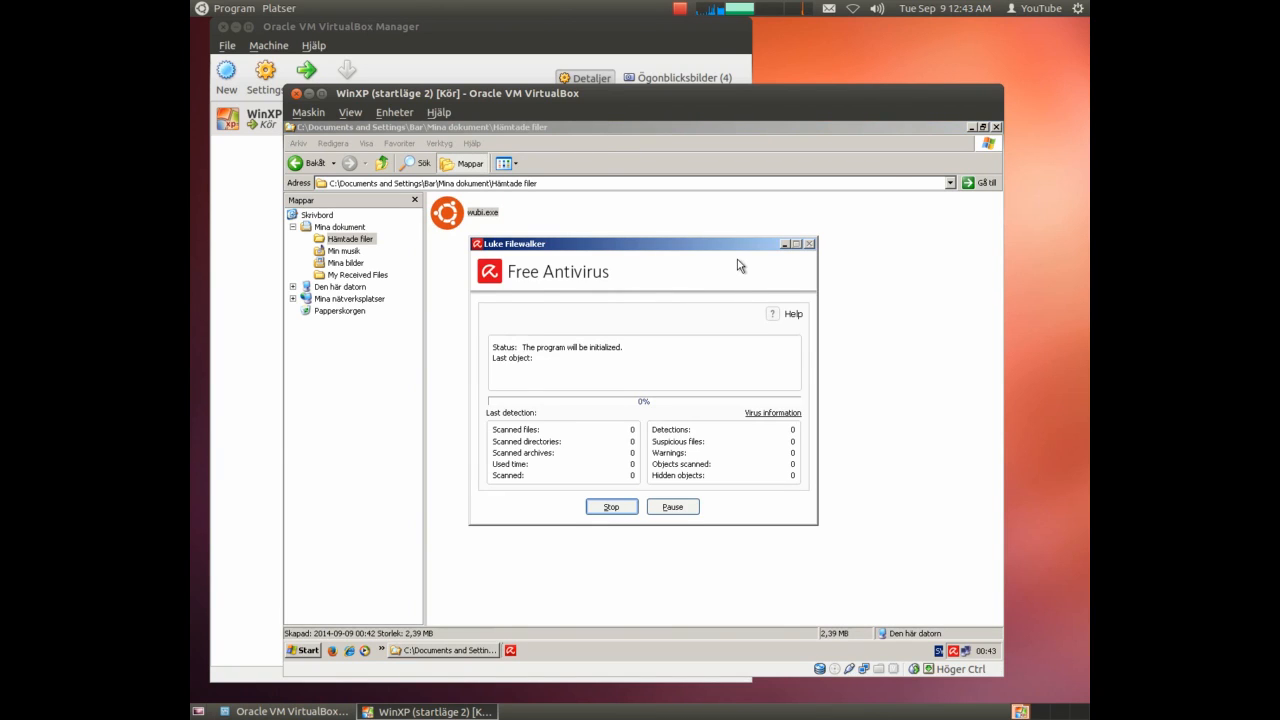
pyautogui.moveTo(898, 236)
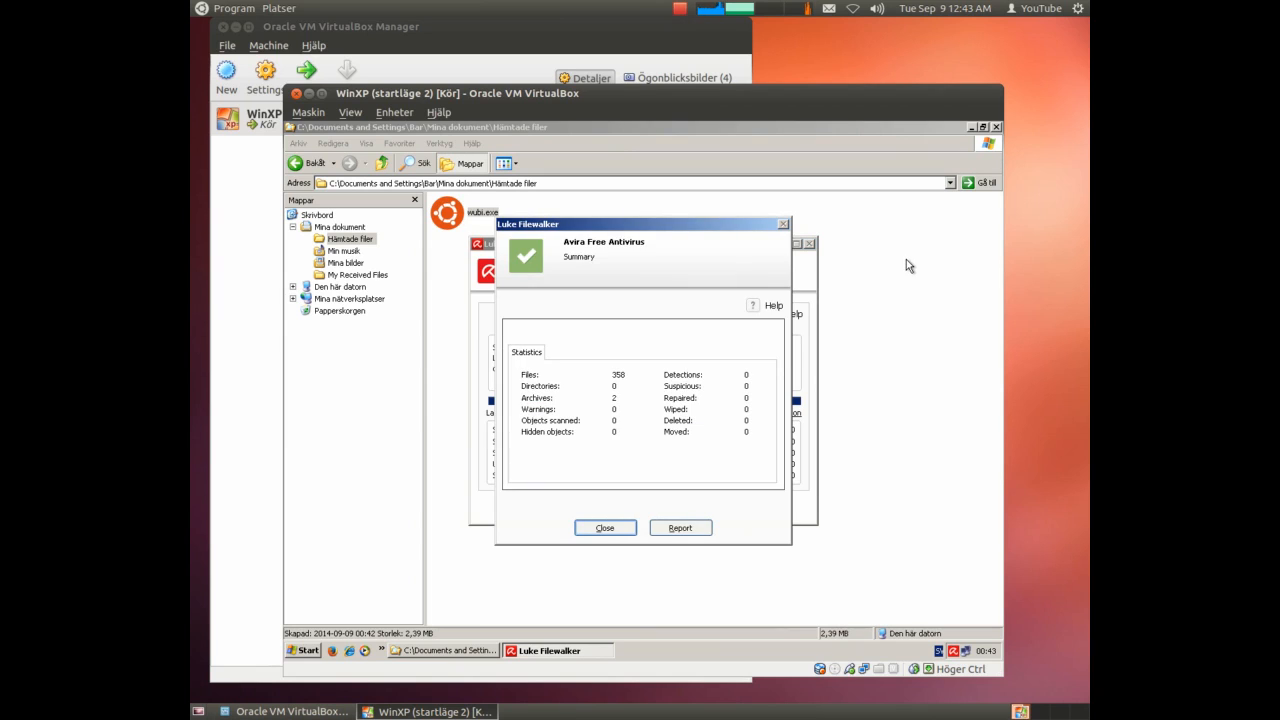
pyautogui.moveTo(585, 525)
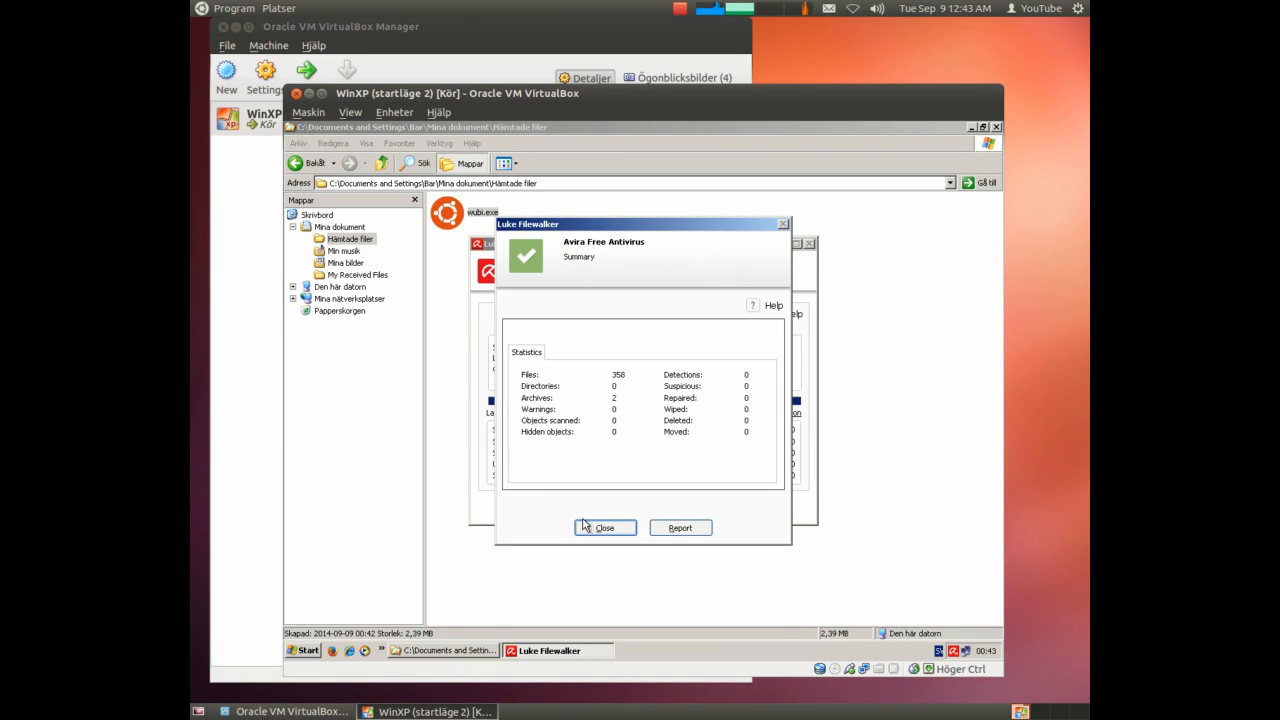
pyautogui.click(604, 527)
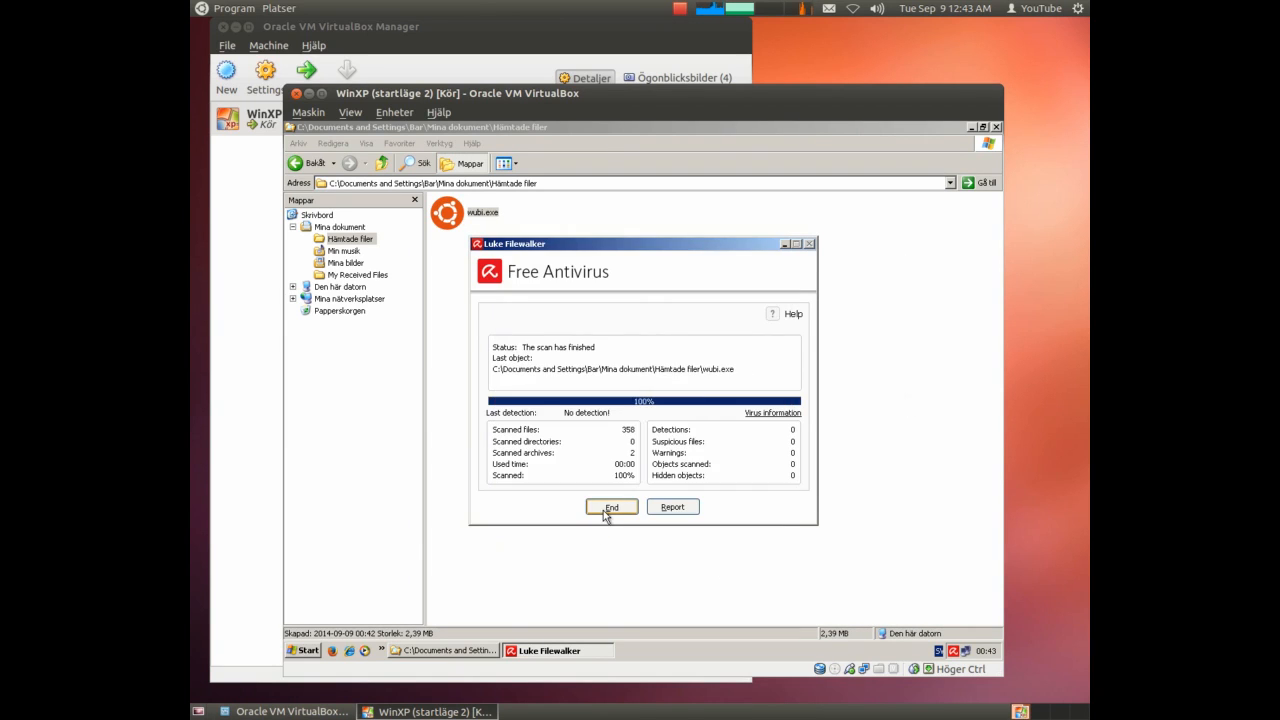
# In wubi.exe's Egenskaper, unblock the file, tick Skrivskydd, apply and close.
pyautogui.rightClick(482, 211)
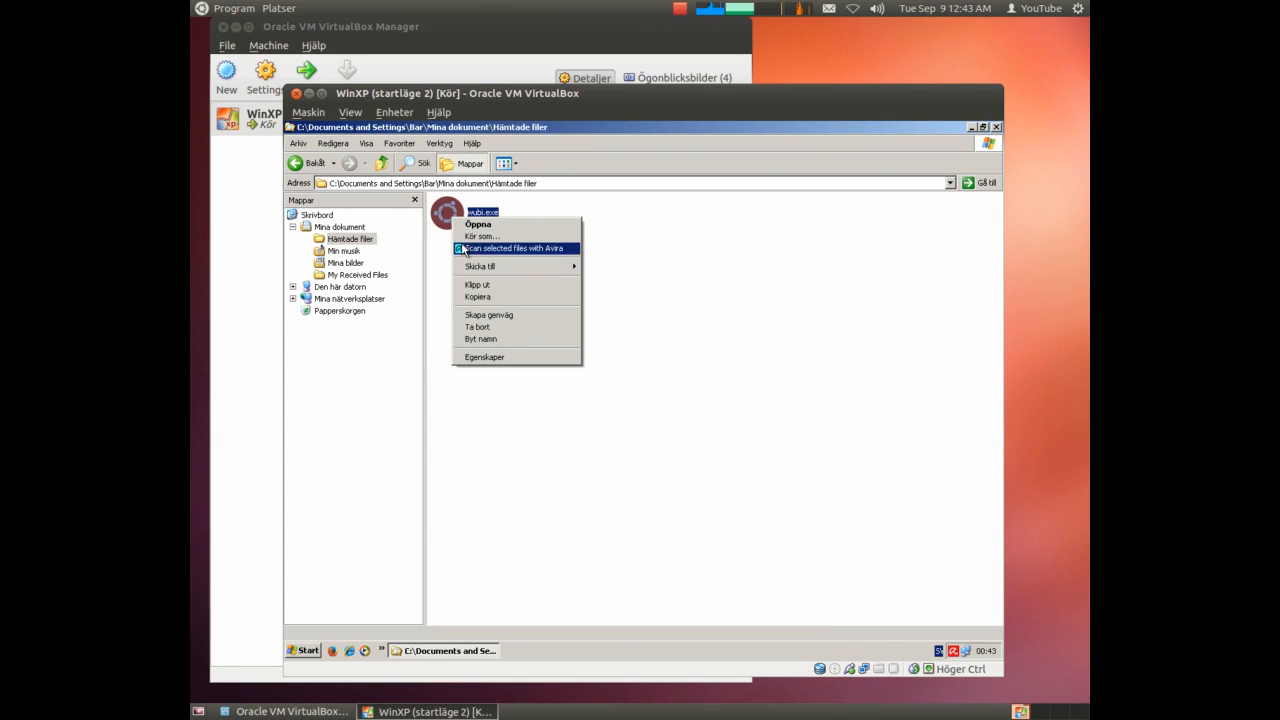
pyautogui.click(484, 357)
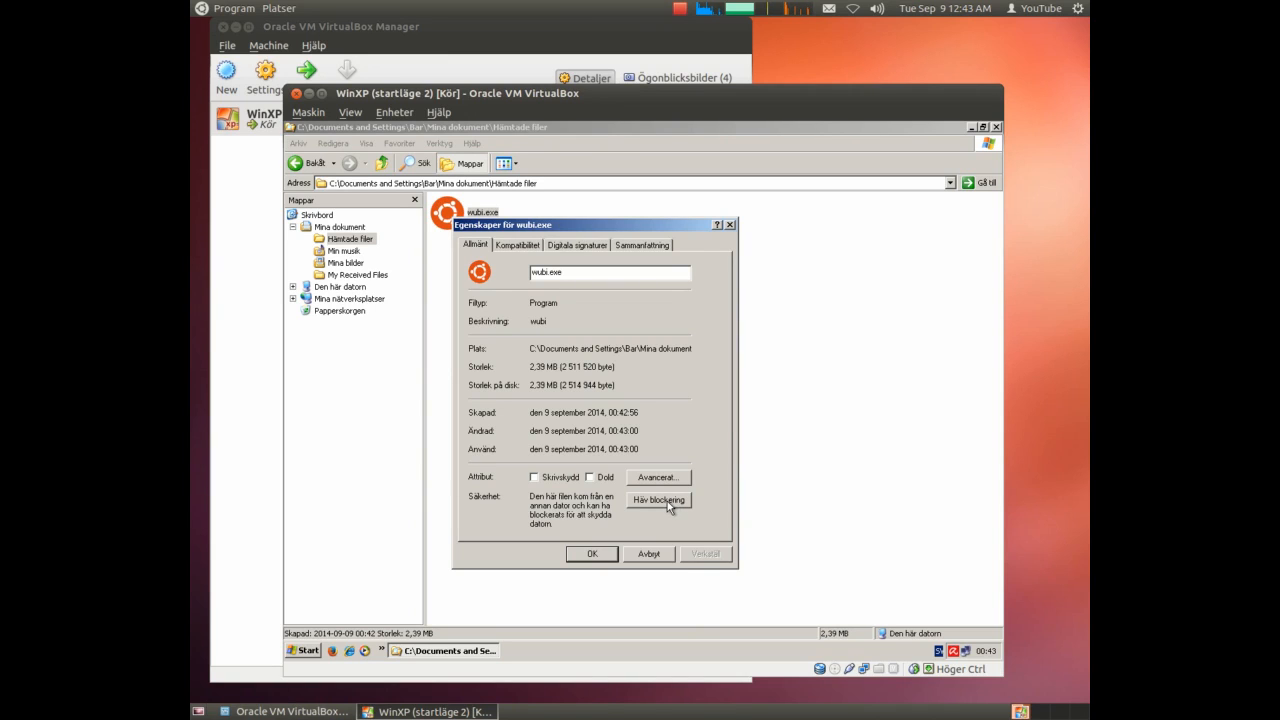
pyautogui.click(658, 500)
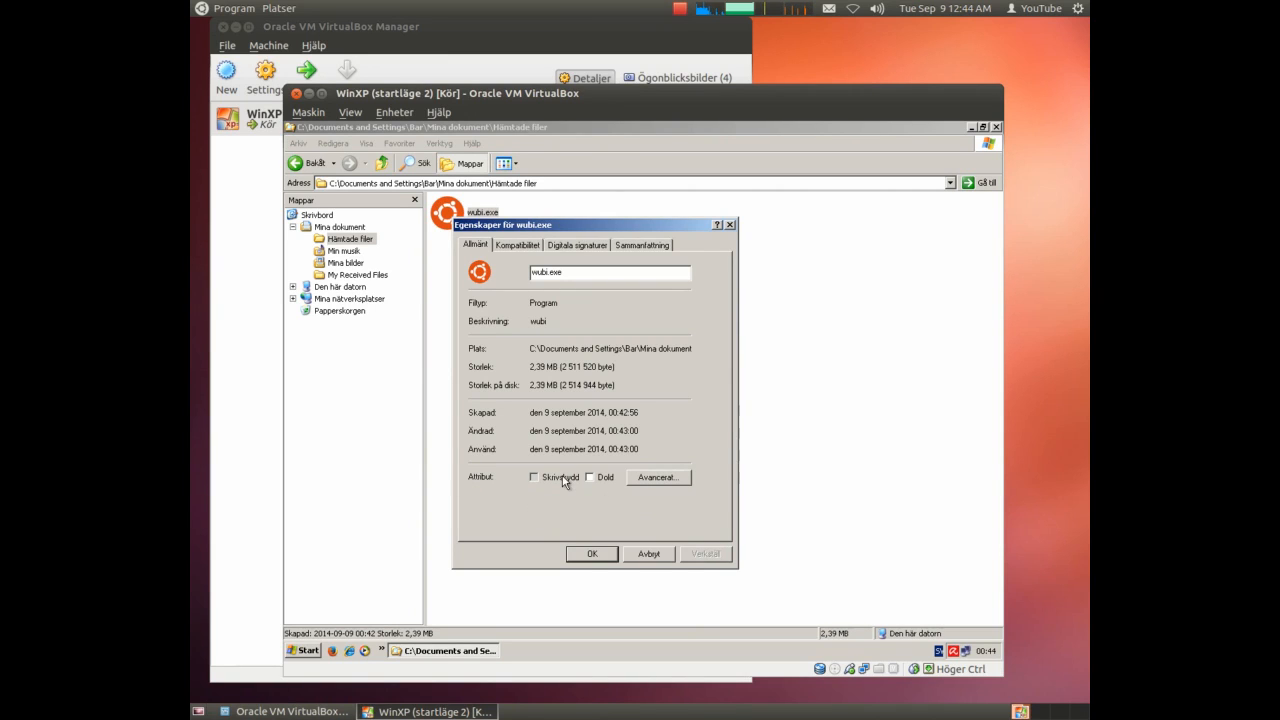
pyautogui.click(533, 477)
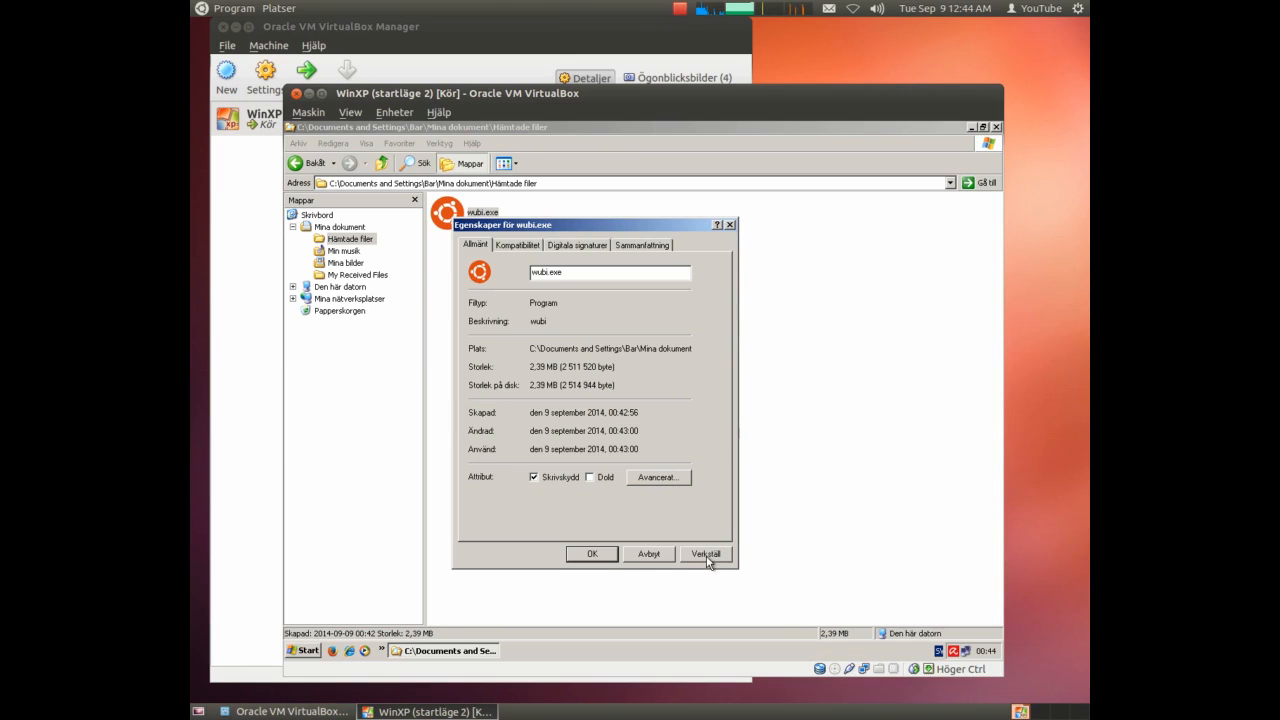
pyautogui.click(705, 554)
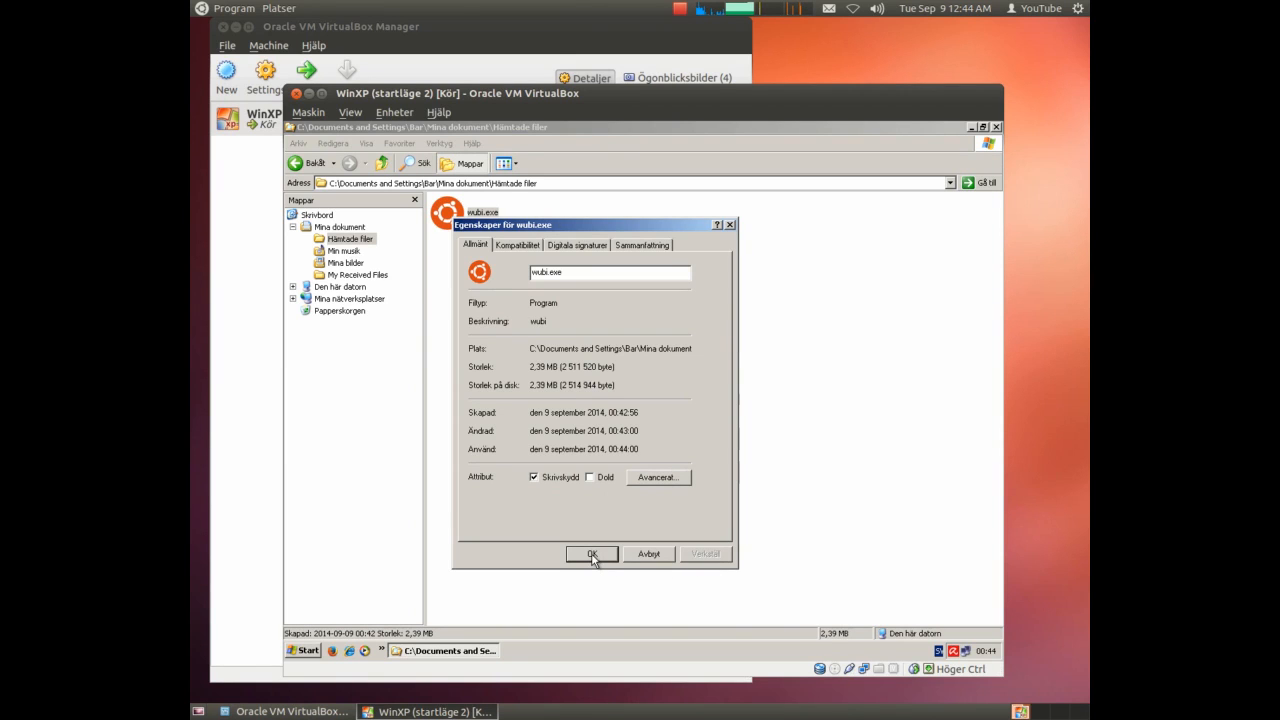
pyautogui.click(591, 554)
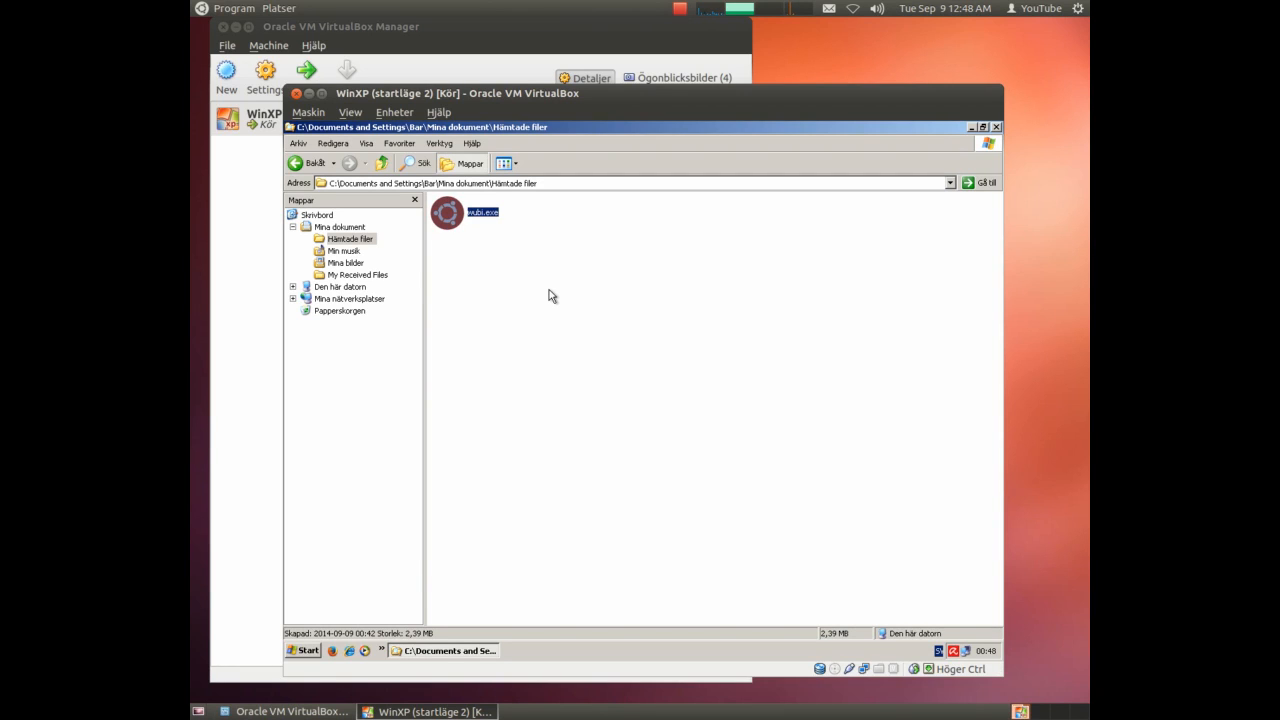
pyautogui.moveTo(558, 289)
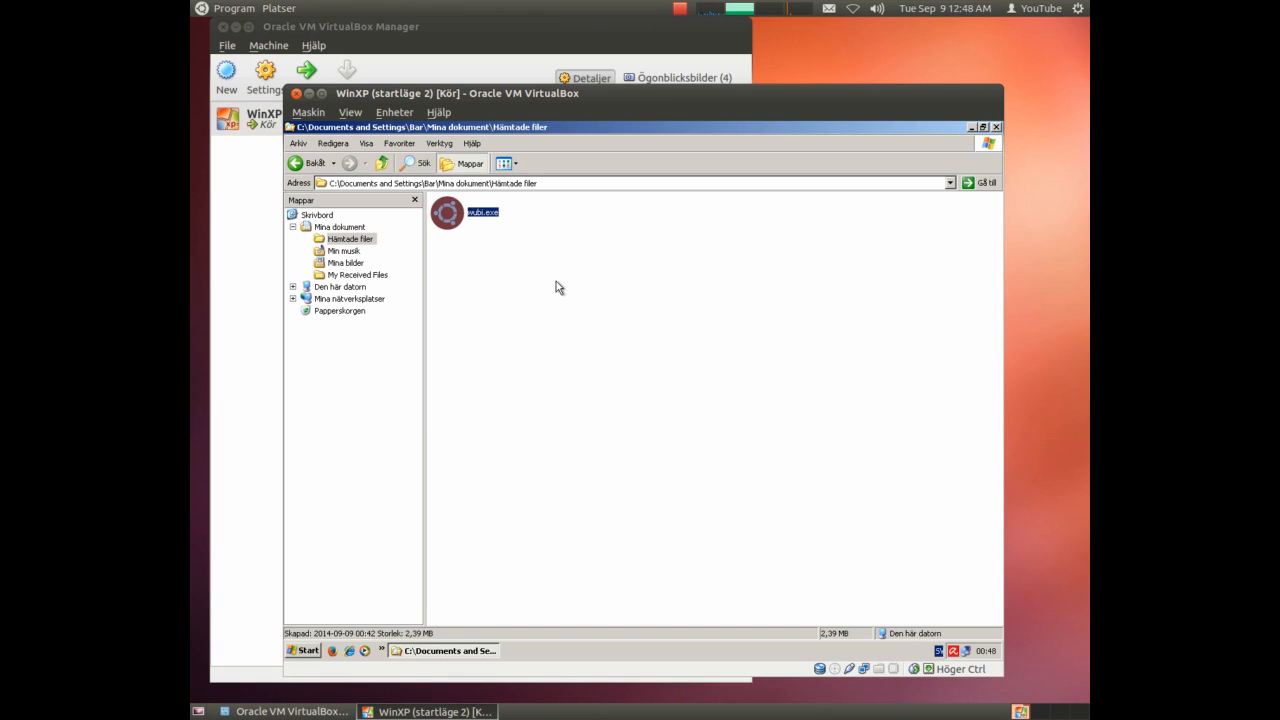
pyautogui.moveTo(380, 253)
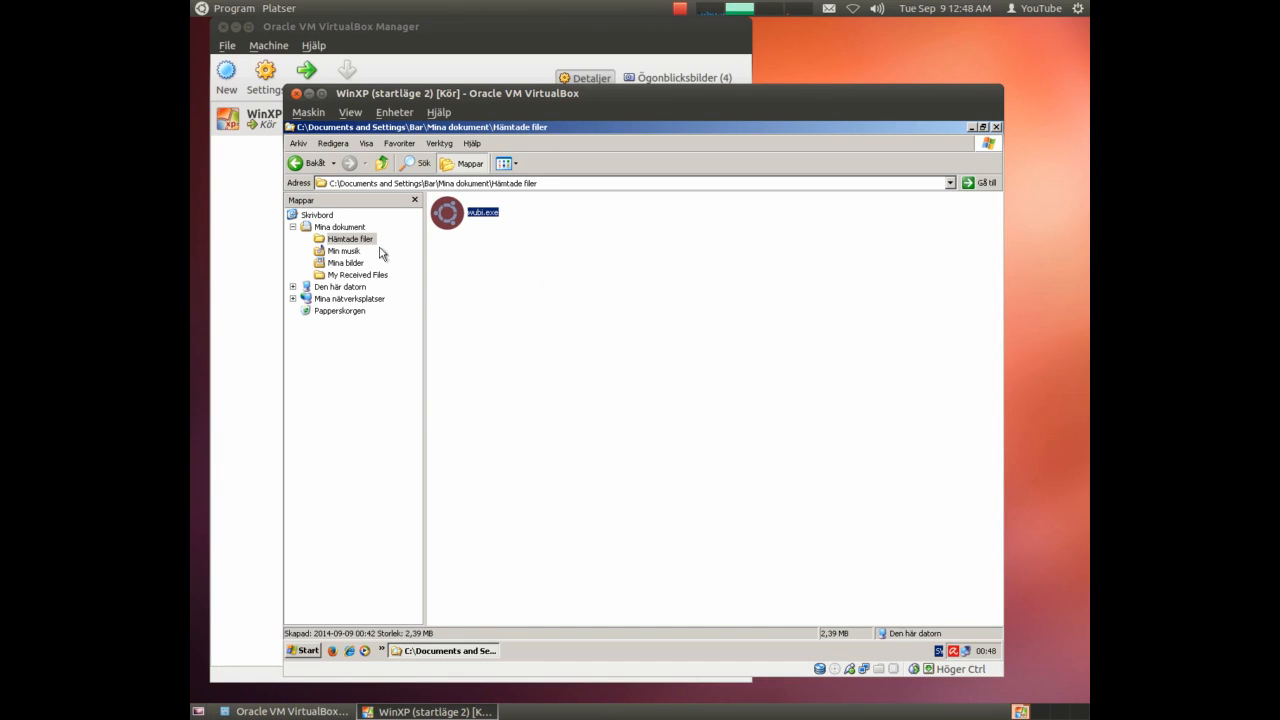
# Run the Kontrollera nu error check on Lokal disk (C:) and acknowledge completion.
pyautogui.click(338, 226)
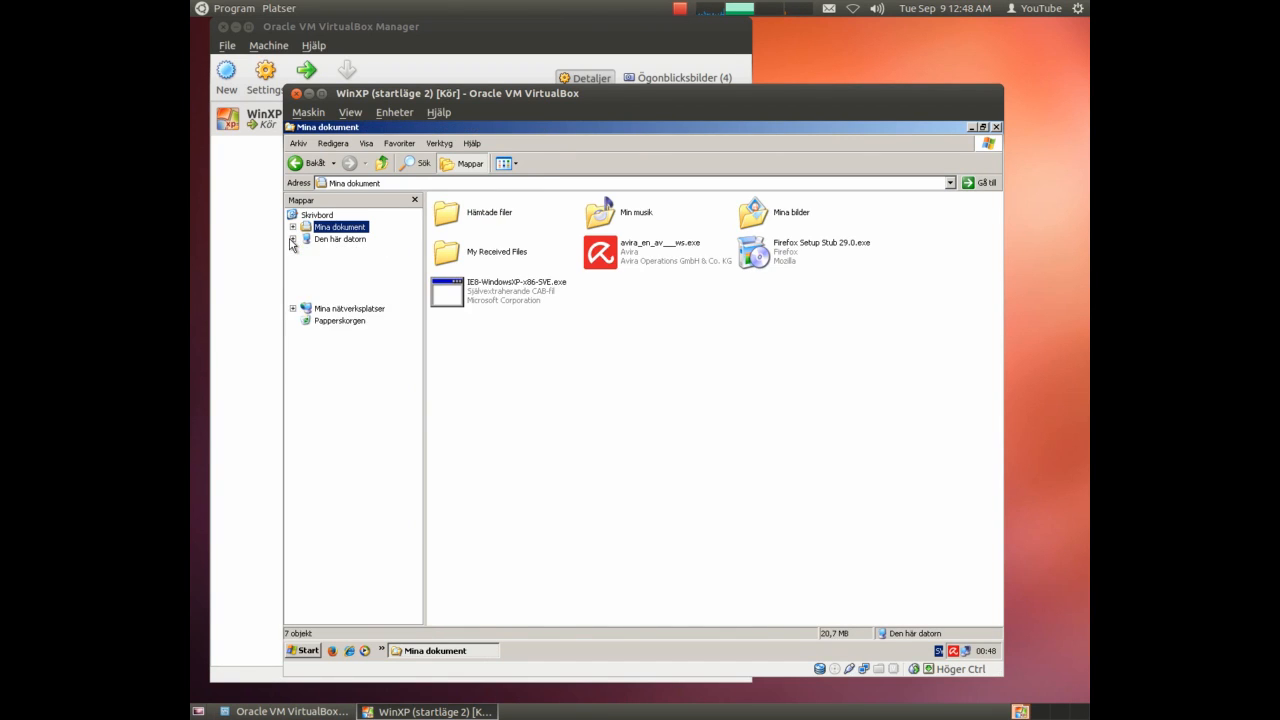
pyautogui.click(293, 239)
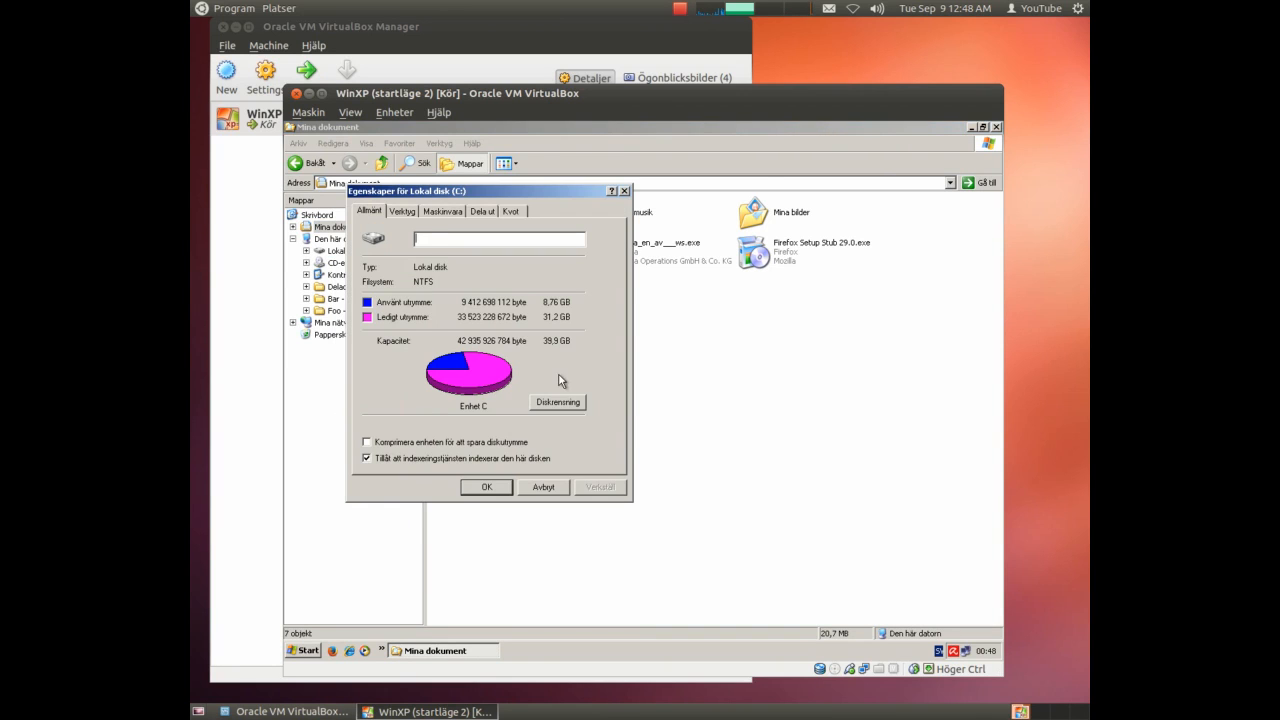
pyautogui.click(401, 211)
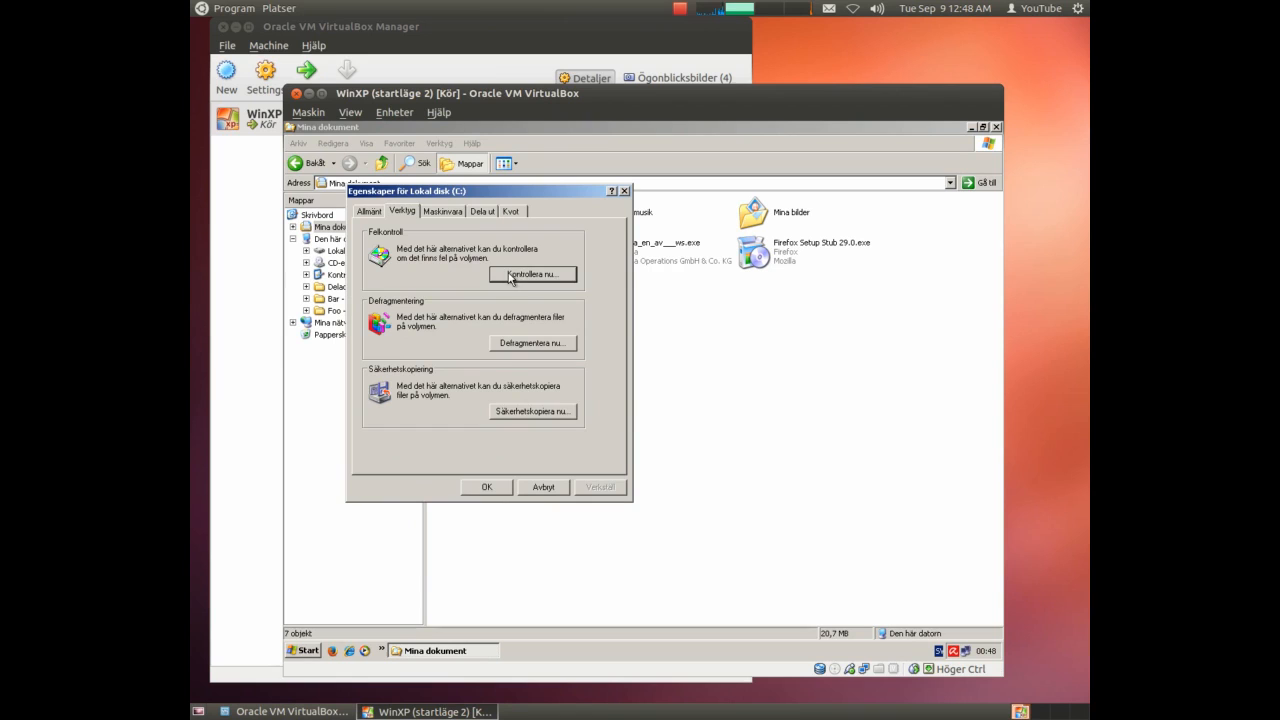
pyautogui.click(532, 274)
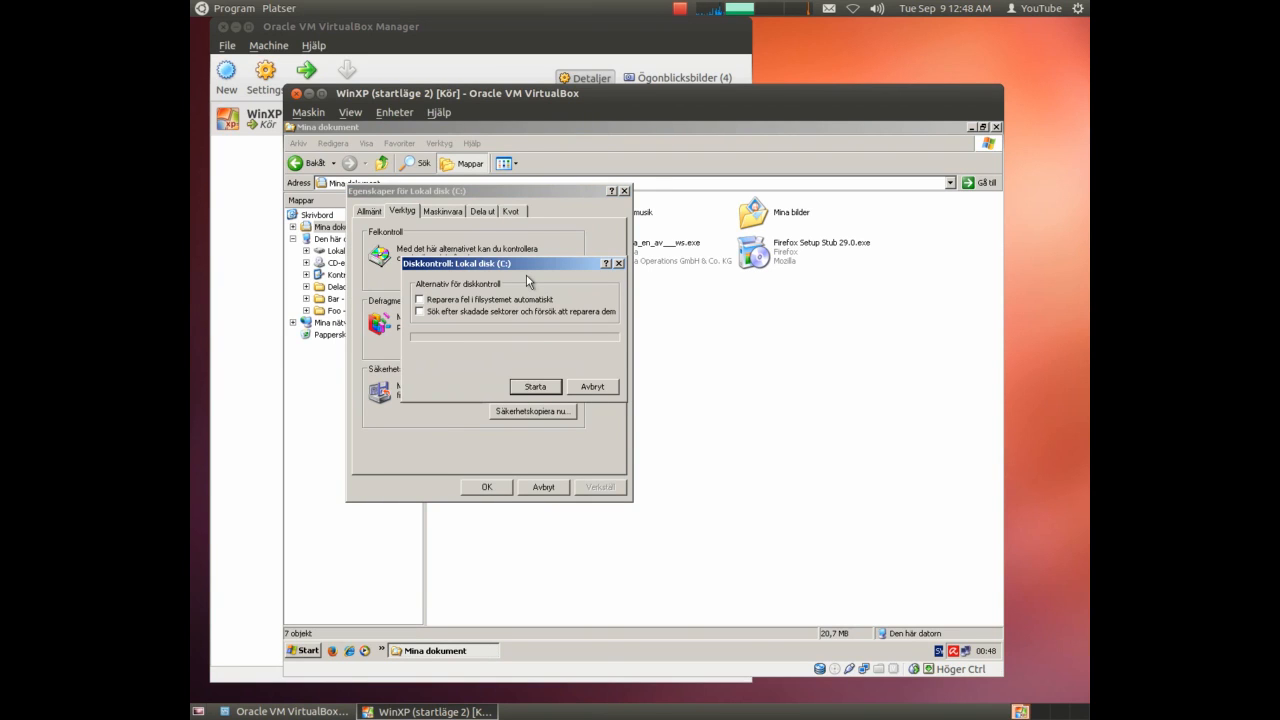
pyautogui.click(535, 387)
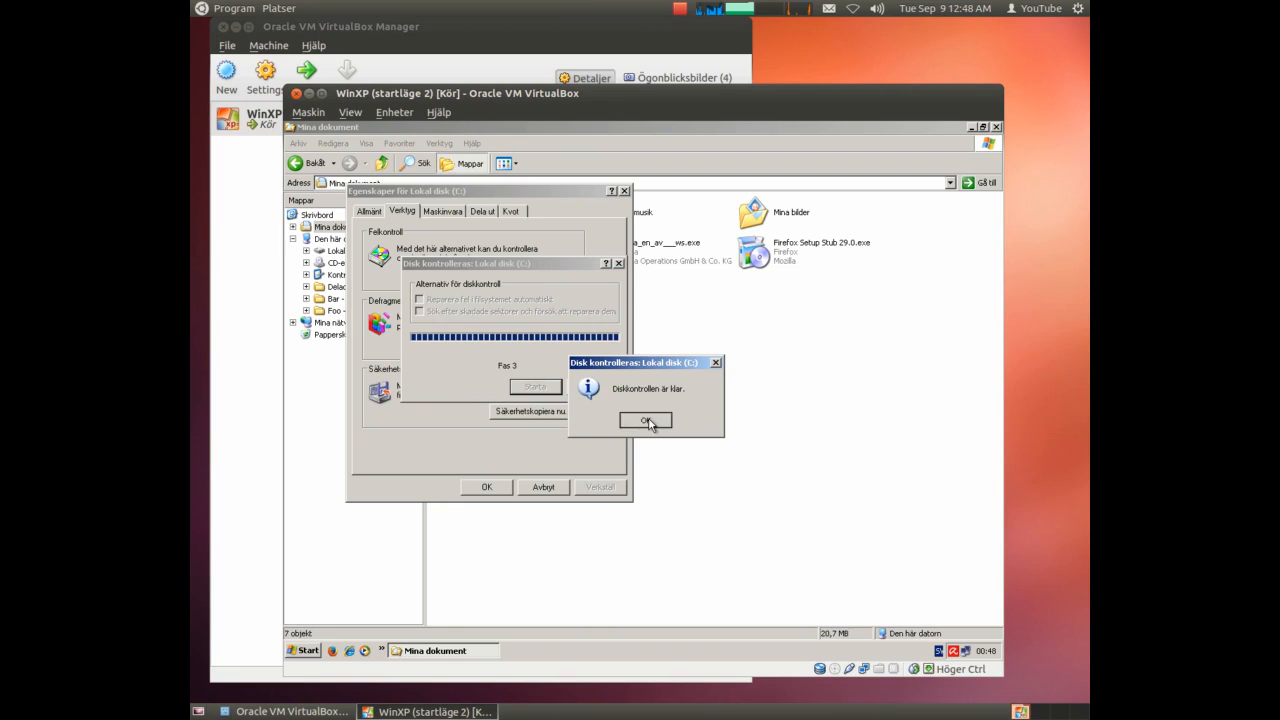
pyautogui.click(645, 420)
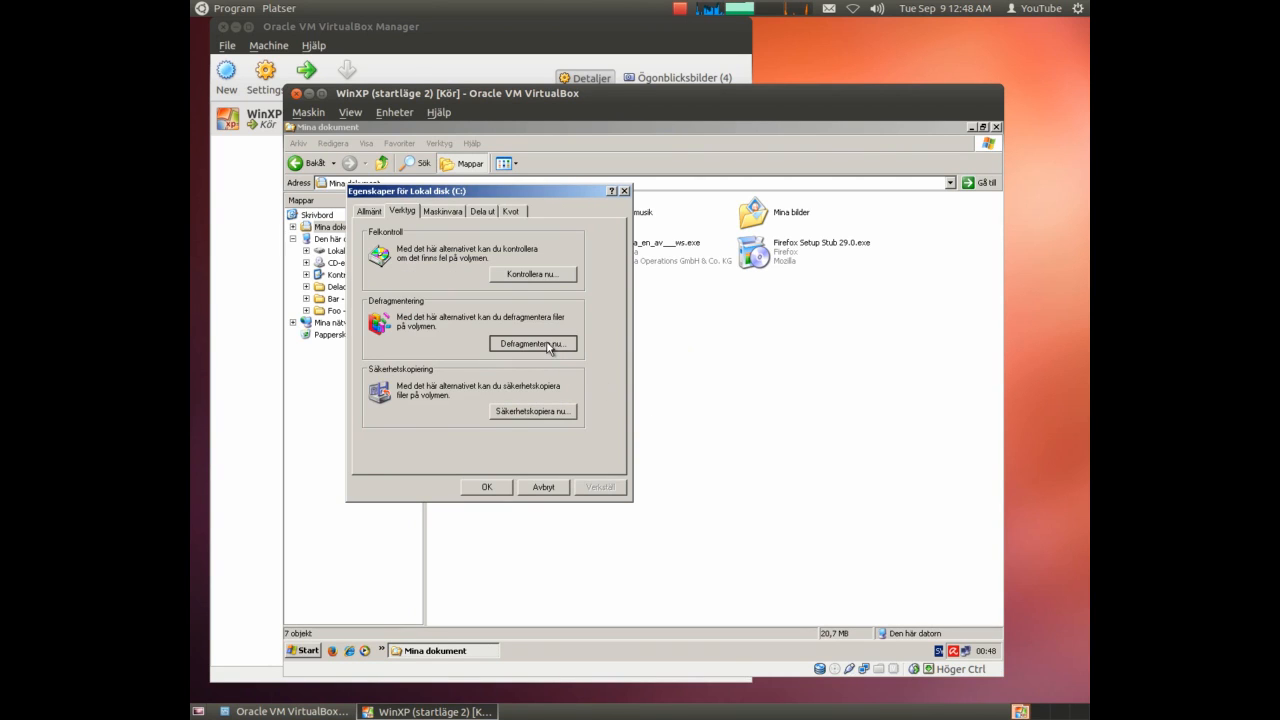
# Defragment drive C in Disk Defragmenter and dismiss the finished message.
pyautogui.click(532, 343)
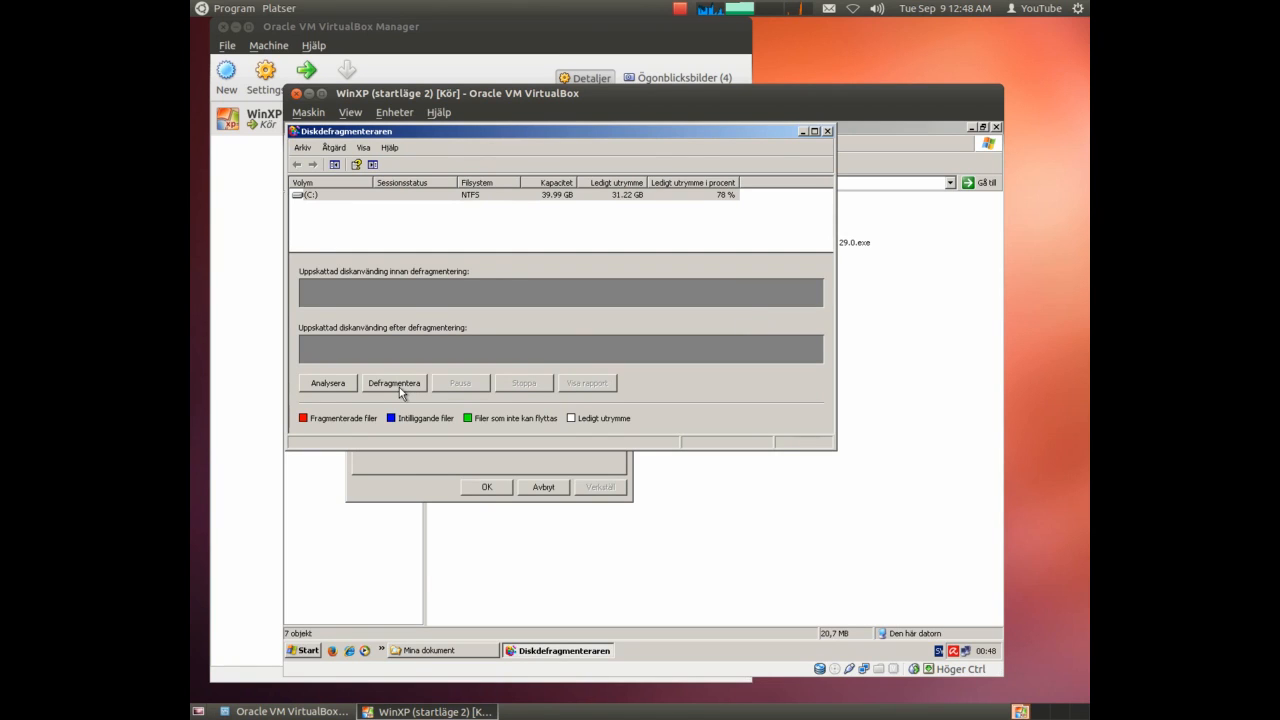
pyautogui.click(328, 383)
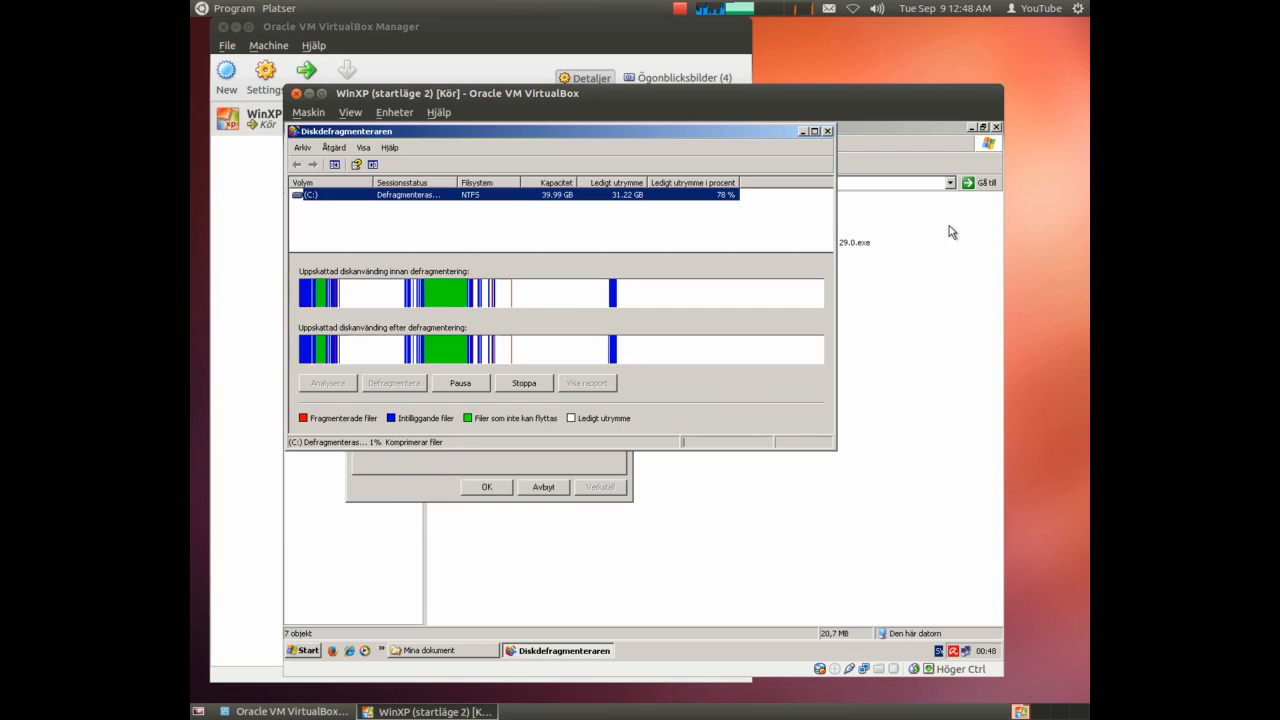
pyautogui.moveTo(947, 147)
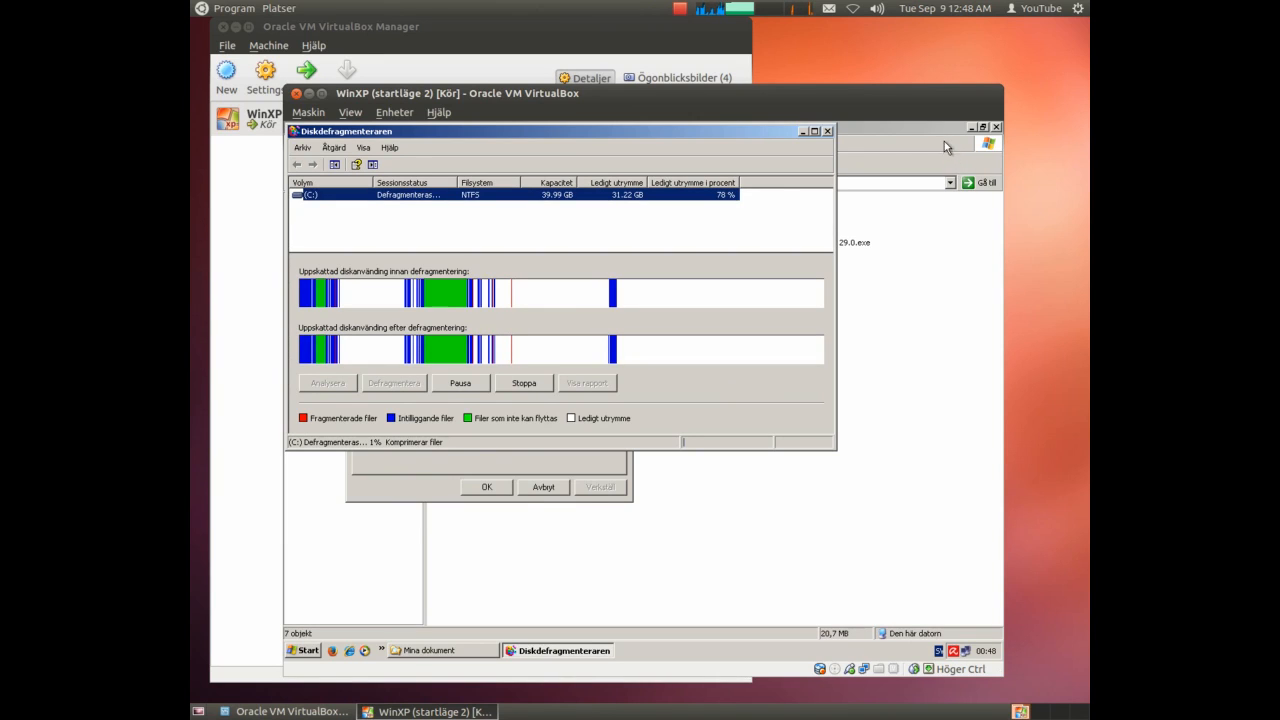
pyautogui.moveTo(946, 142)
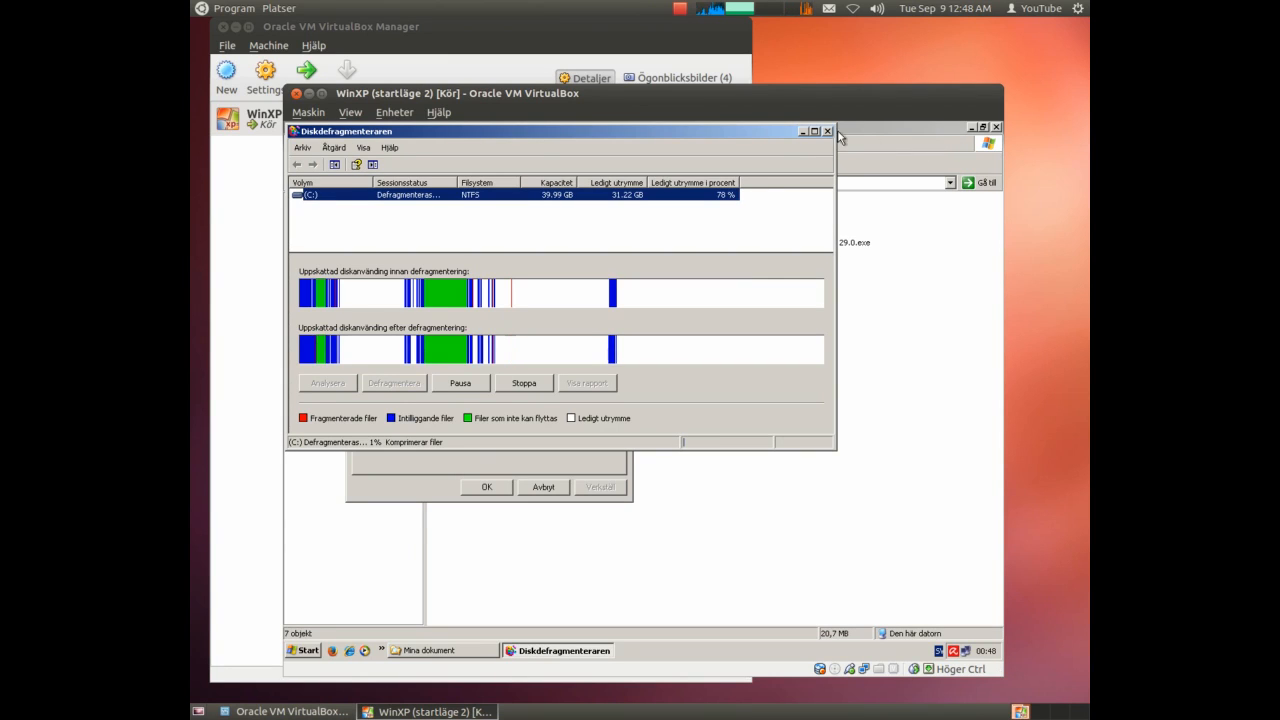
pyautogui.moveTo(770, 138)
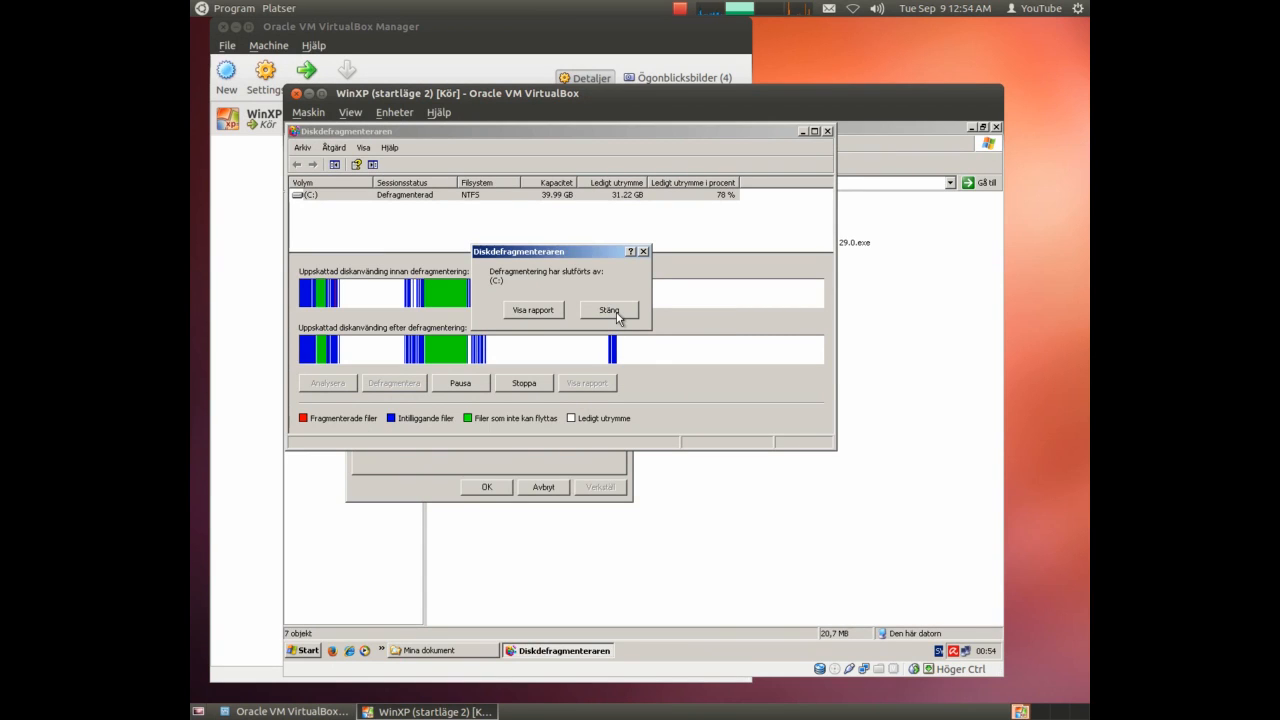
pyautogui.click(609, 310)
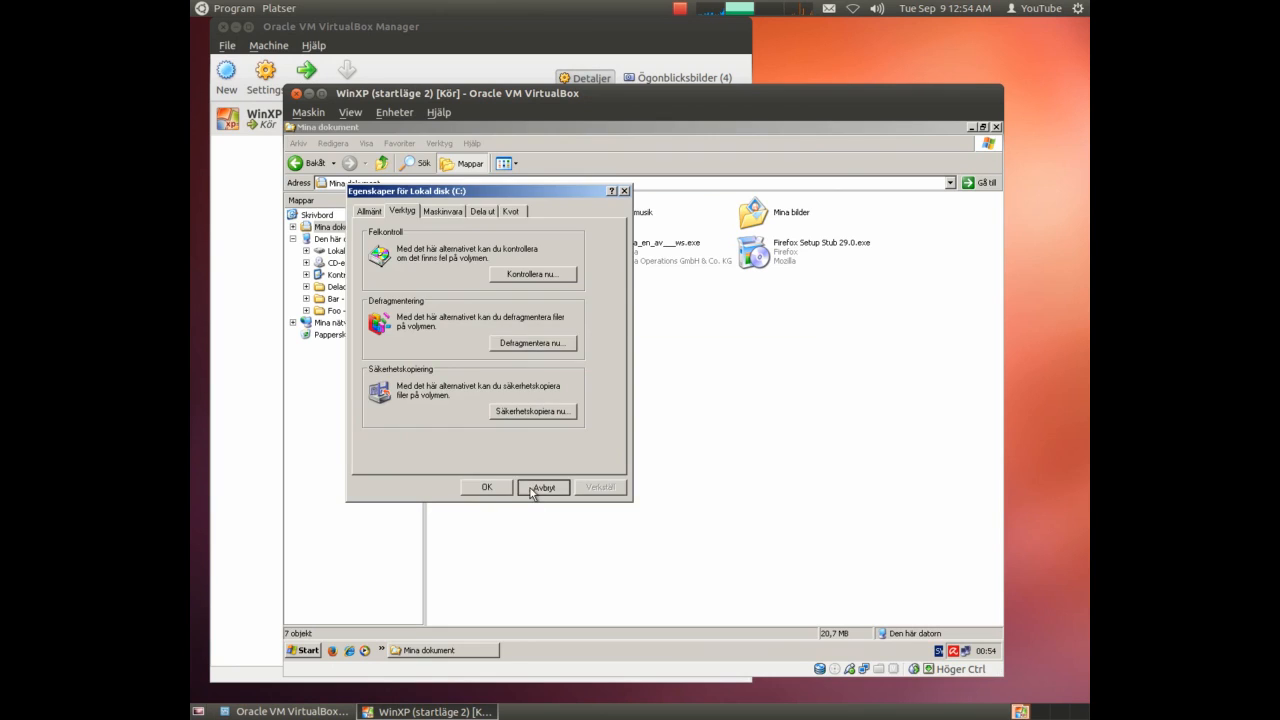
# Cancel out of drive C's properties dialog without changes.
pyautogui.click(543, 487)
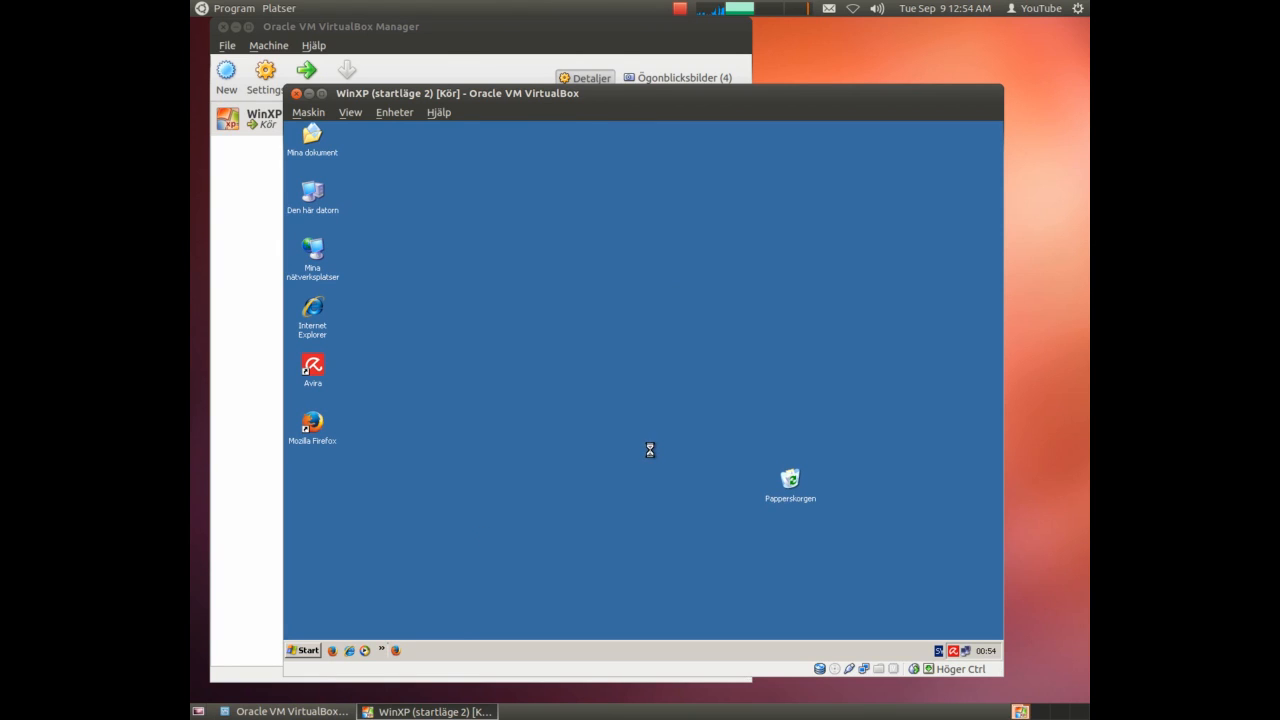
# Relaunch Firefox, search Google for 'wubiguide' and open the WubiGuide - Ubuntu Wiki result.
pyautogui.doubleClick(312, 422)
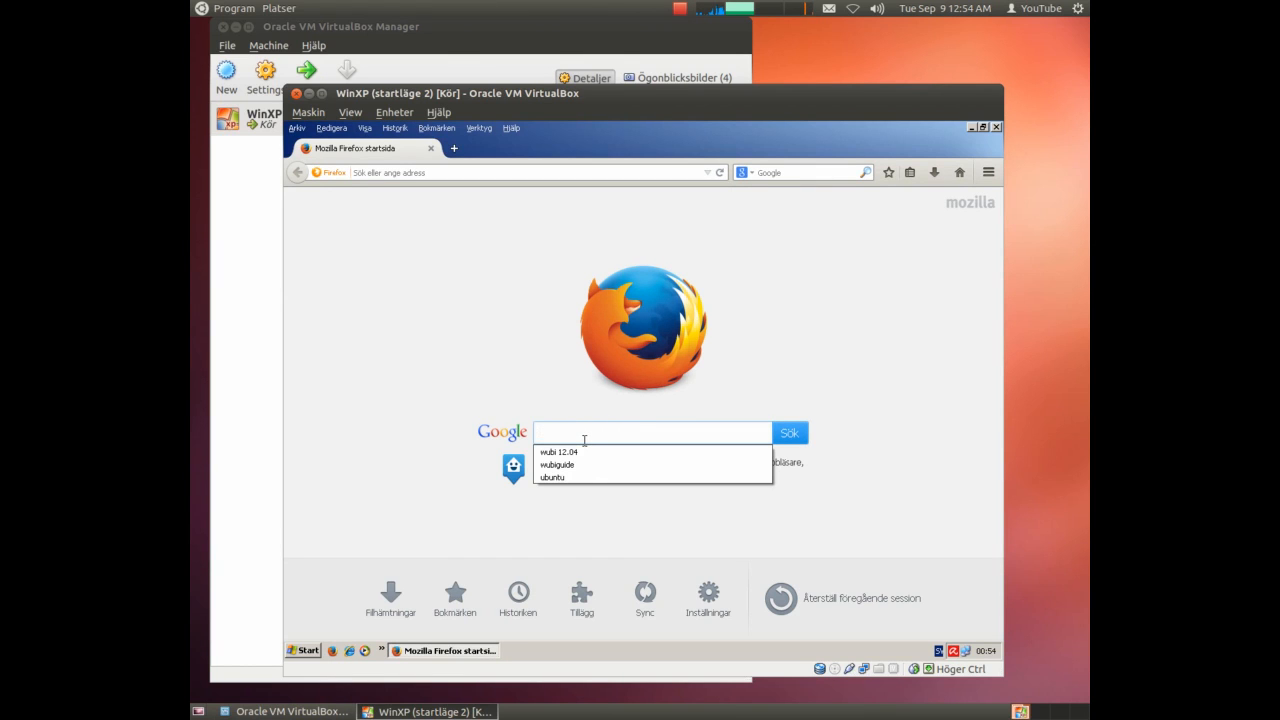
pyautogui.write('wu')
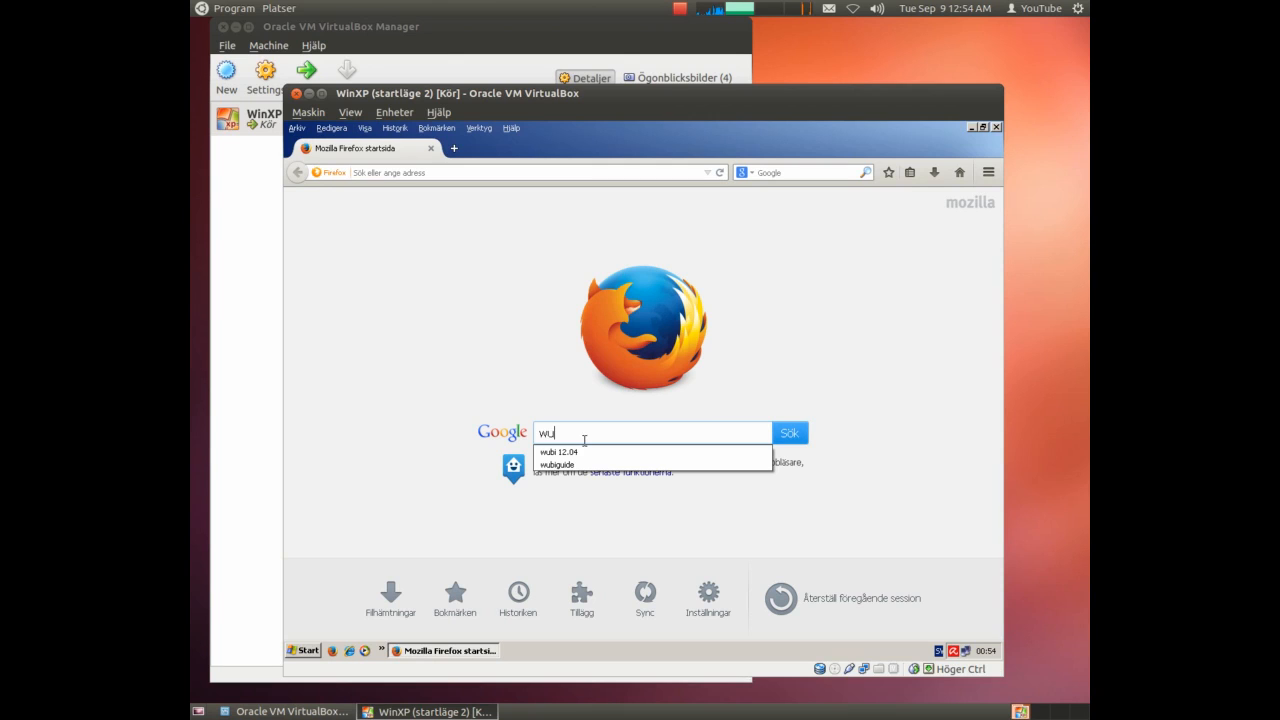
pyautogui.click(557, 464)
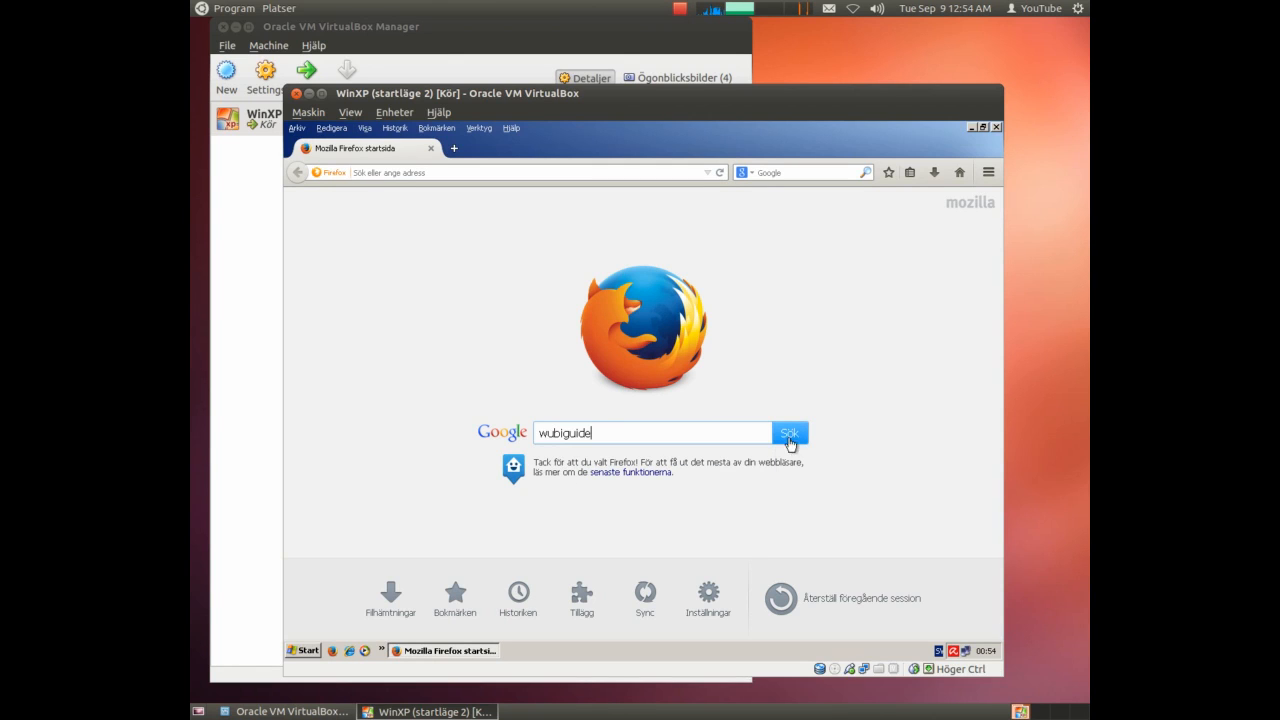
pyautogui.click(790, 432)
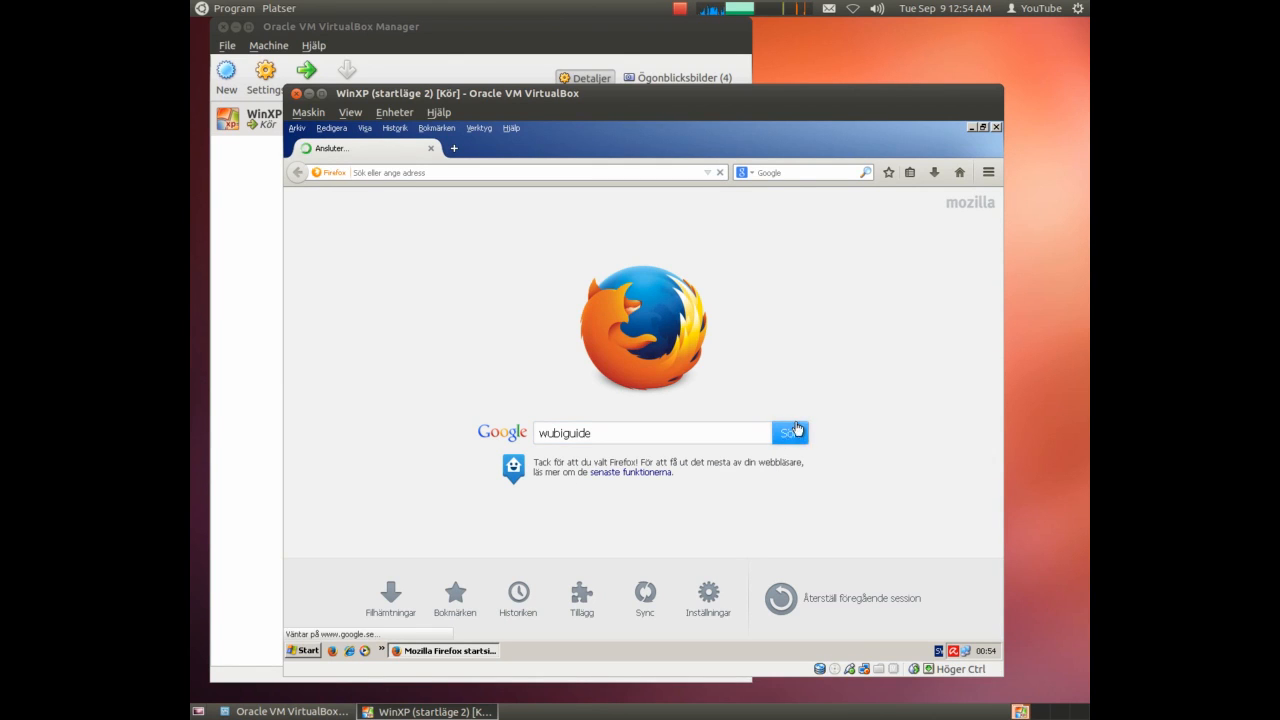
pyautogui.click(789, 432)
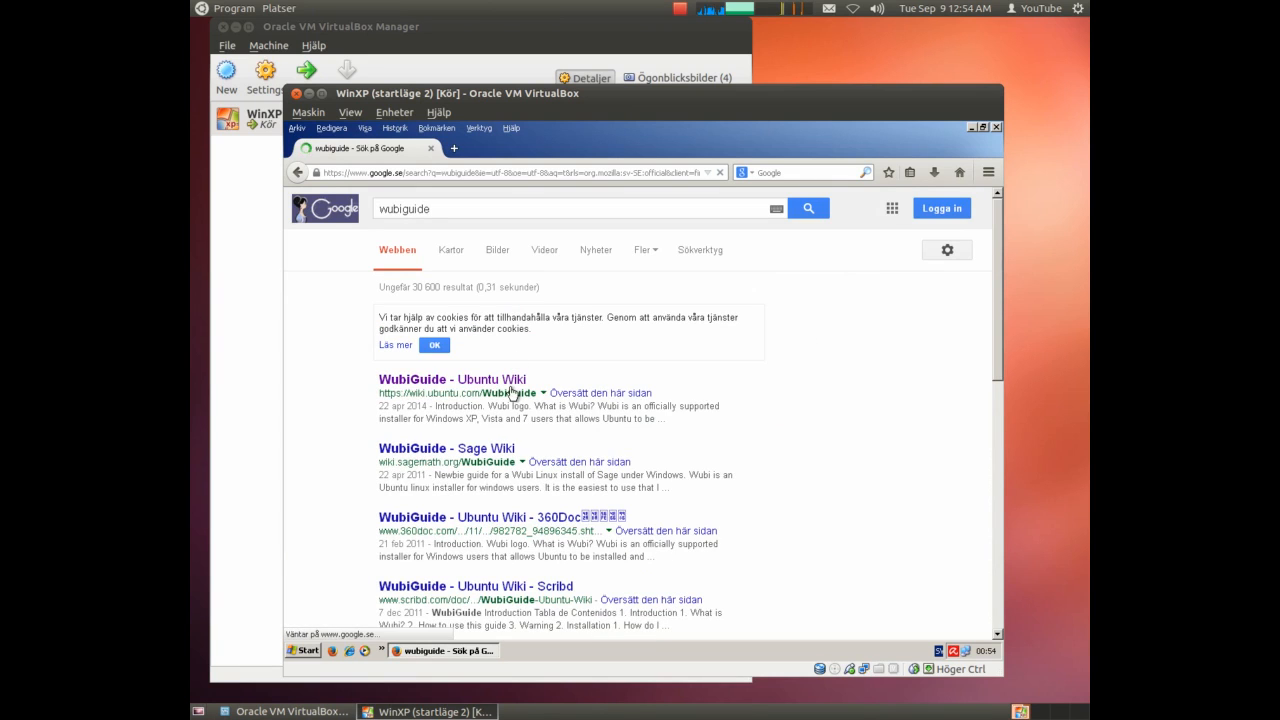
pyautogui.click(452, 378)
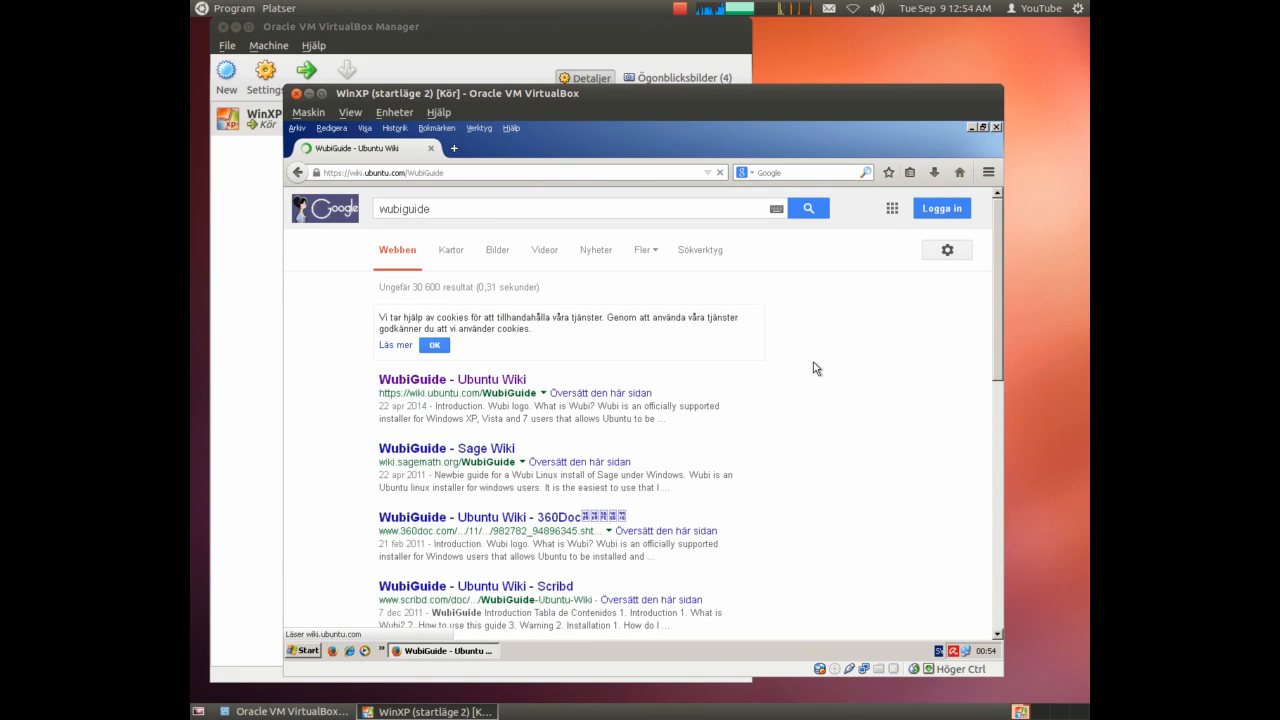
pyautogui.click(451, 378)
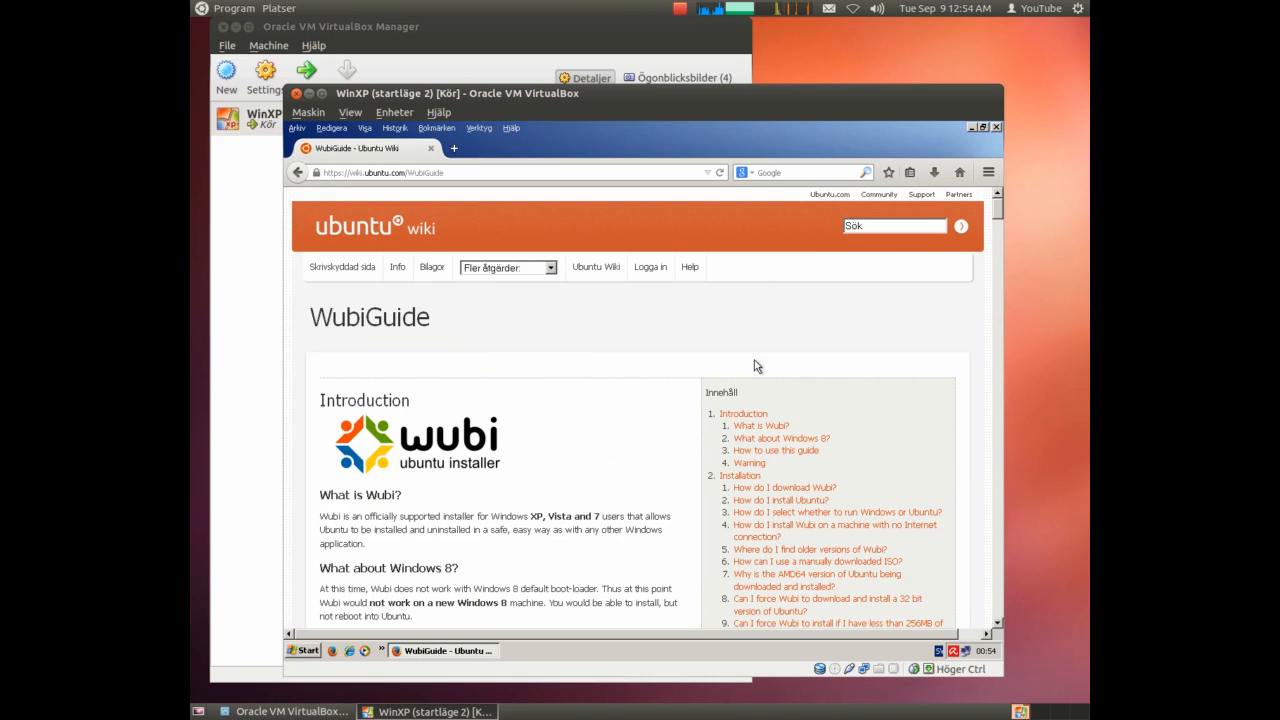
pyautogui.moveTo(672, 471)
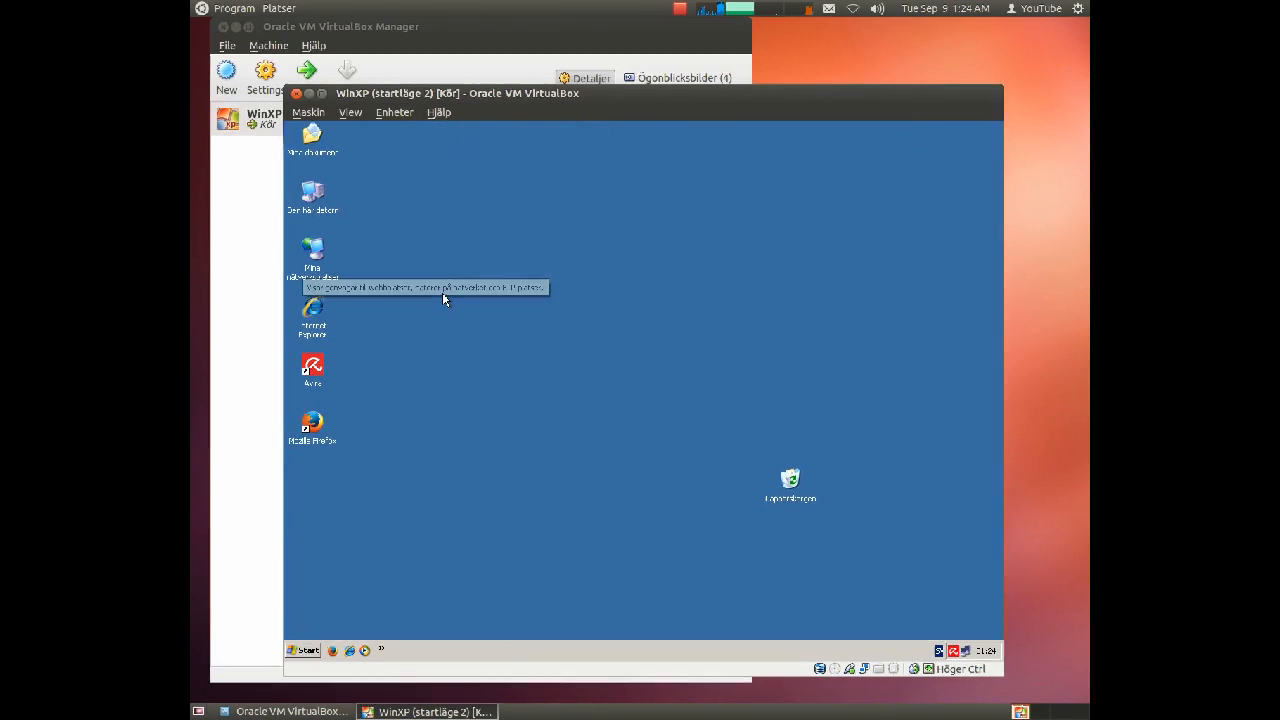
pyautogui.moveTo(632, 330)
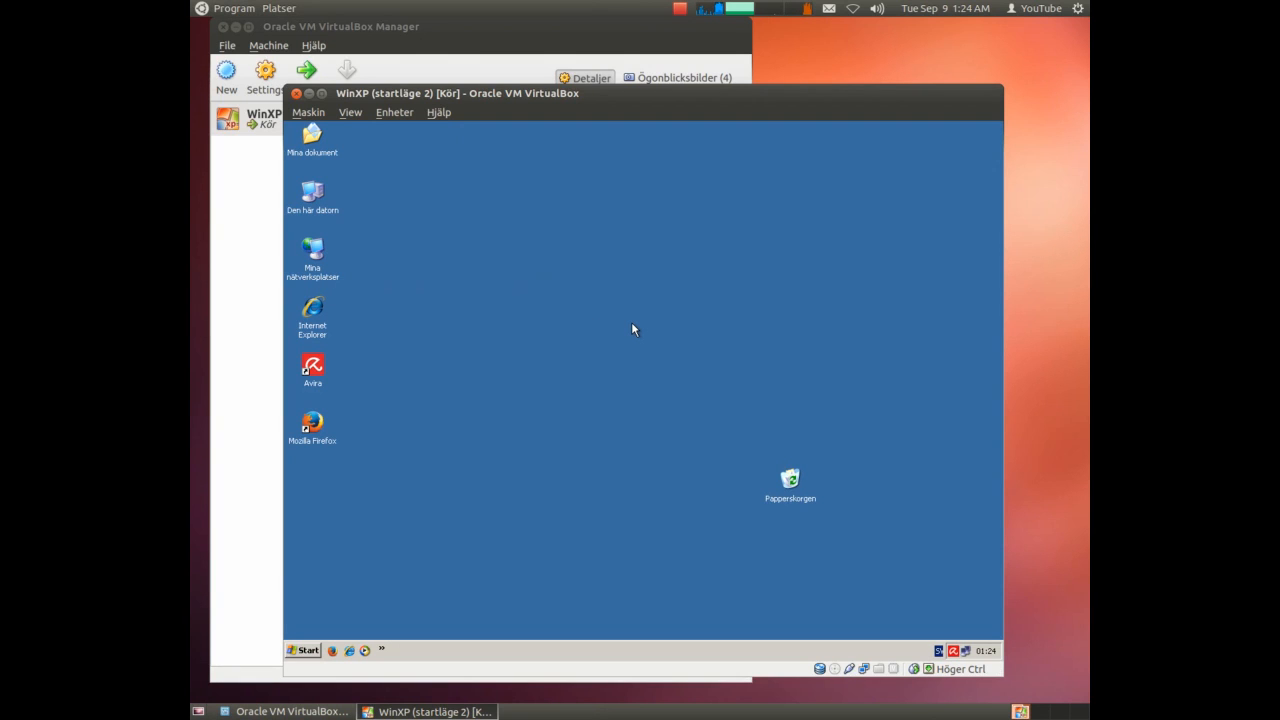
pyautogui.moveTo(500, 399)
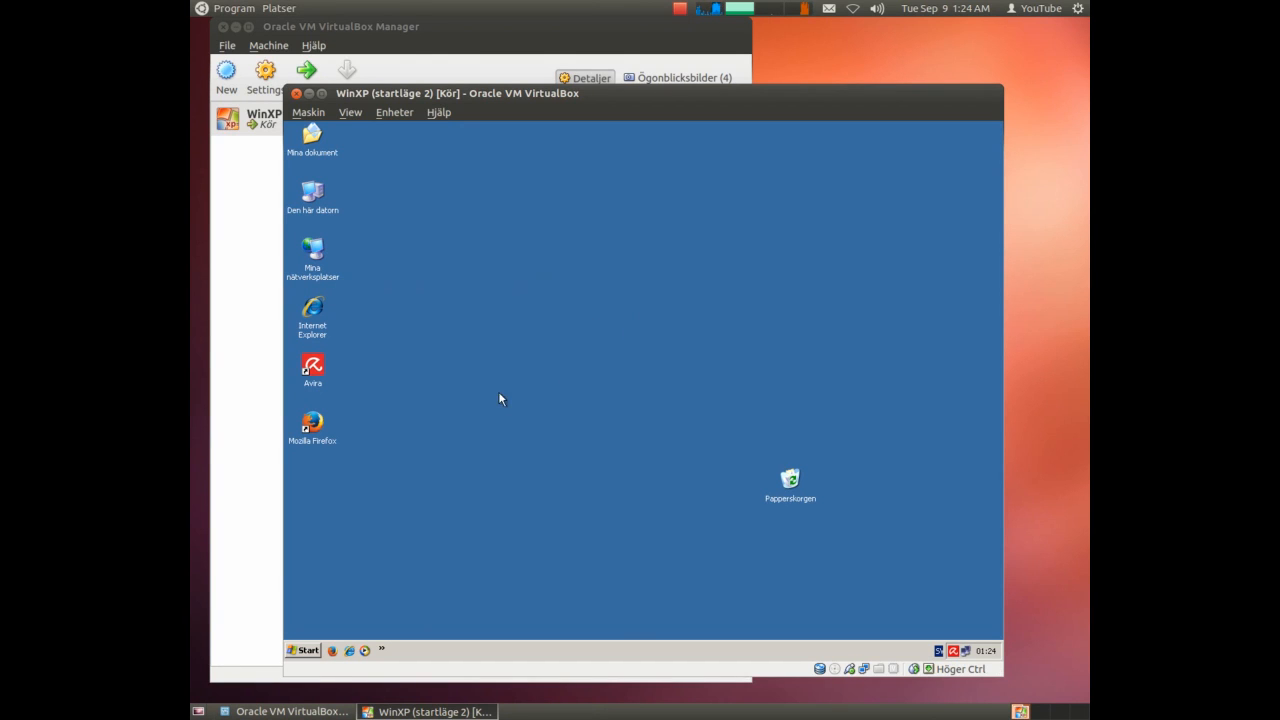
# Pick wubi.exe from Hämtade filer in the Kör dialog to launch it with --32bit.
pyautogui.click(307, 650)
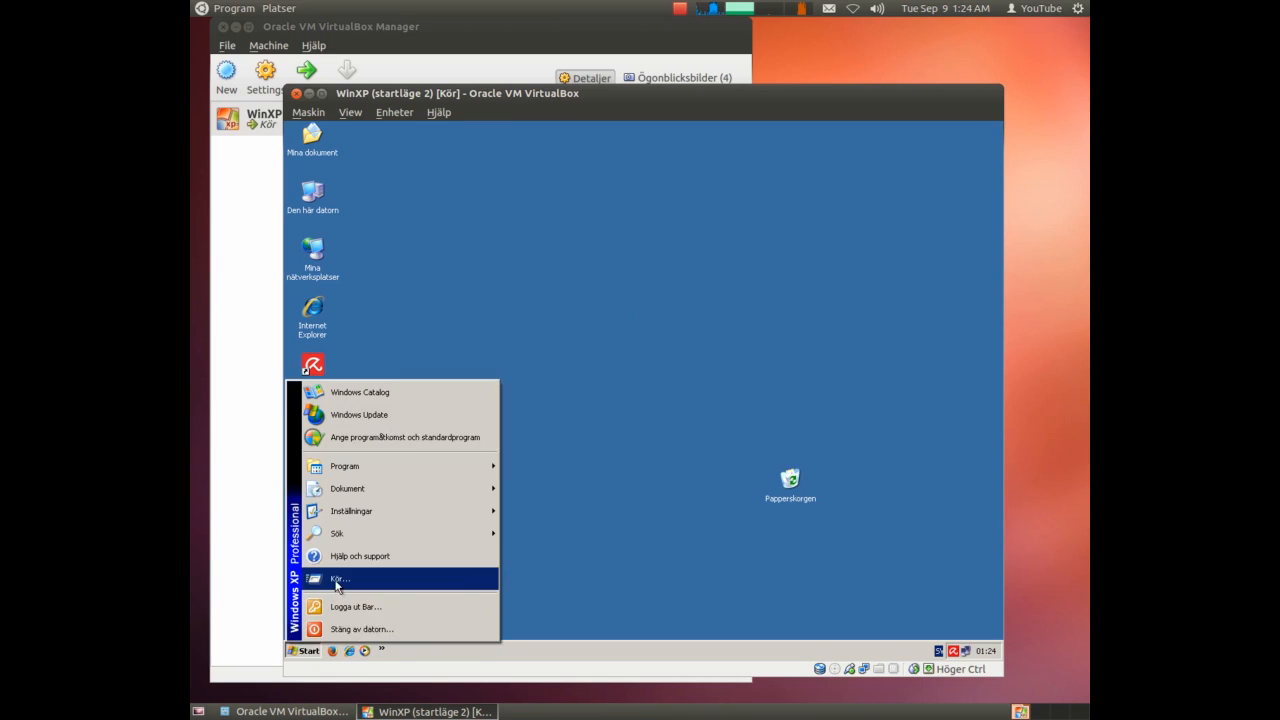
pyautogui.click(339, 579)
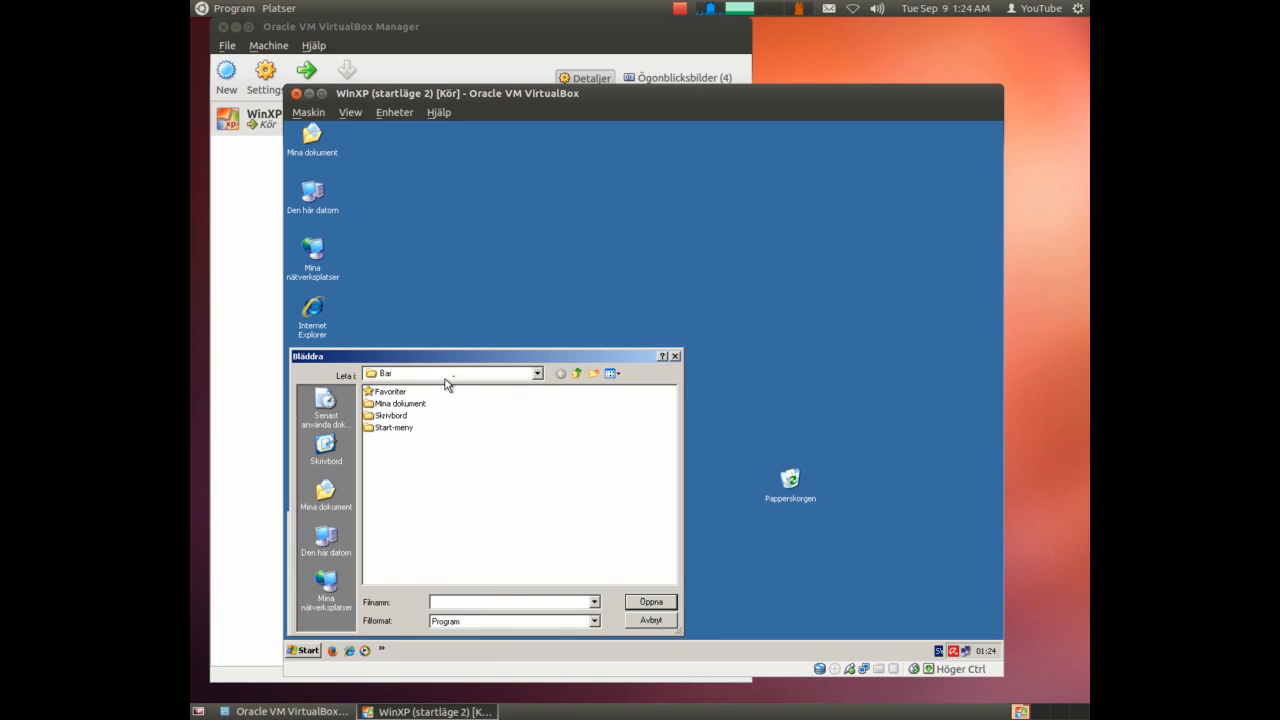
pyautogui.click(538, 373)
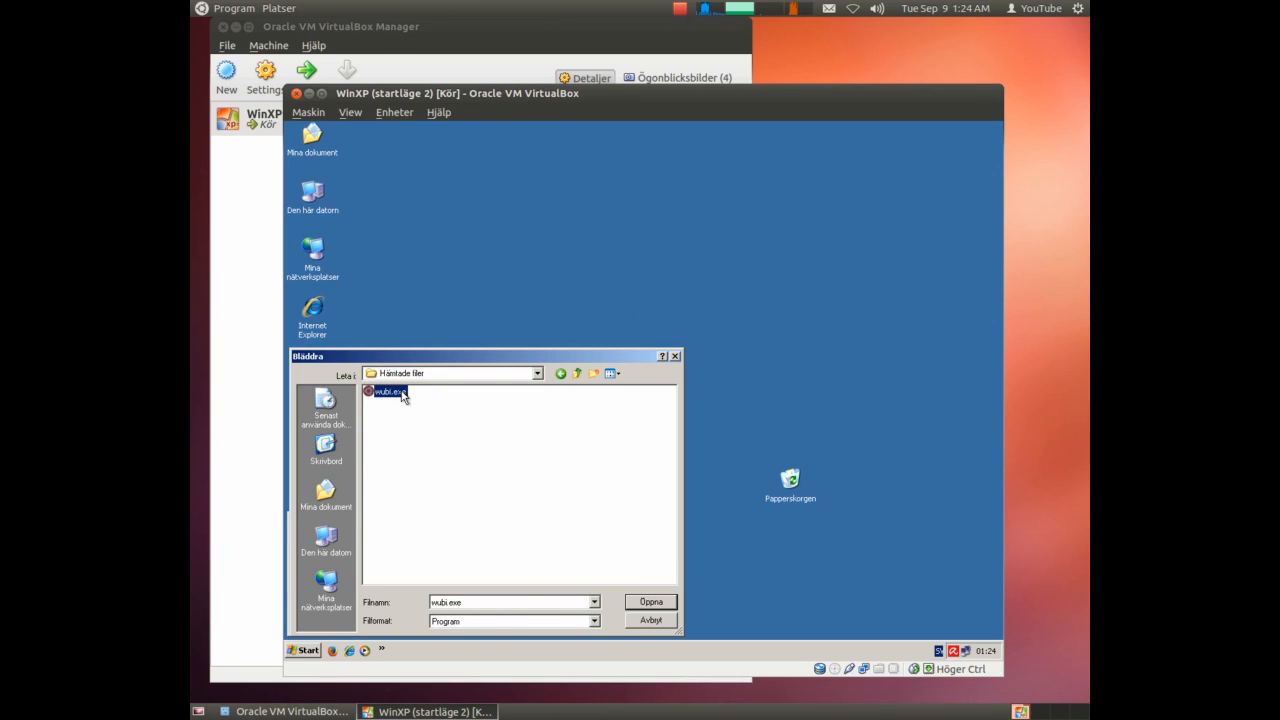
pyautogui.click(650, 620)
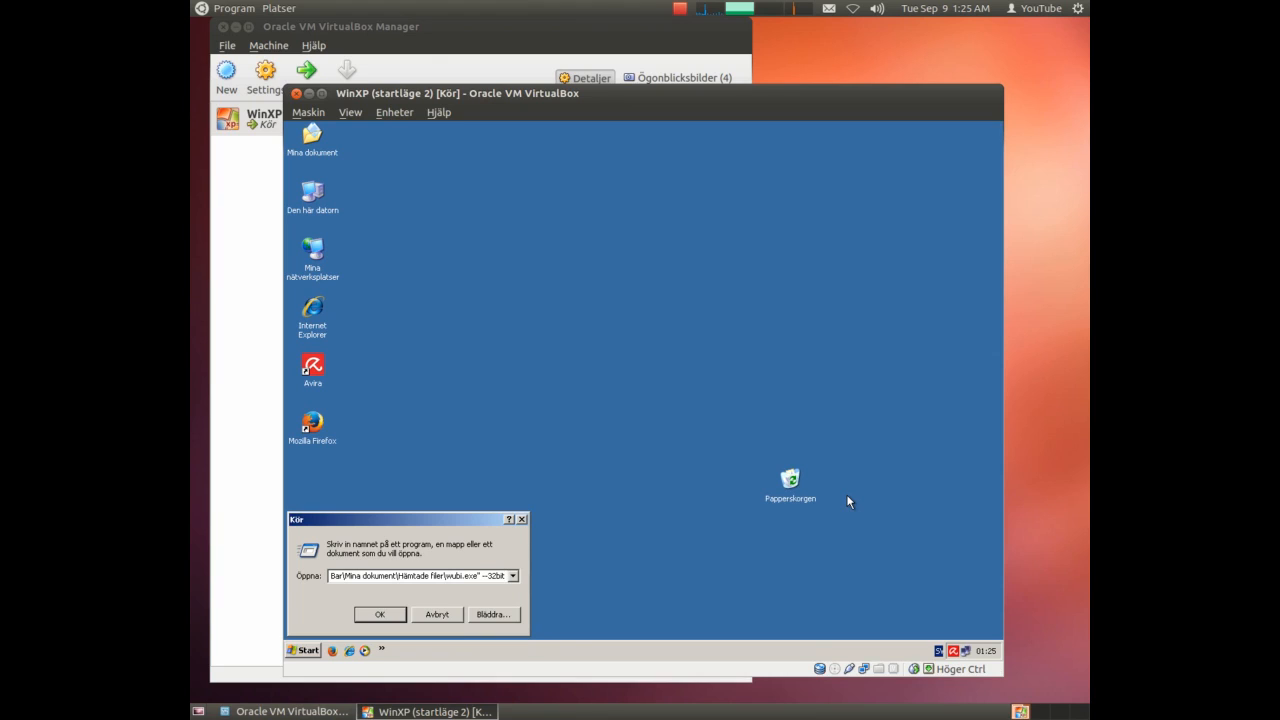
pyautogui.moveTo(379, 627)
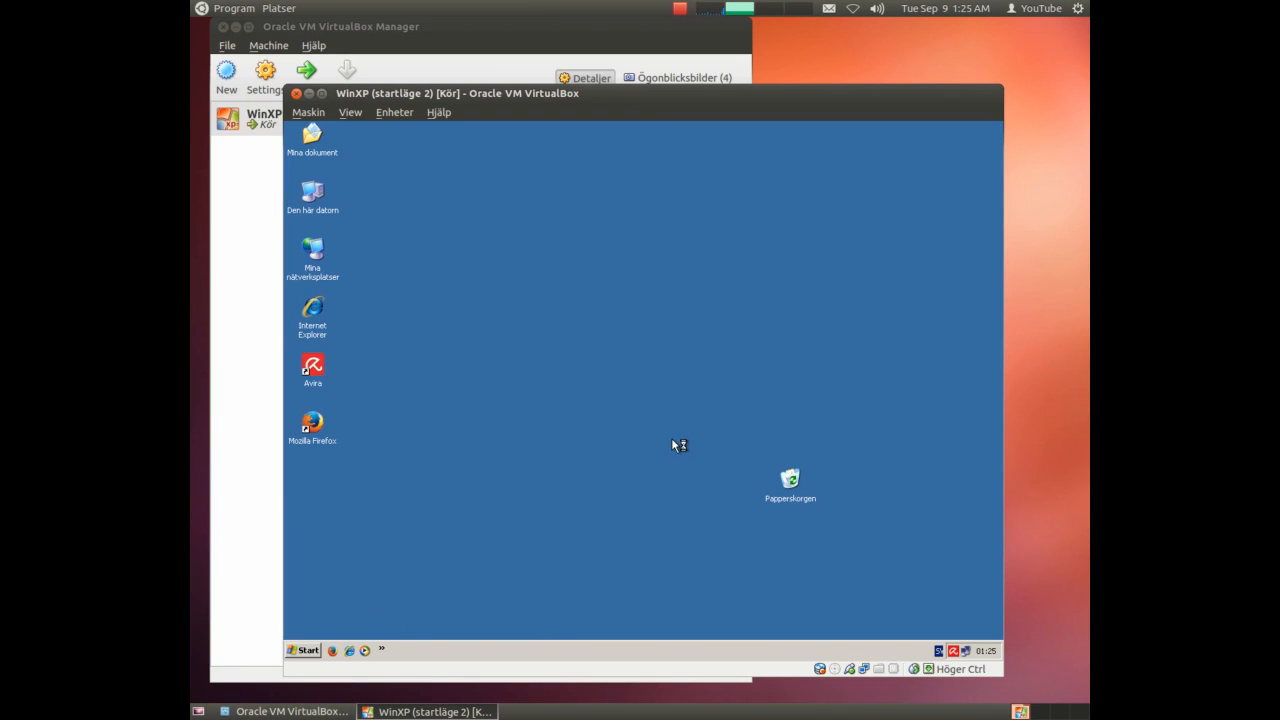
pyautogui.moveTo(676, 429)
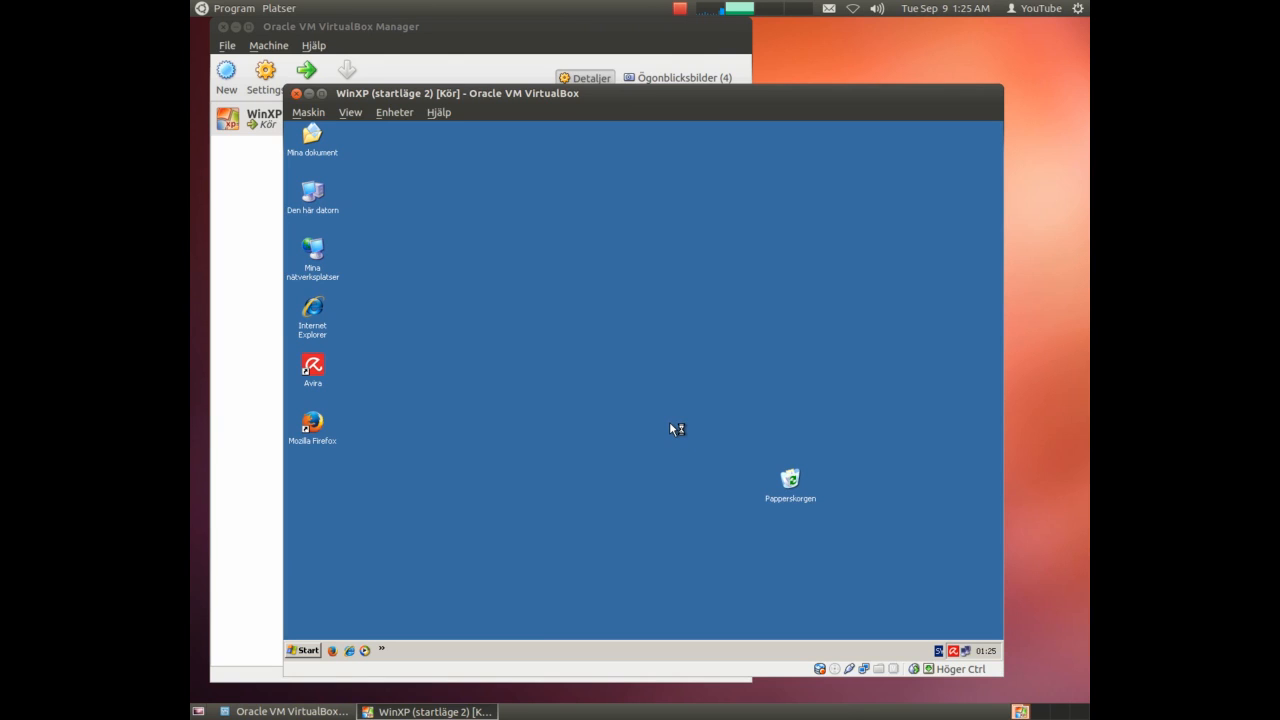
pyautogui.moveTo(675, 398)
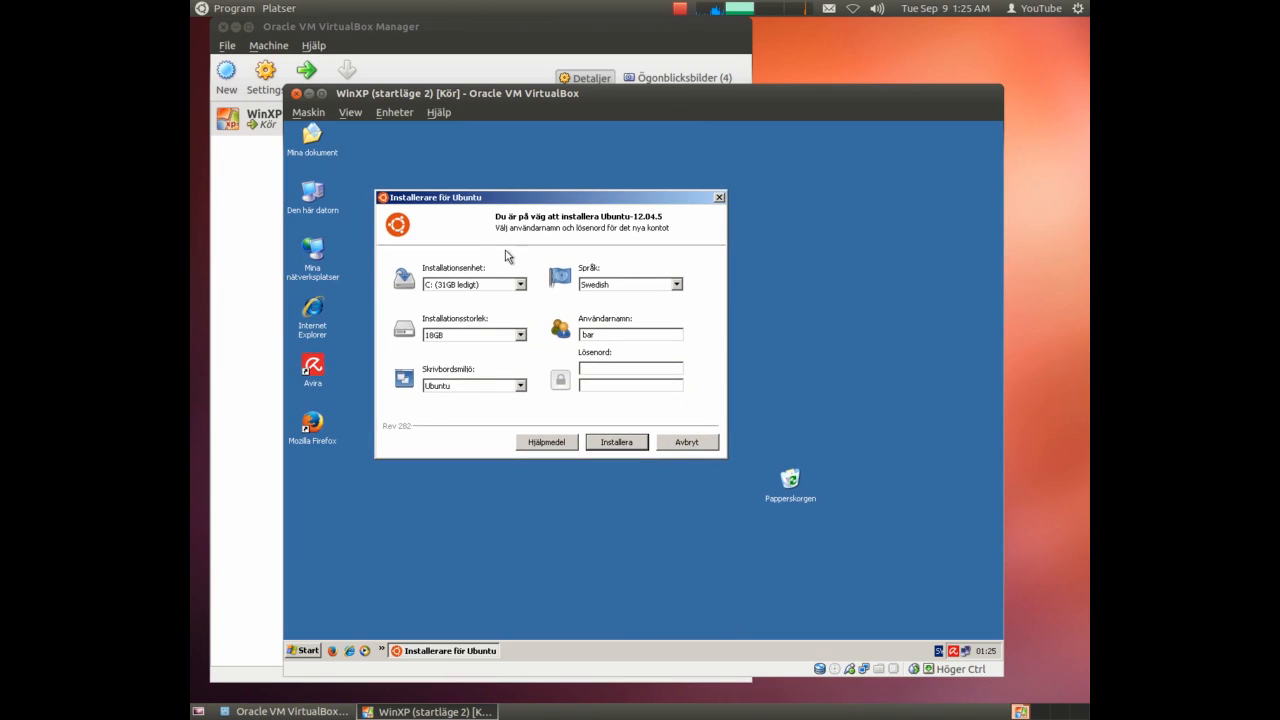
# Set Wubi to drive C, Ubuntu desktop and English (US), and enter the password twice.
pyautogui.click(520, 284)
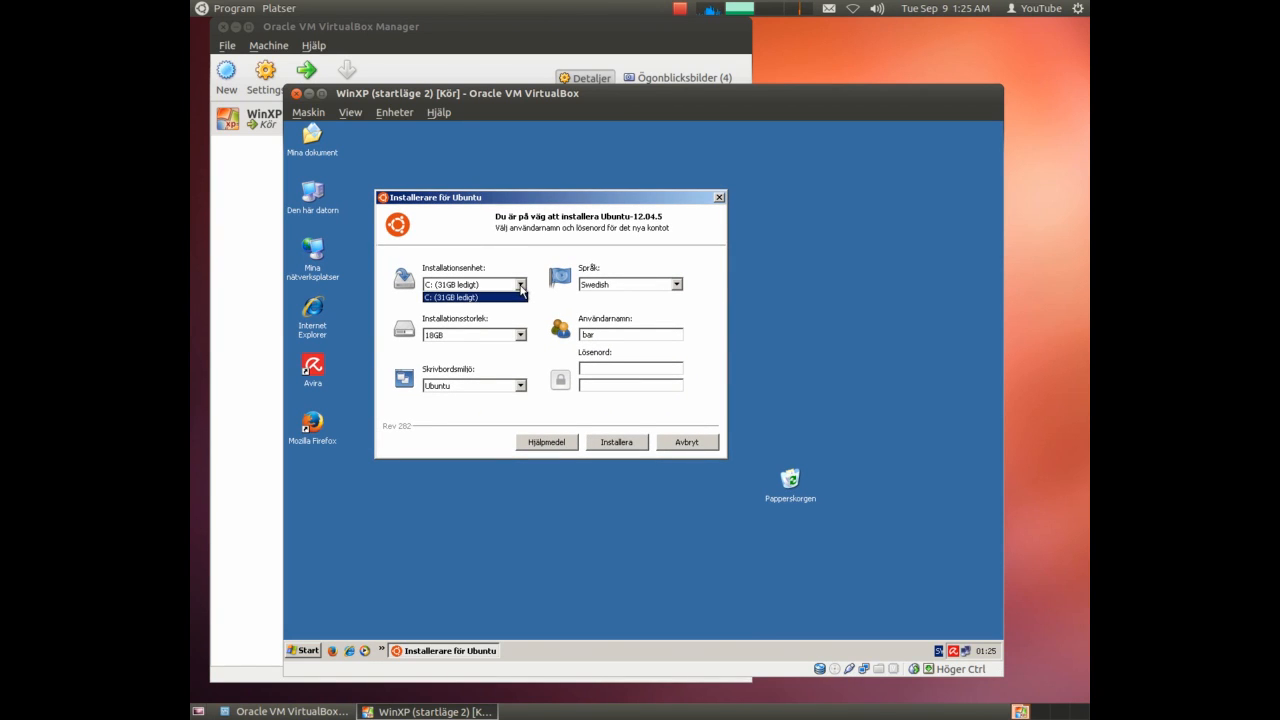
pyautogui.click(474, 297)
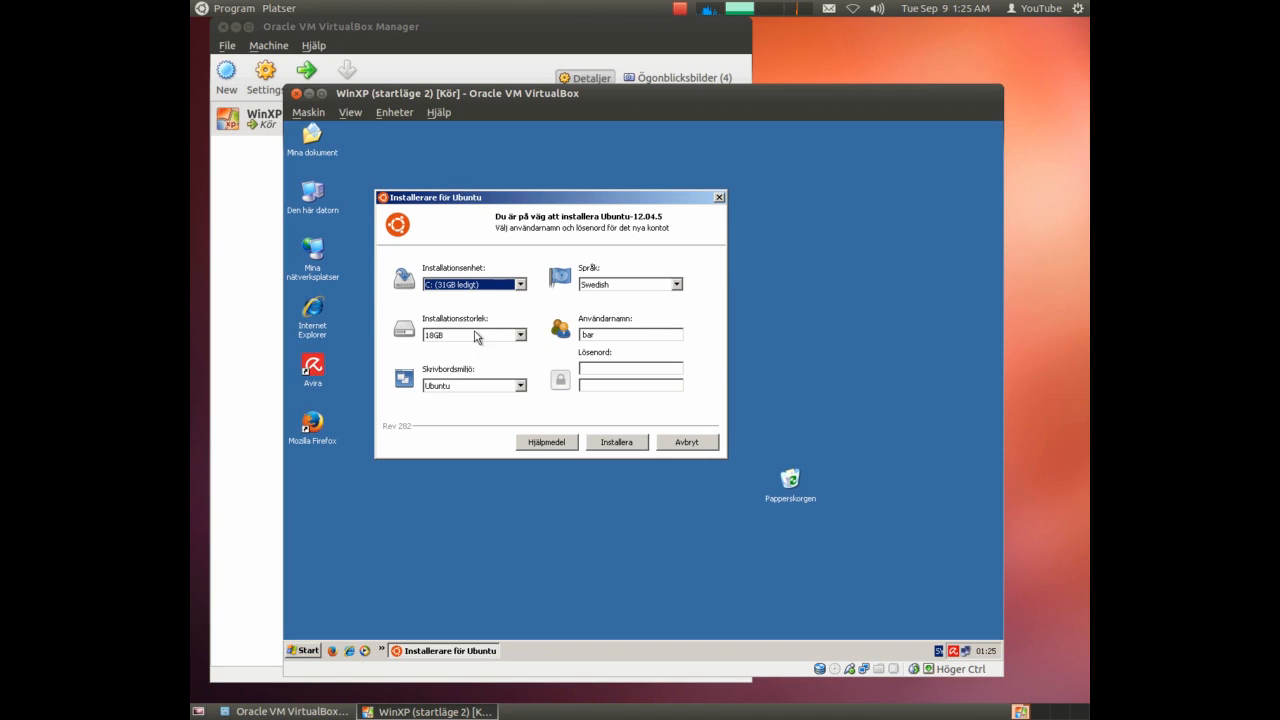
pyautogui.click(519, 335)
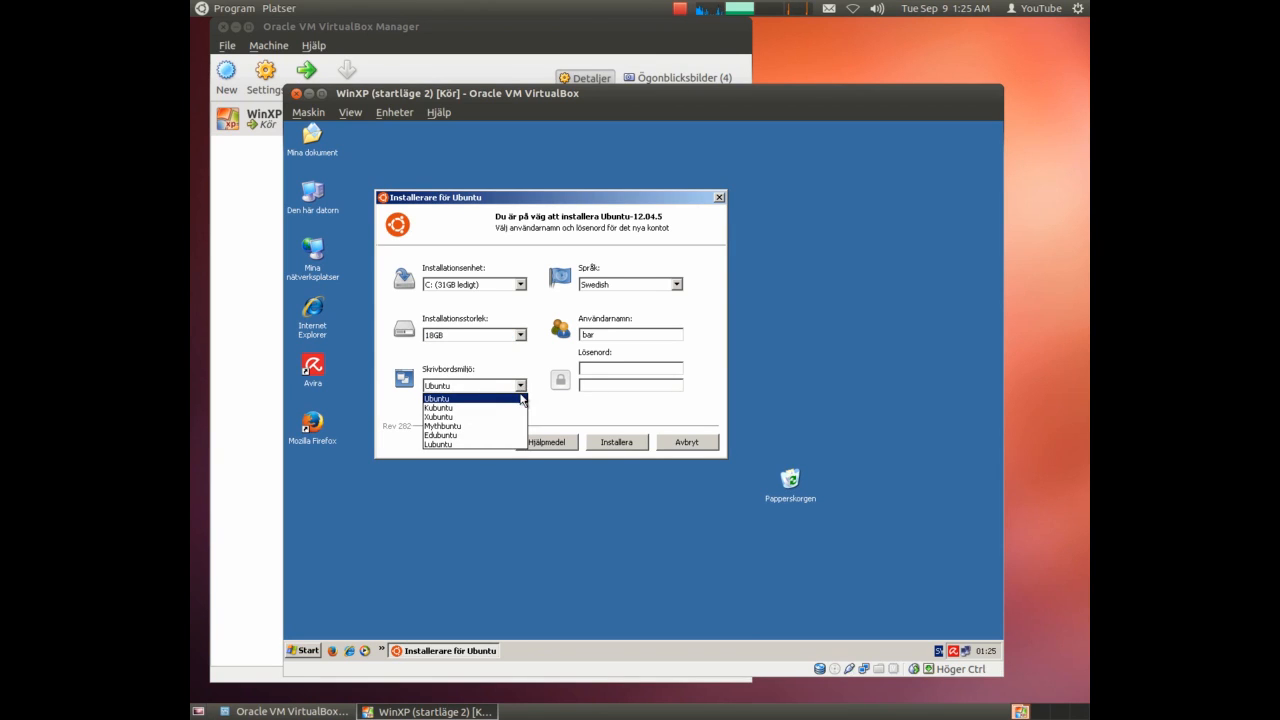
pyautogui.moveTo(440, 408)
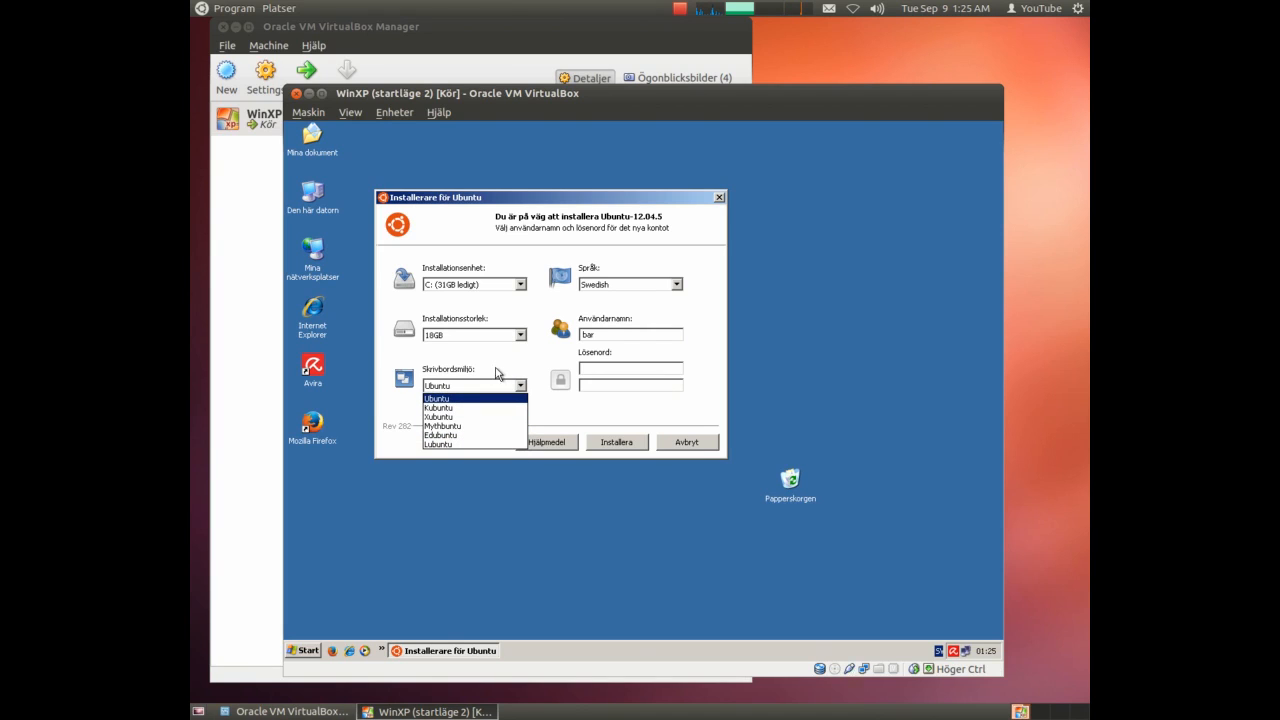
pyautogui.click(437, 398)
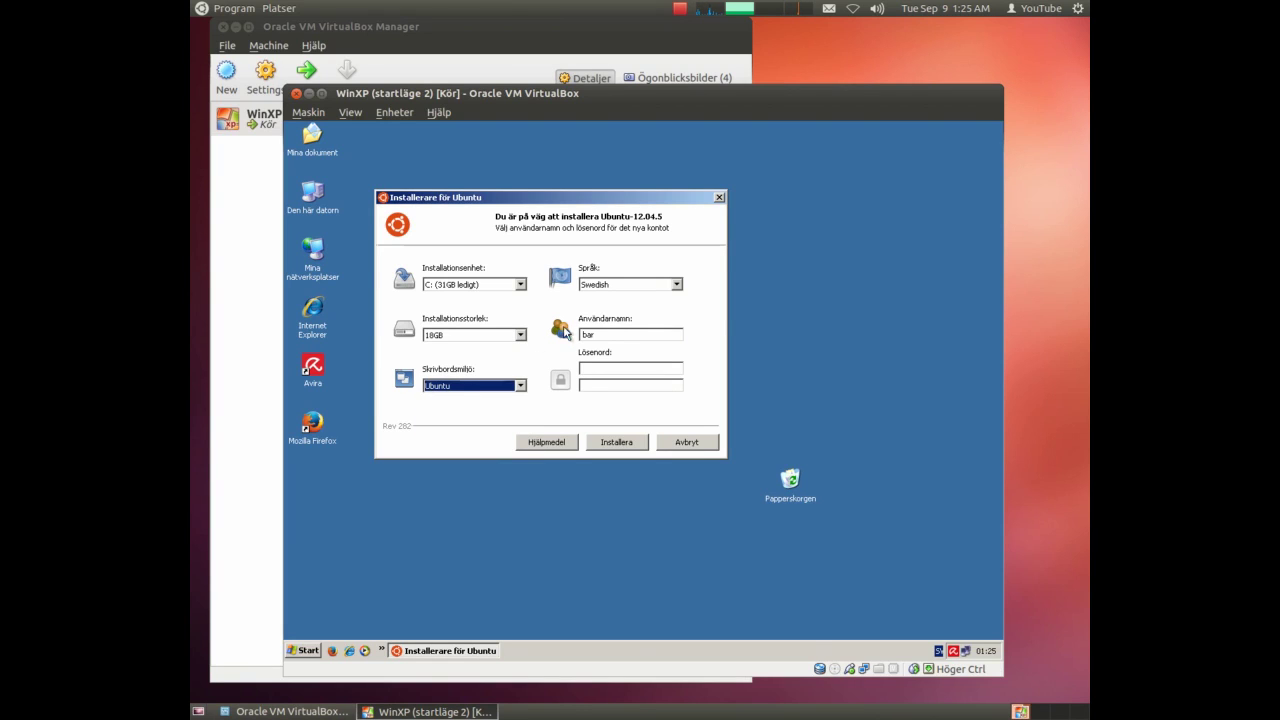
pyautogui.moveTo(672, 308)
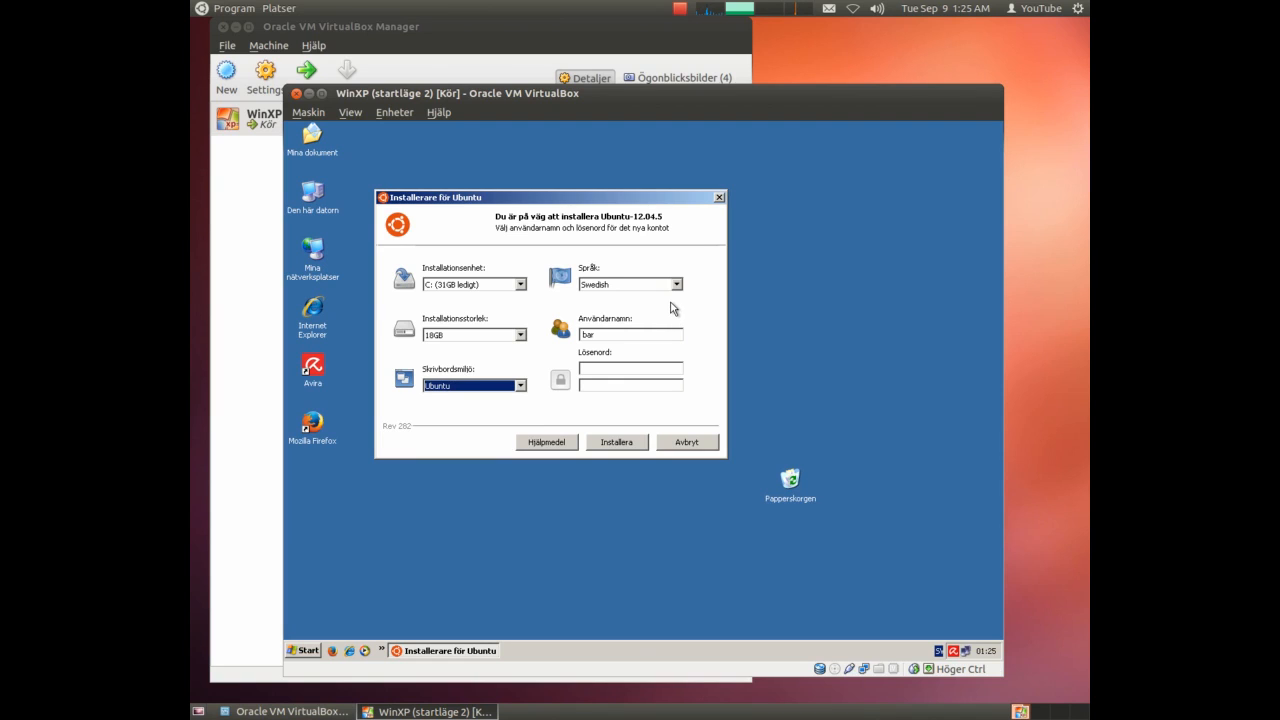
pyautogui.moveTo(680, 295)
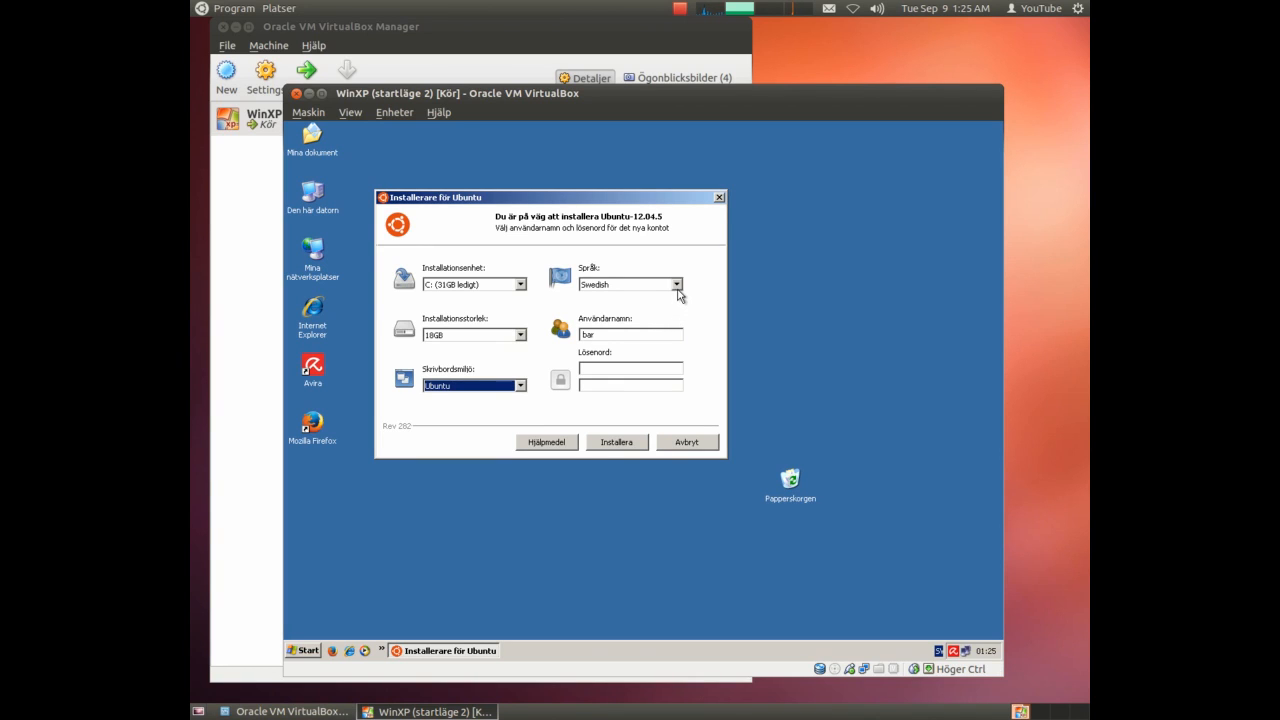
pyautogui.click(676, 284)
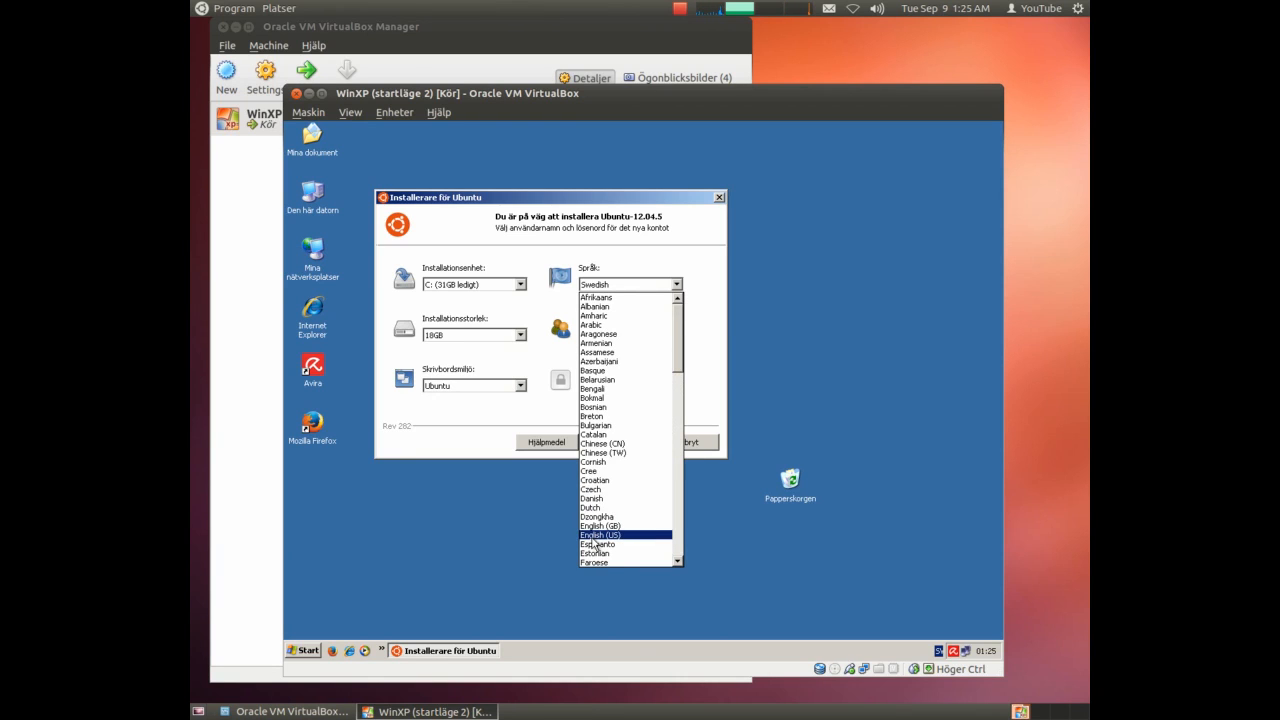
pyautogui.click(596, 534)
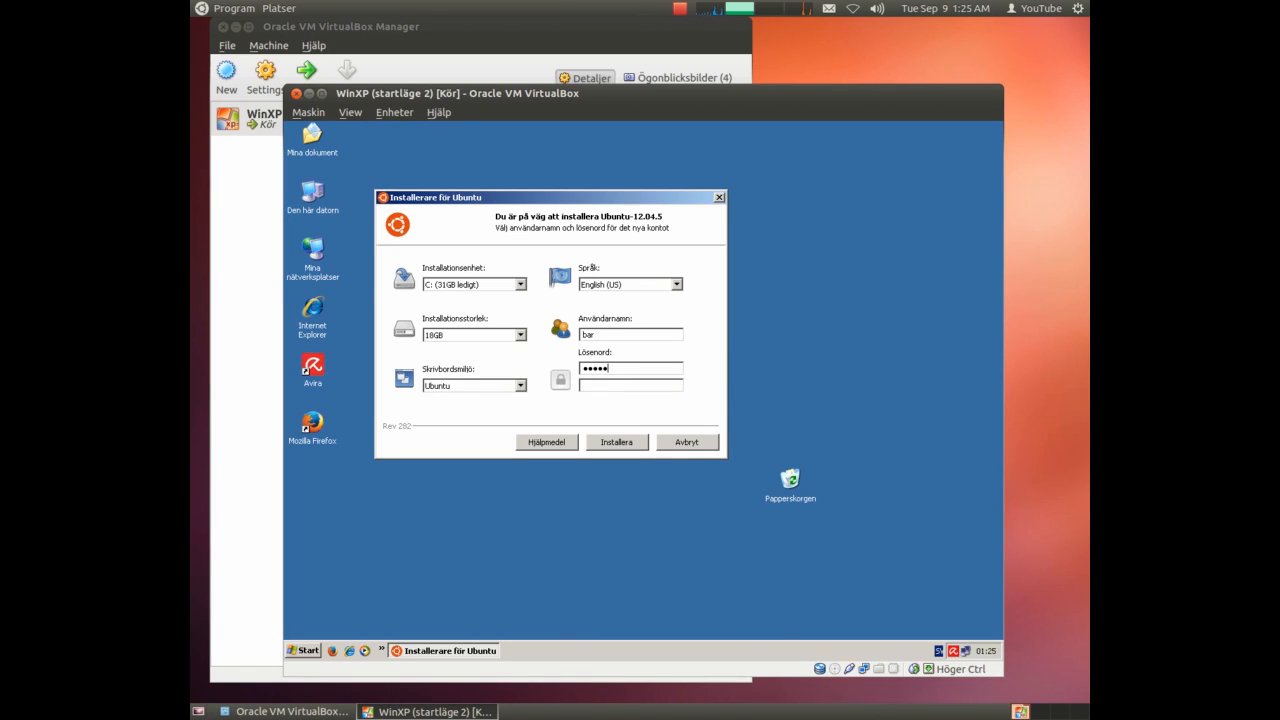
pyautogui.write('•••')
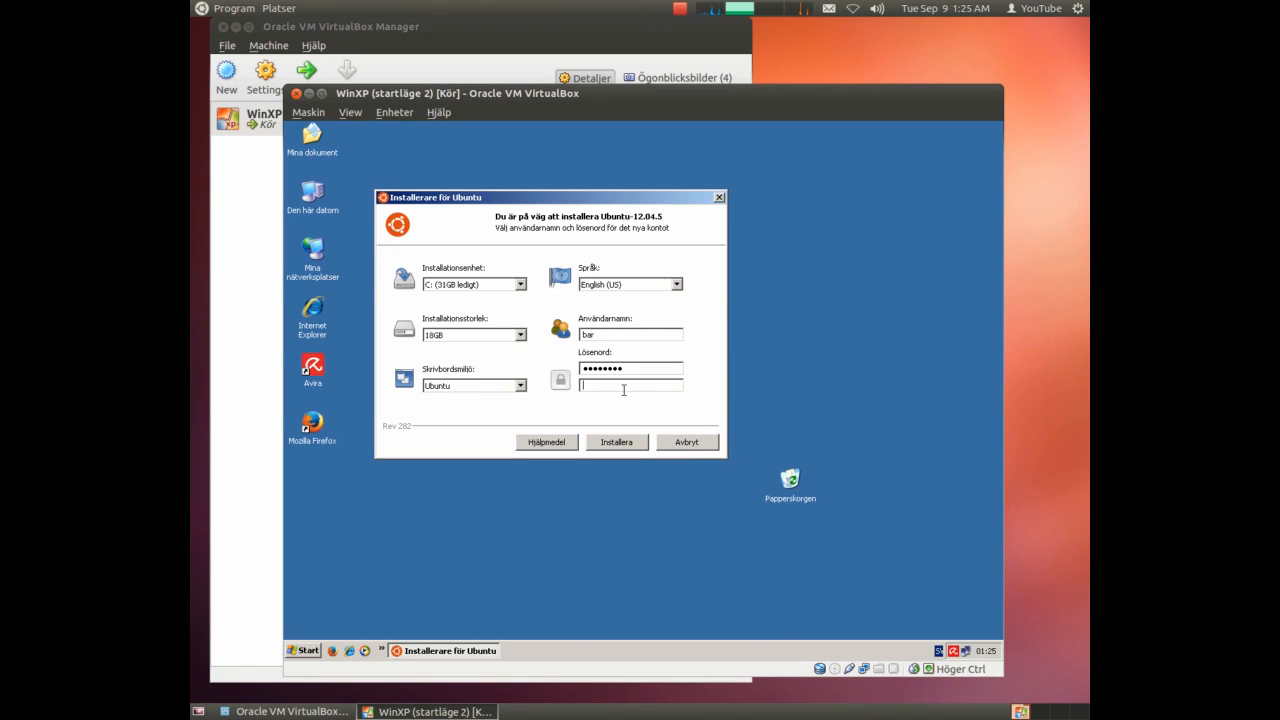
pyautogui.write('••••••')
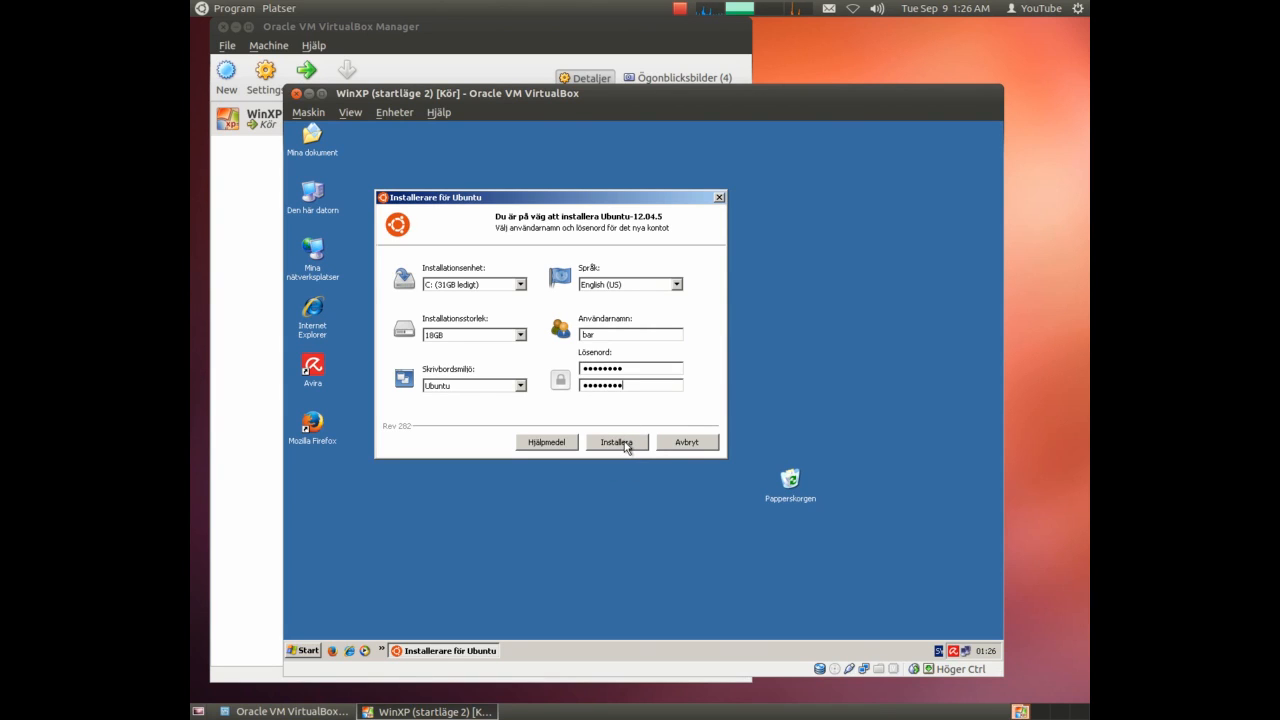
# Start installing Ubuntu 12.04.5 and wait for the download and installation to finish.
pyautogui.click(616, 442)
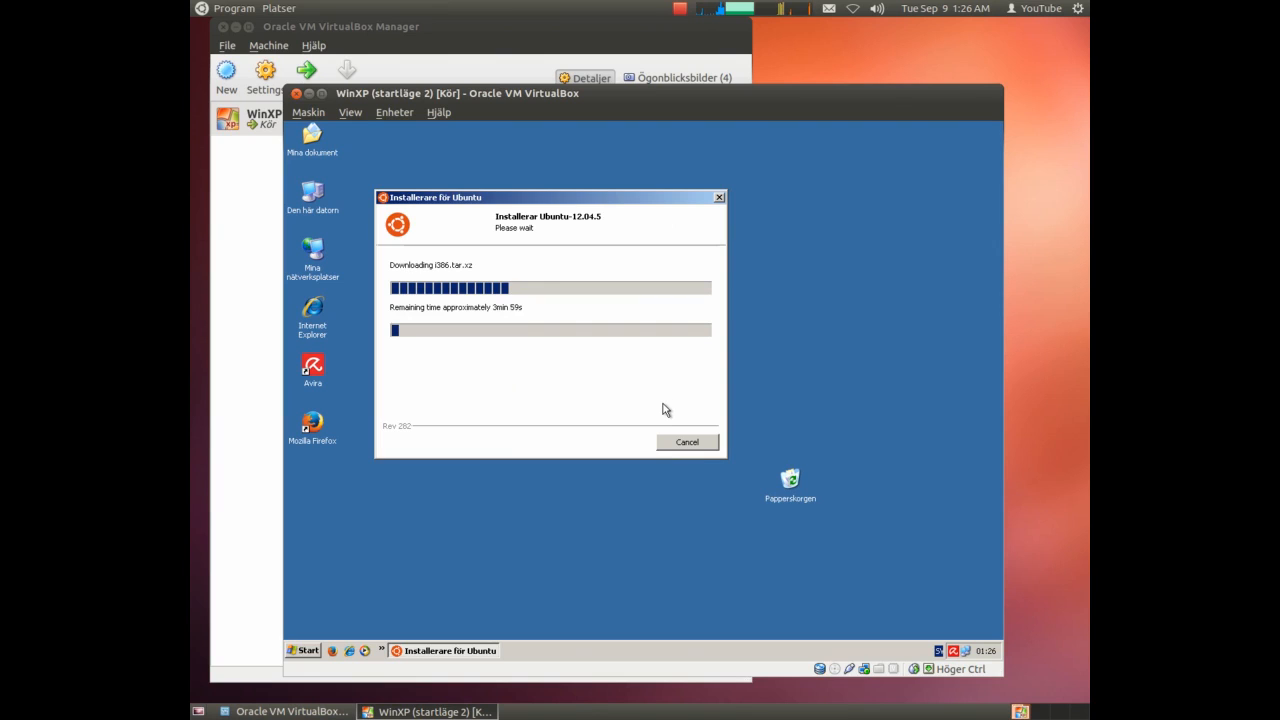
pyautogui.moveTo(529, 362)
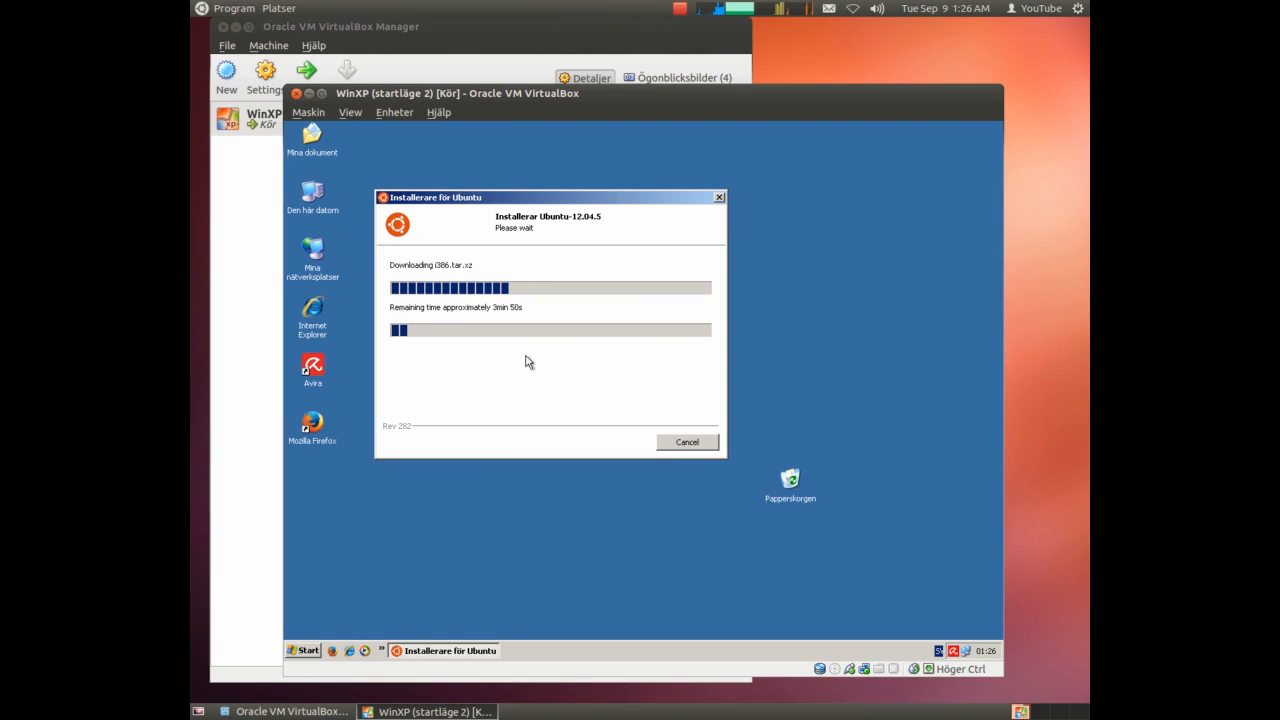
pyautogui.moveTo(442, 270)
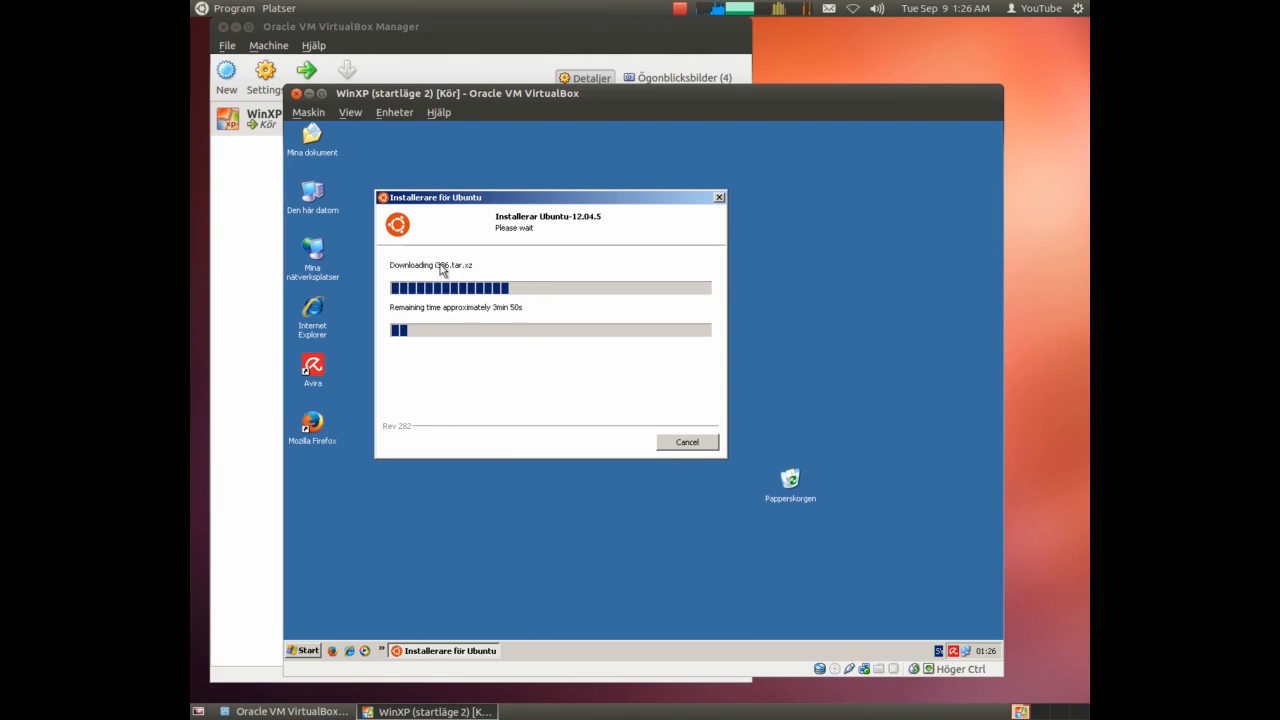
pyautogui.moveTo(693, 249)
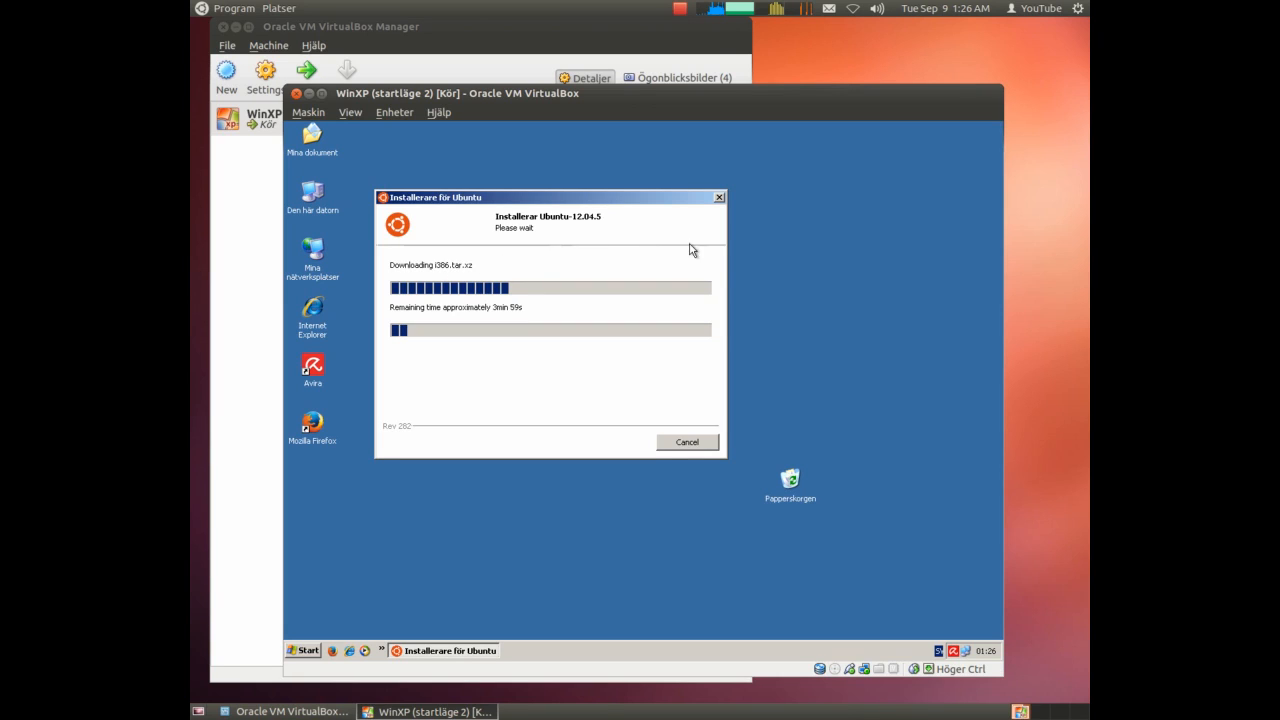
pyautogui.moveTo(870, 230)
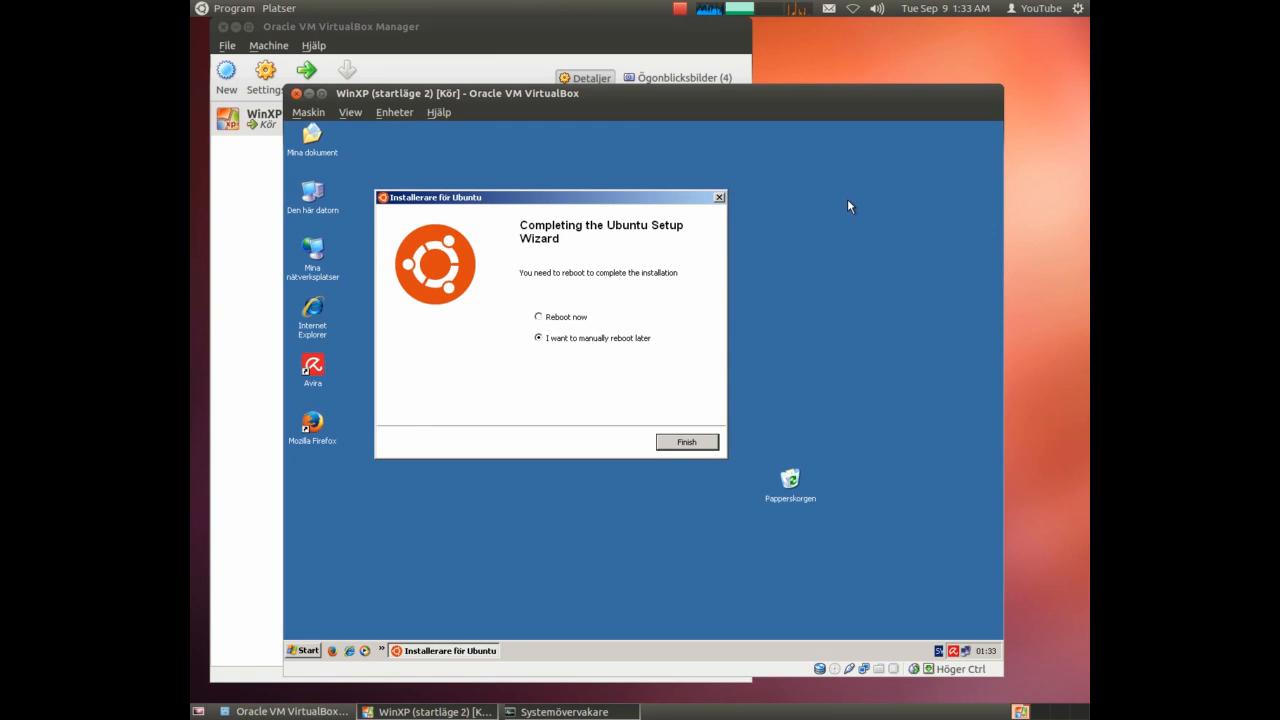
pyautogui.moveTo(845, 218)
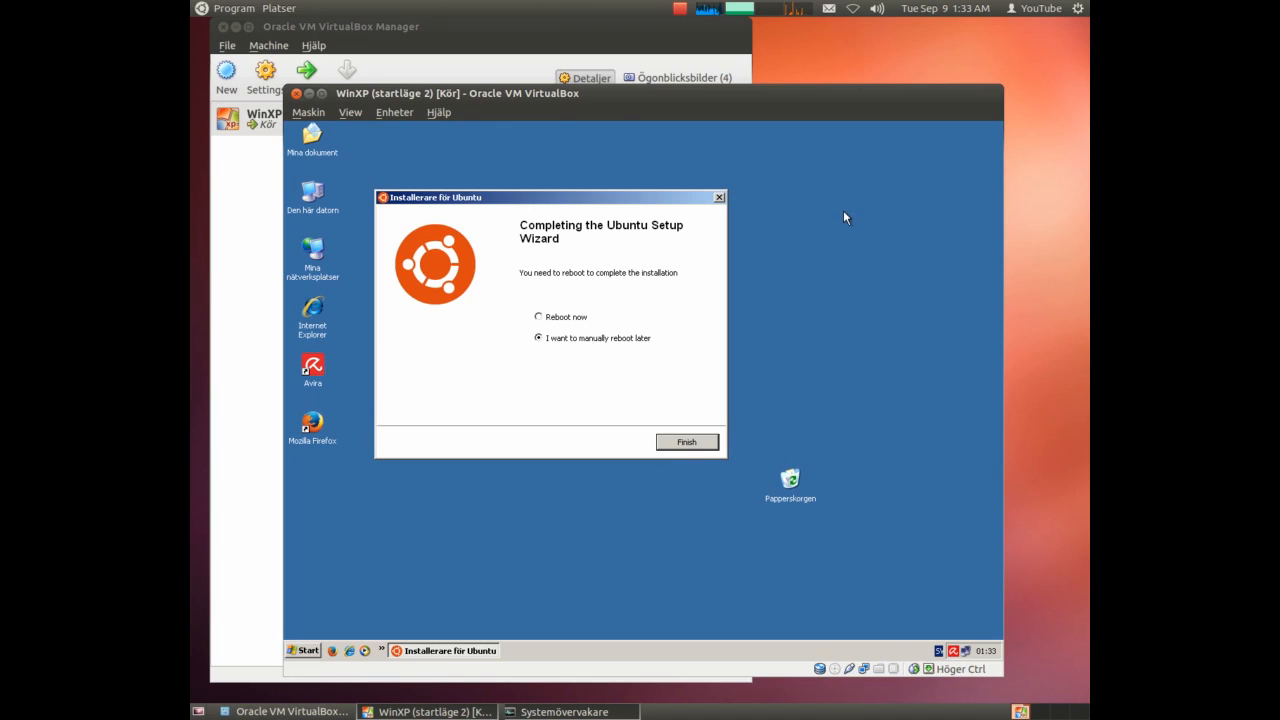
pyautogui.moveTo(640, 337)
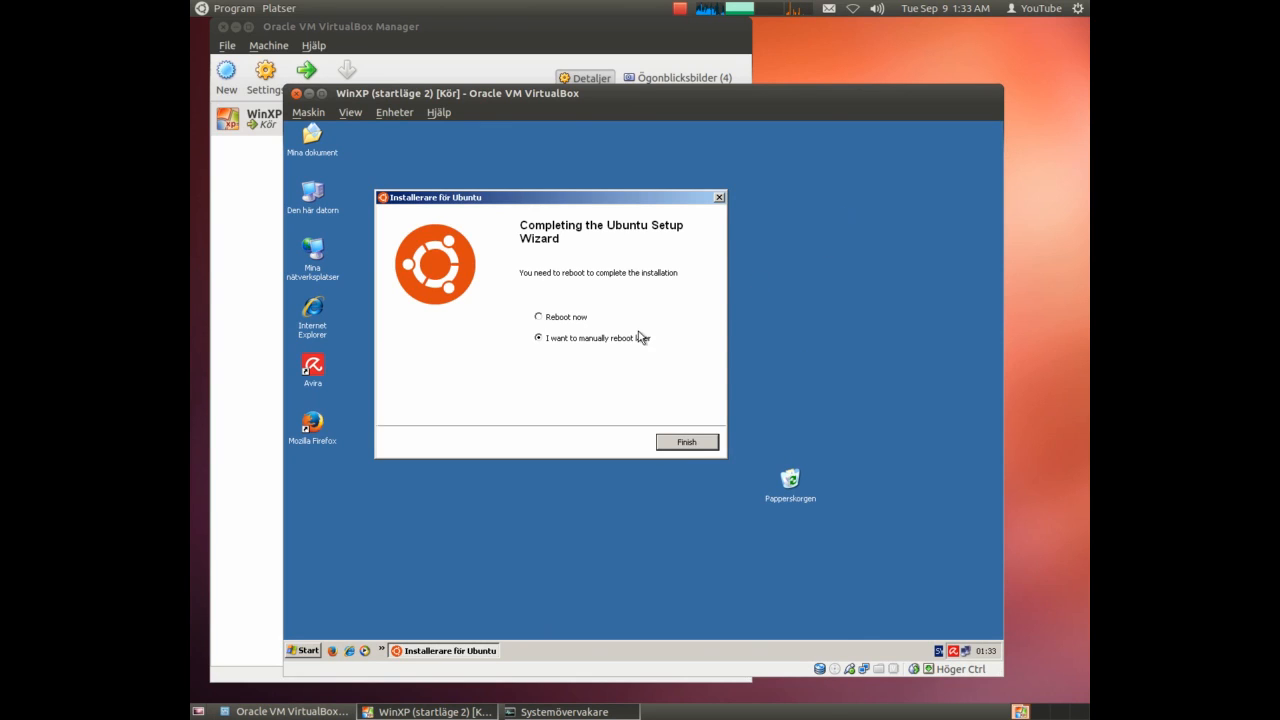
pyautogui.moveTo(559, 347)
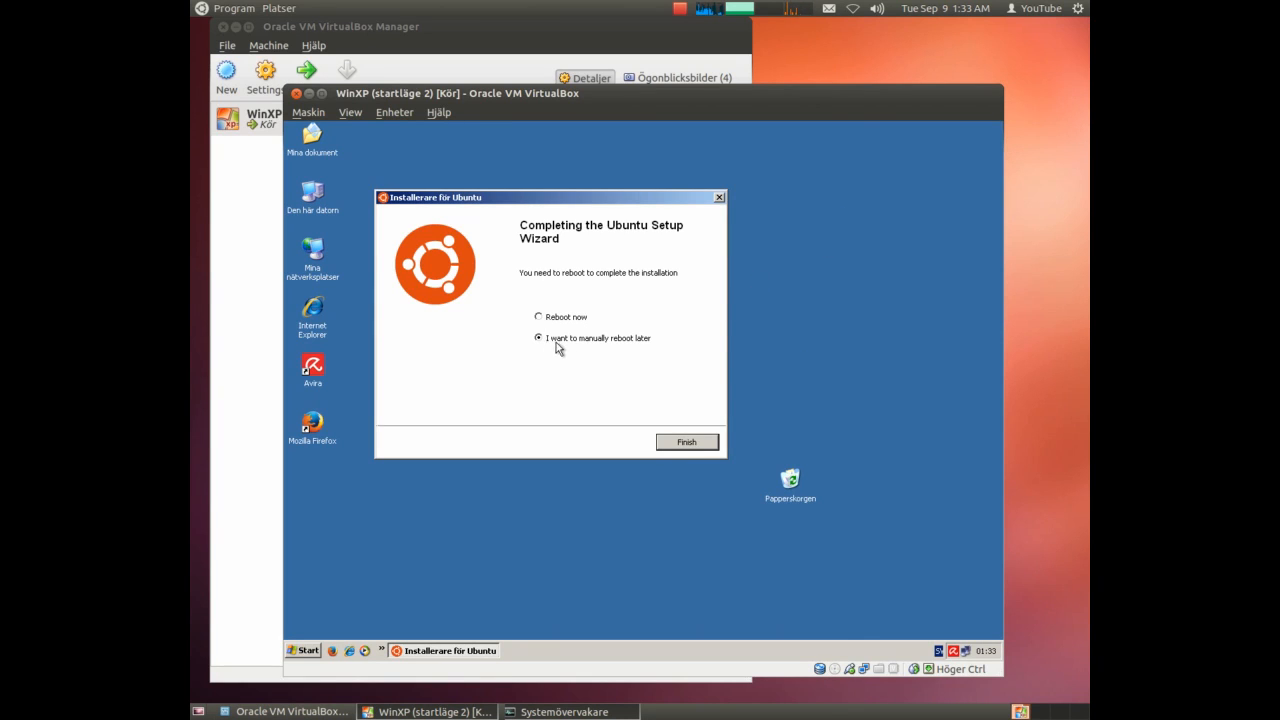
pyautogui.moveTo(681, 388)
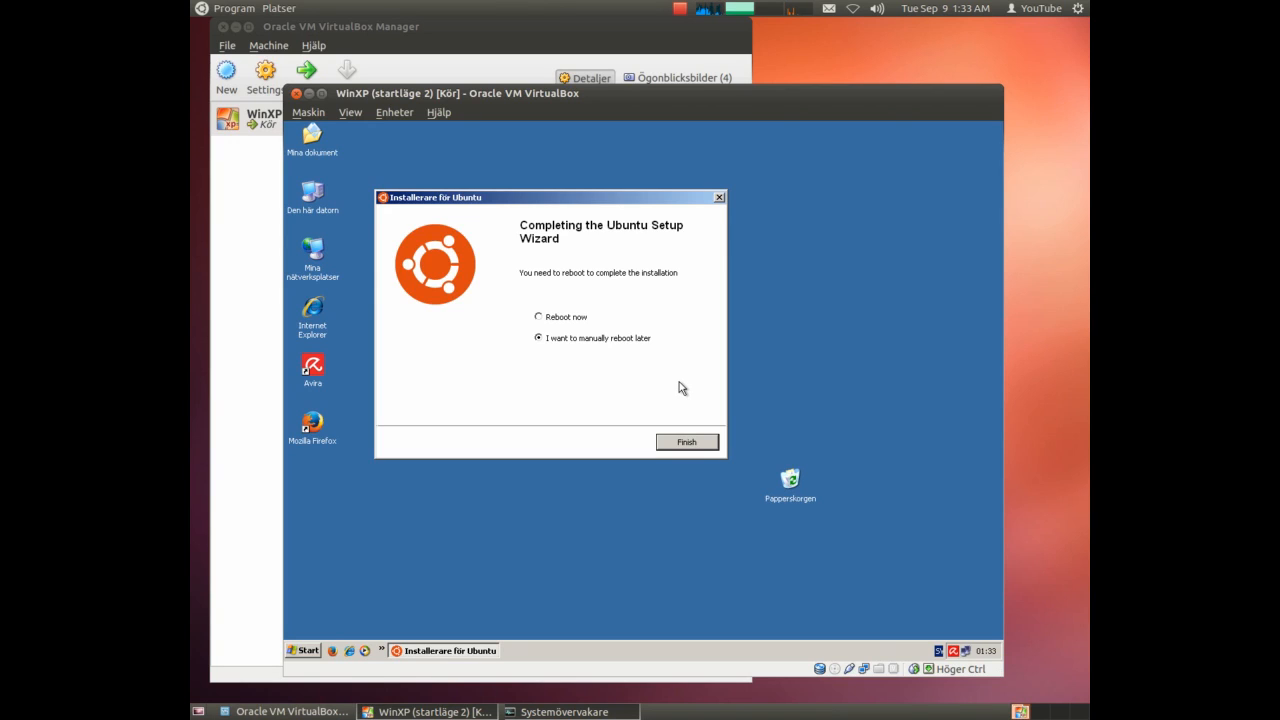
pyautogui.moveTo(680, 408)
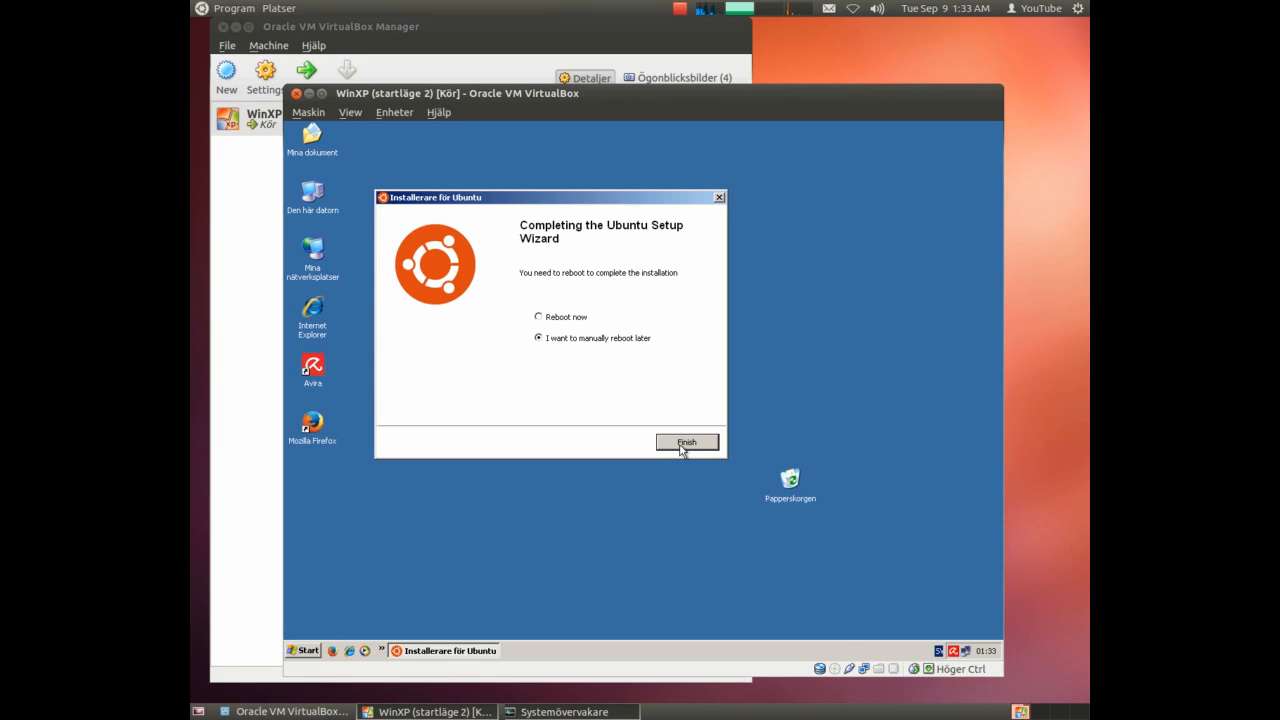
# Finish the Wubi wizard postponing the reboot, then open Den här datorn from the desktop.
pyautogui.click(686, 442)
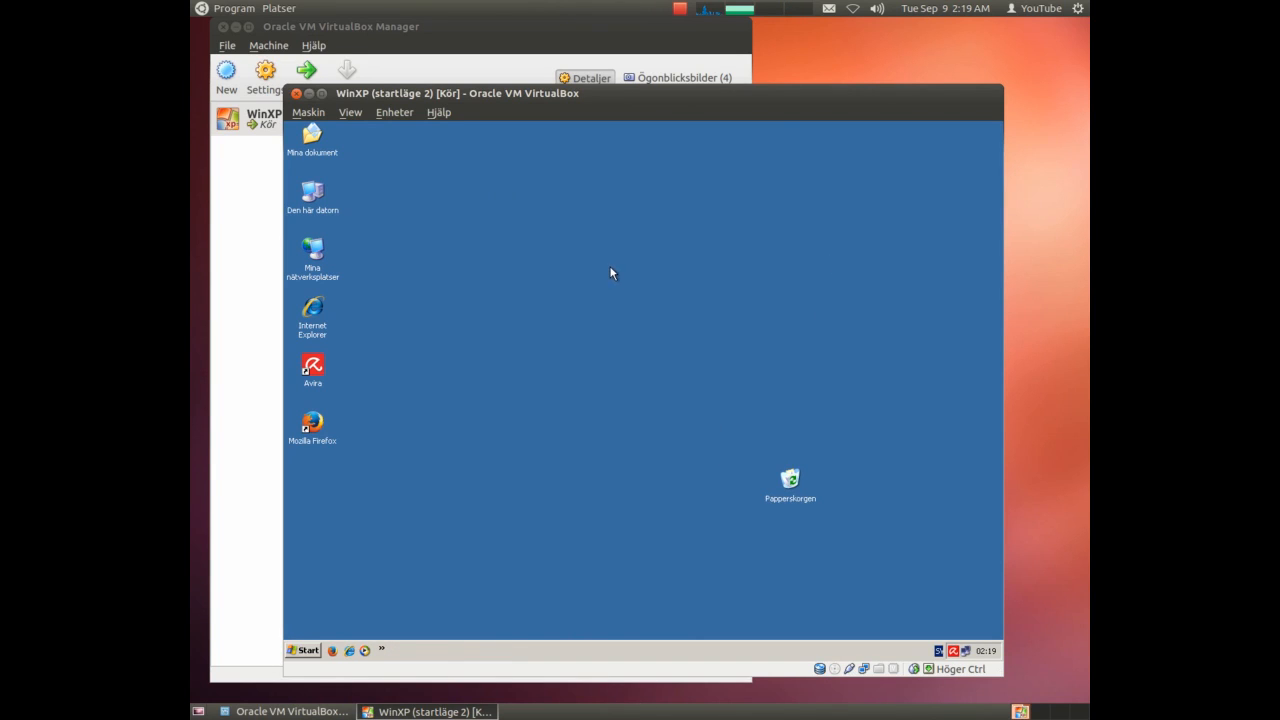
pyautogui.click(312, 192)
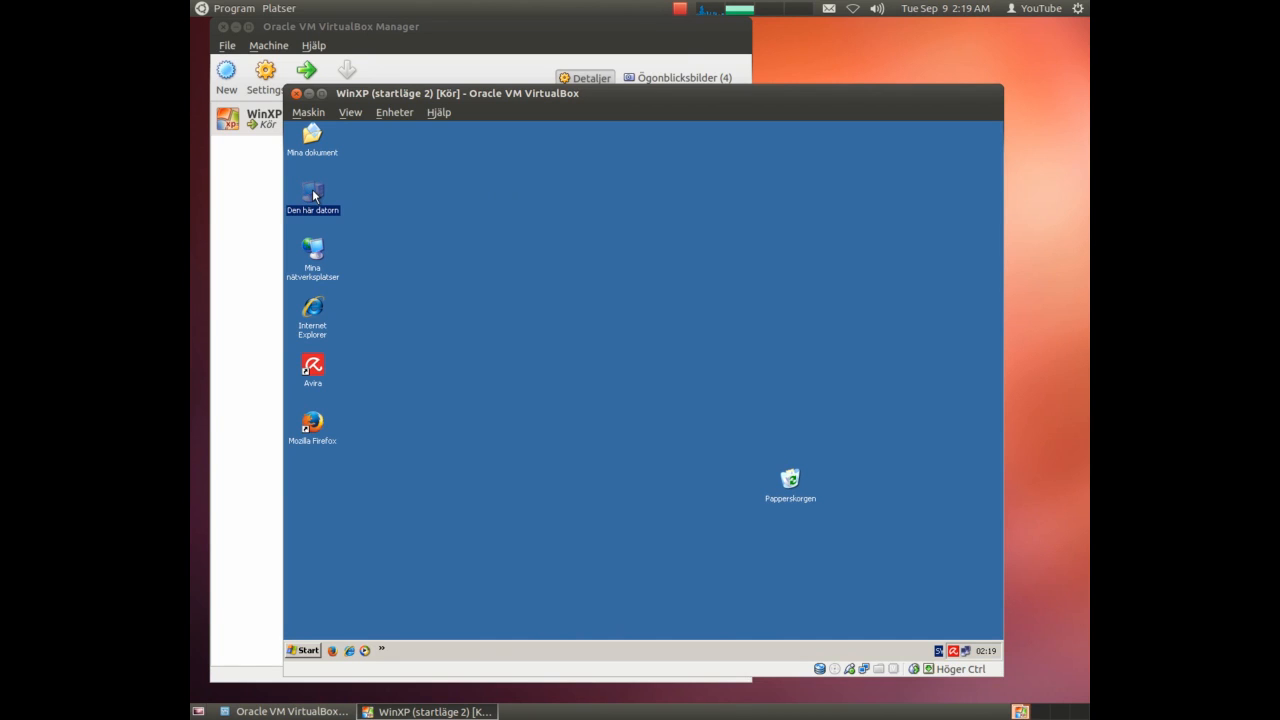
pyautogui.doubleClick(313, 192)
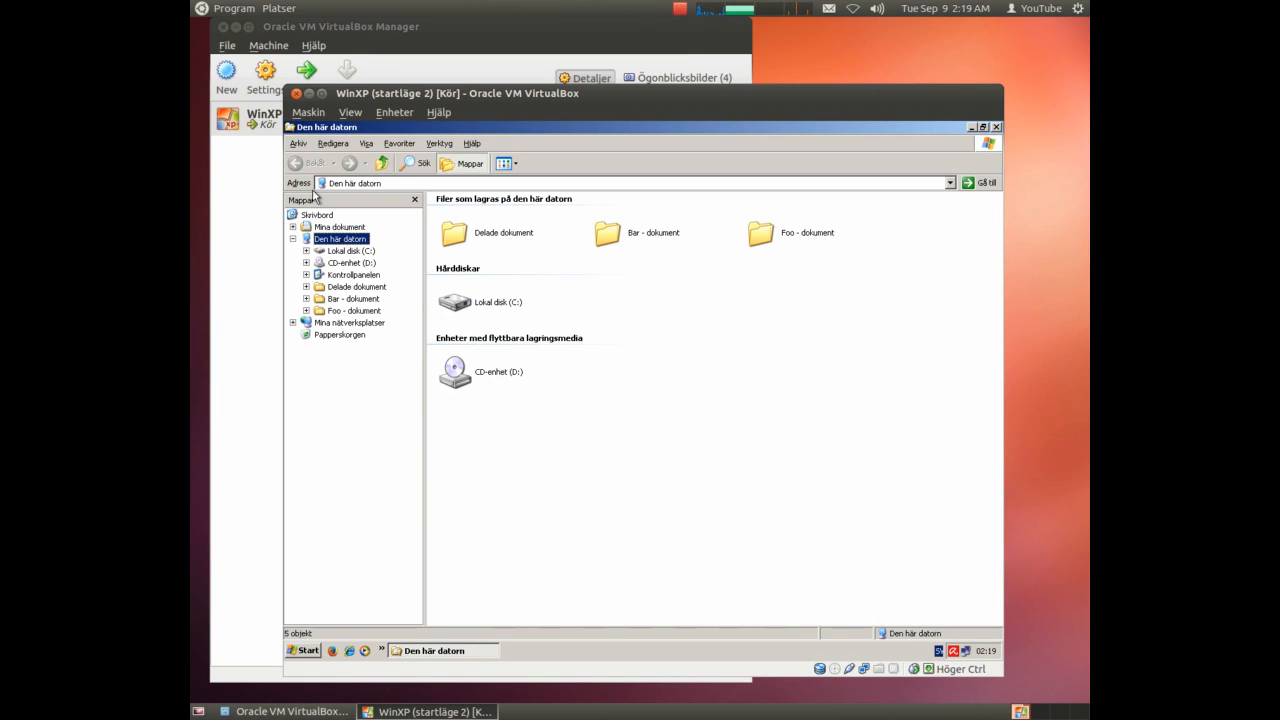
pyautogui.moveTo(308, 253)
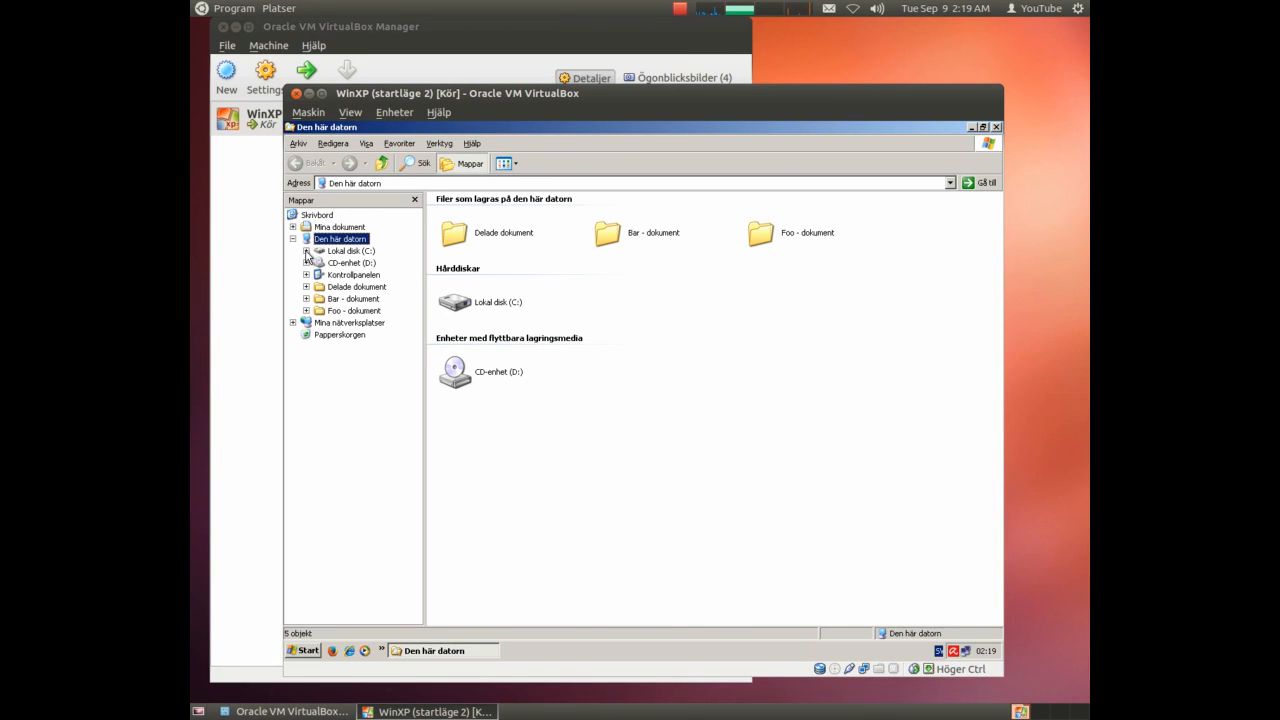
# Browse Lokal disk (C:) to ubuntu\disks, showing root.disk and swap.disk.
pyautogui.click(308, 250)
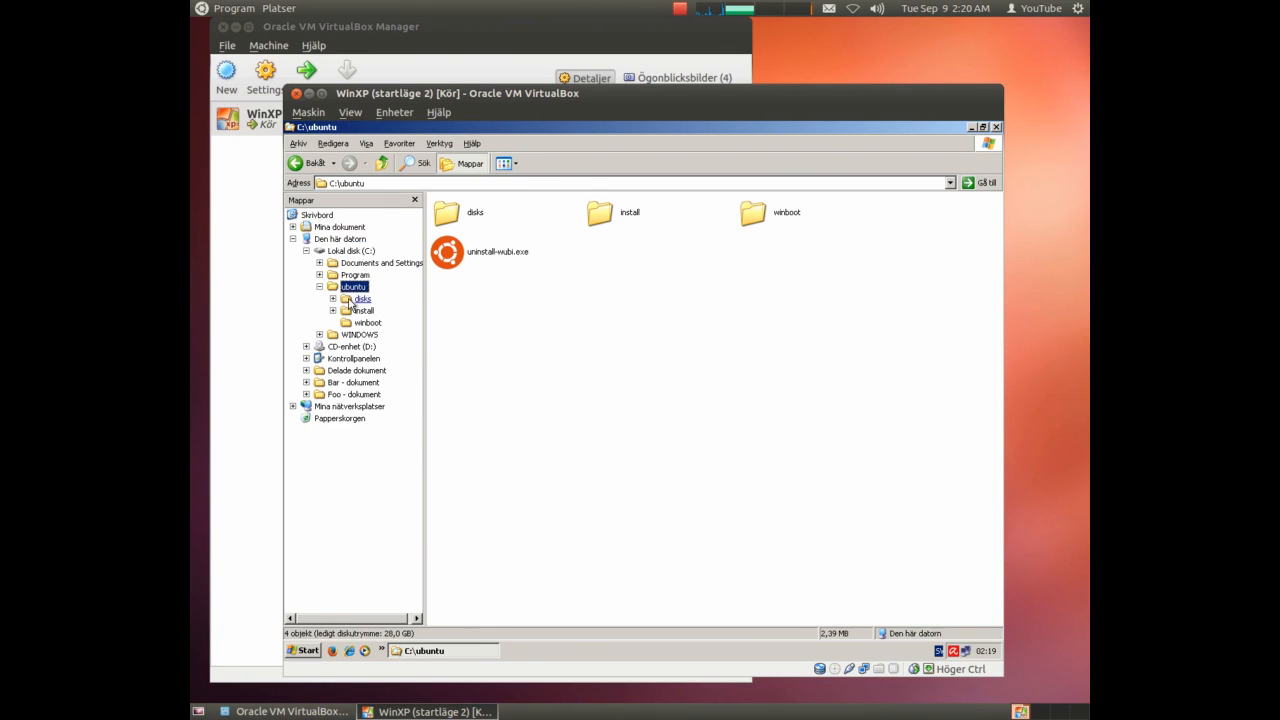
pyautogui.click(361, 299)
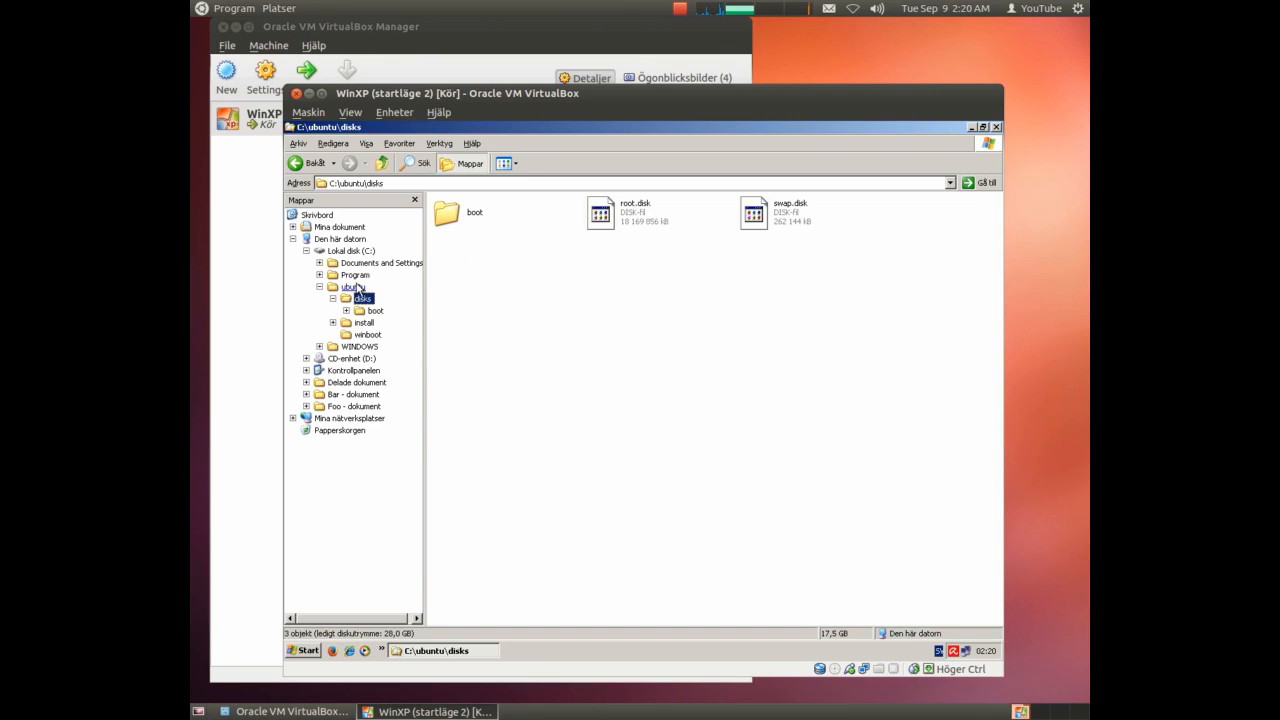
pyautogui.moveTo(725, 220)
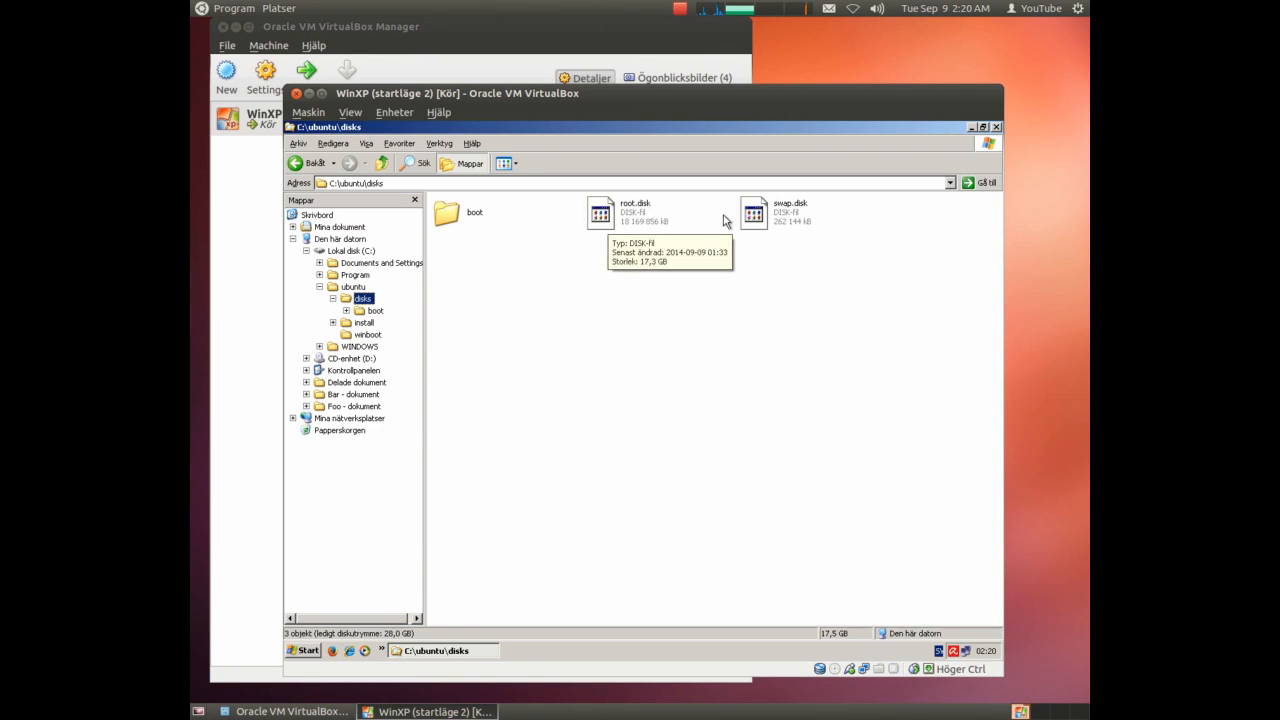
pyautogui.moveTo(762, 220)
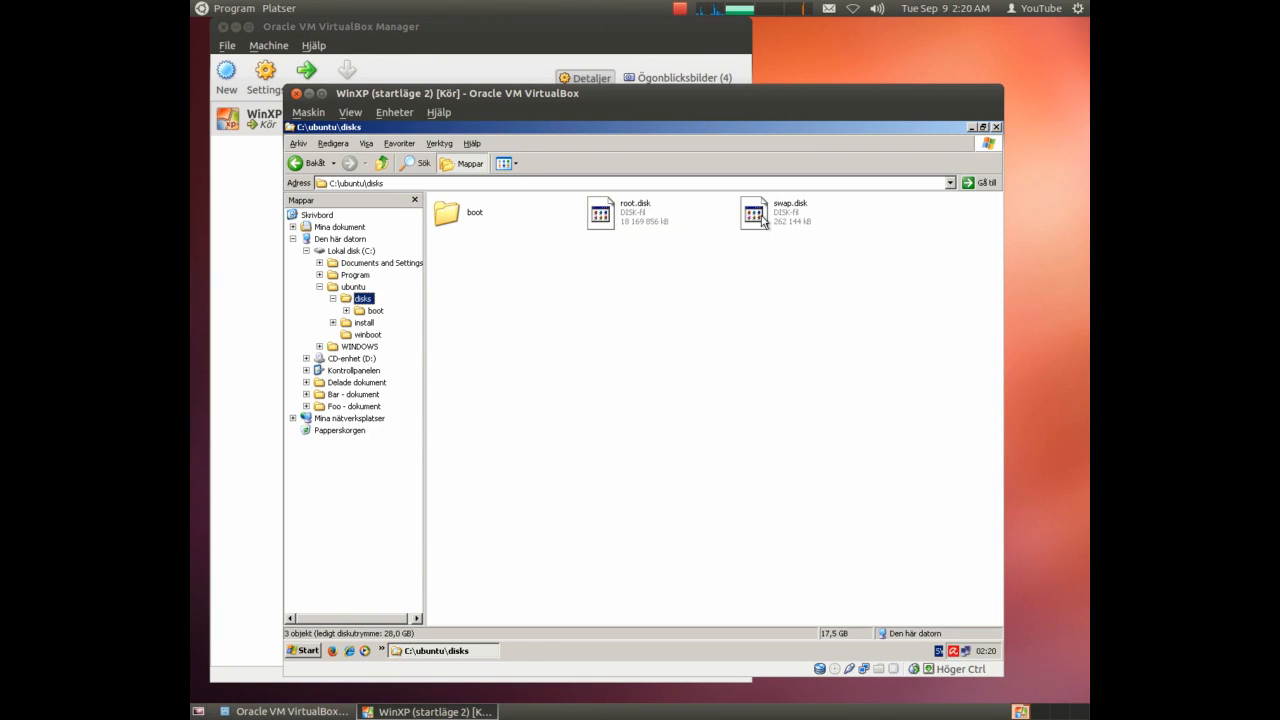
pyautogui.moveTo(788, 218)
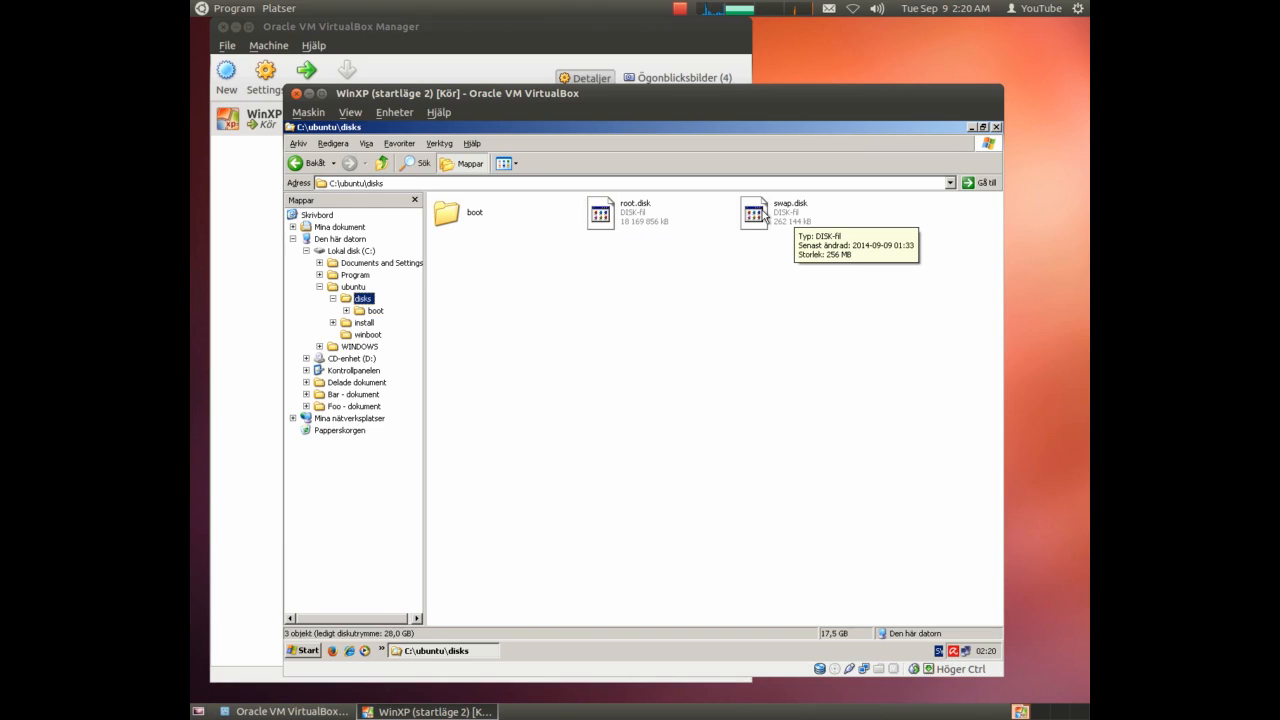
pyautogui.moveTo(766, 226)
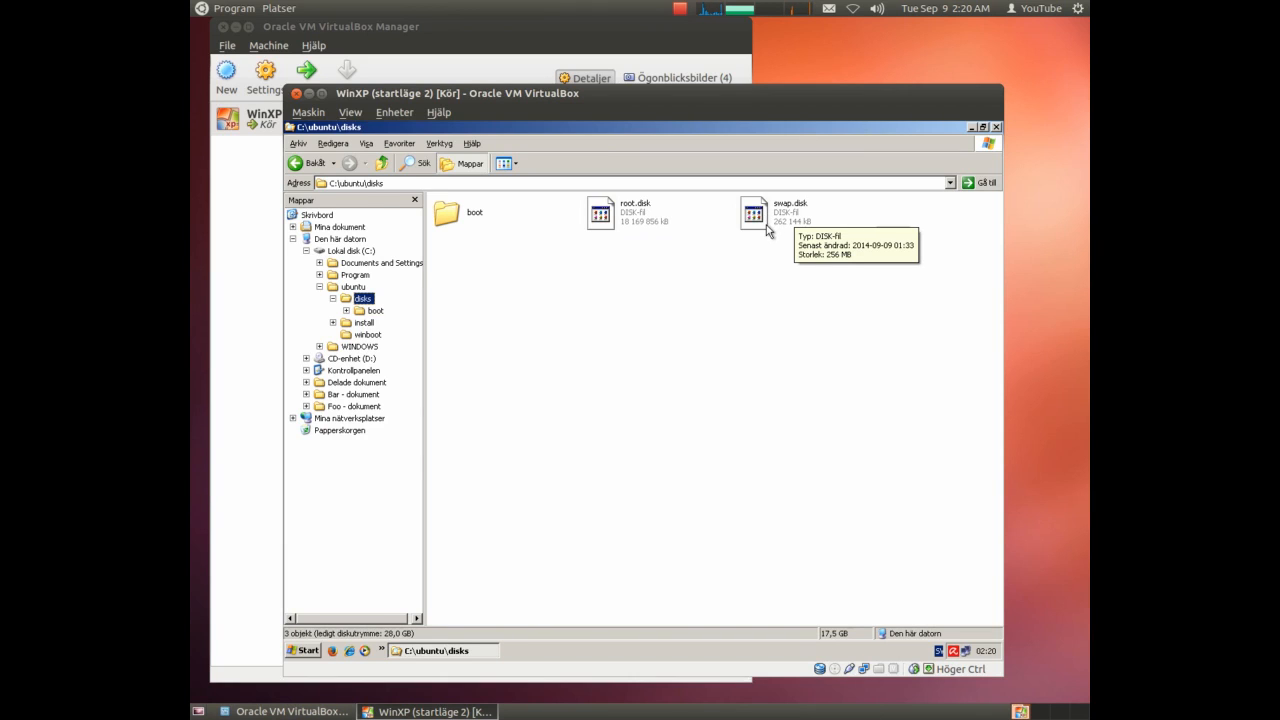
pyautogui.moveTo(773, 257)
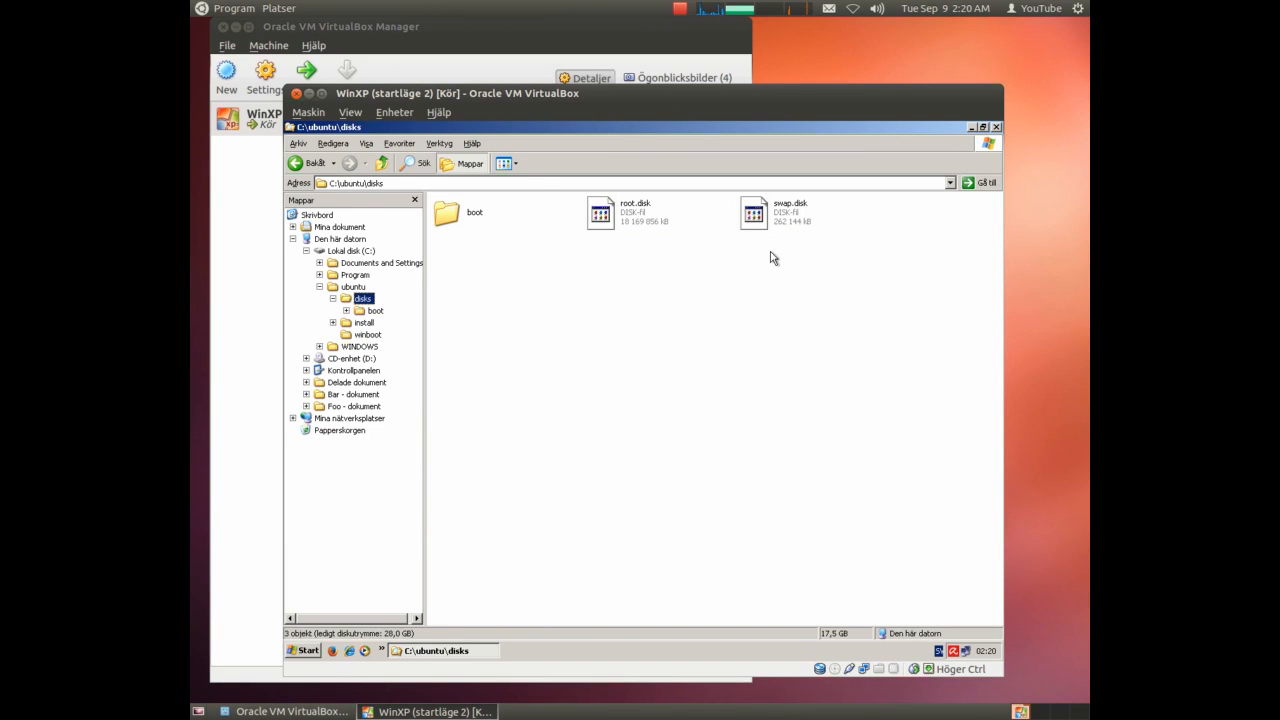
pyautogui.moveTo(788, 242)
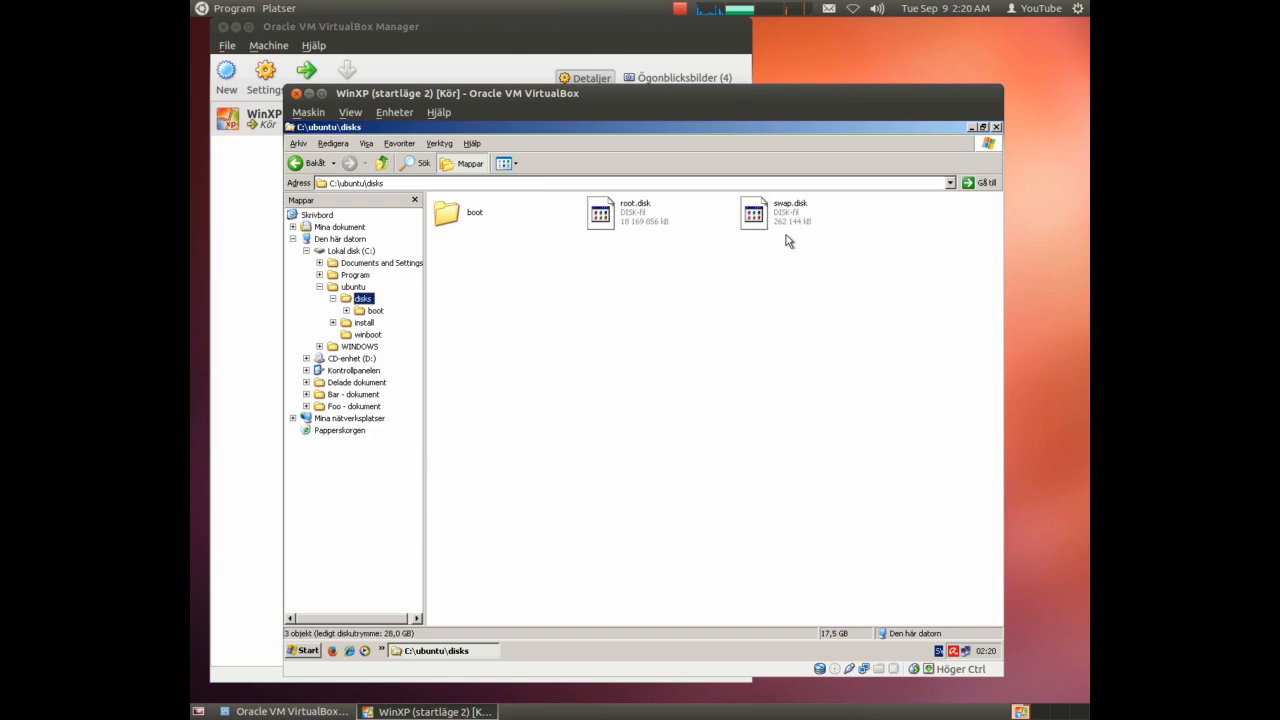
pyautogui.moveTo(793, 220)
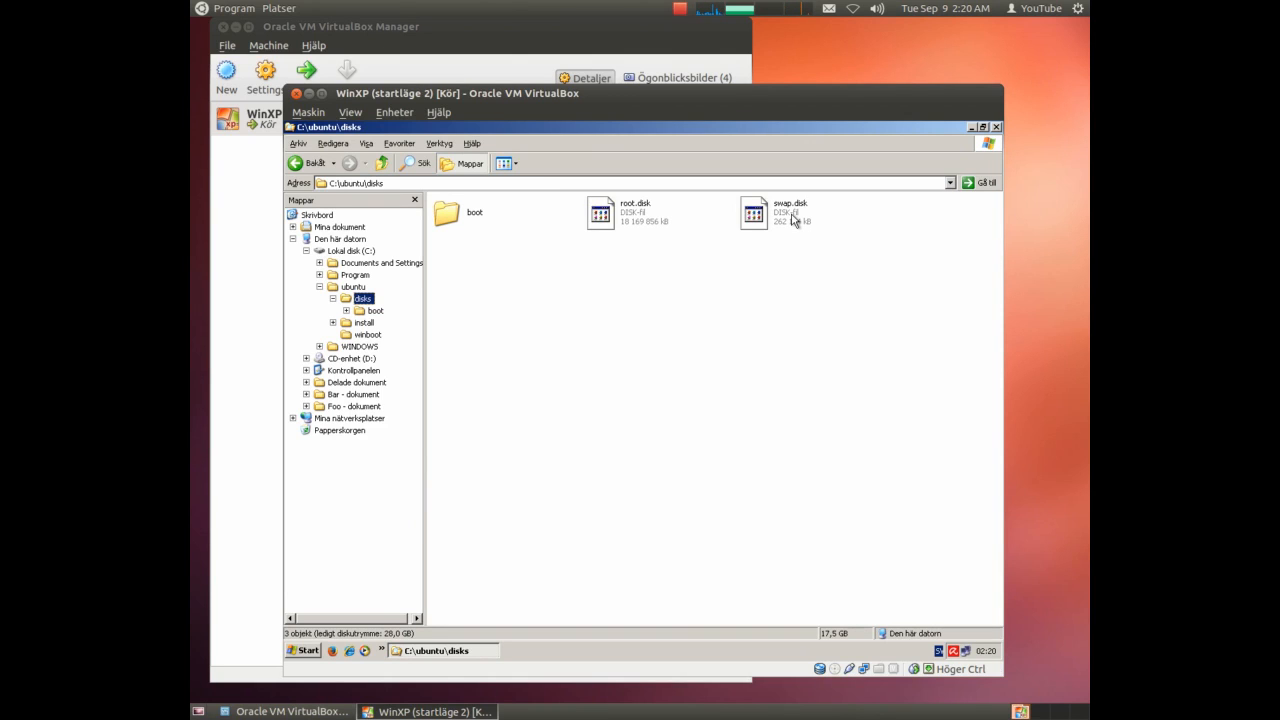
pyautogui.moveTo(785, 240)
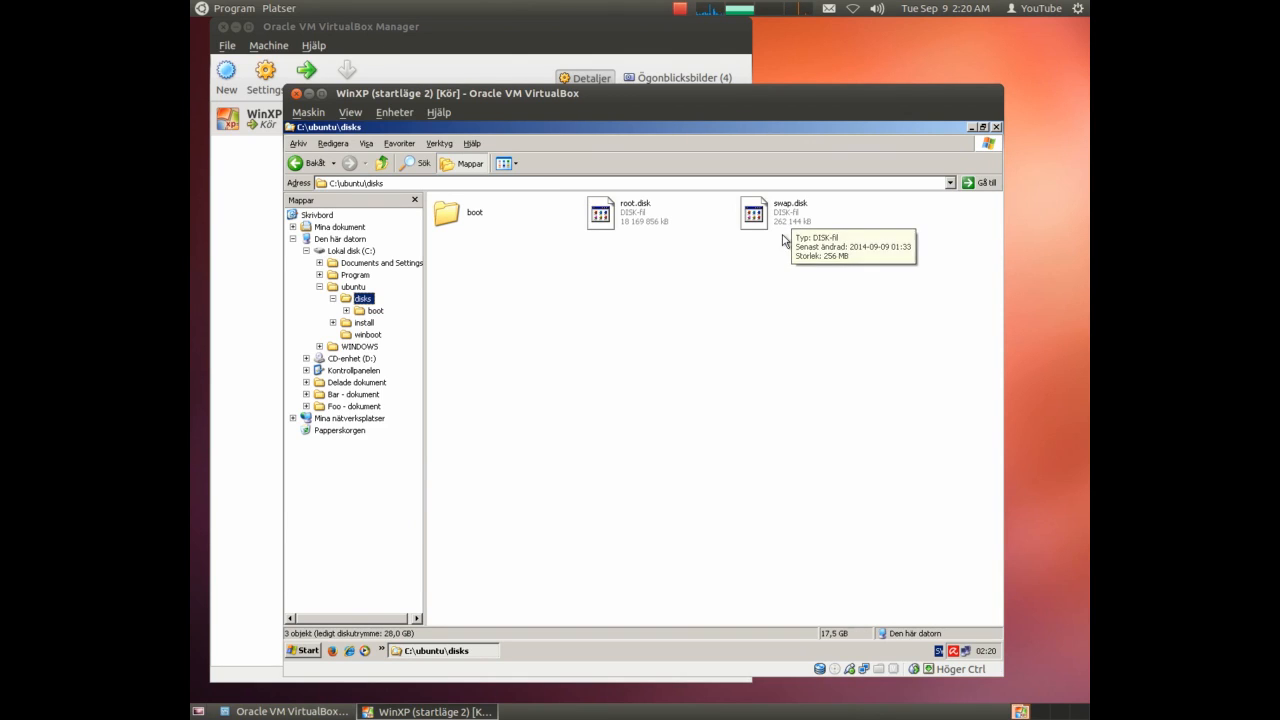
pyautogui.moveTo(644, 230)
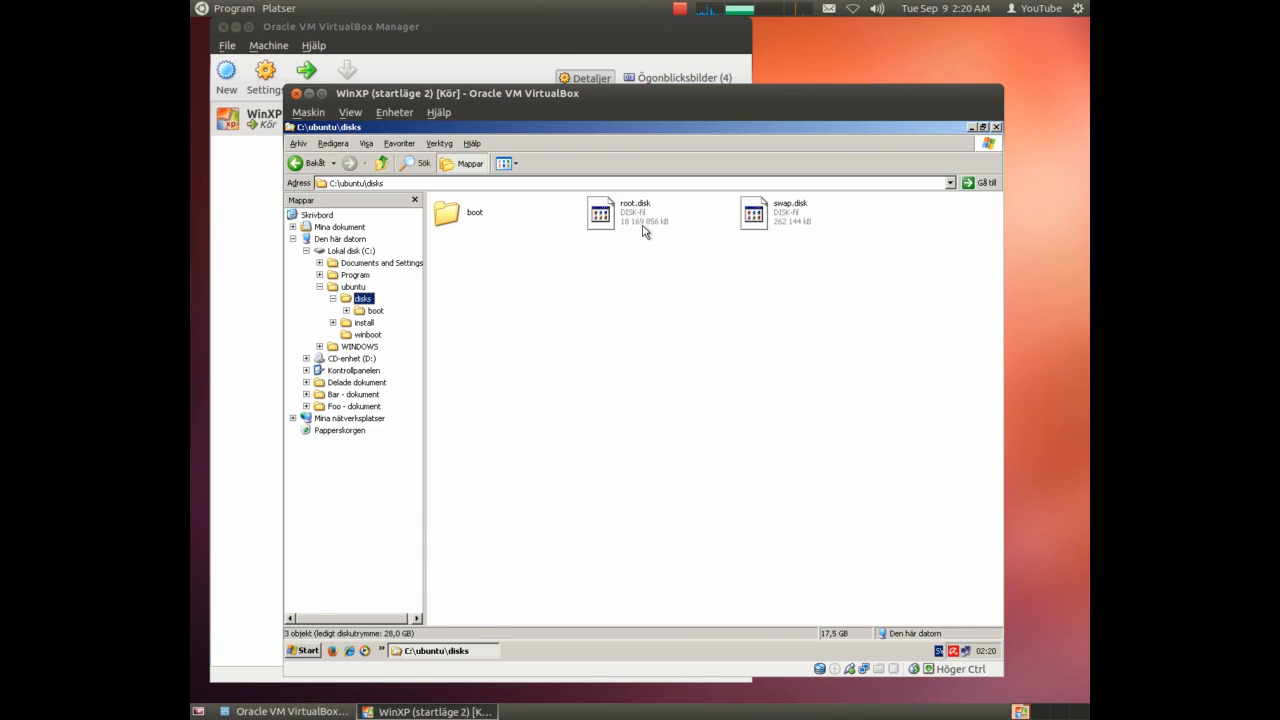
pyautogui.moveTo(600, 213)
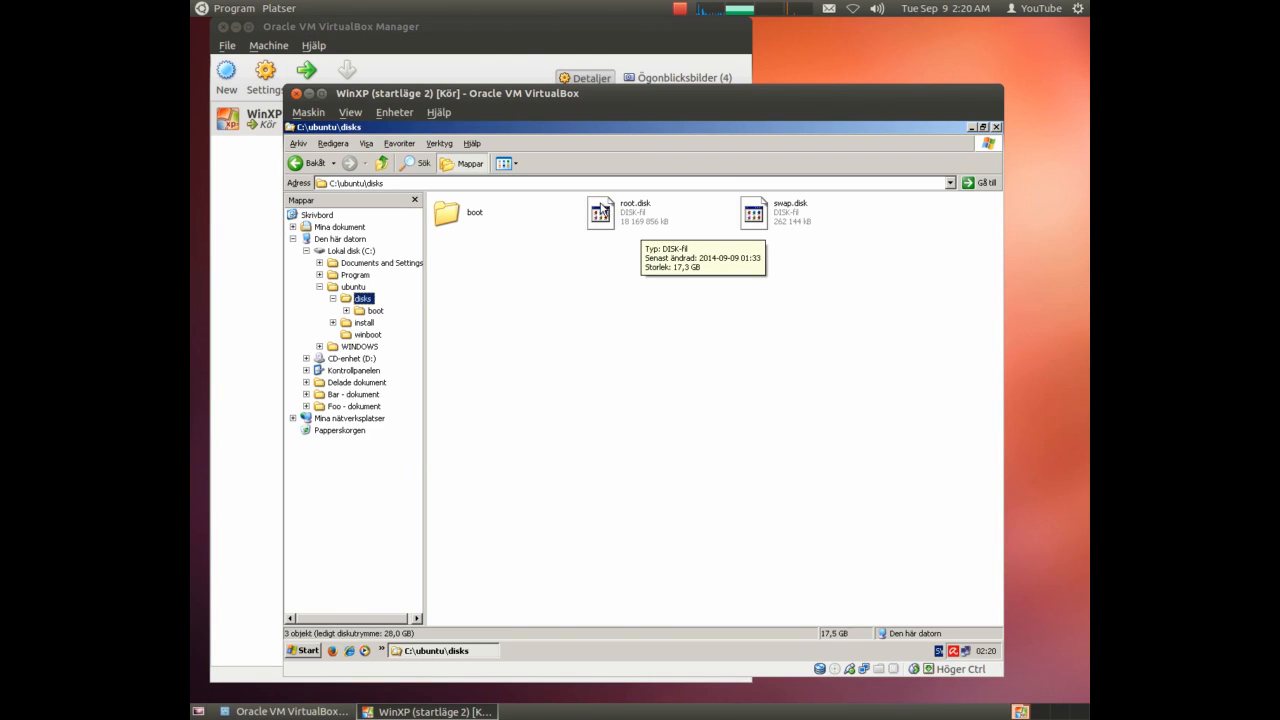
pyautogui.moveTo(618, 217)
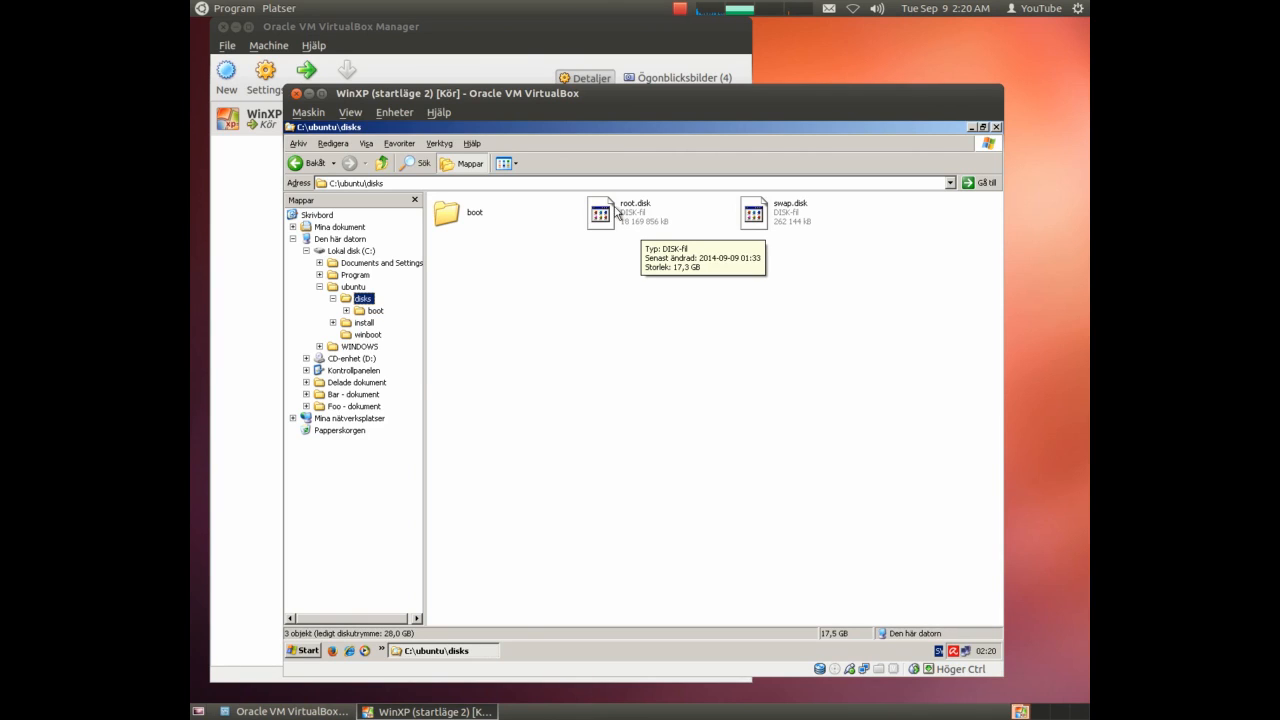
pyautogui.moveTo(615, 220)
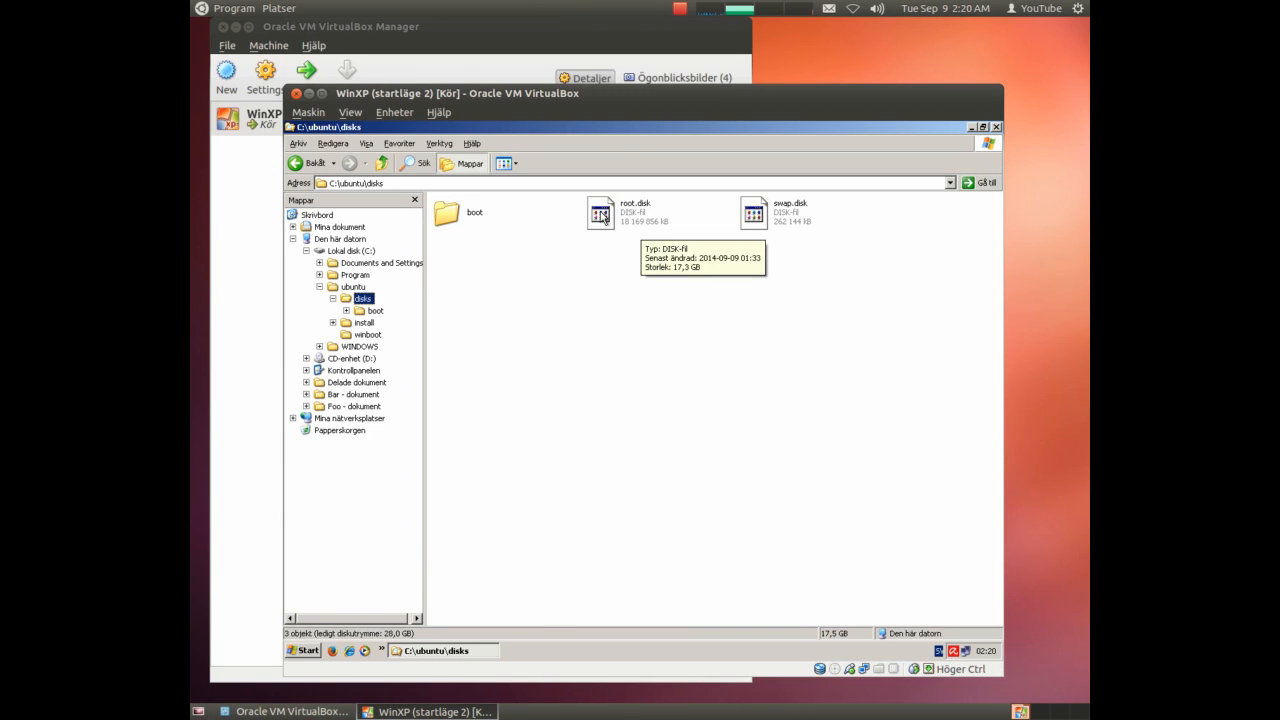
pyautogui.moveTo(630, 217)
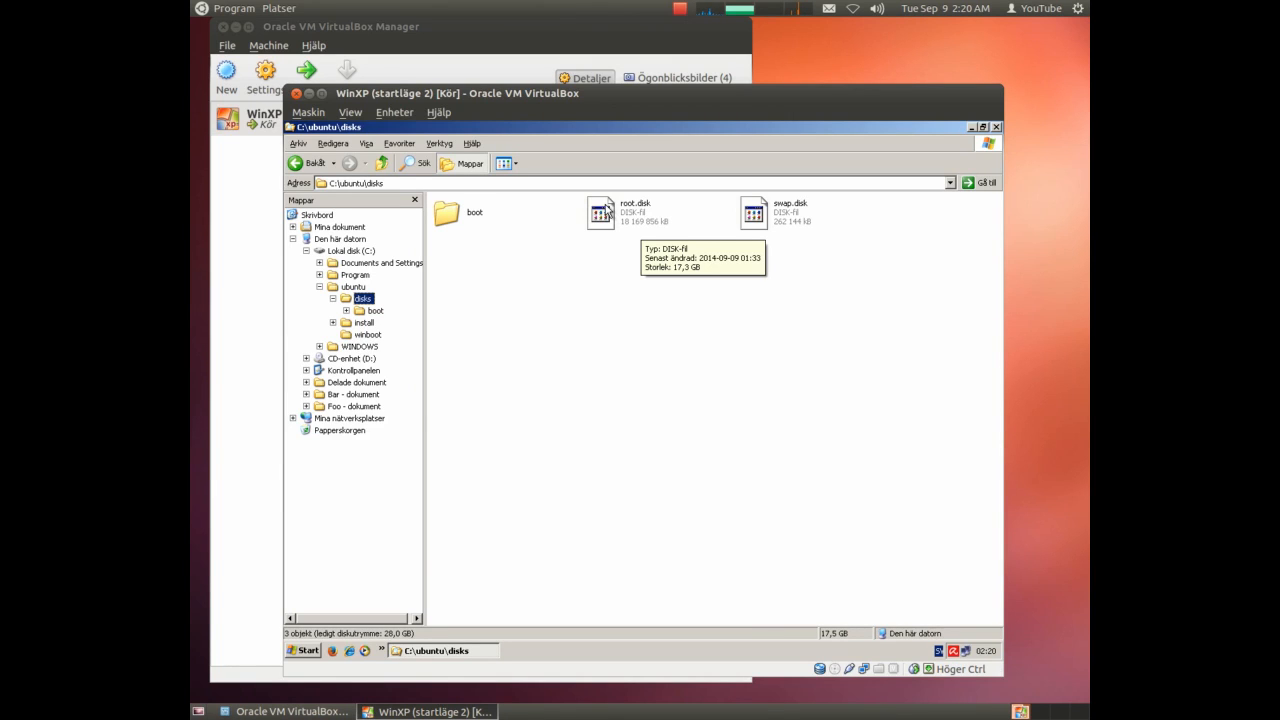
pyautogui.moveTo(628, 213)
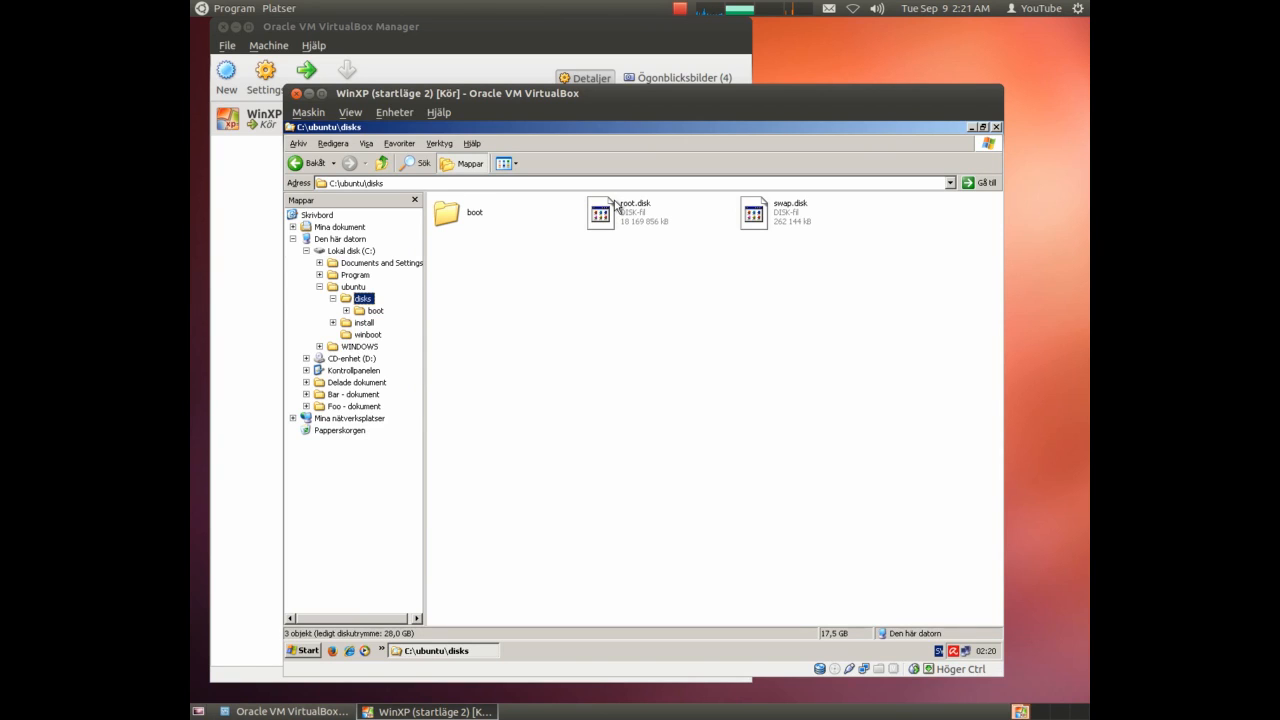
pyautogui.moveTo(613, 250)
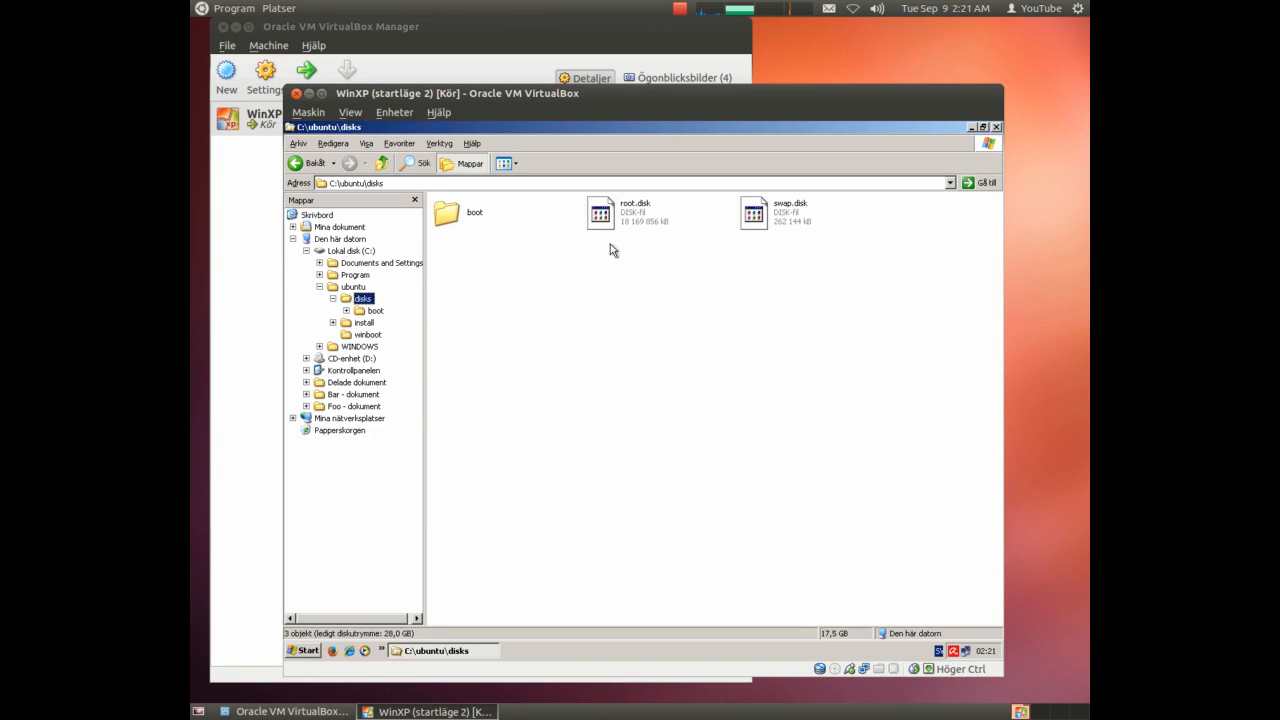
pyautogui.moveTo(611, 270)
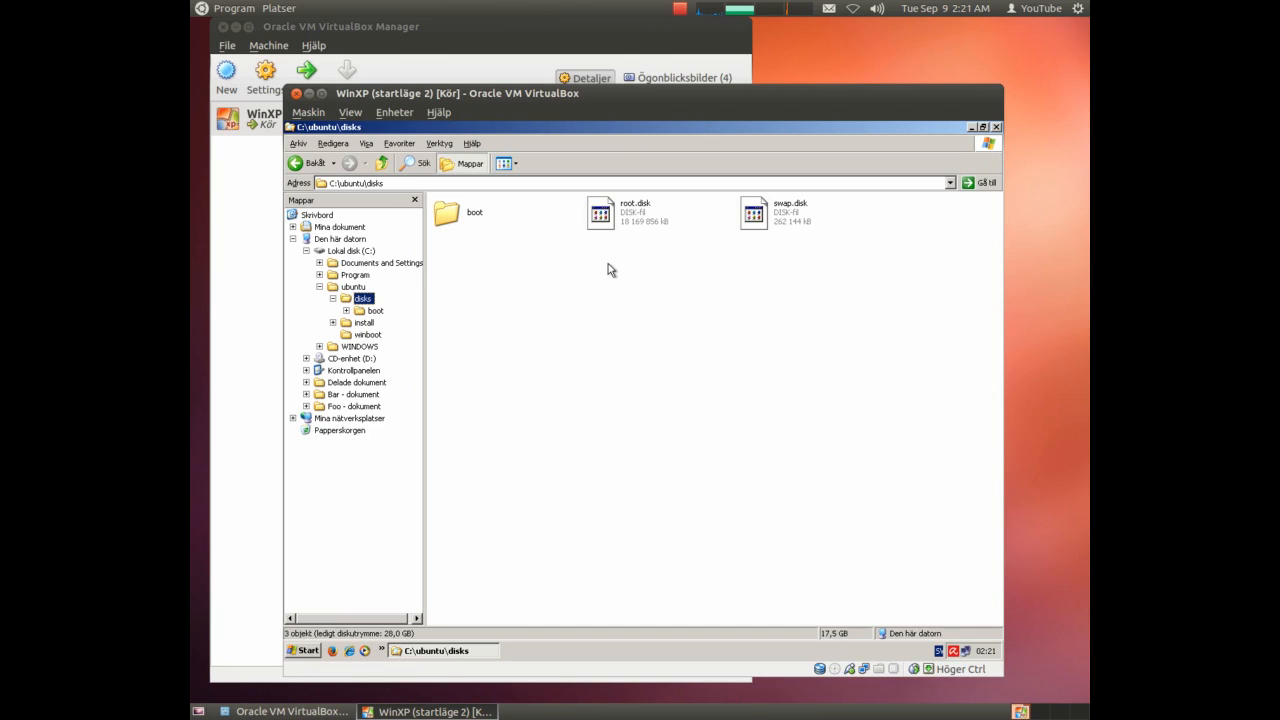
pyautogui.moveTo(485, 293)
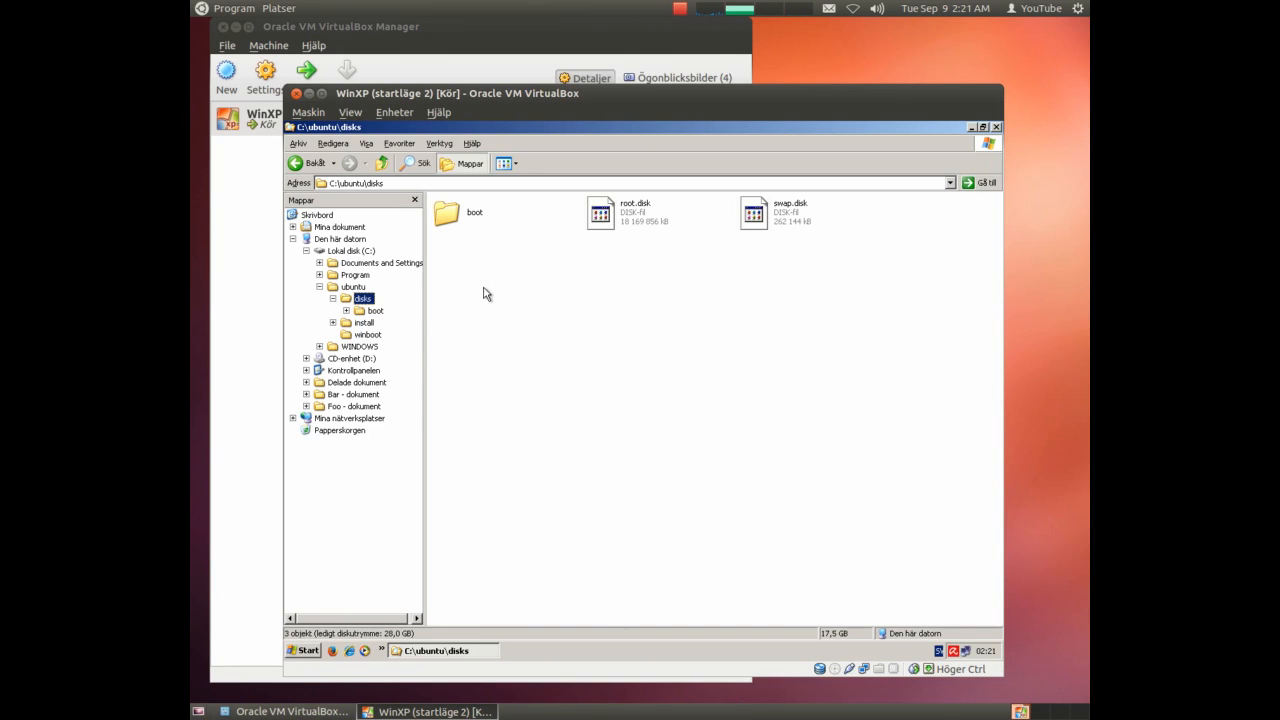
pyautogui.moveTo(593, 223)
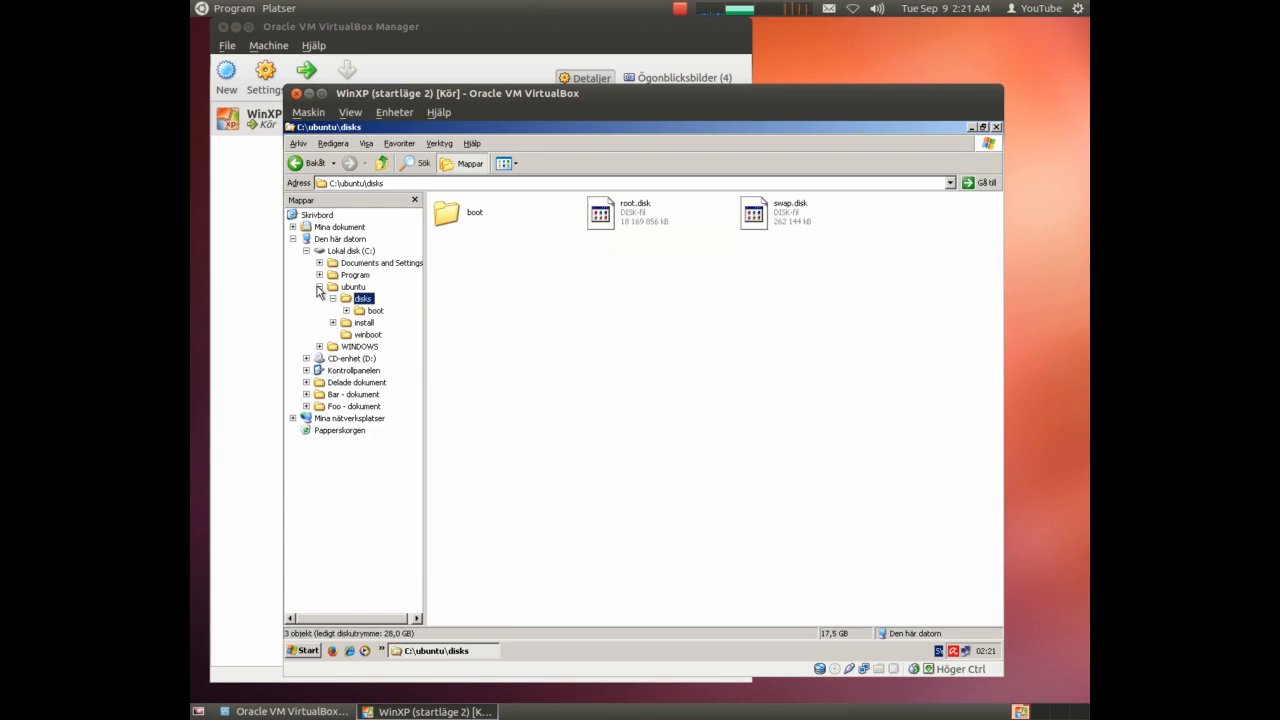
# Rename the new folder at the root of C: to 'backup' and close Explorer.
pyautogui.click(349, 250)
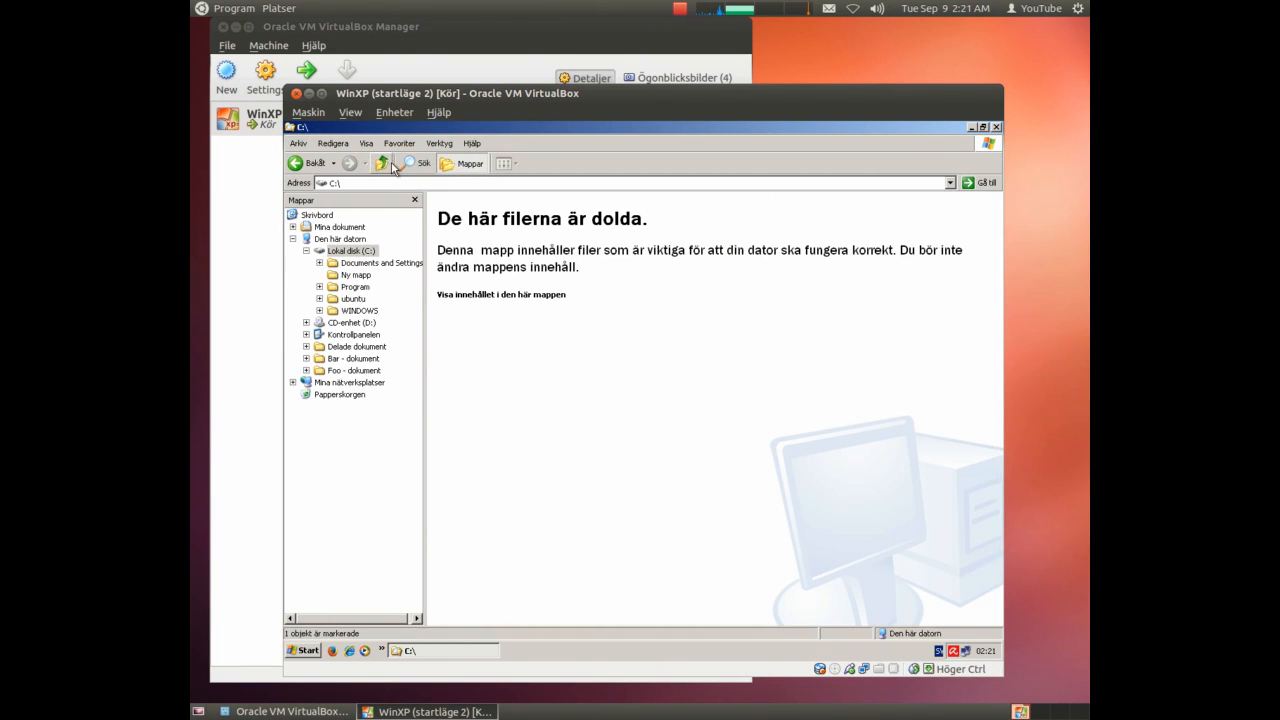
pyautogui.rightClick(356, 275)
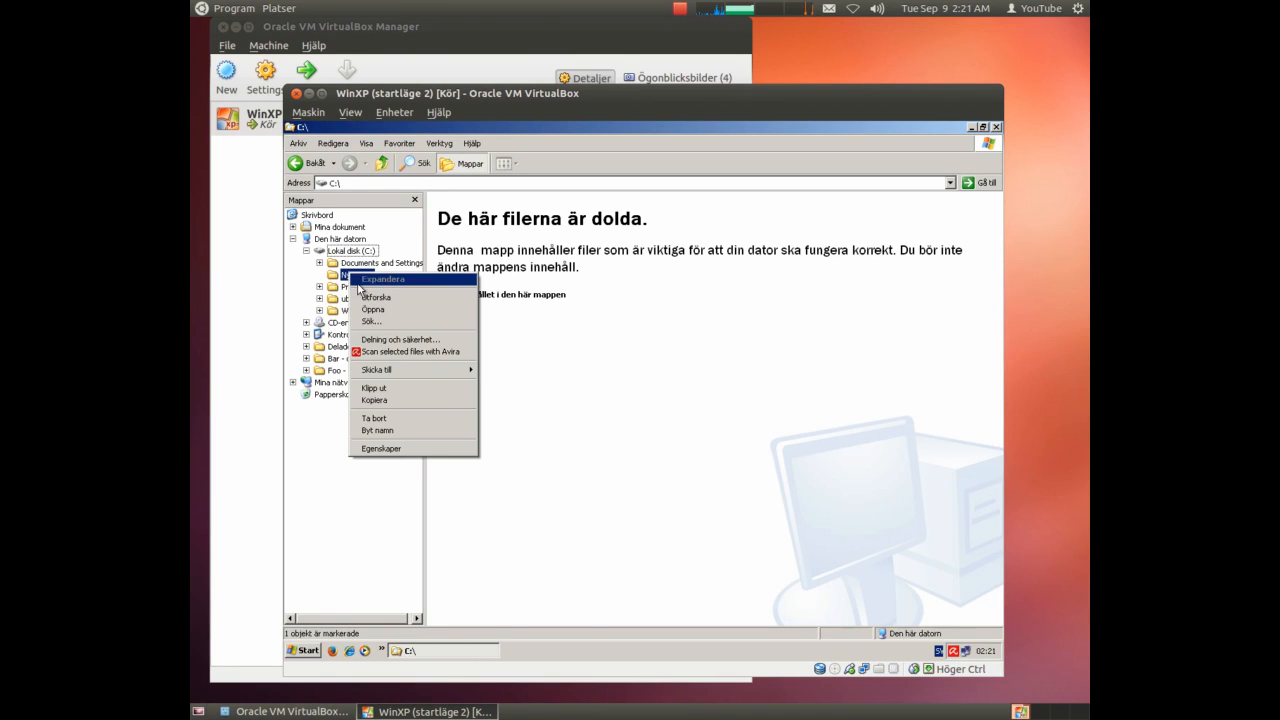
pyautogui.moveTo(381, 430)
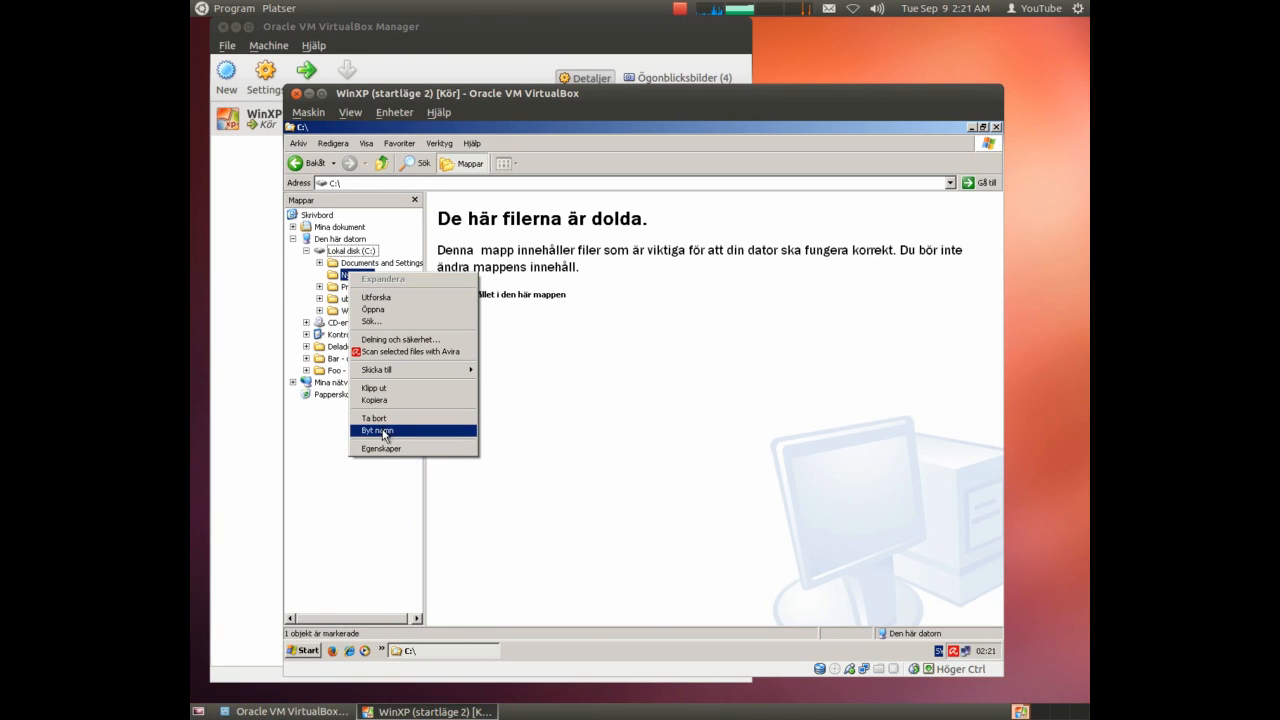
pyautogui.click(377, 430)
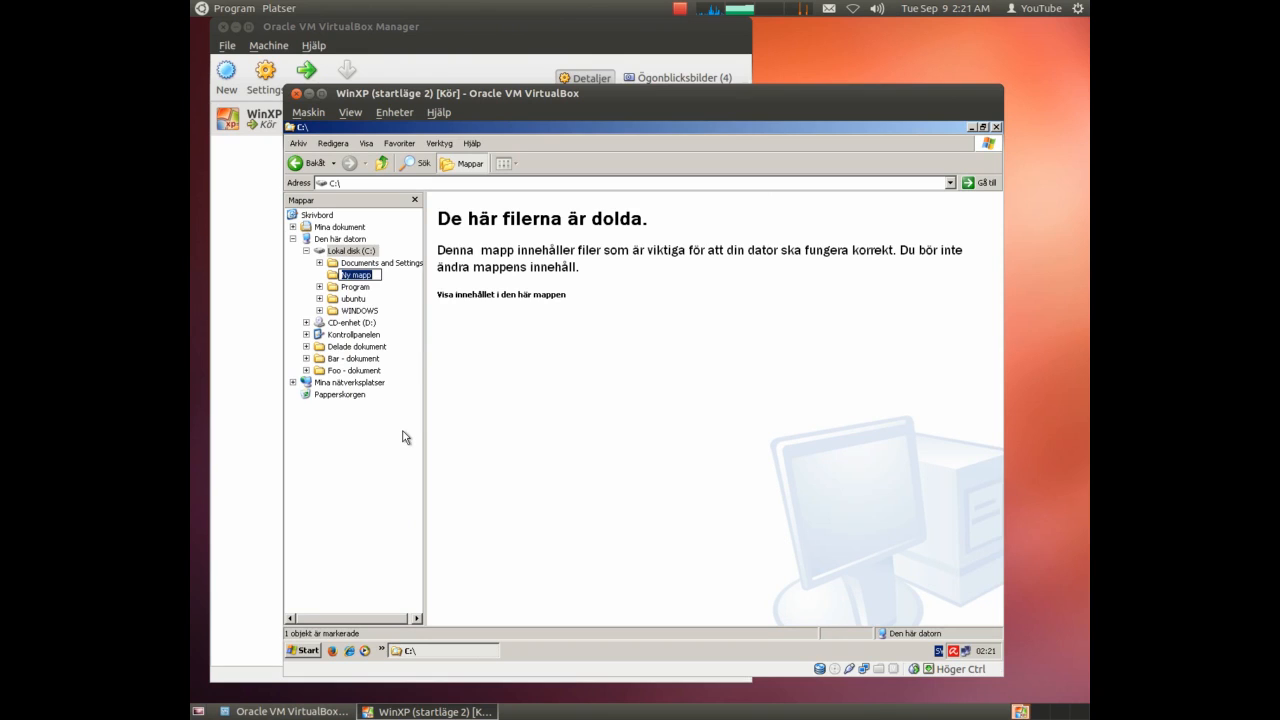
pyautogui.write('backup')
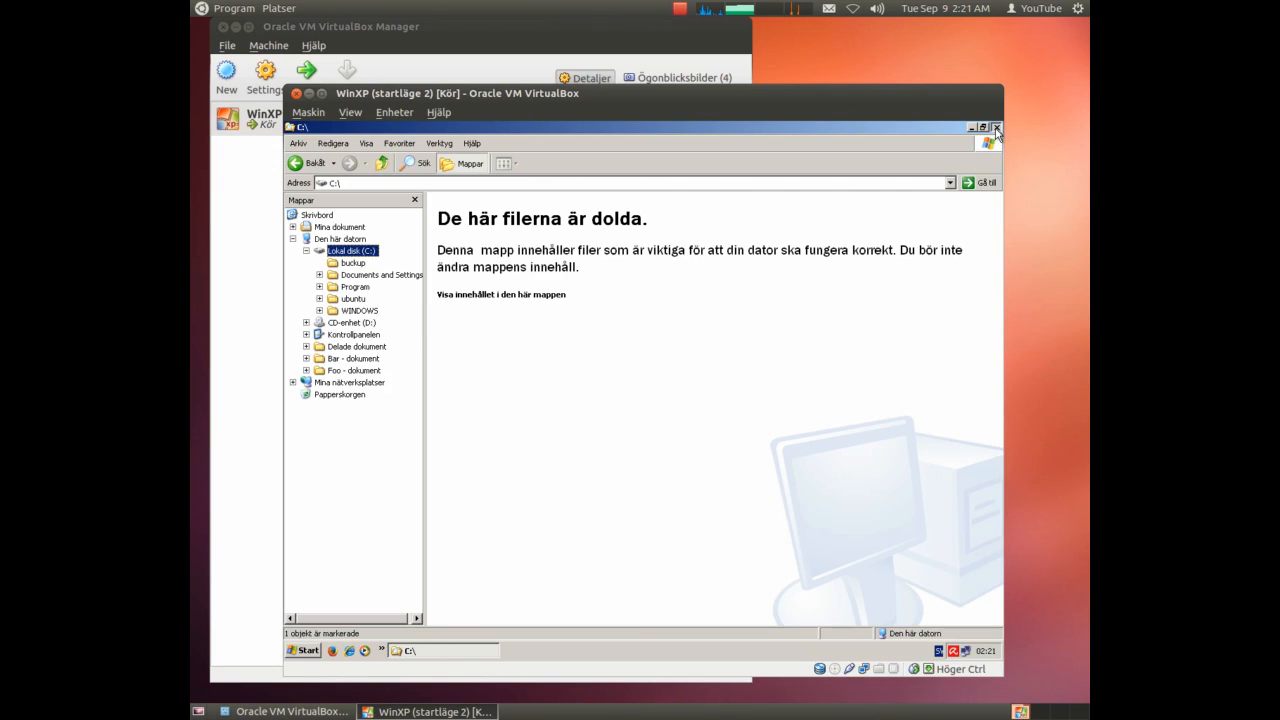
pyautogui.click(997, 128)
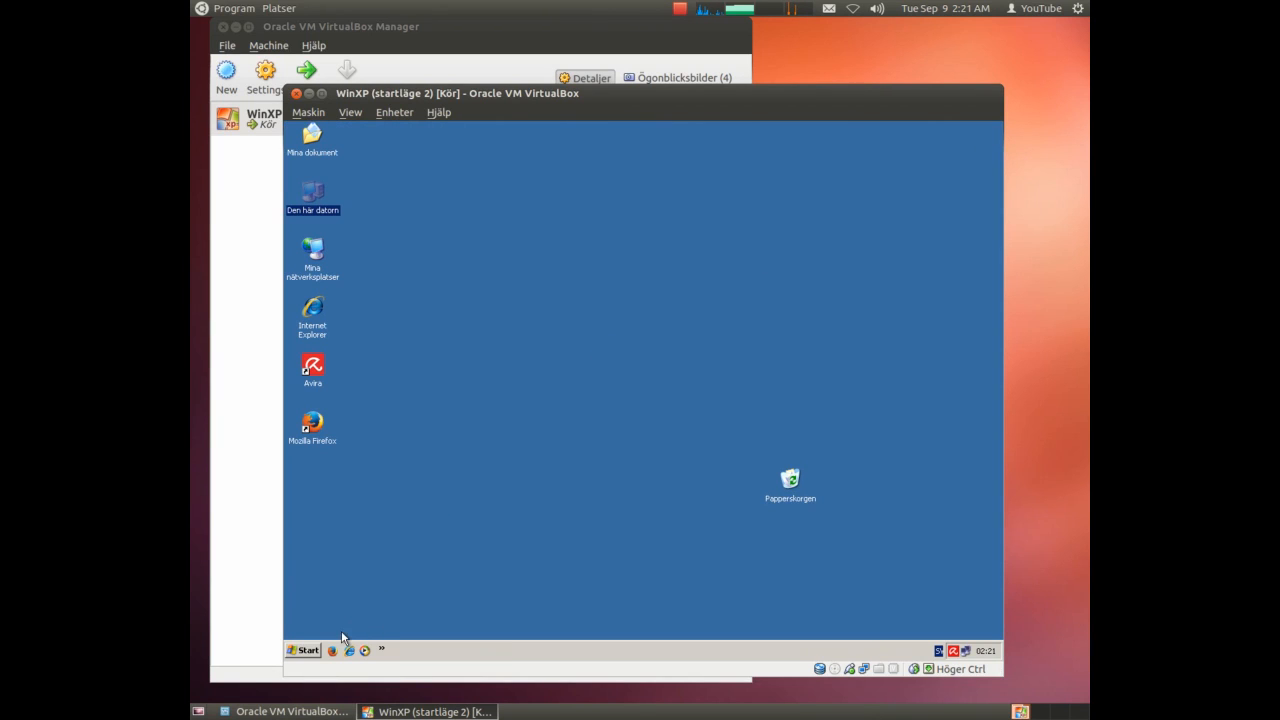
pyautogui.moveTo(723, 275)
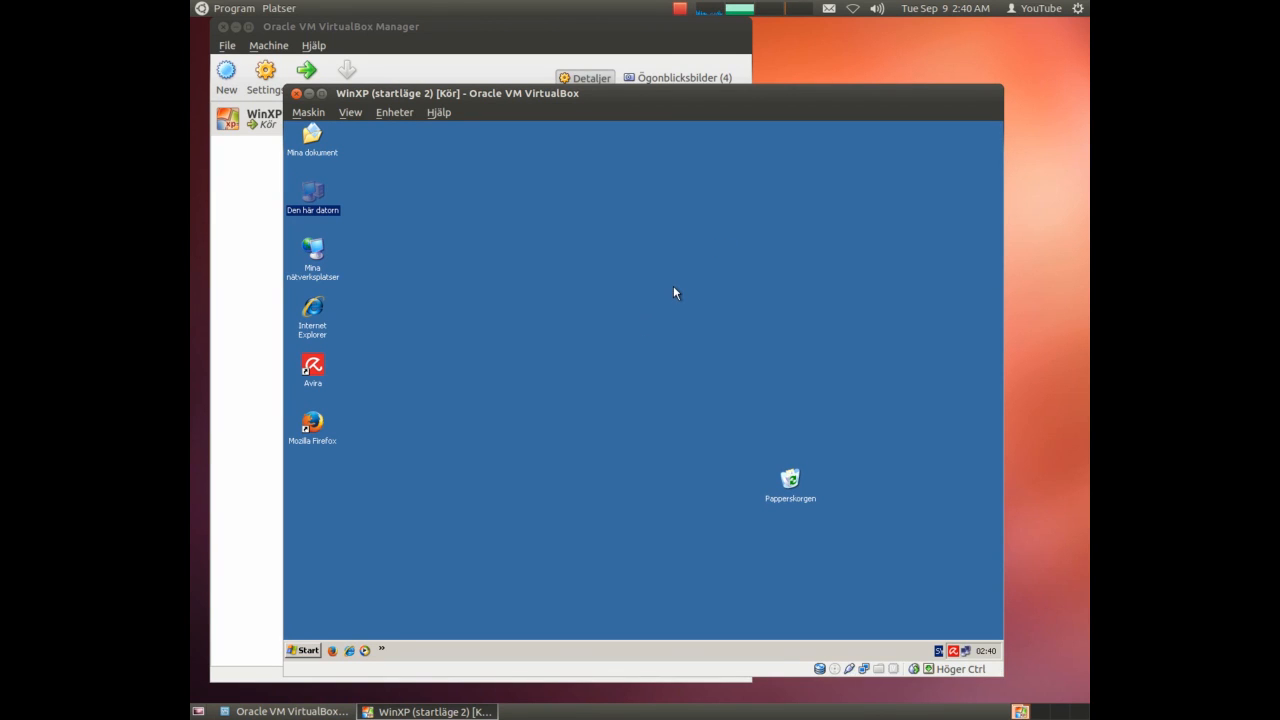
# Restart Windows XP through Start > Stäng av datorn > Starta om.
pyautogui.click(305, 650)
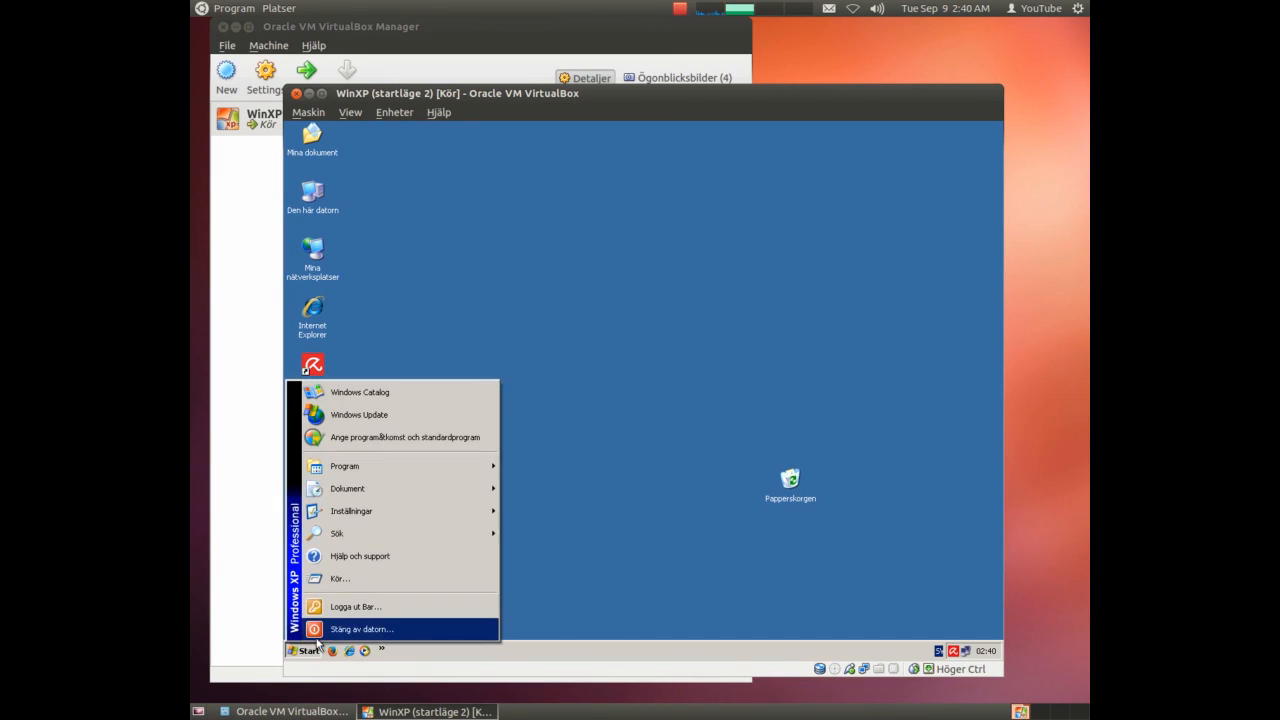
pyautogui.click(362, 628)
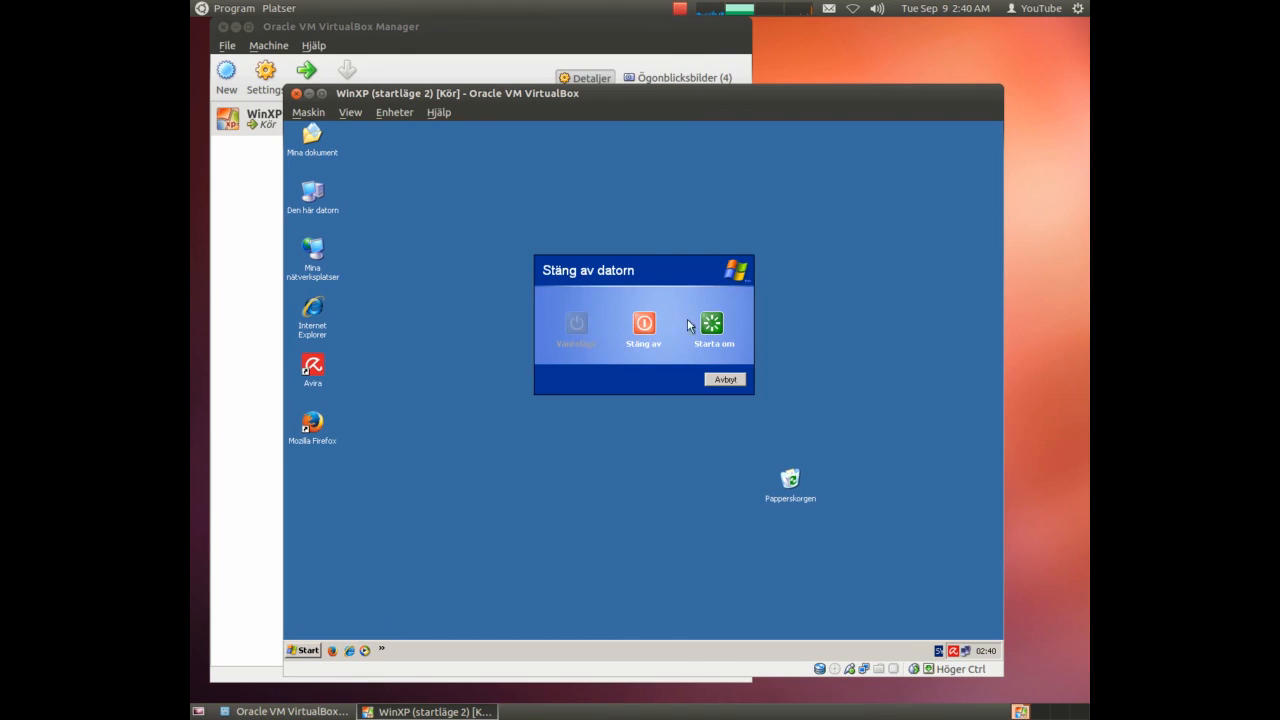
pyautogui.click(724, 379)
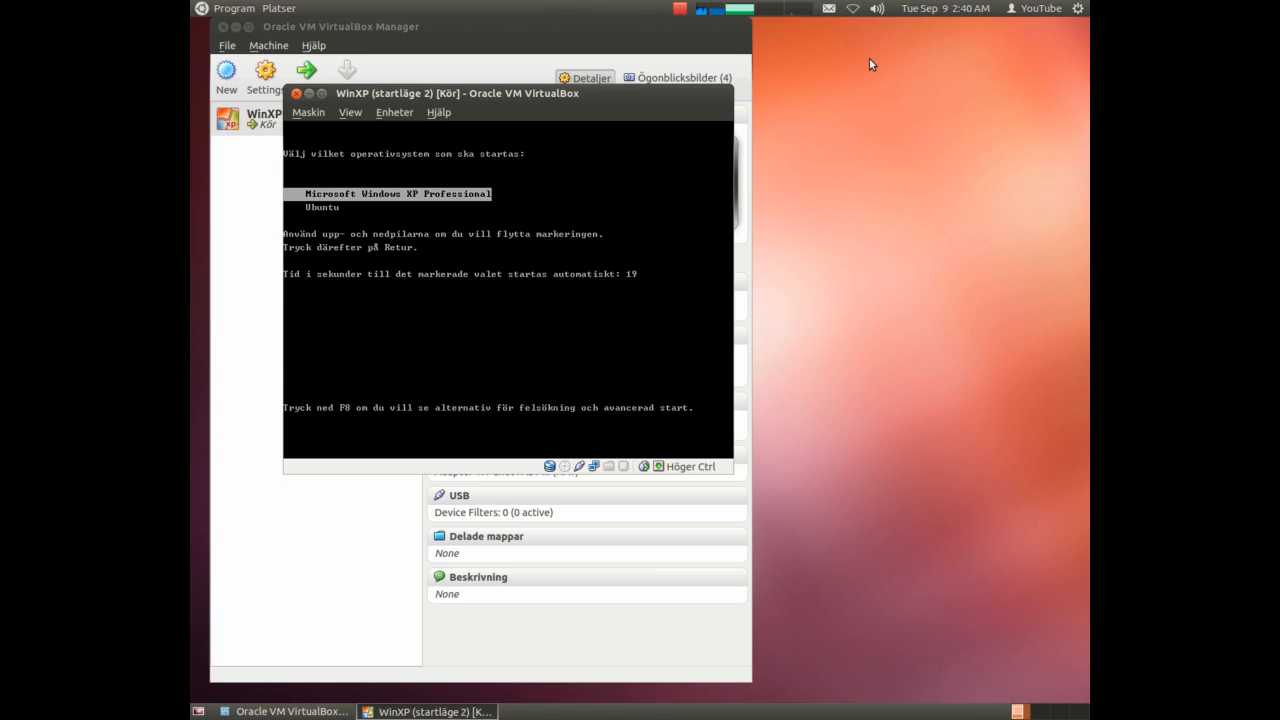
# Select Ubuntu in the boot menu and start it.
pyautogui.press('Down')
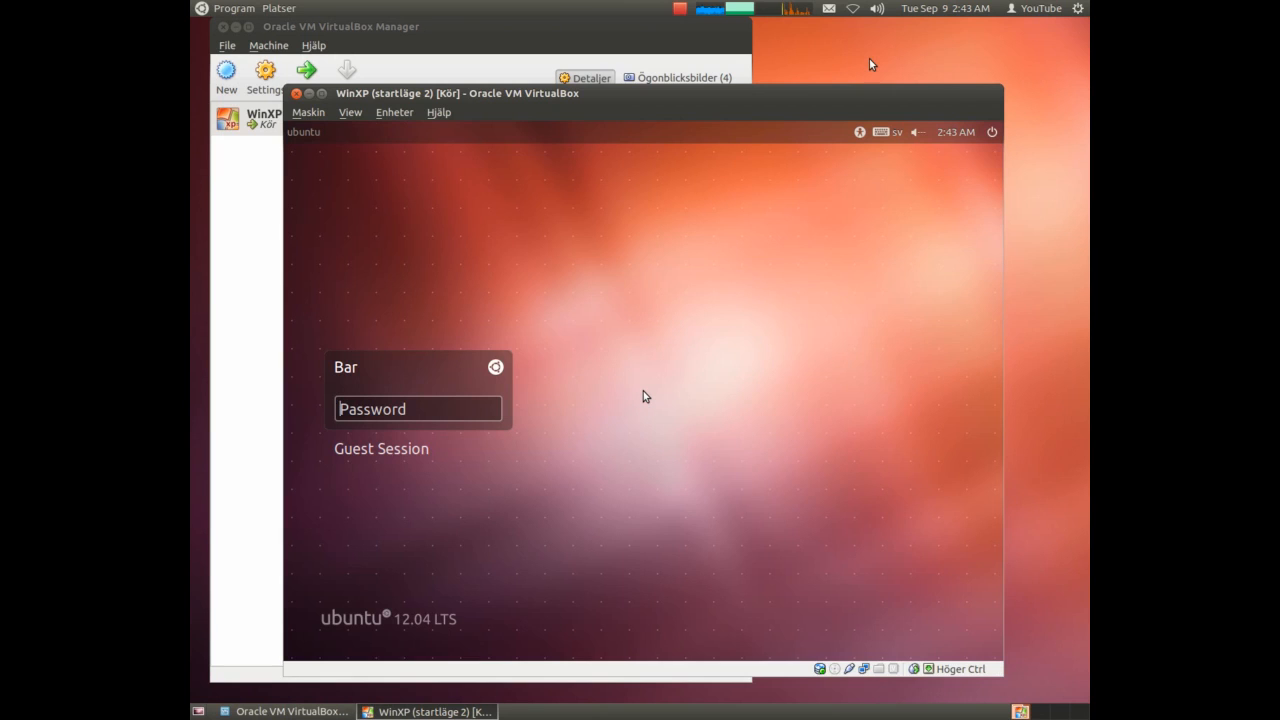
pyautogui.moveTo(849, 67)
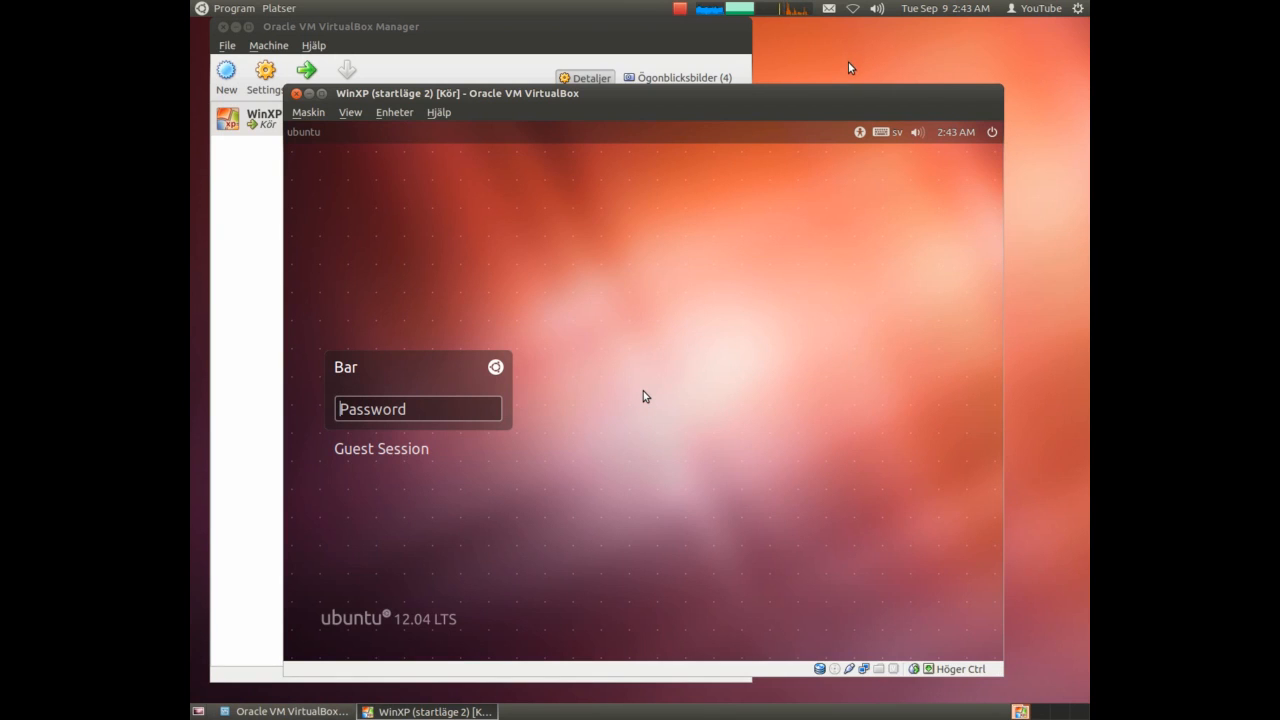
pyautogui.moveTo(503, 259)
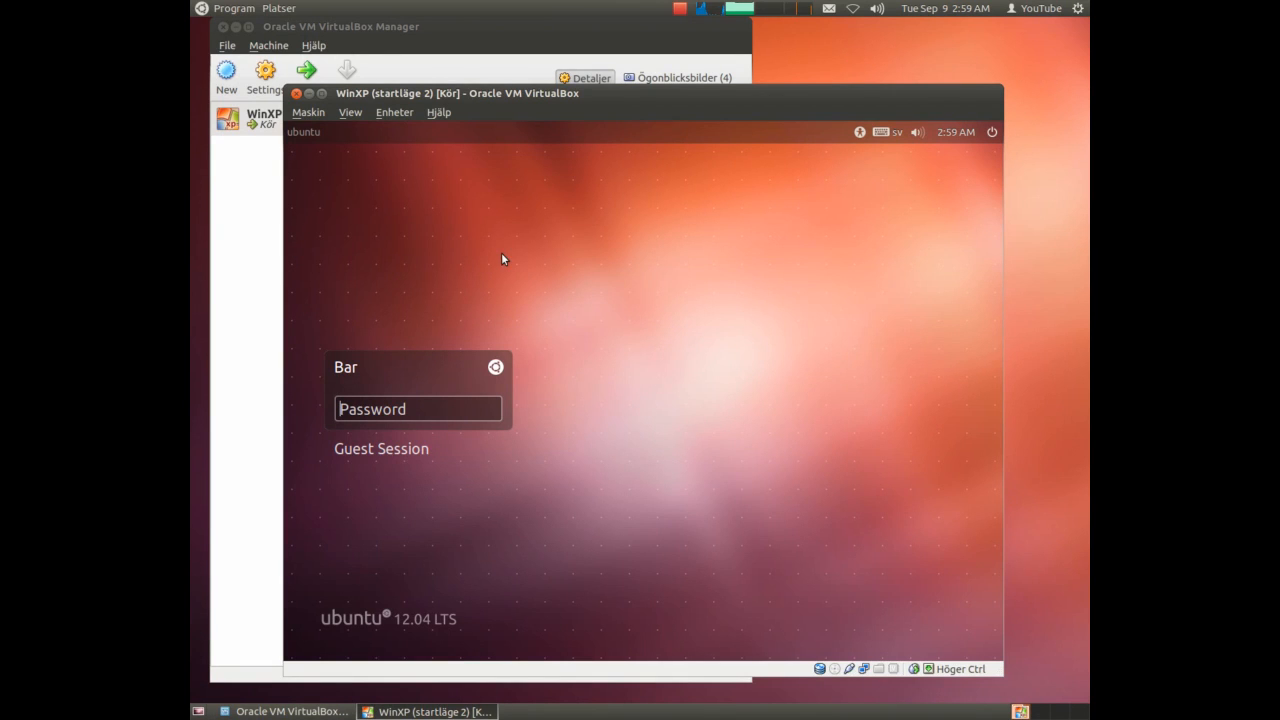
pyautogui.moveTo(460, 349)
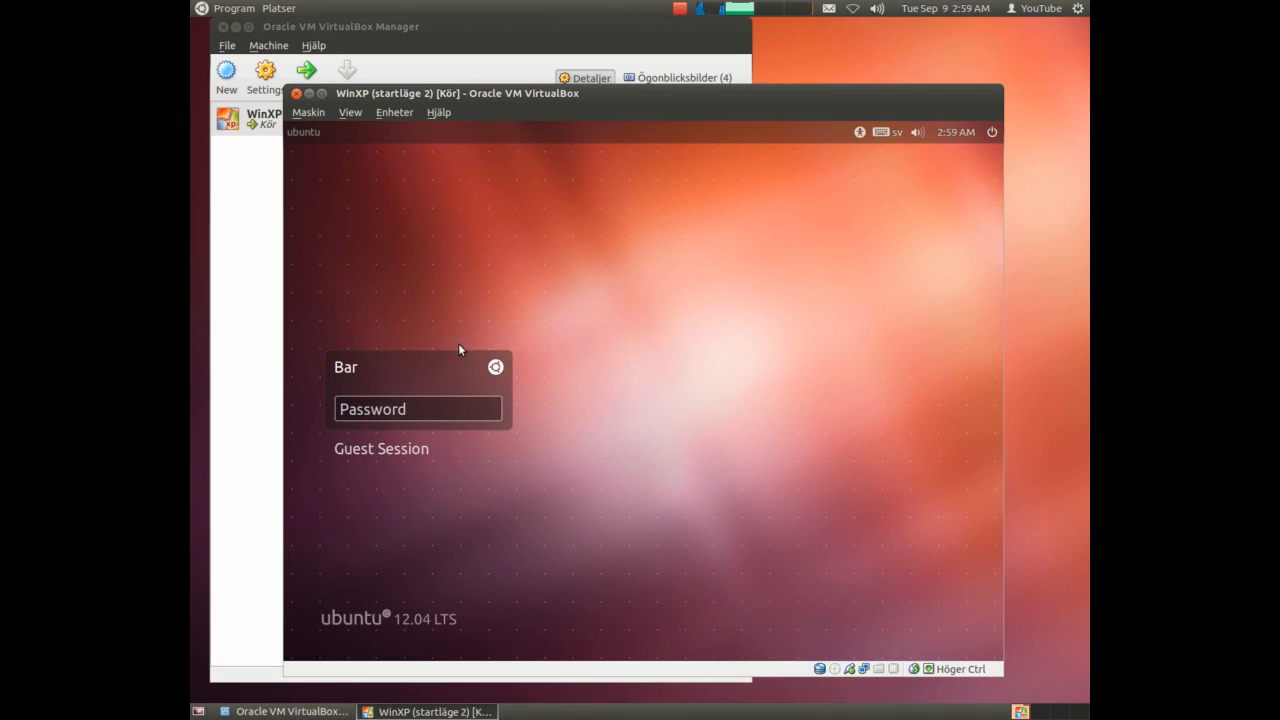
# Enter the password for user Bar and log in to Ubuntu.
pyautogui.write('••')
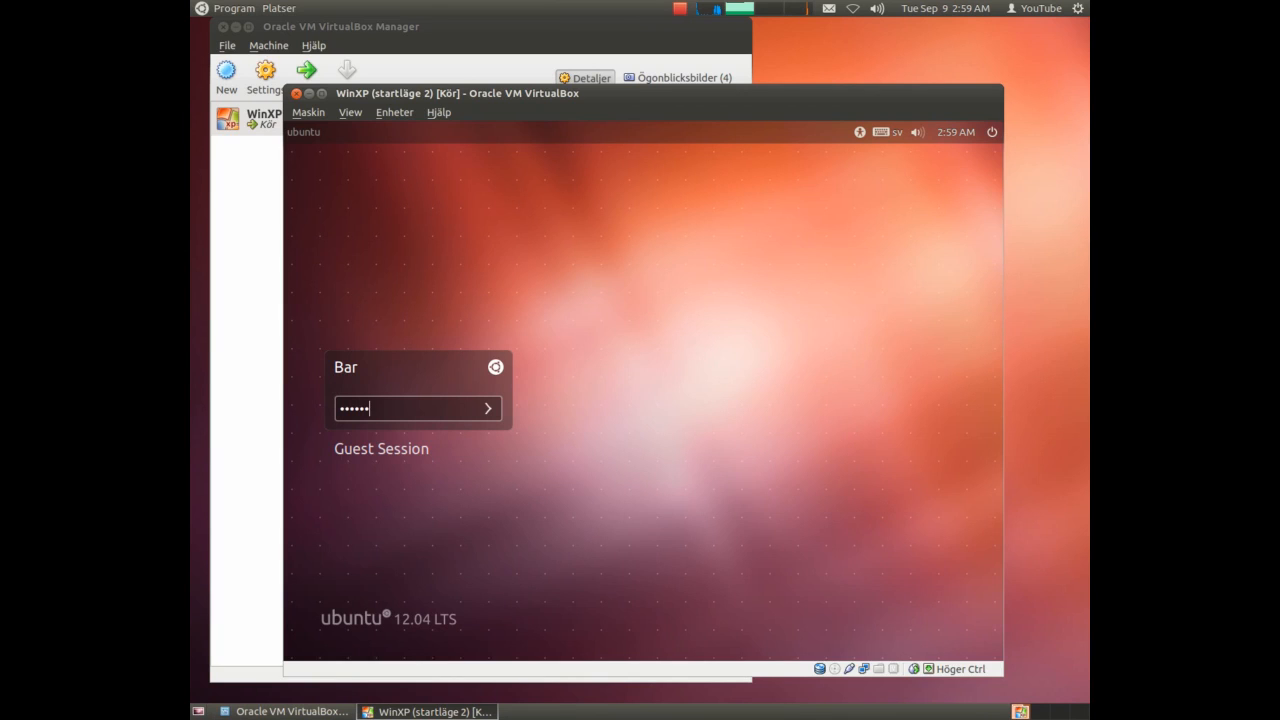
pyautogui.click(487, 408)
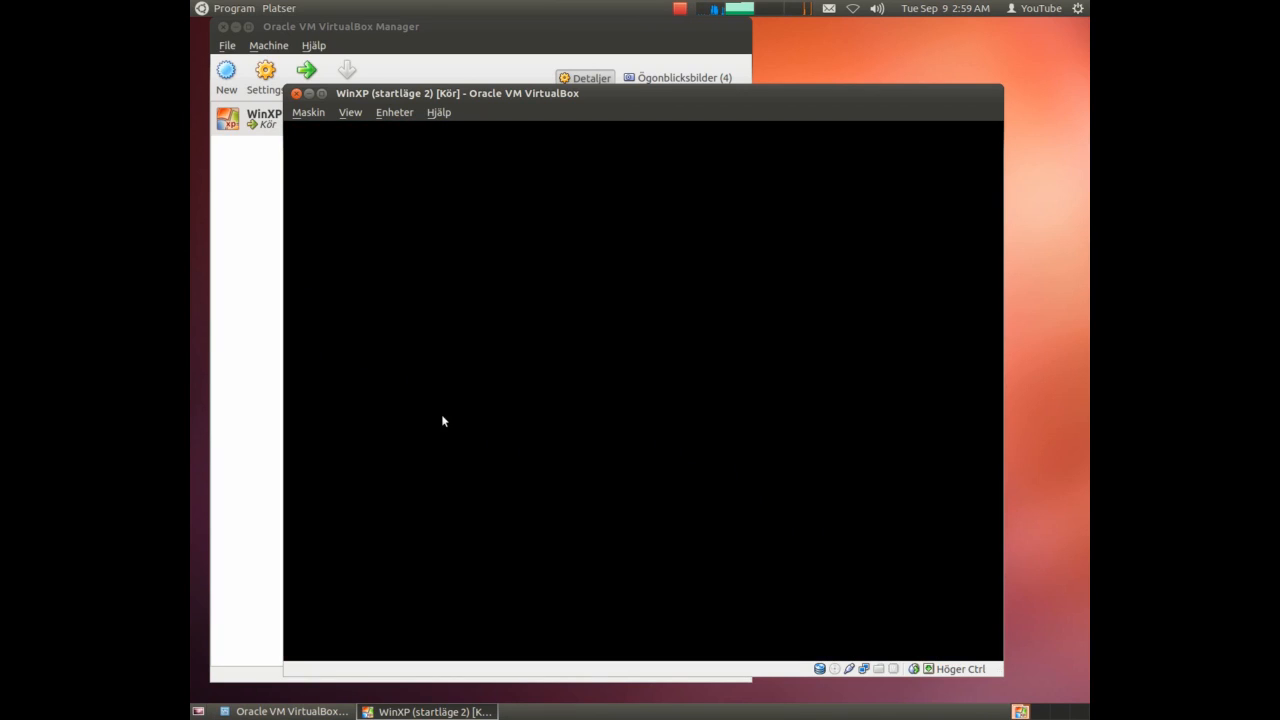
pyautogui.moveTo(670, 360)
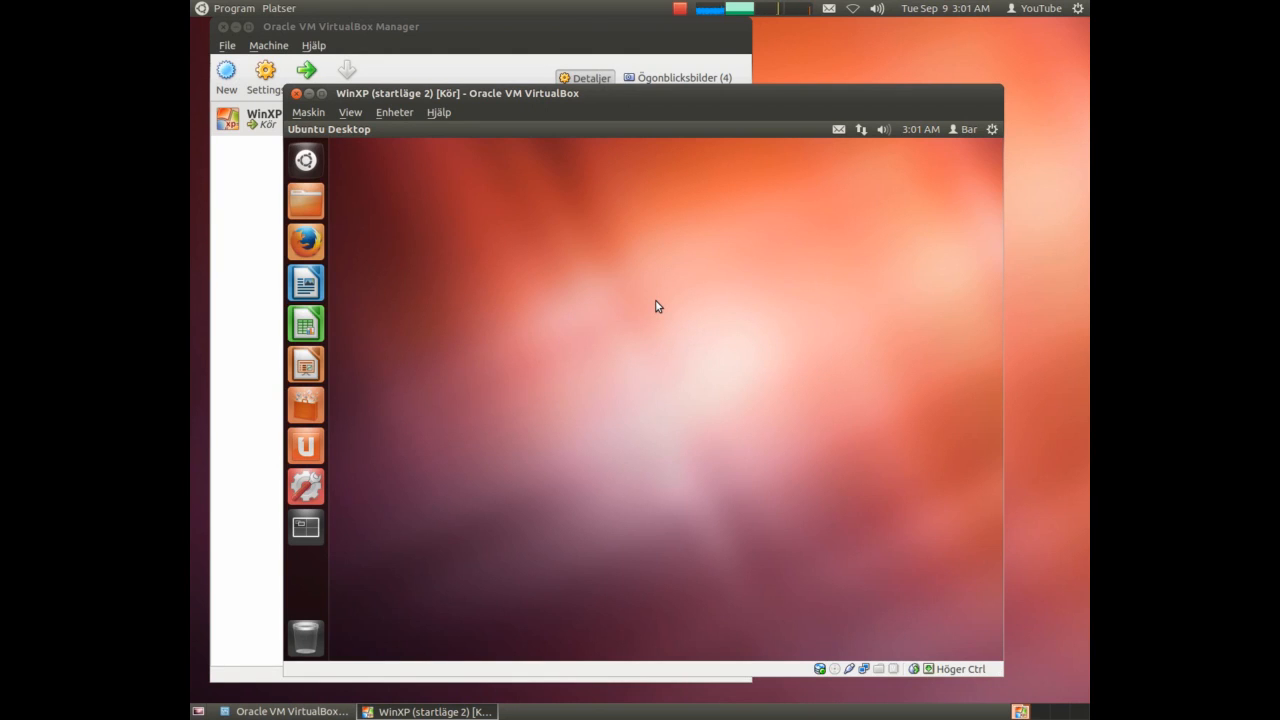
pyautogui.moveTo(904, 196)
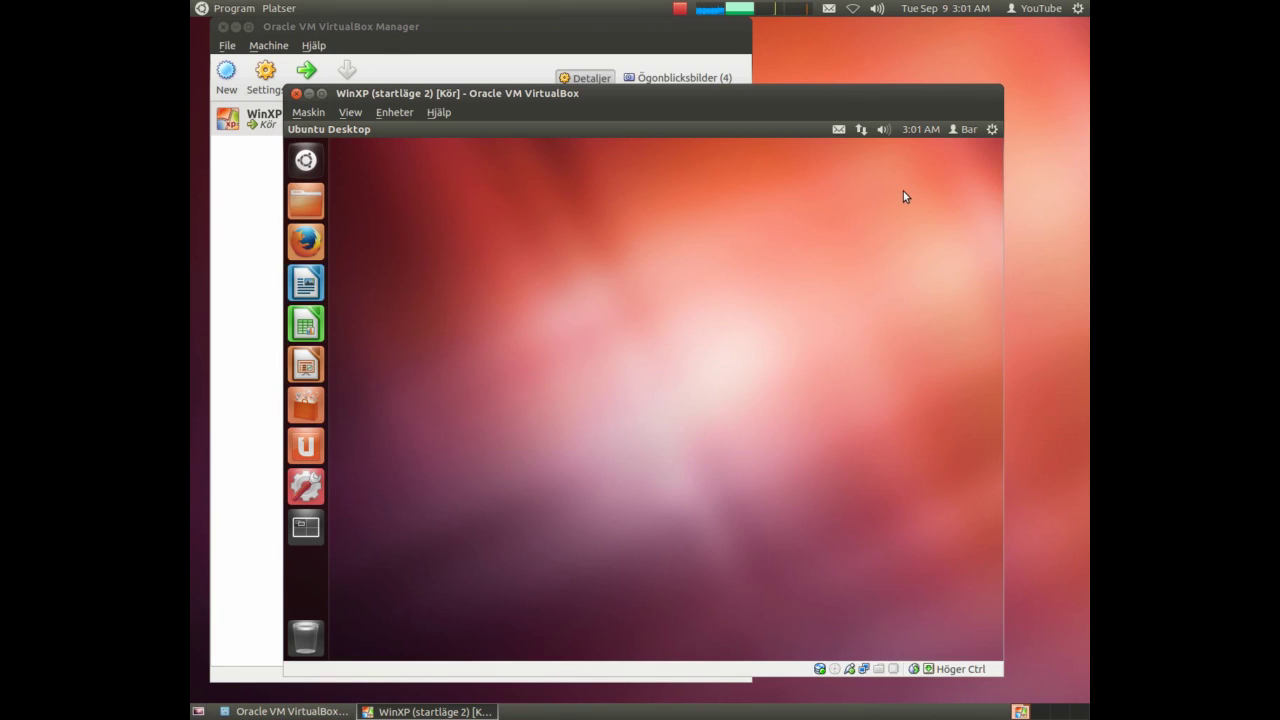
pyautogui.moveTo(993, 132)
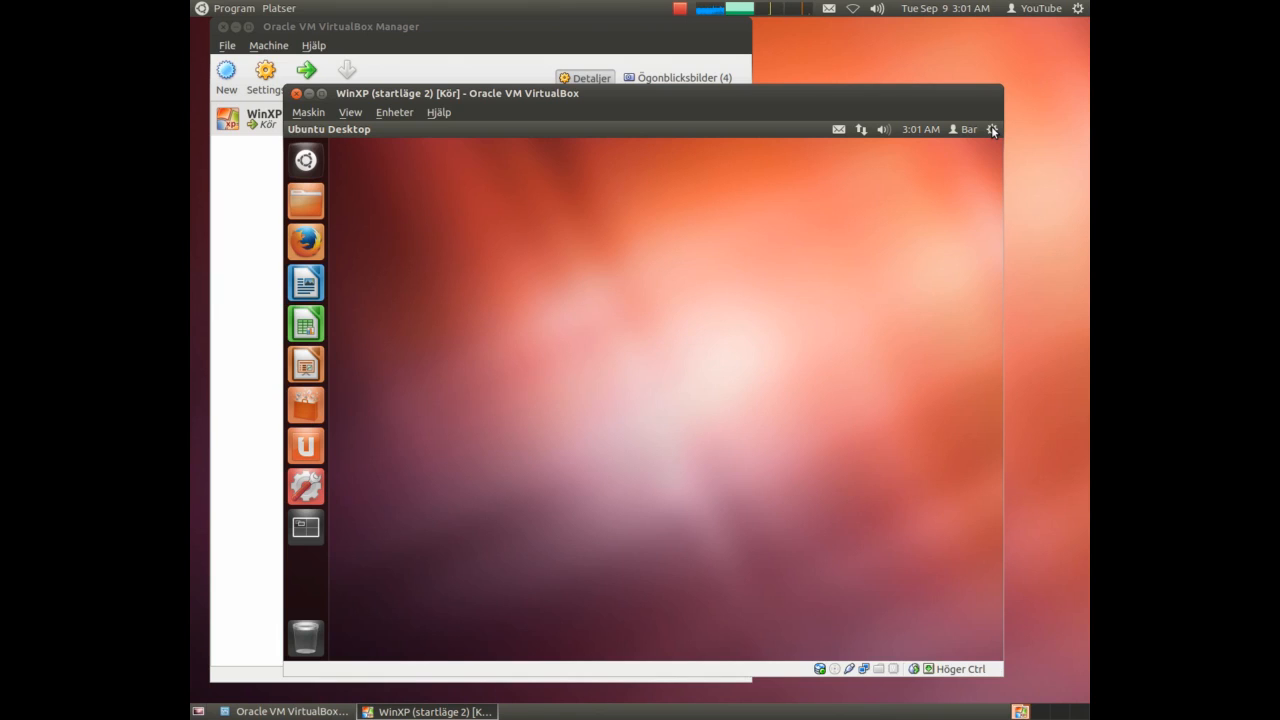
pyautogui.click(991, 129)
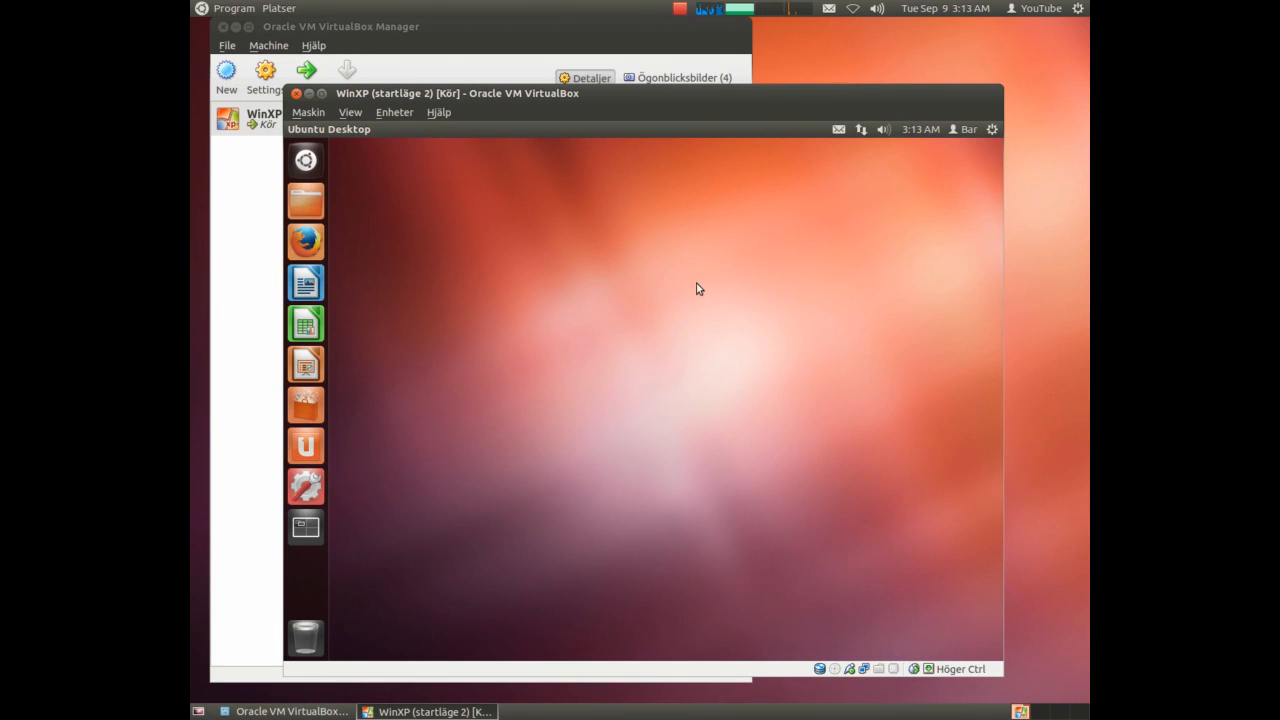
pyautogui.moveTo(685, 288)
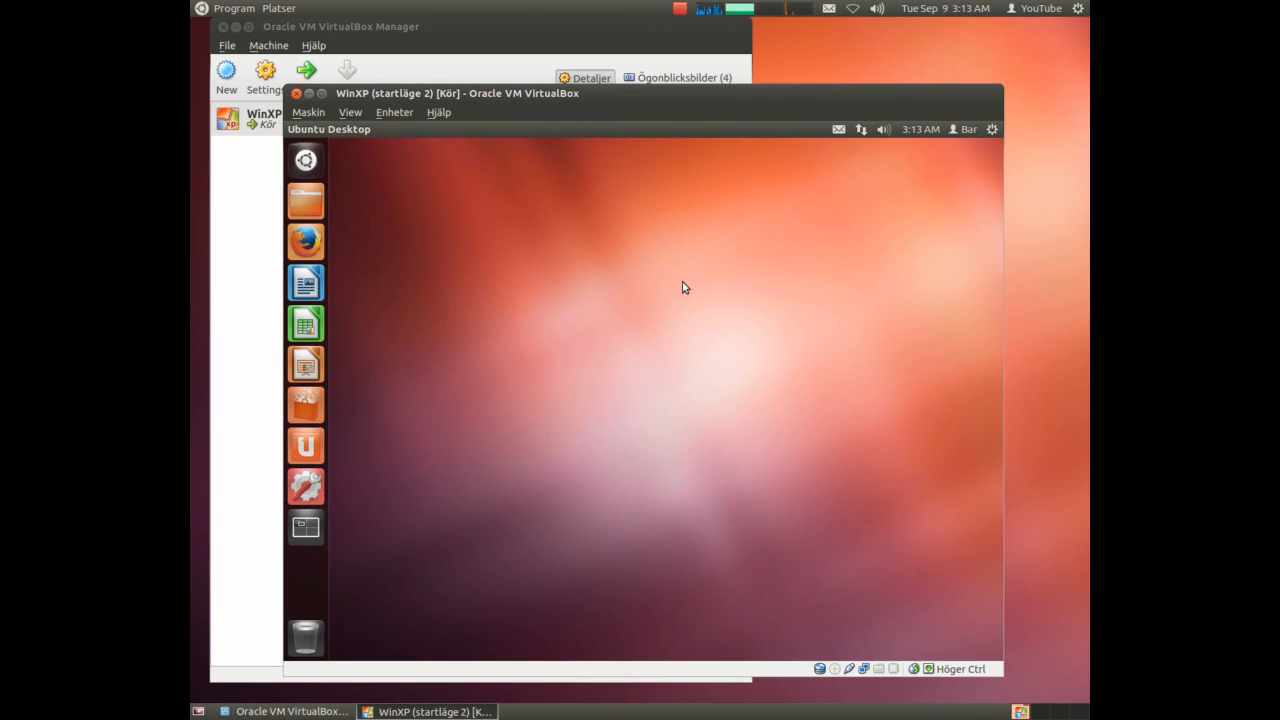
pyautogui.moveTo(591, 289)
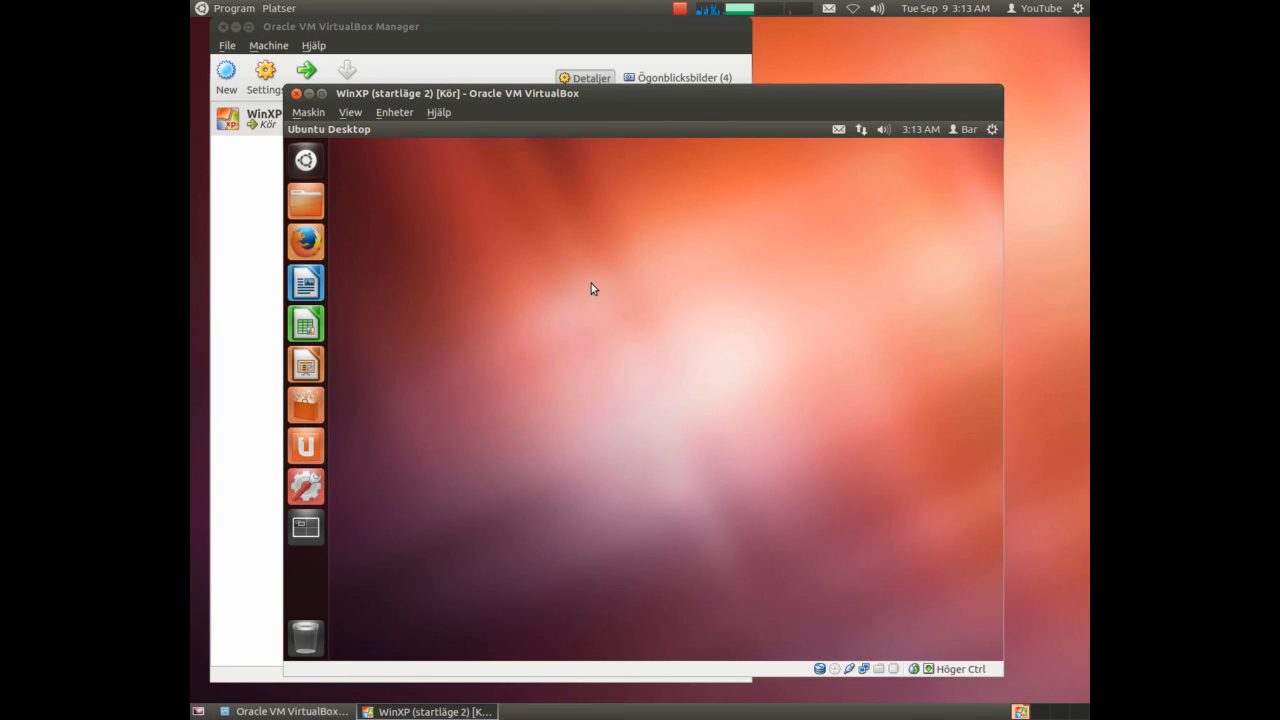
pyautogui.moveTo(305, 282)
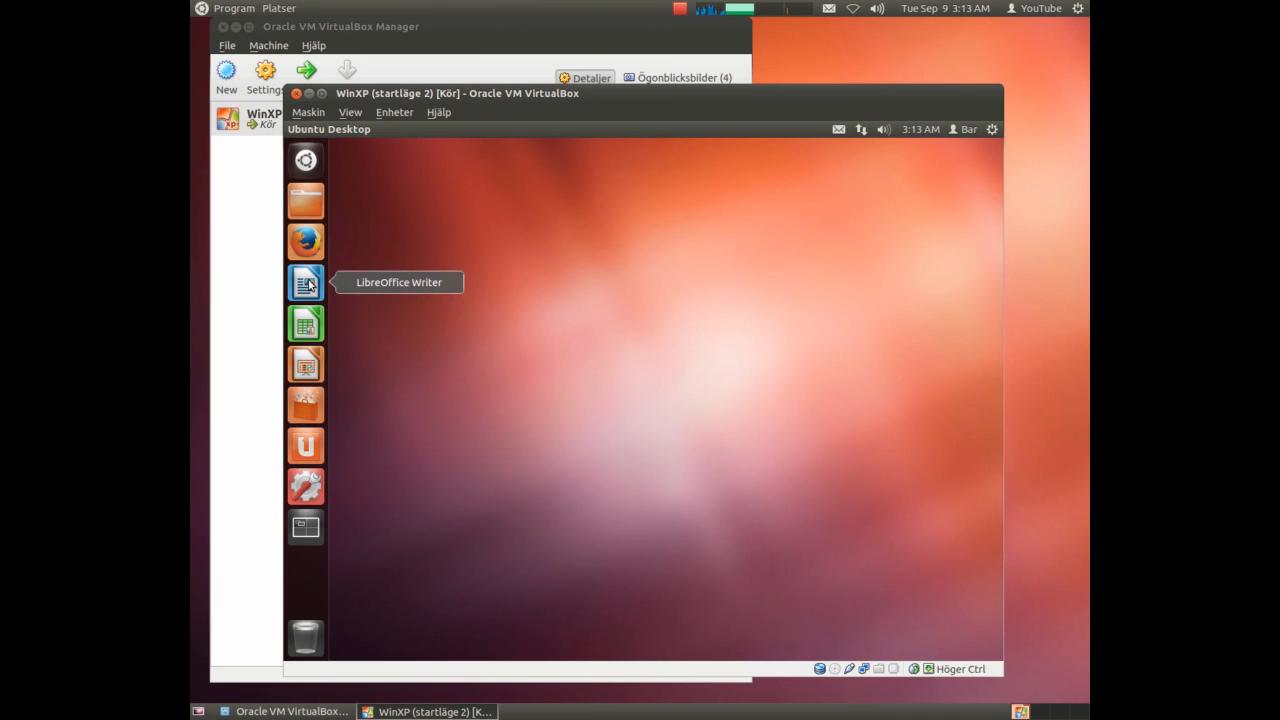
pyautogui.moveTo(527, 291)
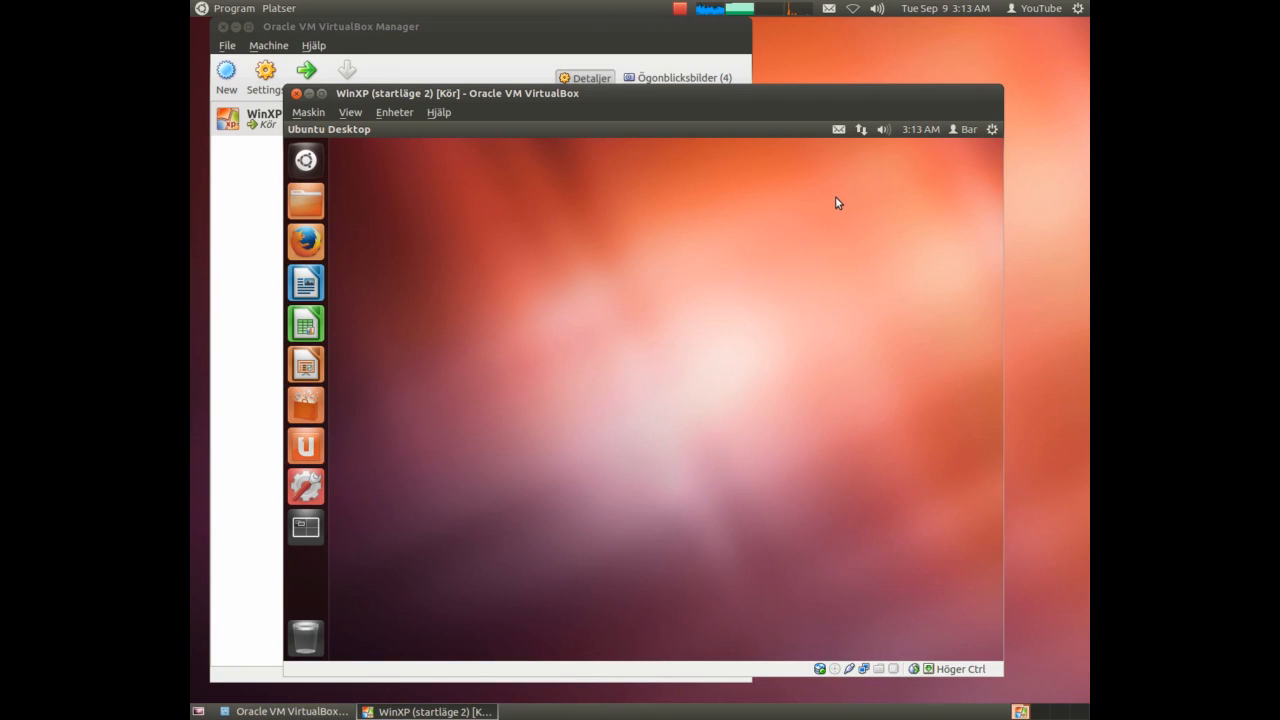
# Type 'qwe' and 'rtgfds' in a new Writer document and save it as file.odt.
pyautogui.click(305, 282)
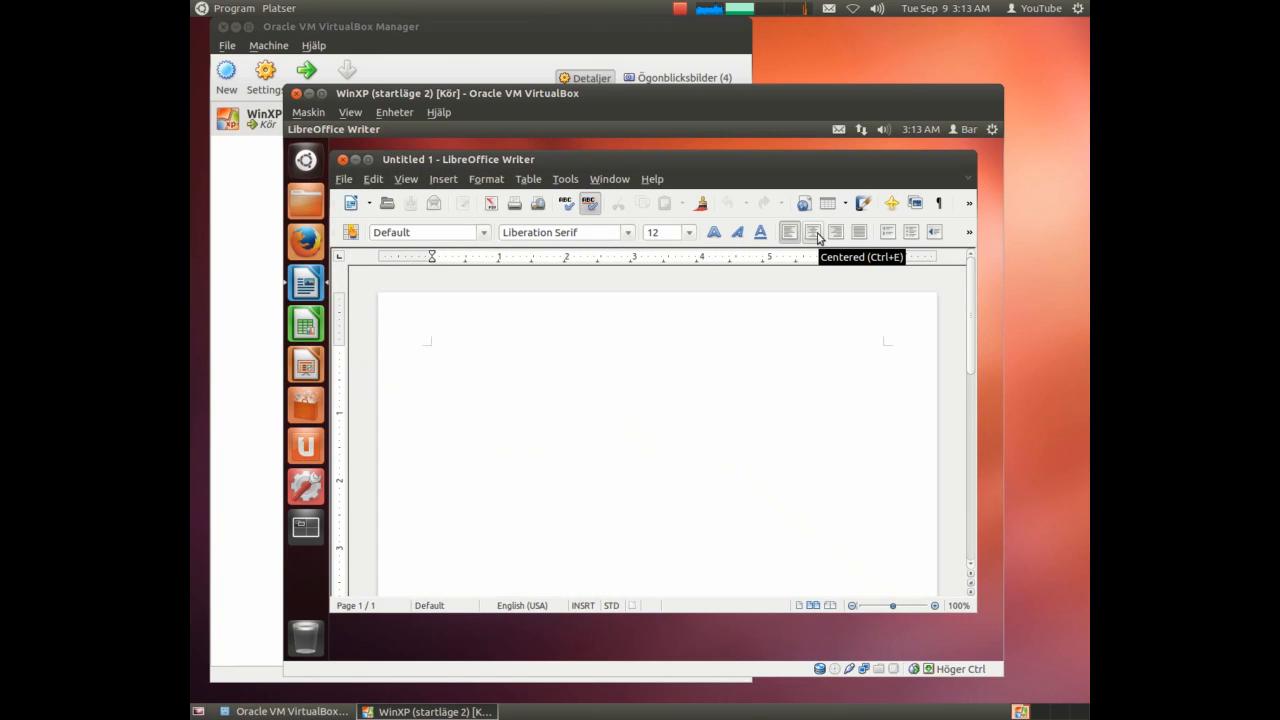
pyautogui.write('qwe')
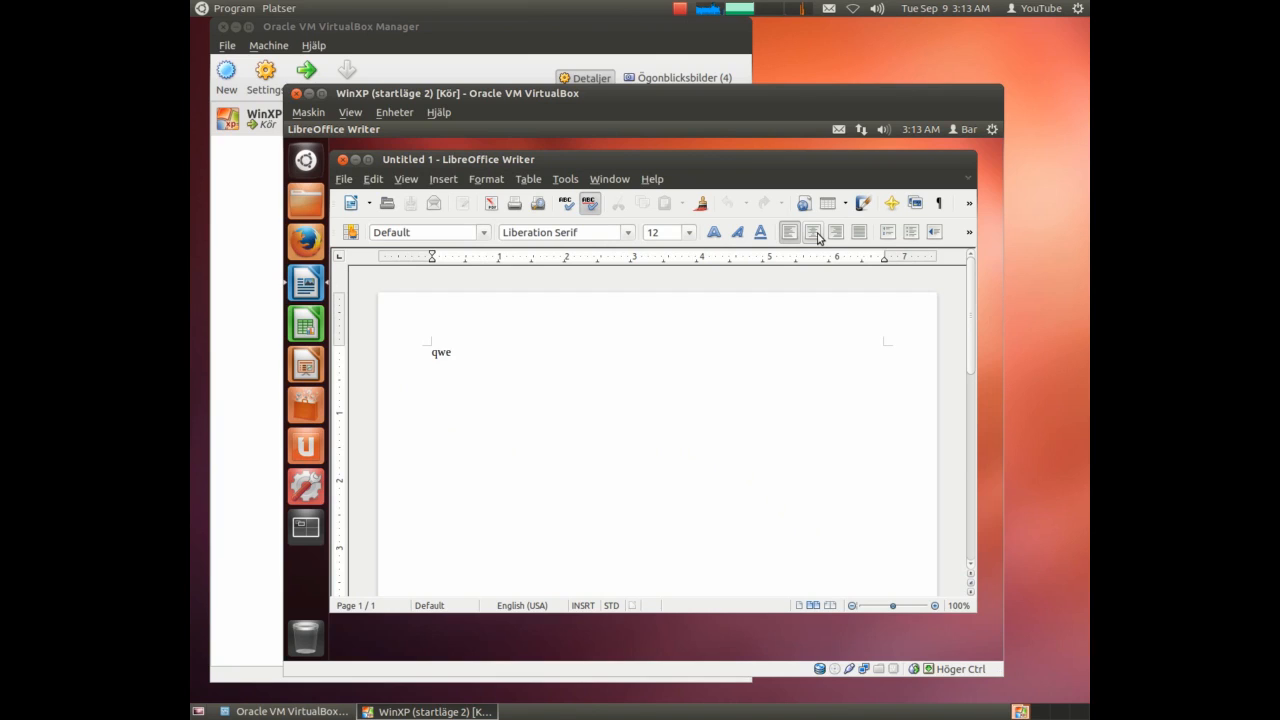
pyautogui.write('rtgfds')
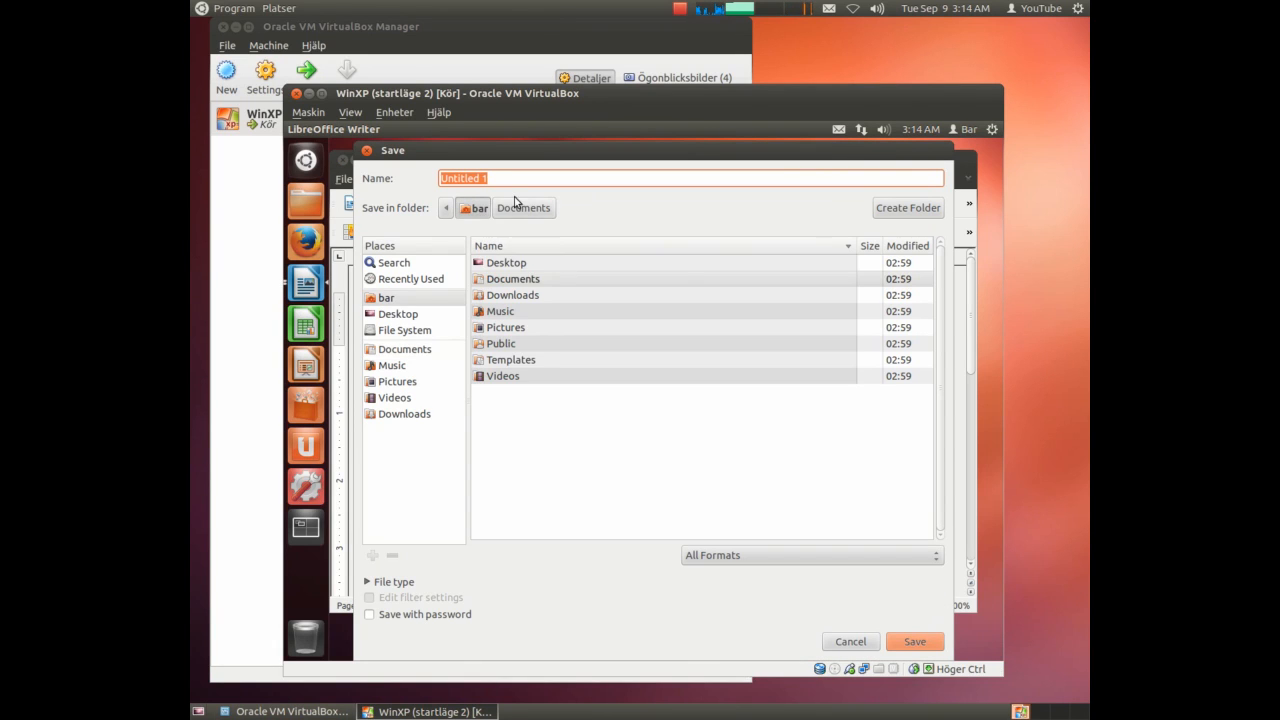
pyautogui.moveTo(425, 190)
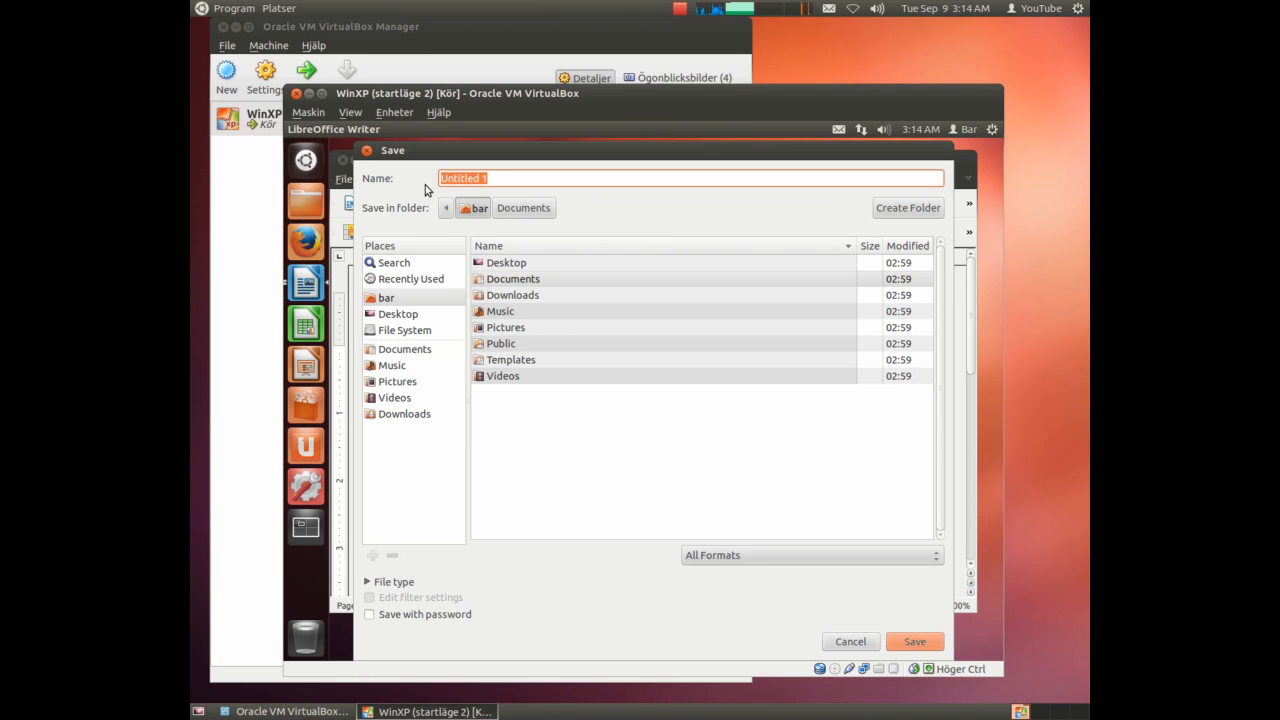
pyautogui.write('file')
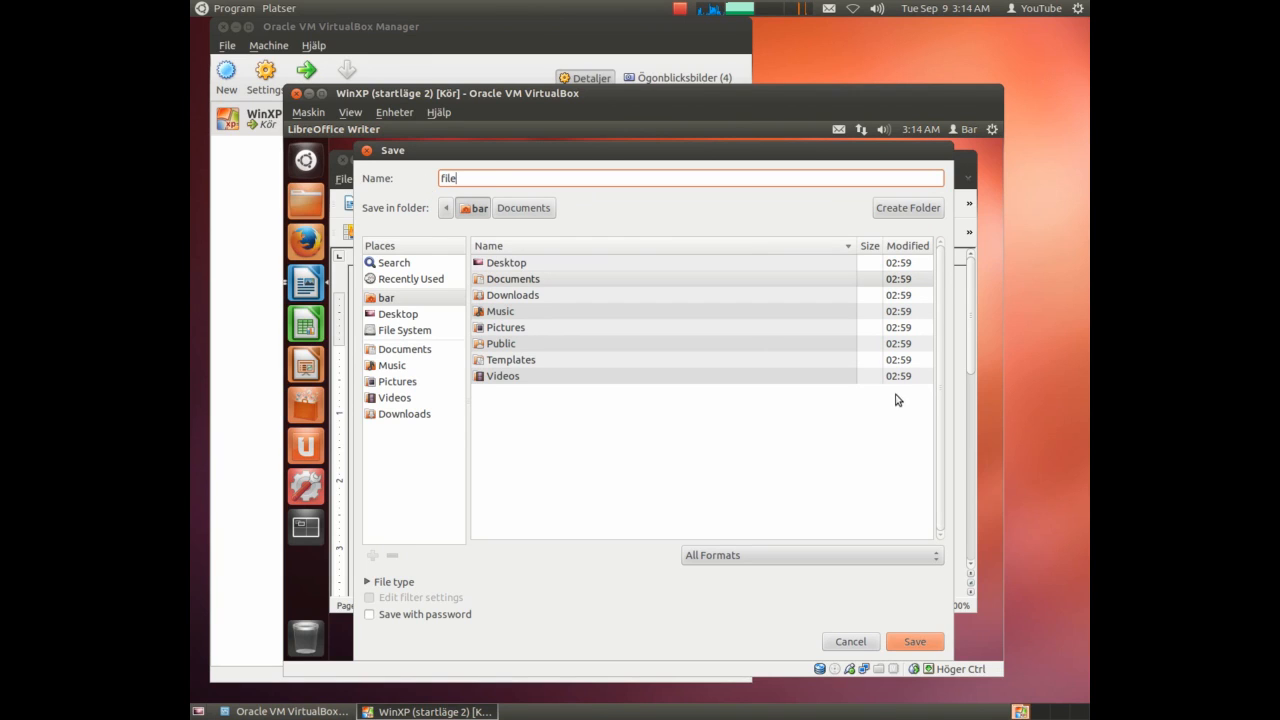
pyautogui.click(913, 641)
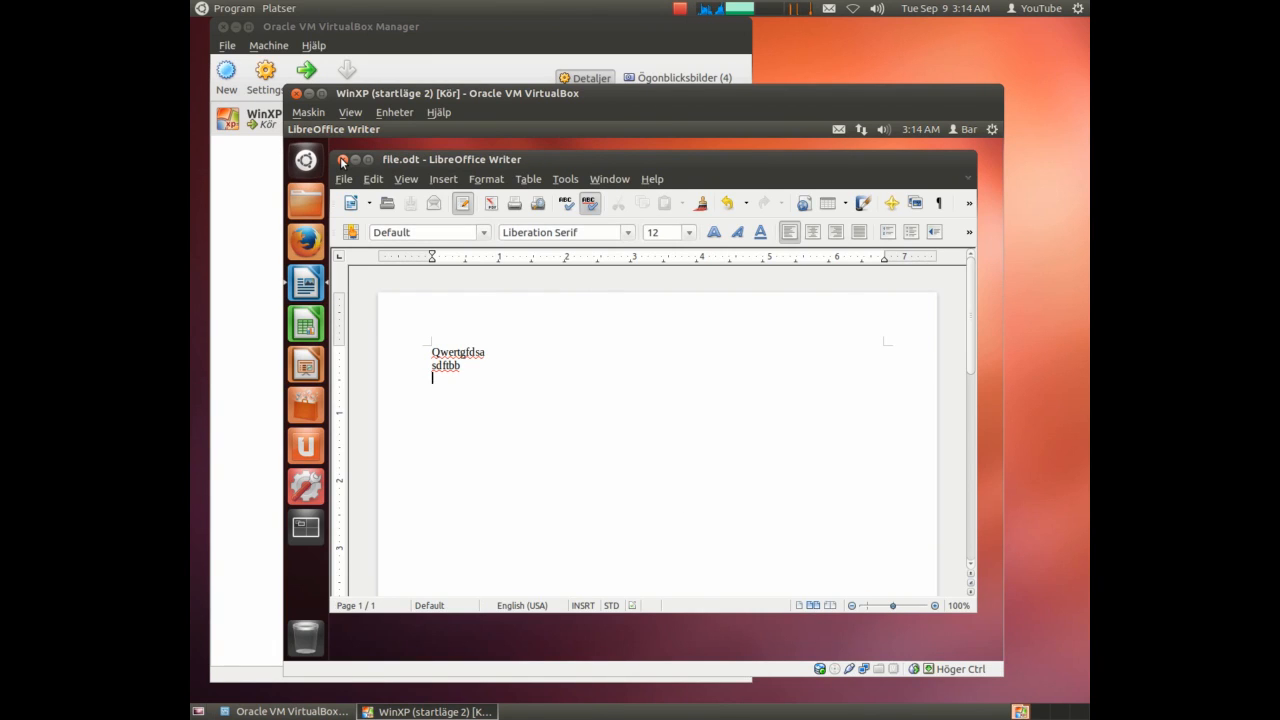
pyautogui.click(342, 159)
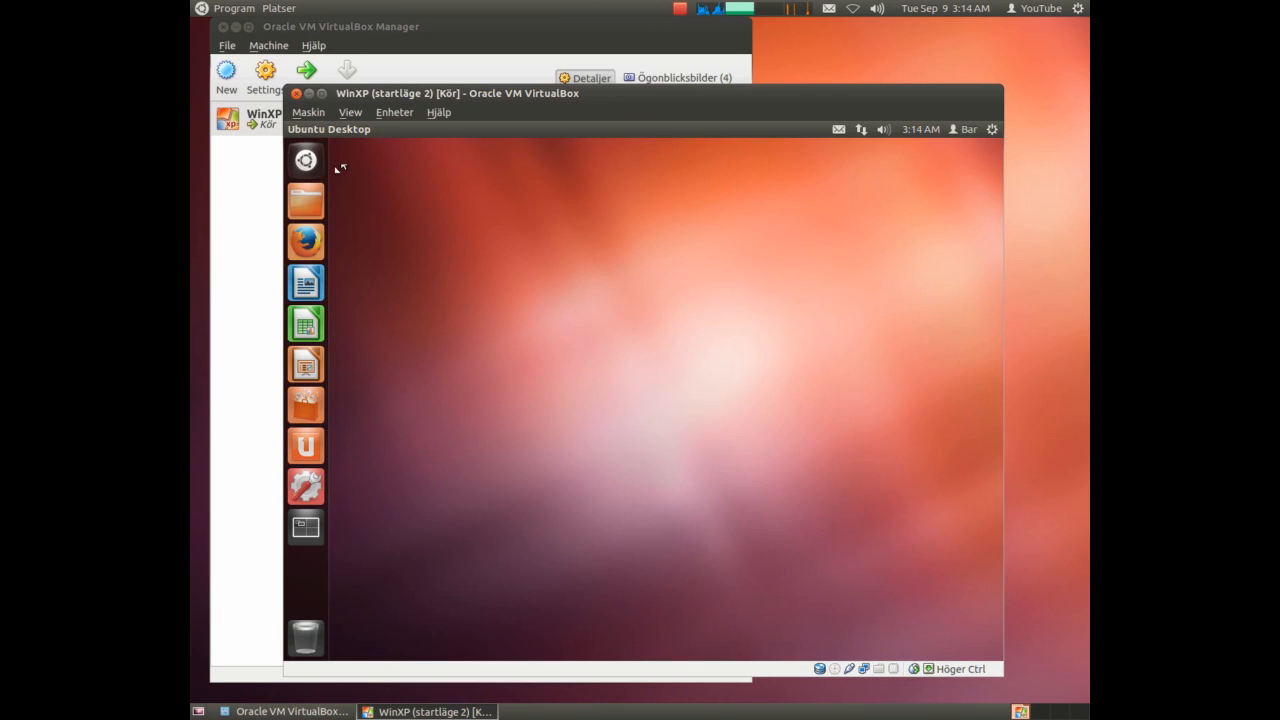
pyautogui.moveTo(622, 205)
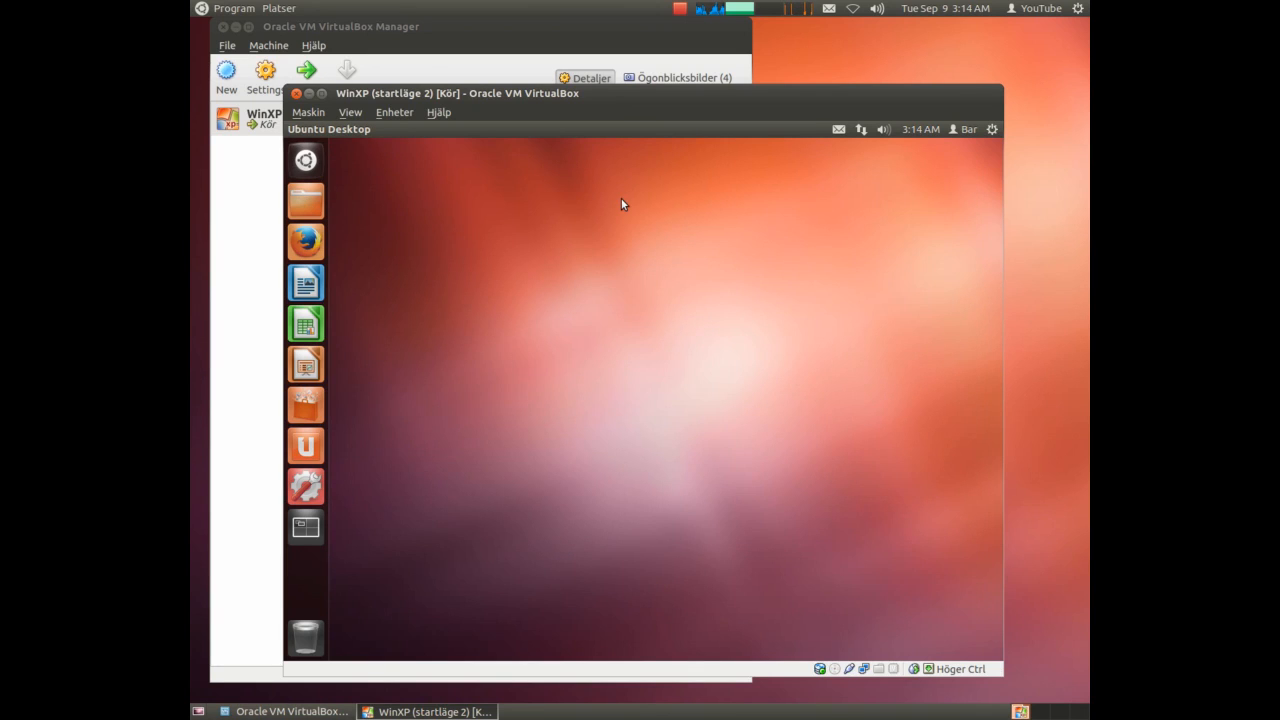
pyautogui.moveTo(653, 172)
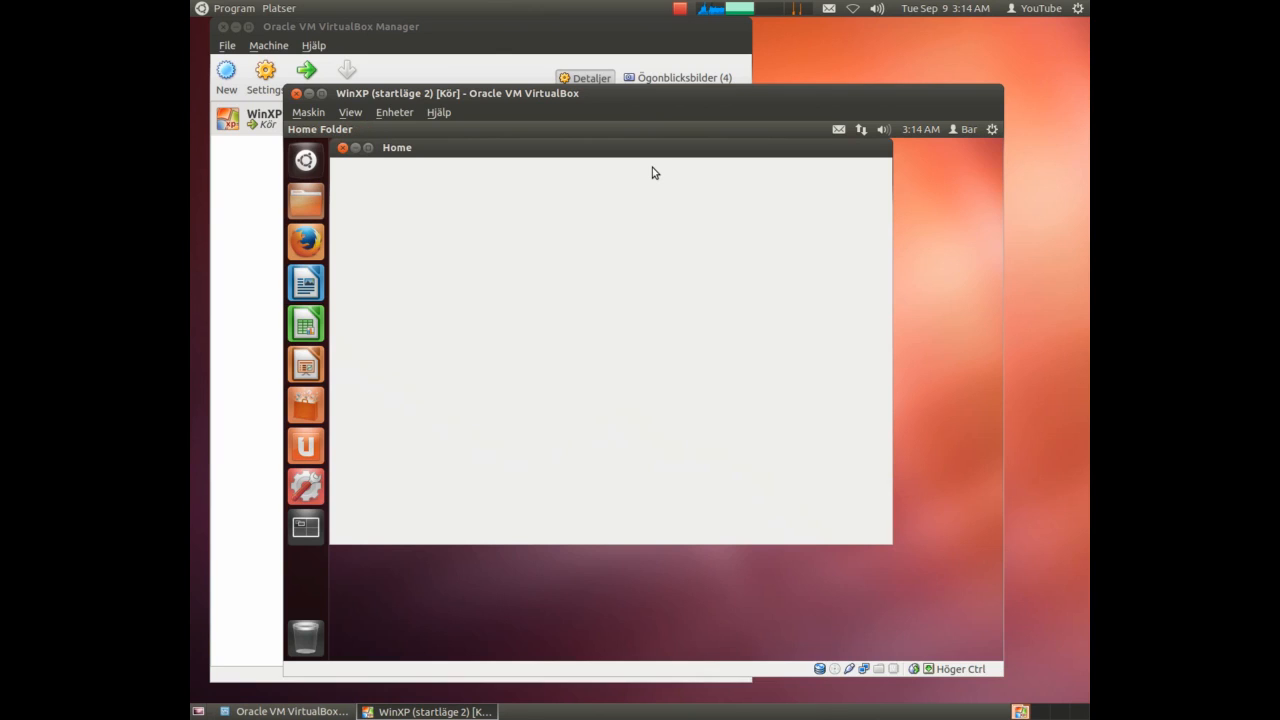
pyautogui.moveTo(650, 253)
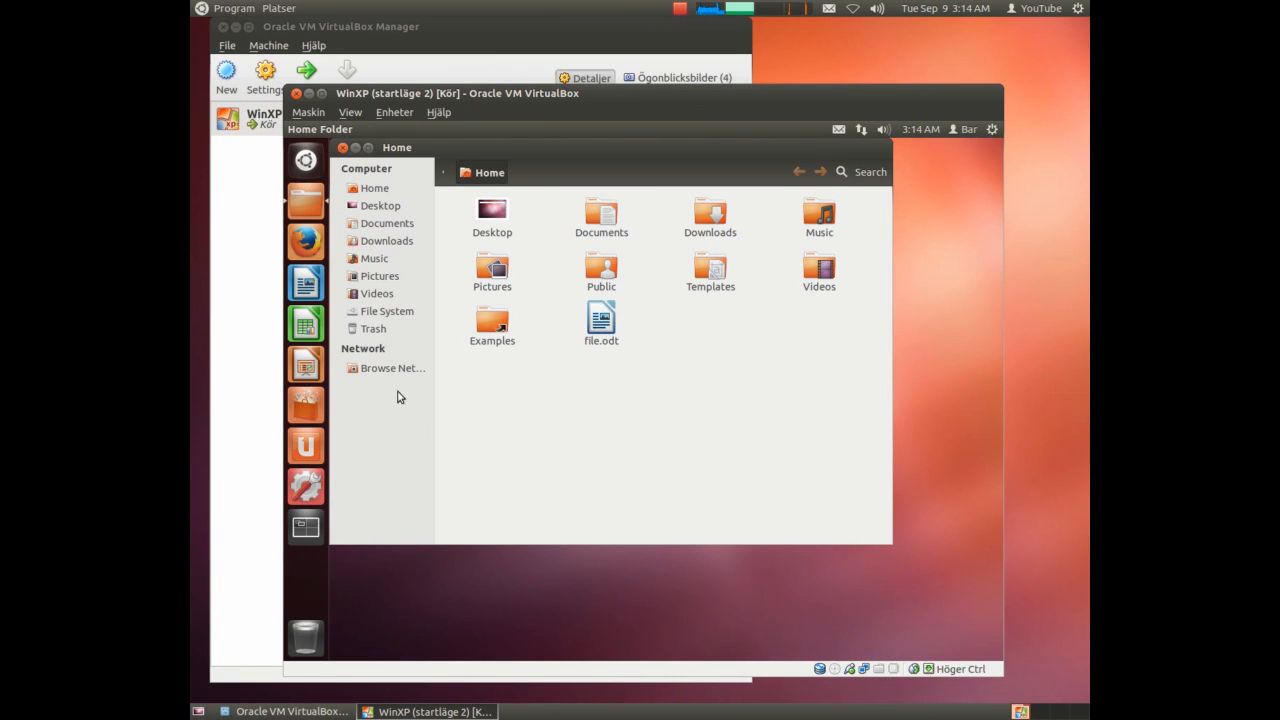
pyautogui.click(343, 147)
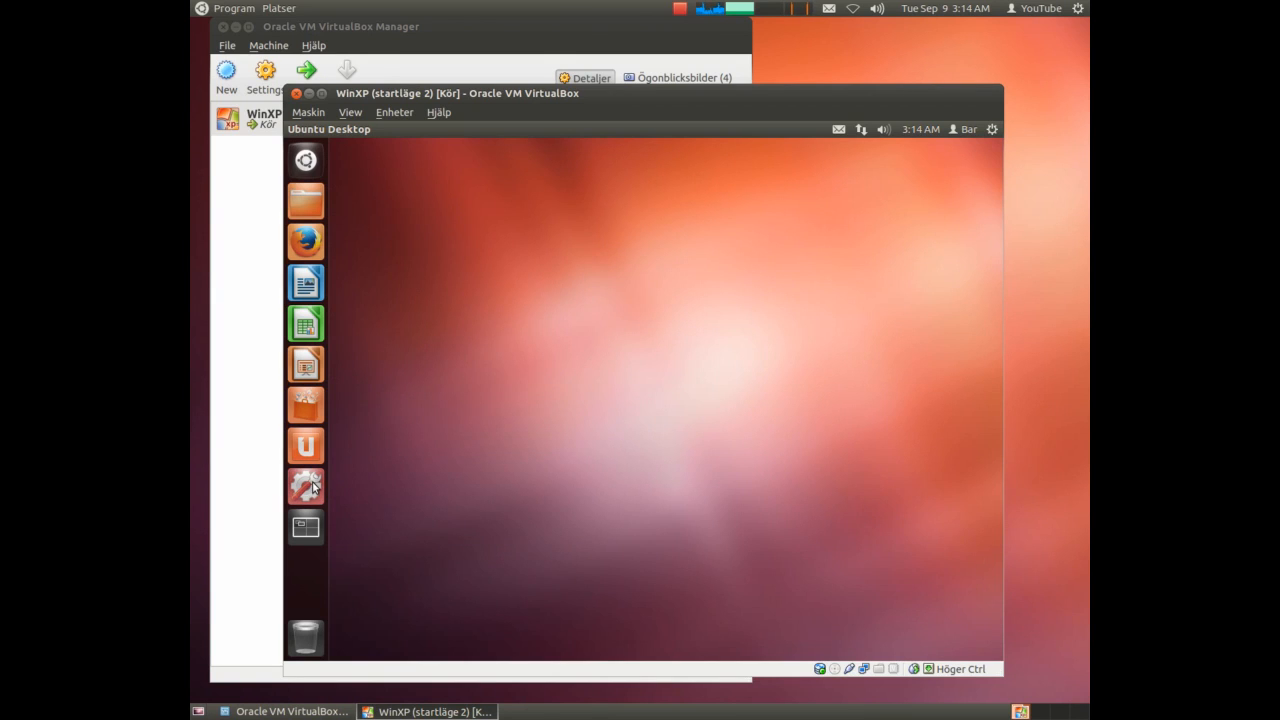
# Open Backup settings from System Settings and set the Storage location to Local Folder.
pyautogui.click(305, 487)
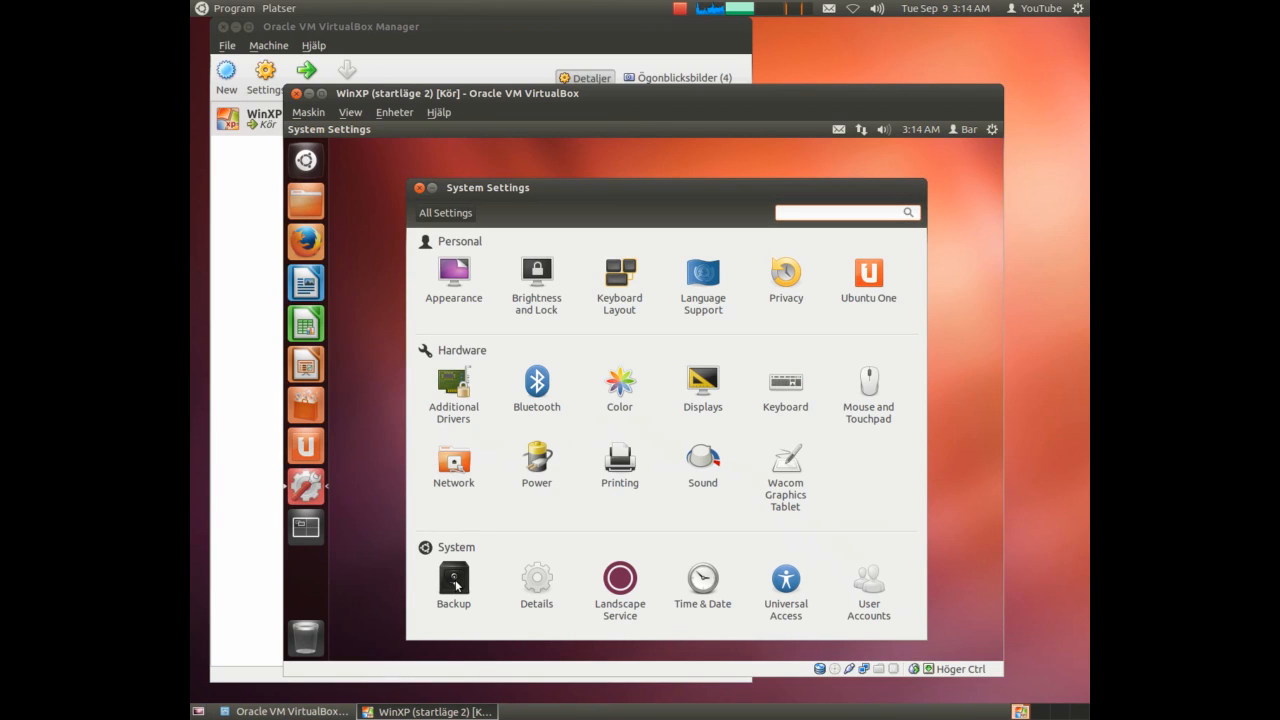
pyautogui.click(453, 580)
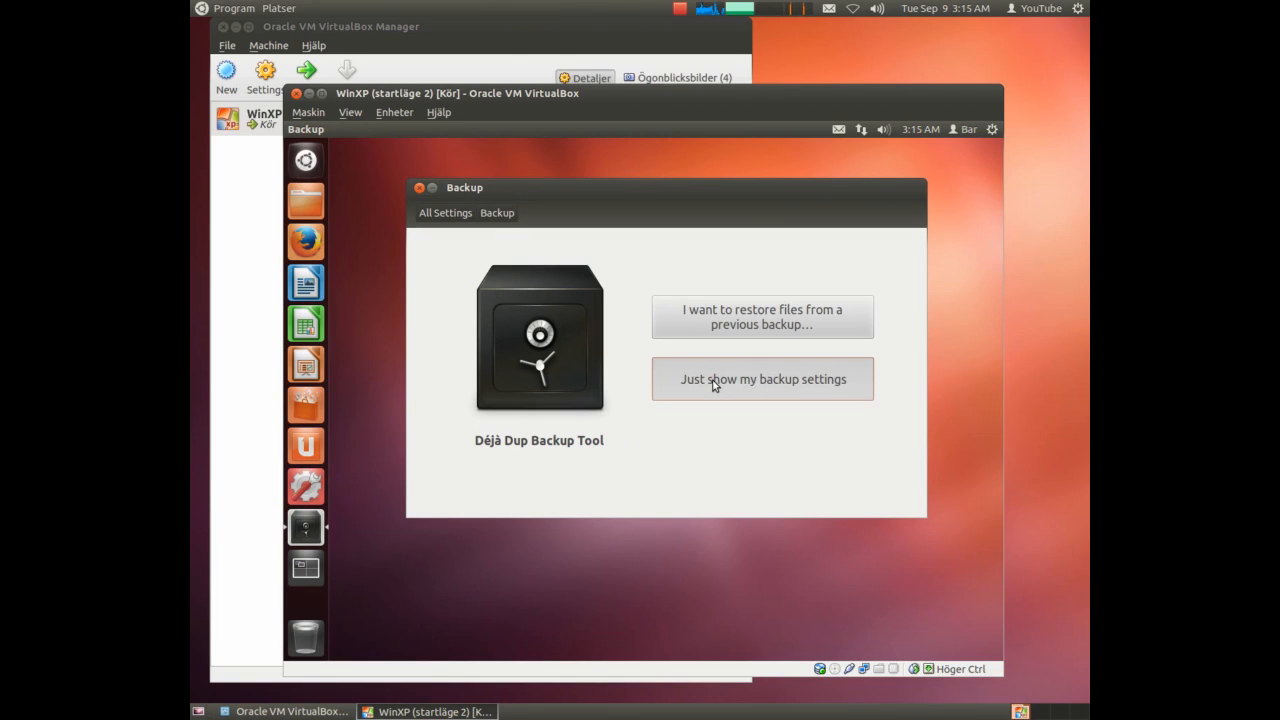
pyautogui.click(762, 378)
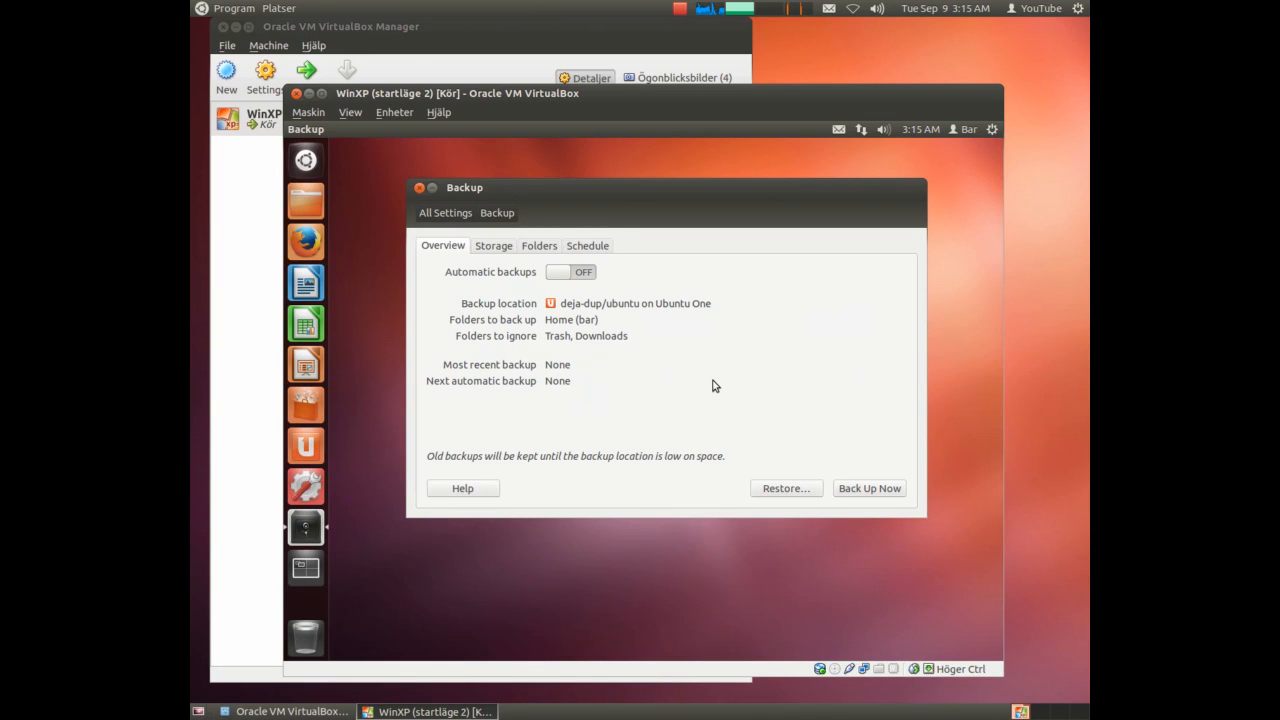
pyautogui.moveTo(563, 253)
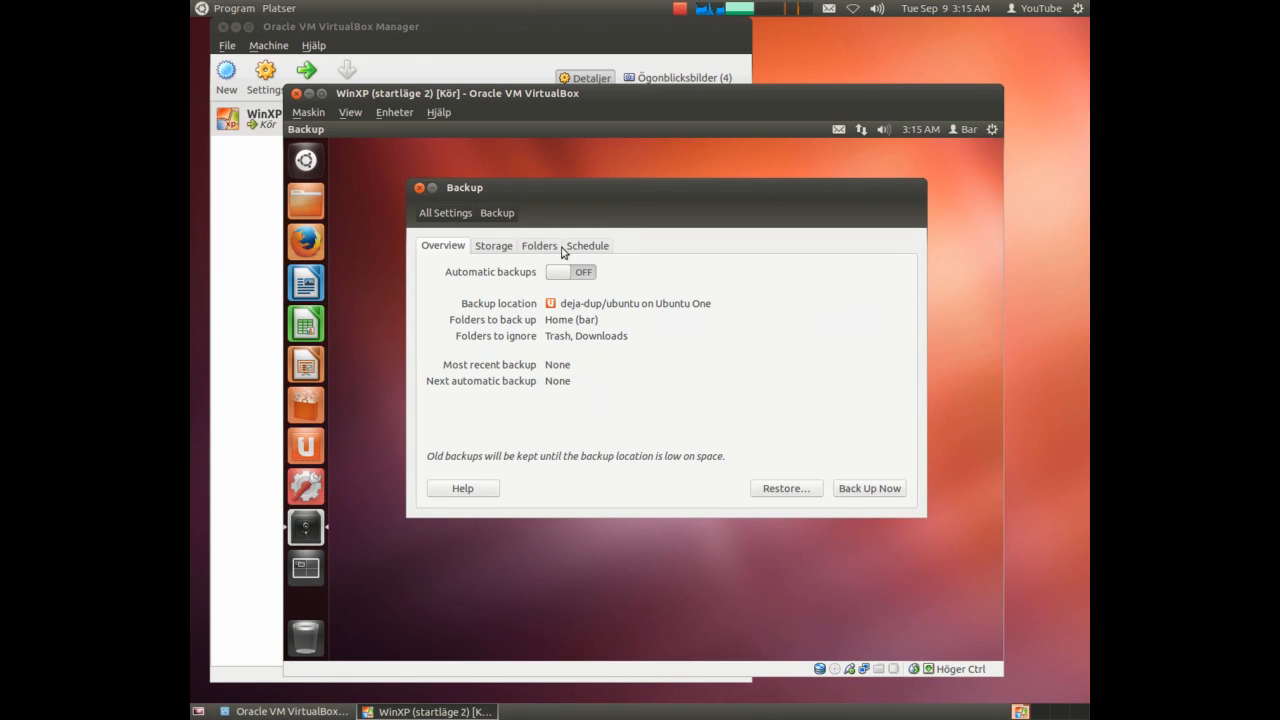
pyautogui.moveTo(493, 252)
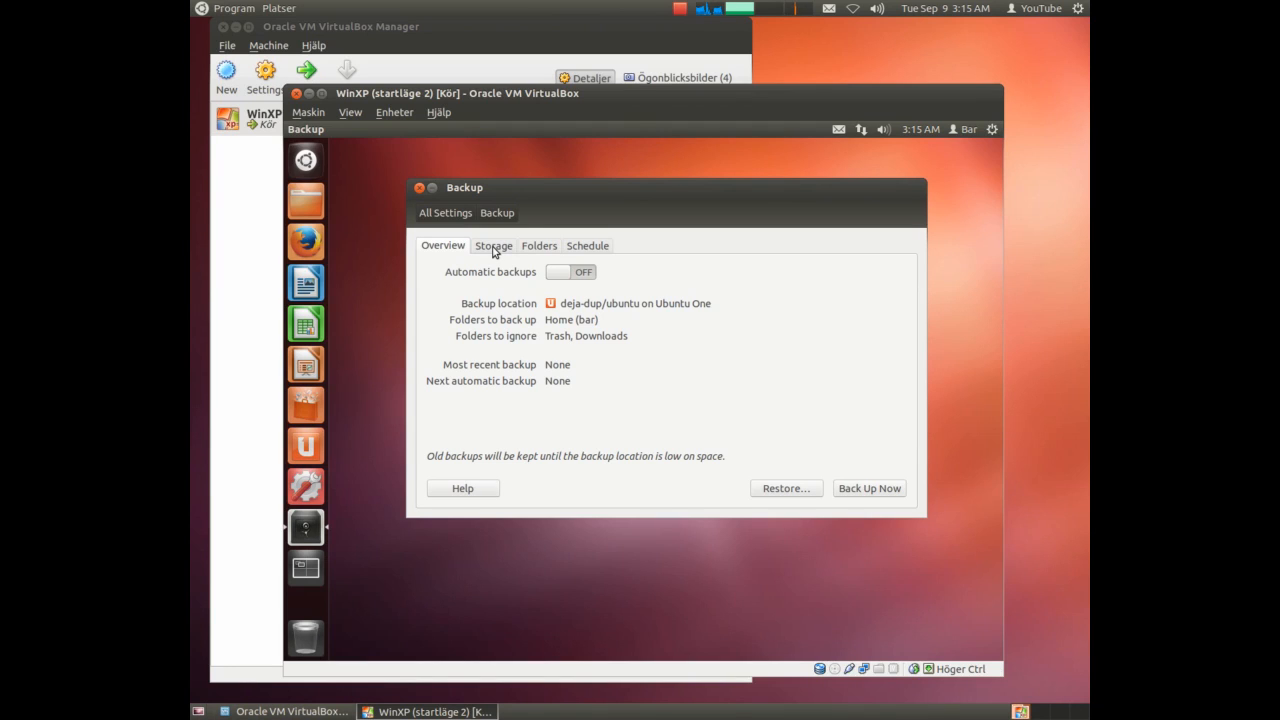
pyautogui.click(493, 245)
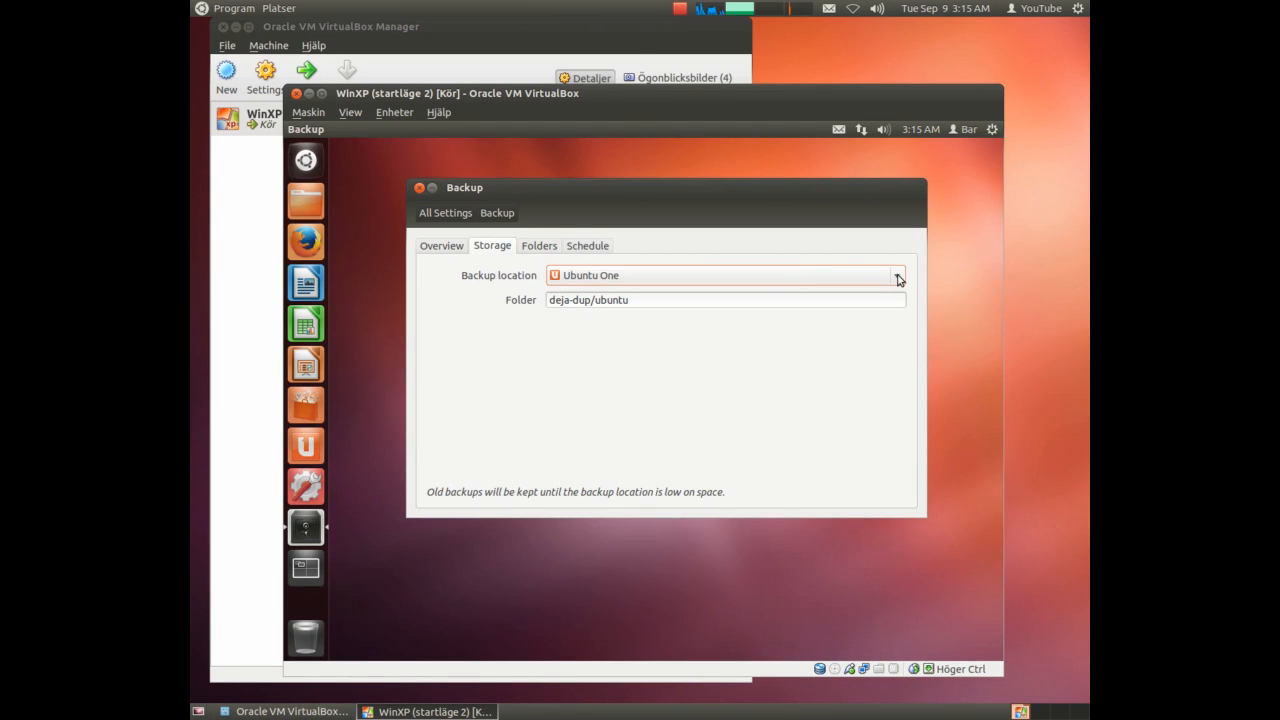
pyautogui.click(897, 275)
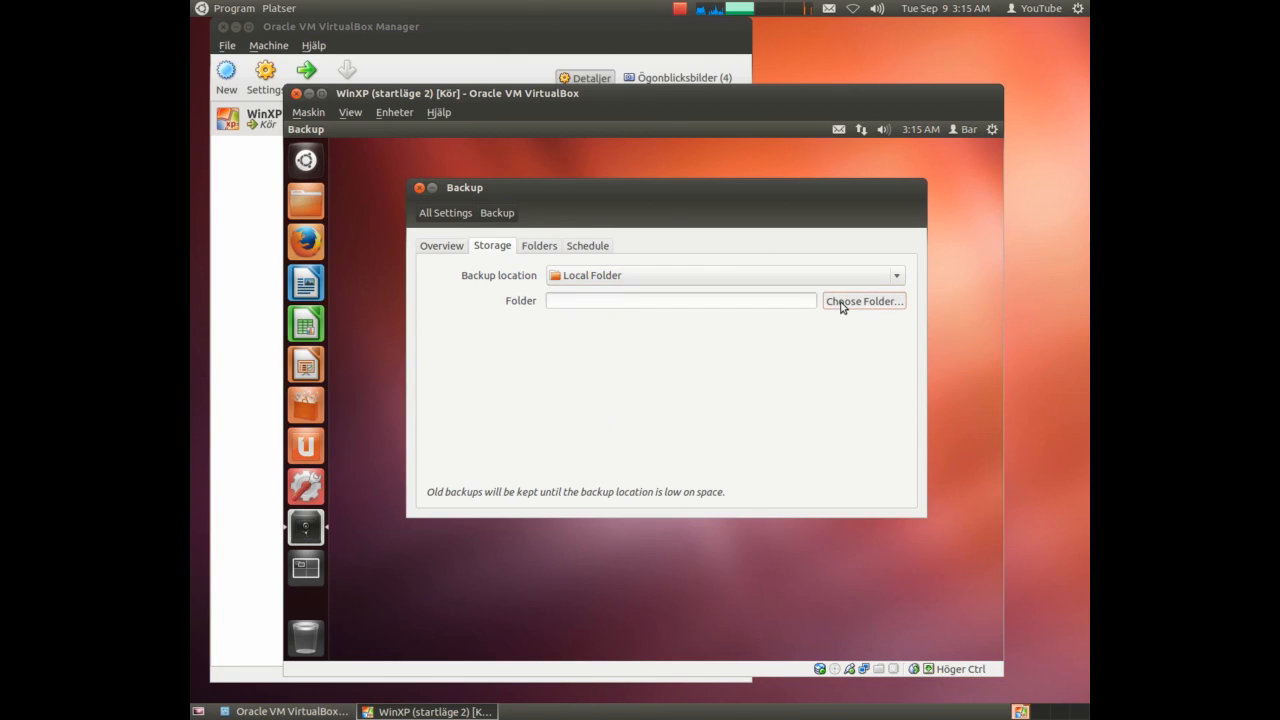
# Choose the host > backup folder and enter /host/backup as the local backup folder.
pyautogui.click(863, 301)
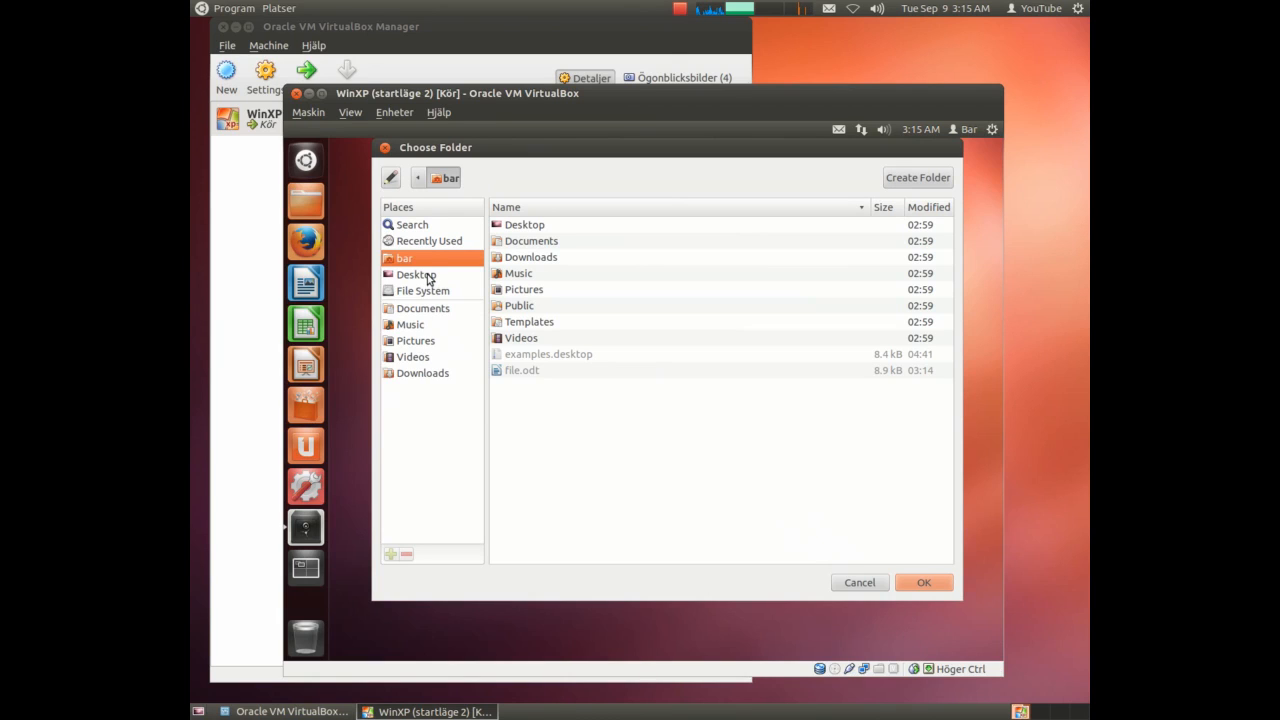
pyautogui.moveTo(457, 234)
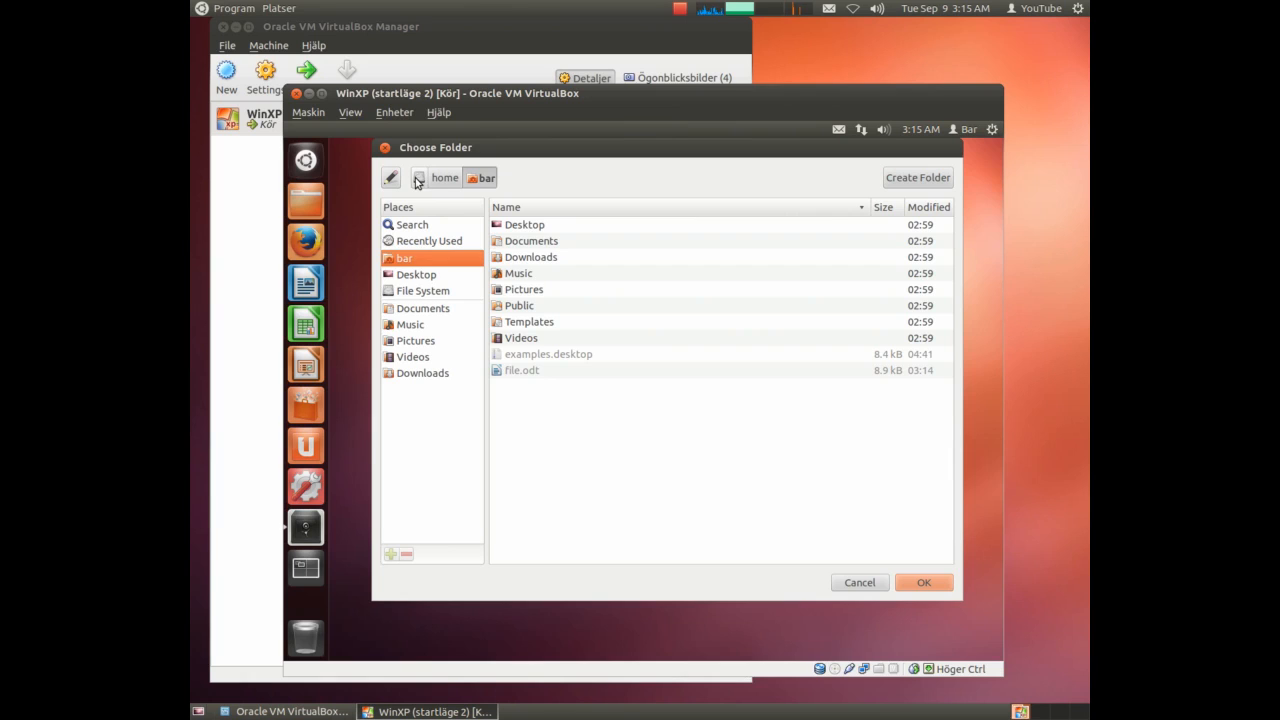
pyautogui.click(422, 290)
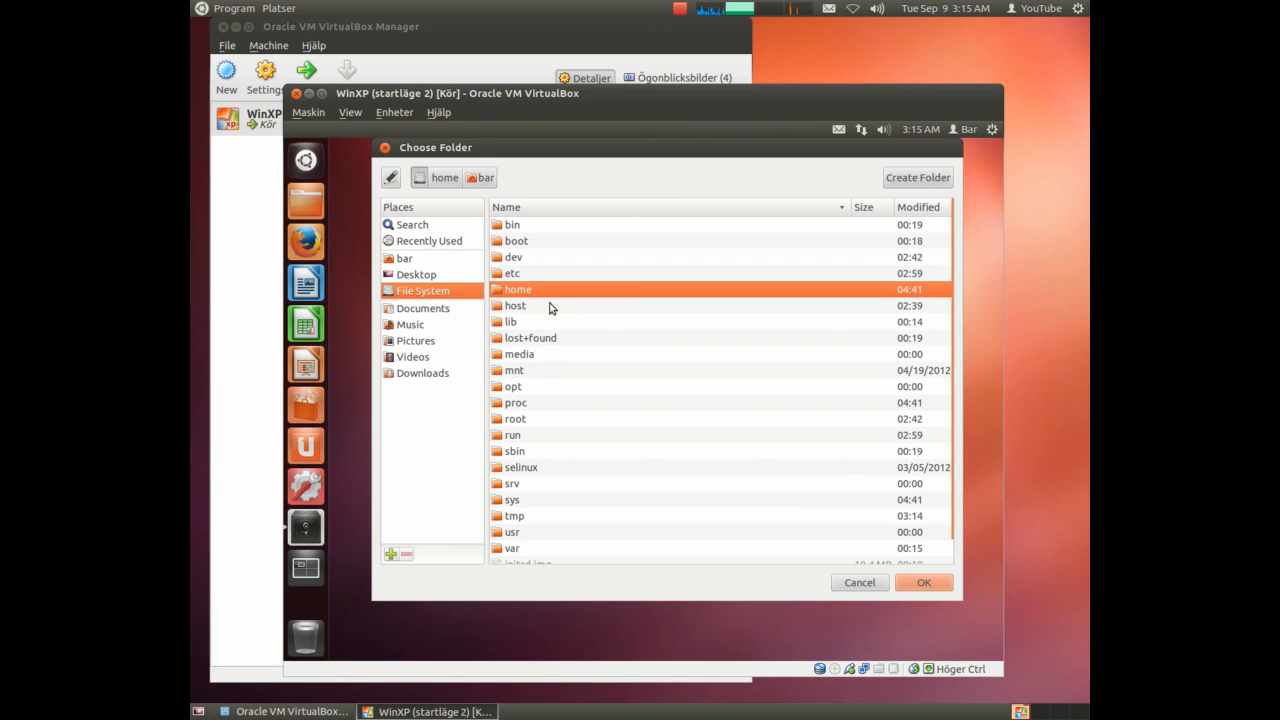
pyautogui.doubleClick(515, 305)
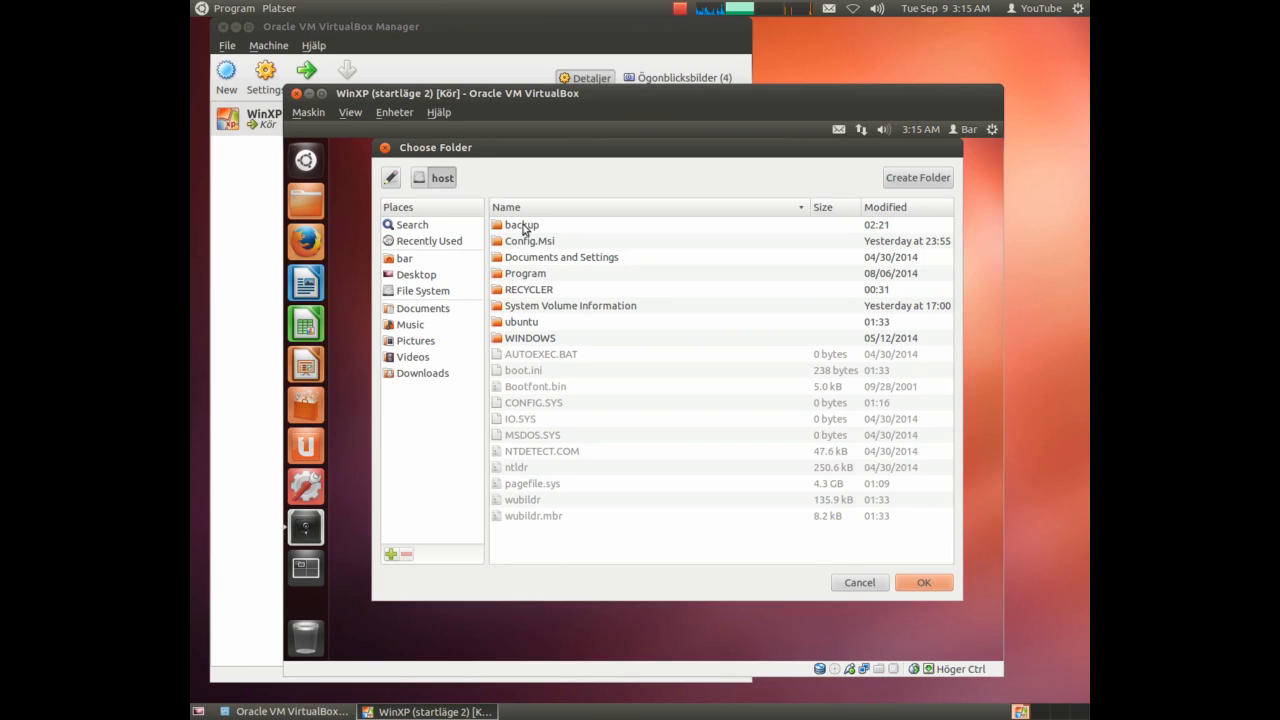
pyautogui.click(521, 224)
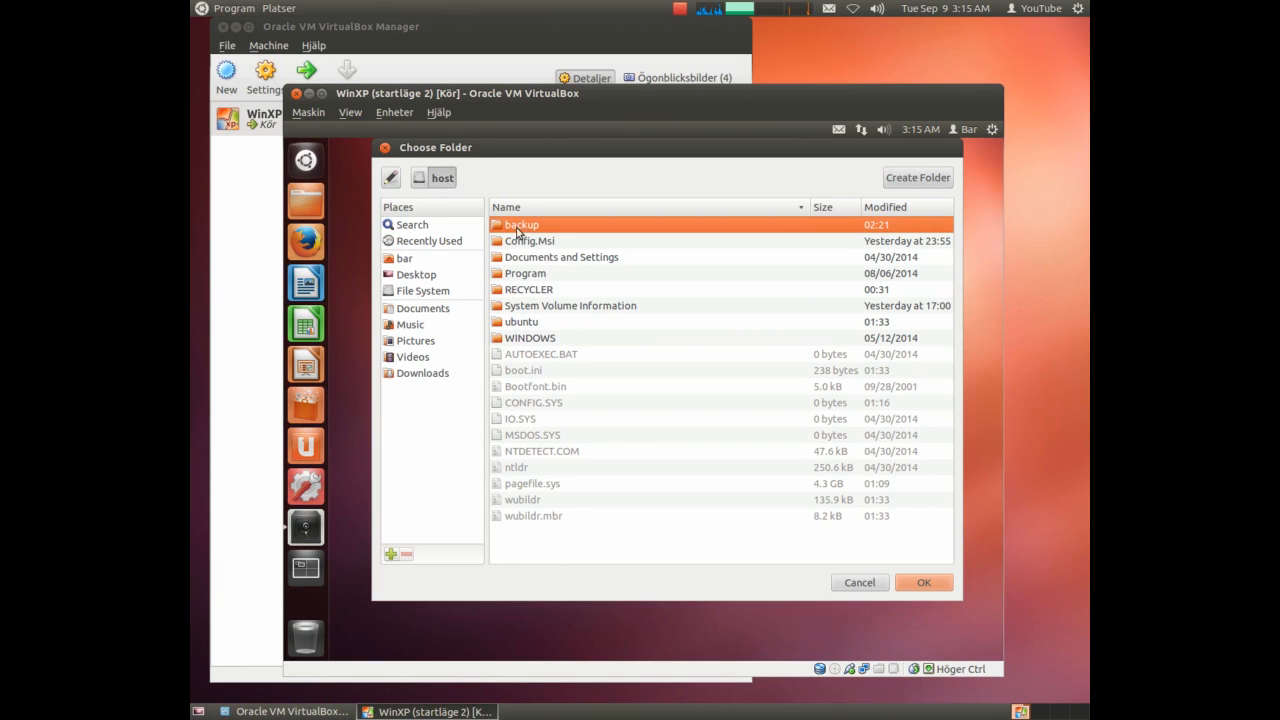
pyautogui.doubleClick(521, 224)
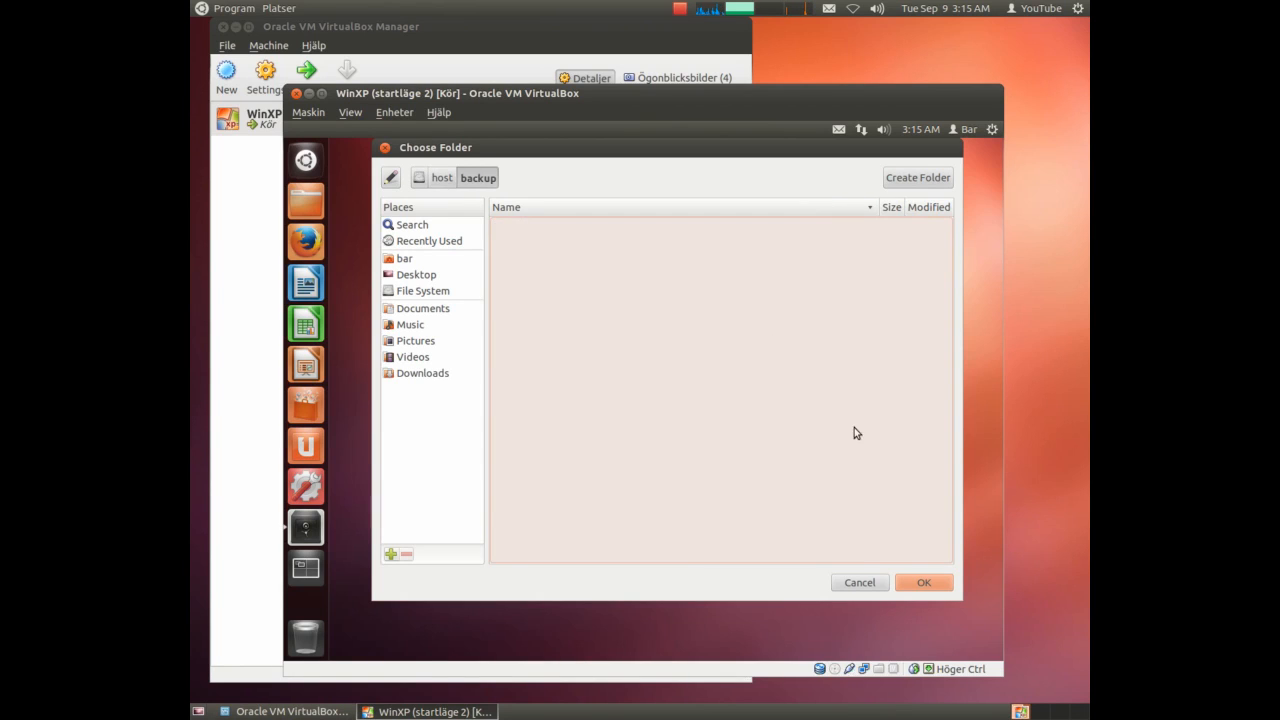
pyautogui.click(859, 582)
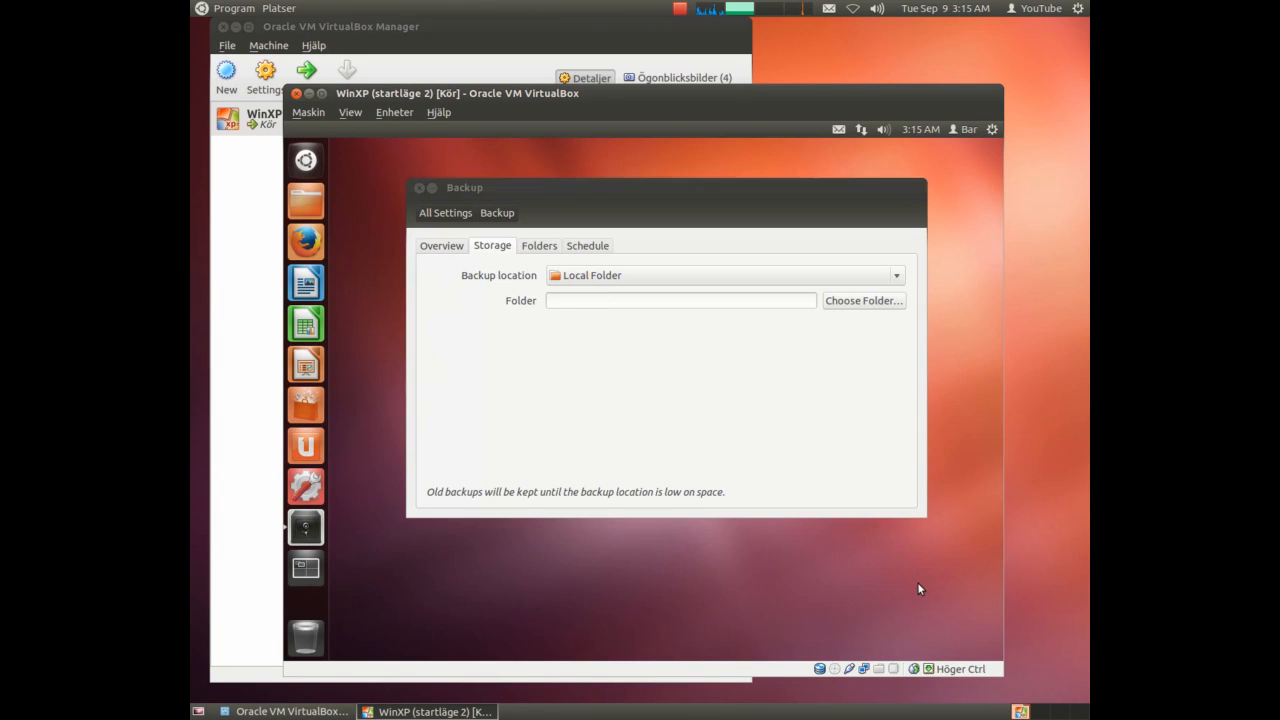
pyautogui.write('/host/backup')
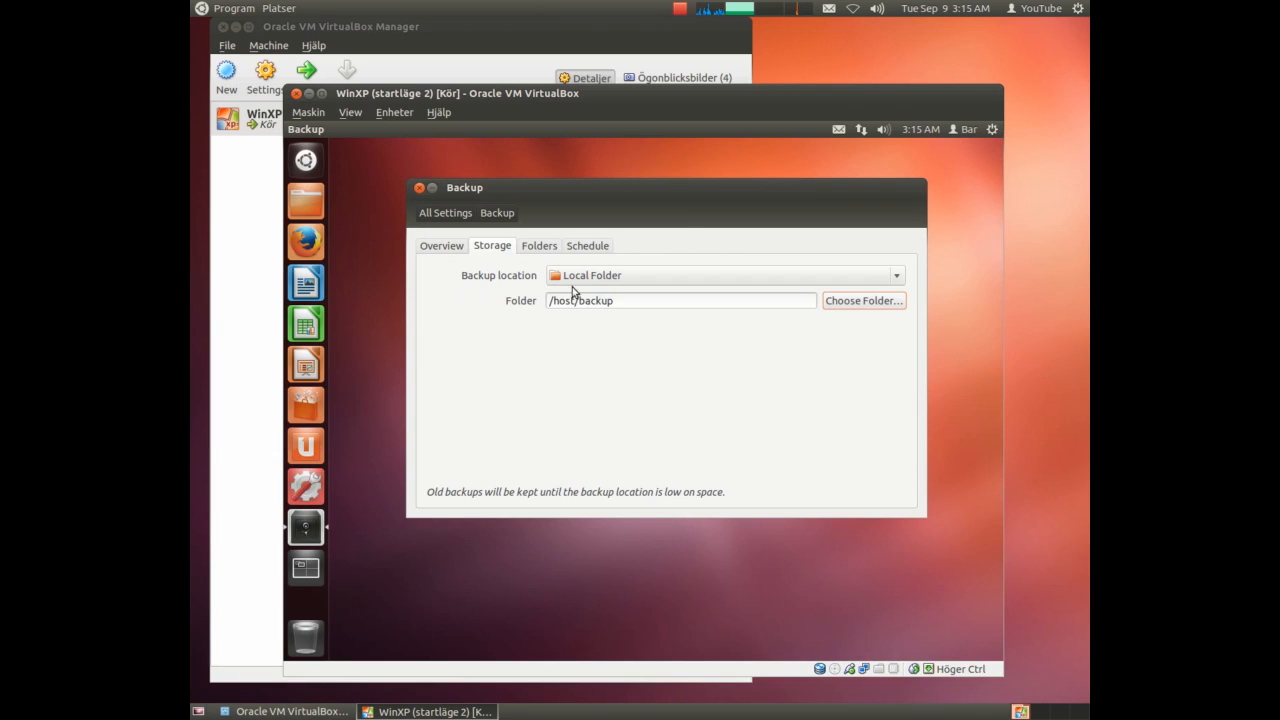
pyautogui.moveTo(547, 251)
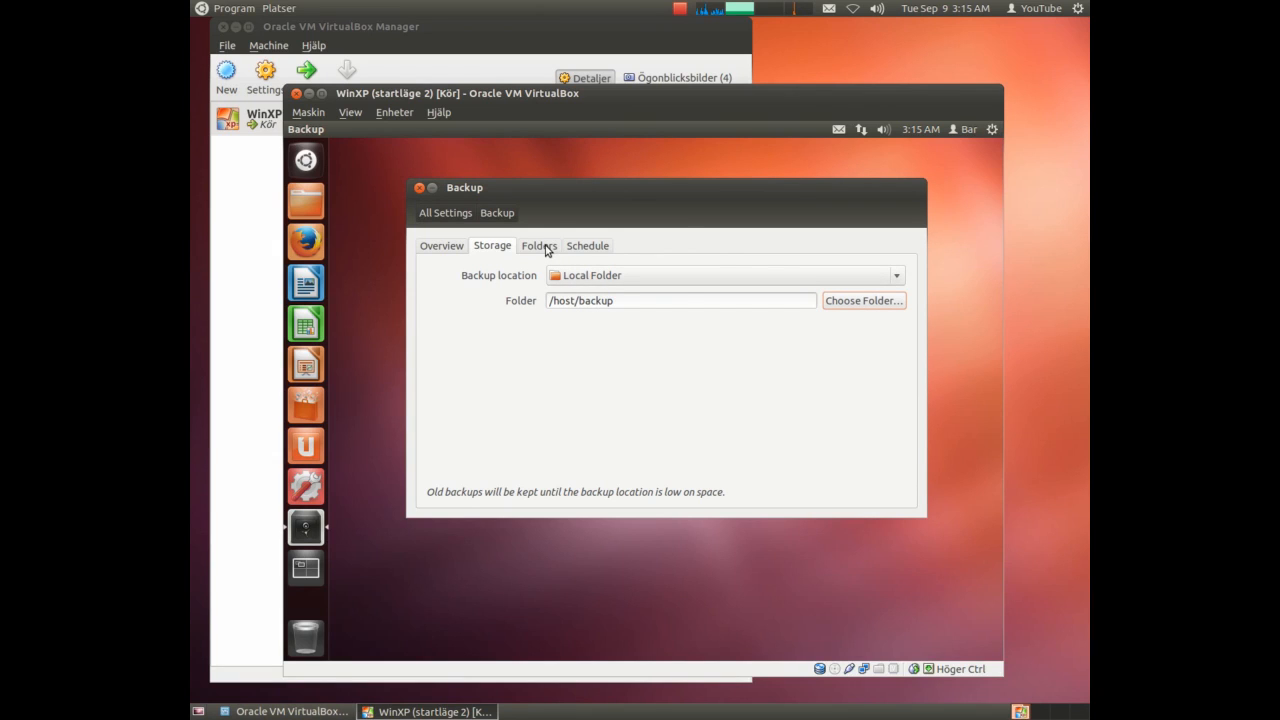
# Review the backed-up and ignored folders, then show the daily schedule and keep-backups choices.
pyautogui.click(538, 245)
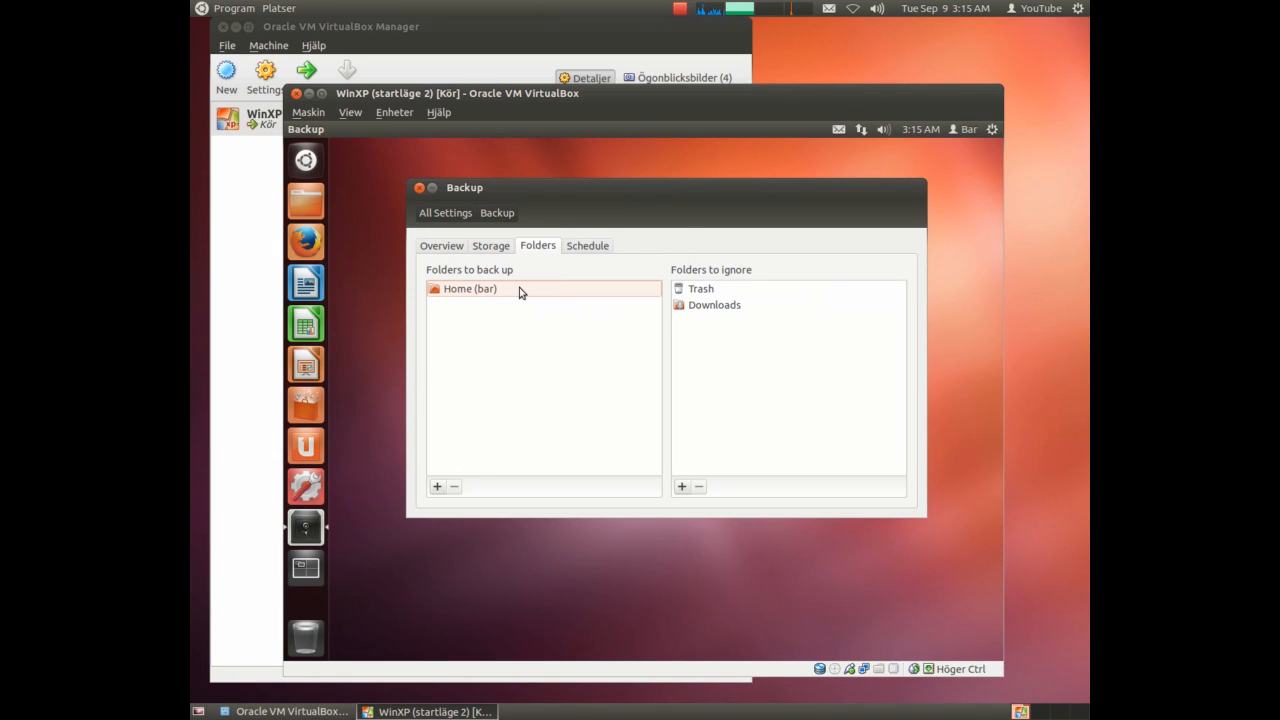
pyautogui.moveTo(463, 298)
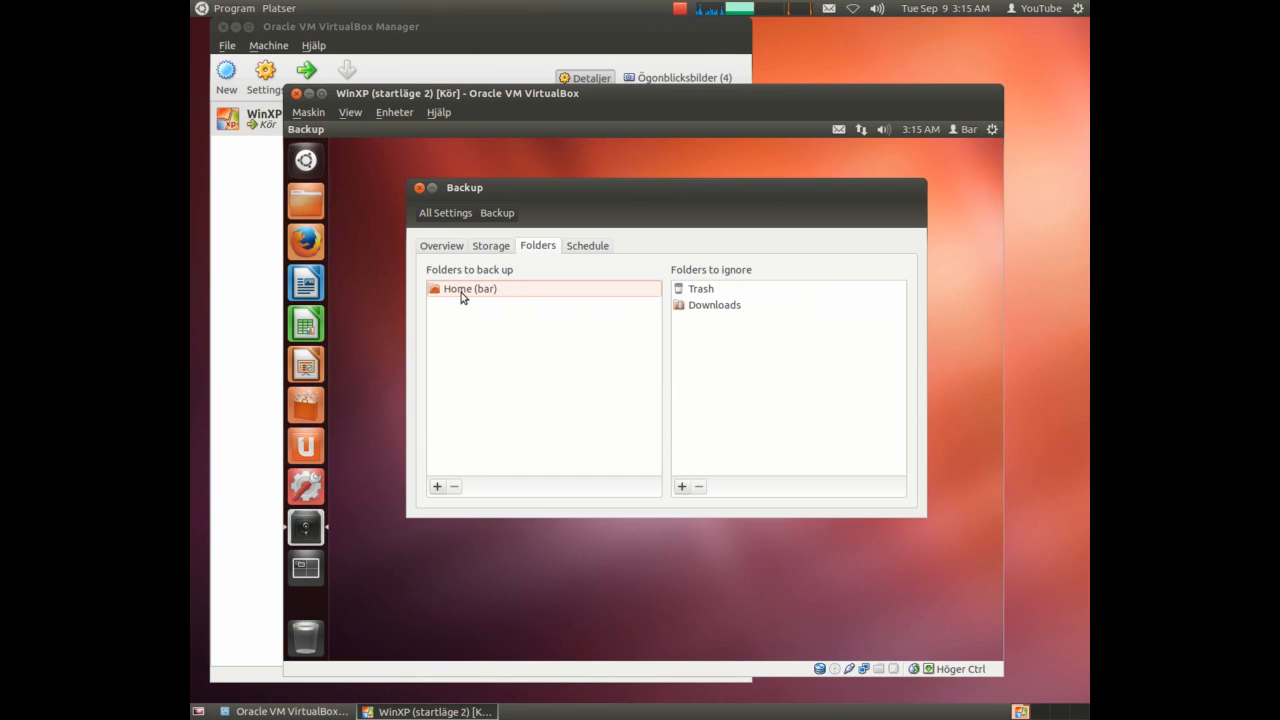
pyautogui.moveTo(489, 293)
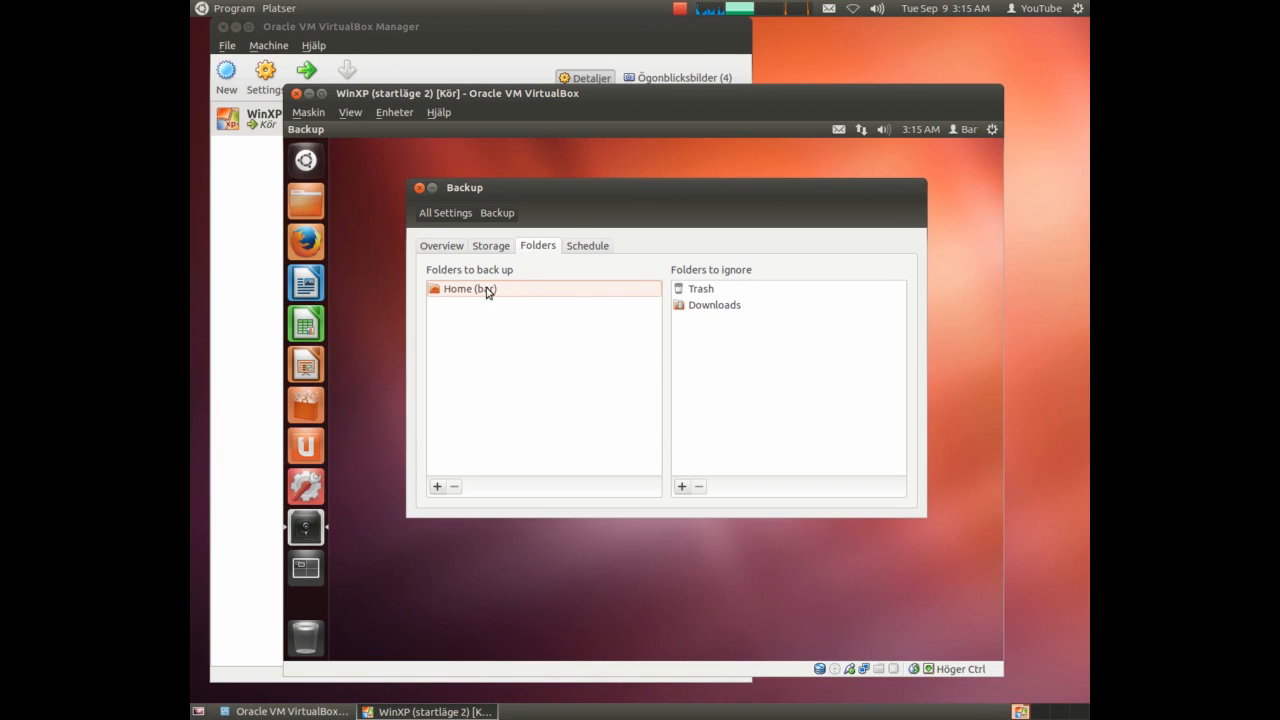
pyautogui.moveTo(701, 294)
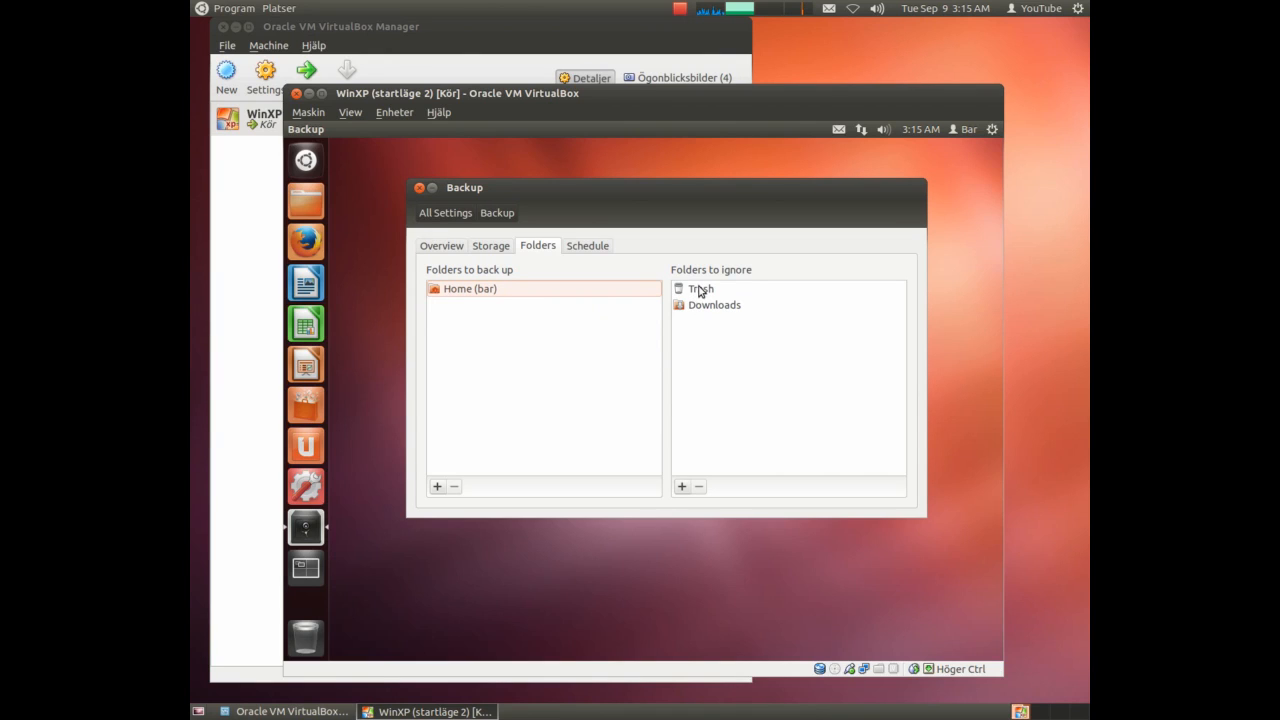
pyautogui.moveTo(685, 312)
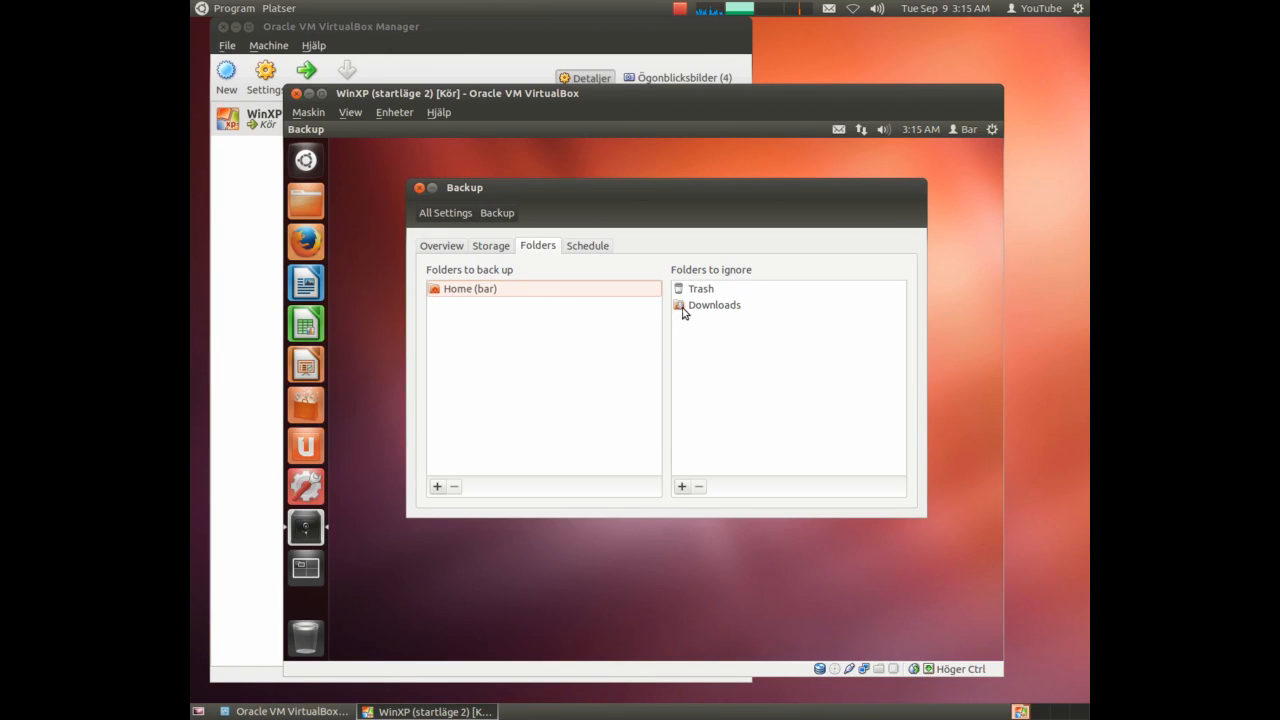
pyautogui.click(586, 245)
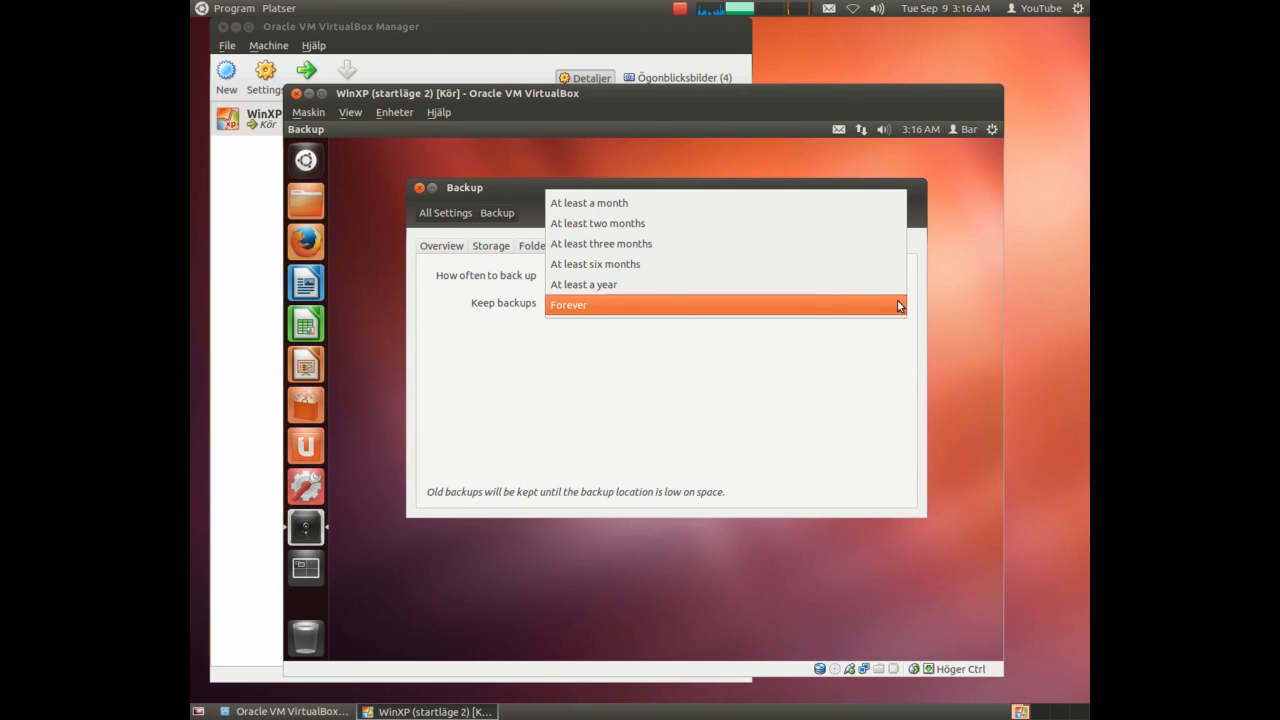
# Keep old backups for at least a month and return to the Overview.
pyautogui.click(589, 202)
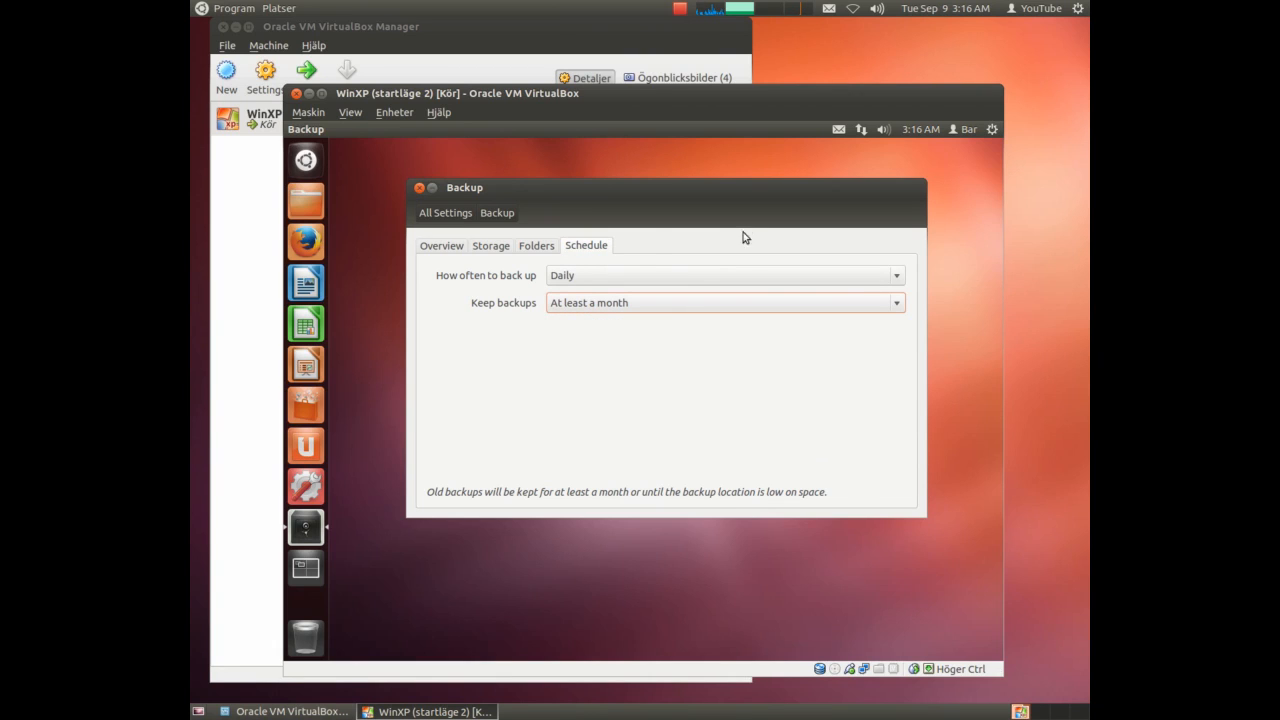
pyautogui.click(441, 245)
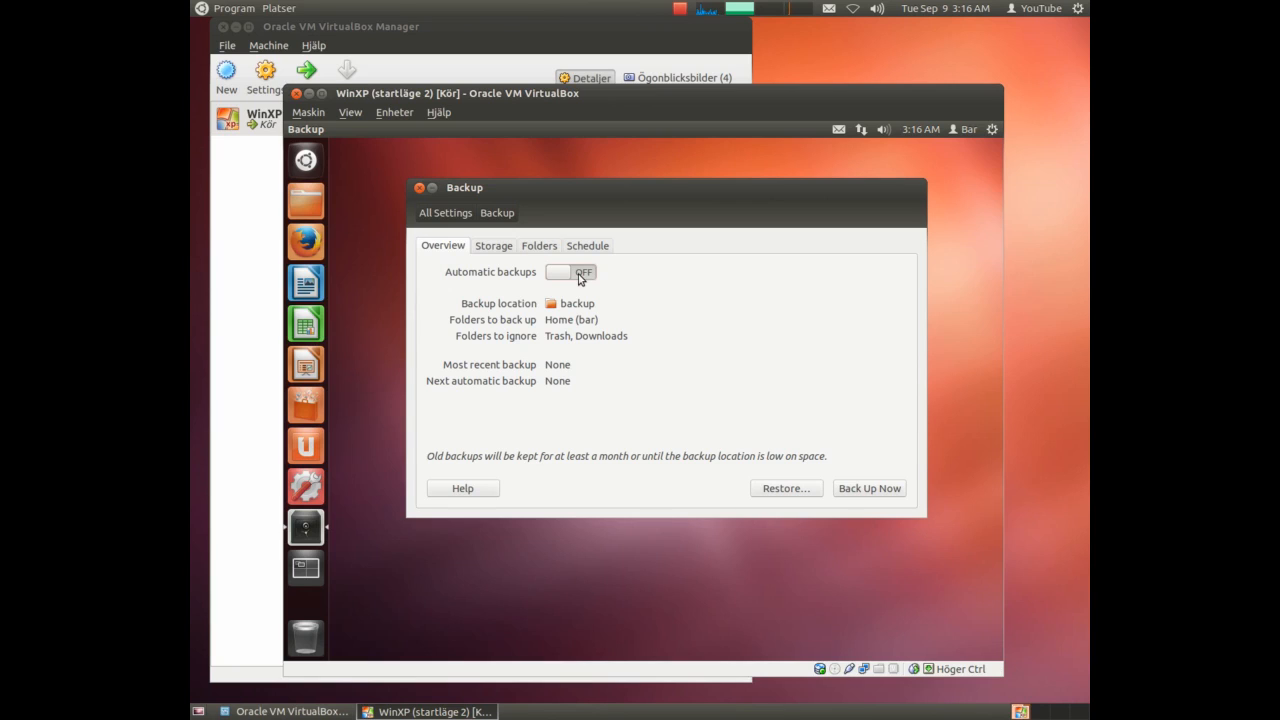
# Turn automatic backups ON and start a backup from the launcher.
pyautogui.click(570, 271)
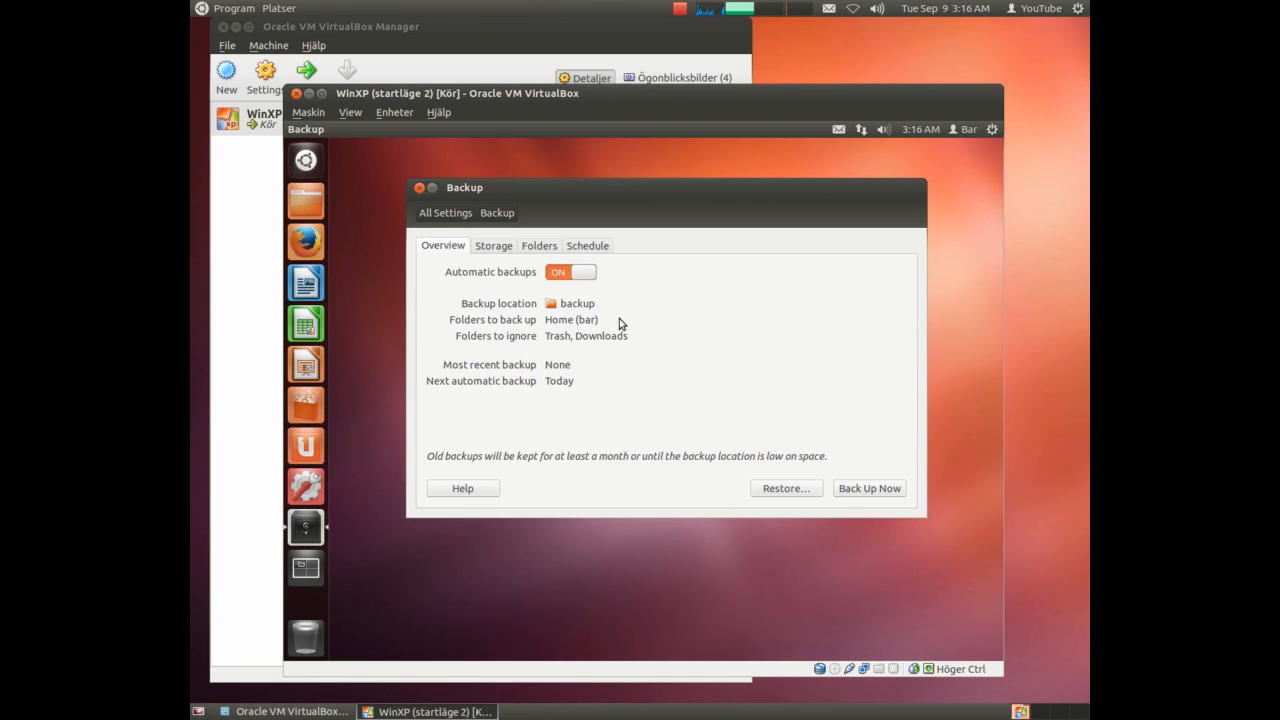
pyautogui.moveTo(786, 488)
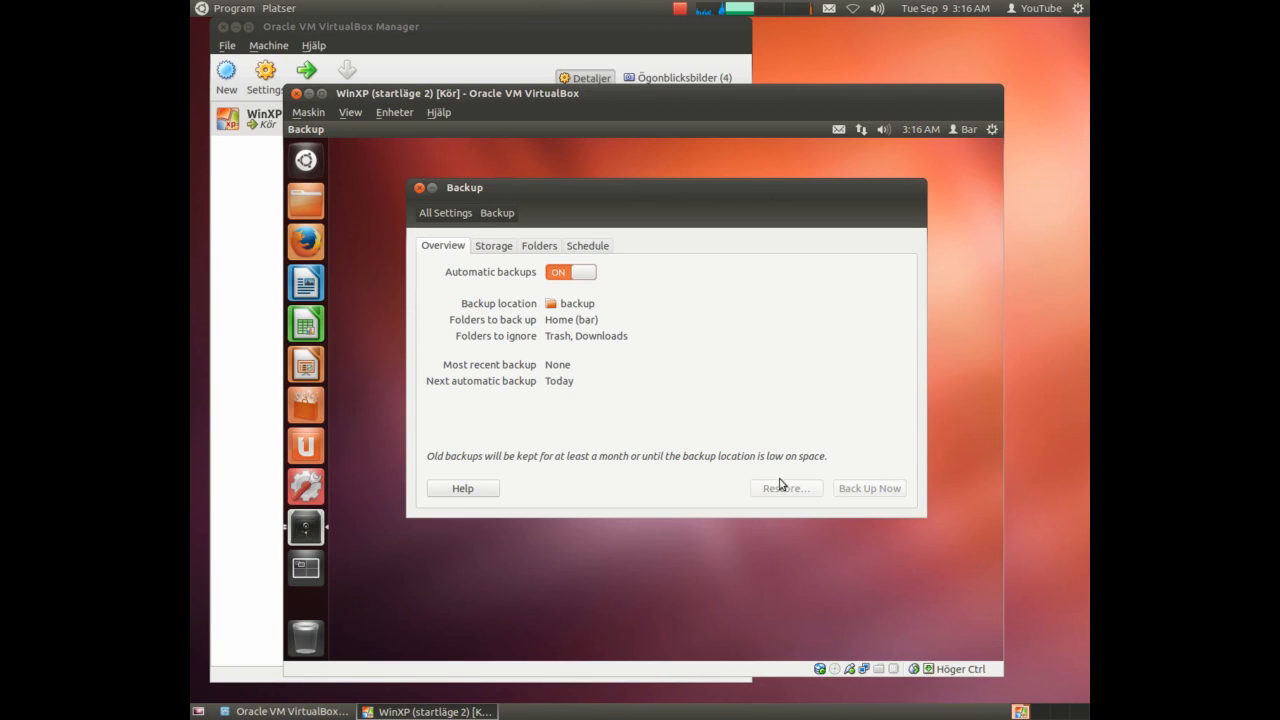
pyautogui.moveTo(362, 538)
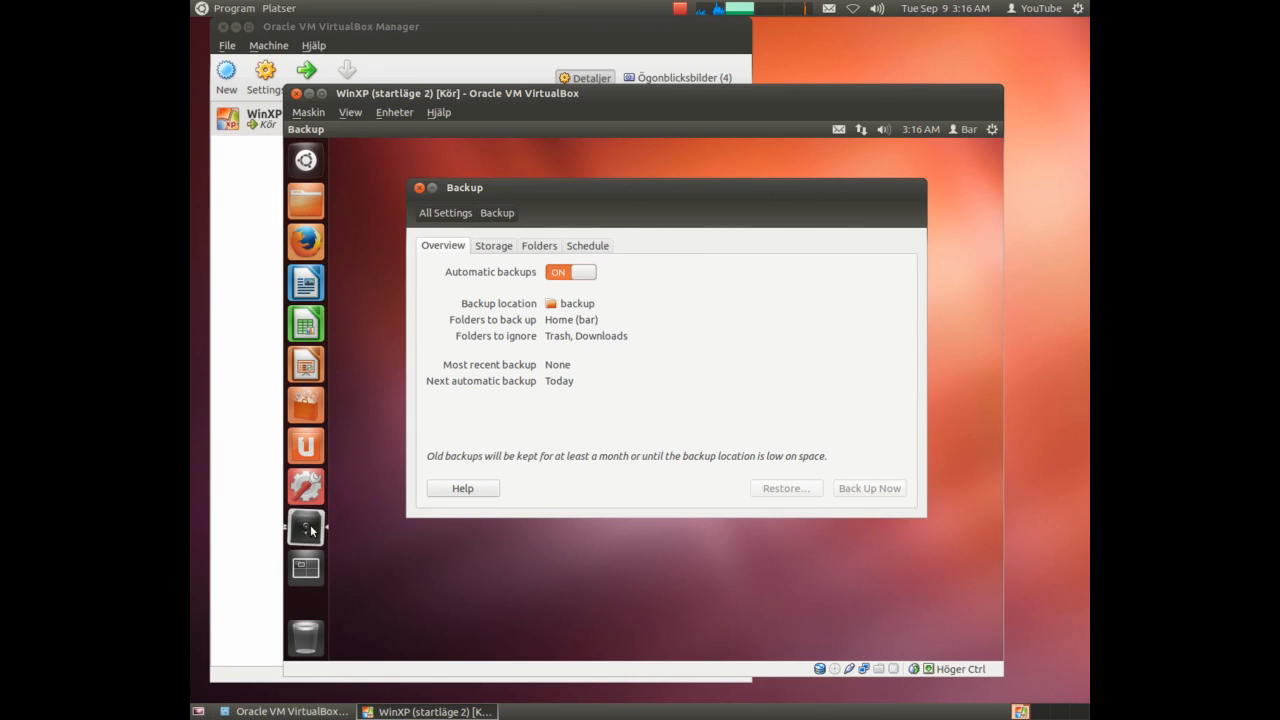
pyautogui.click(868, 488)
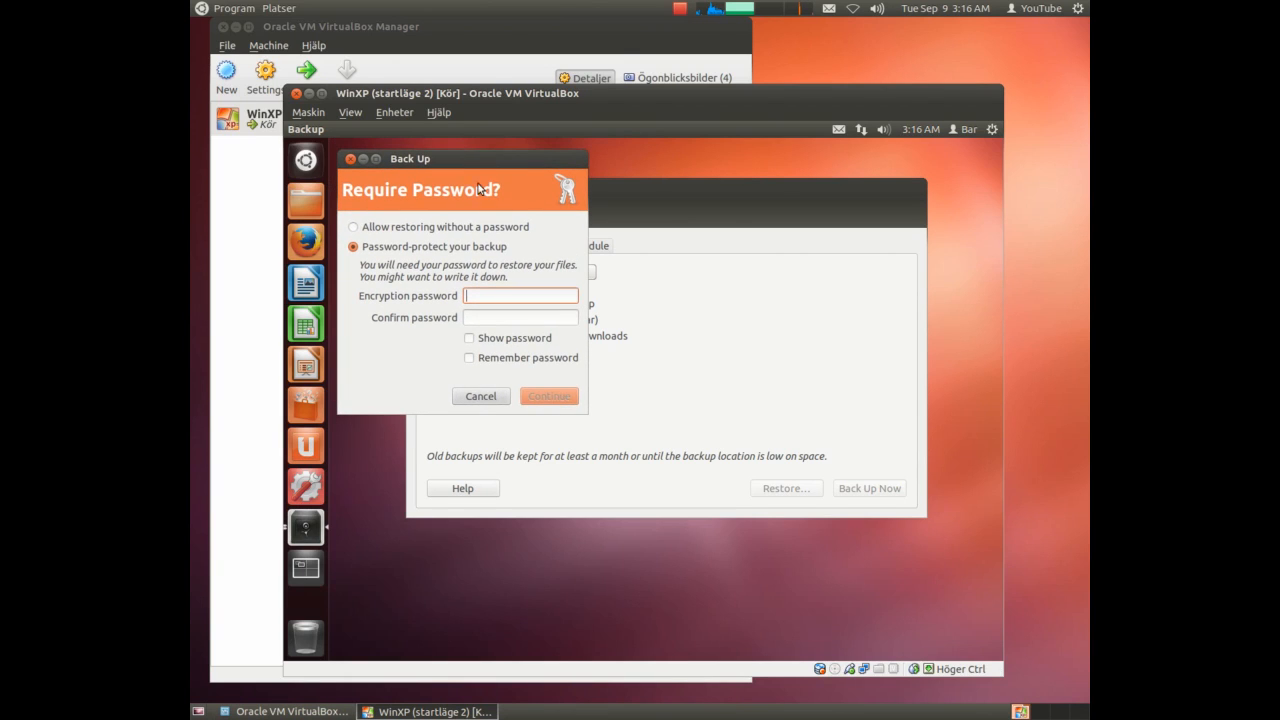
pyautogui.moveTo(492, 296)
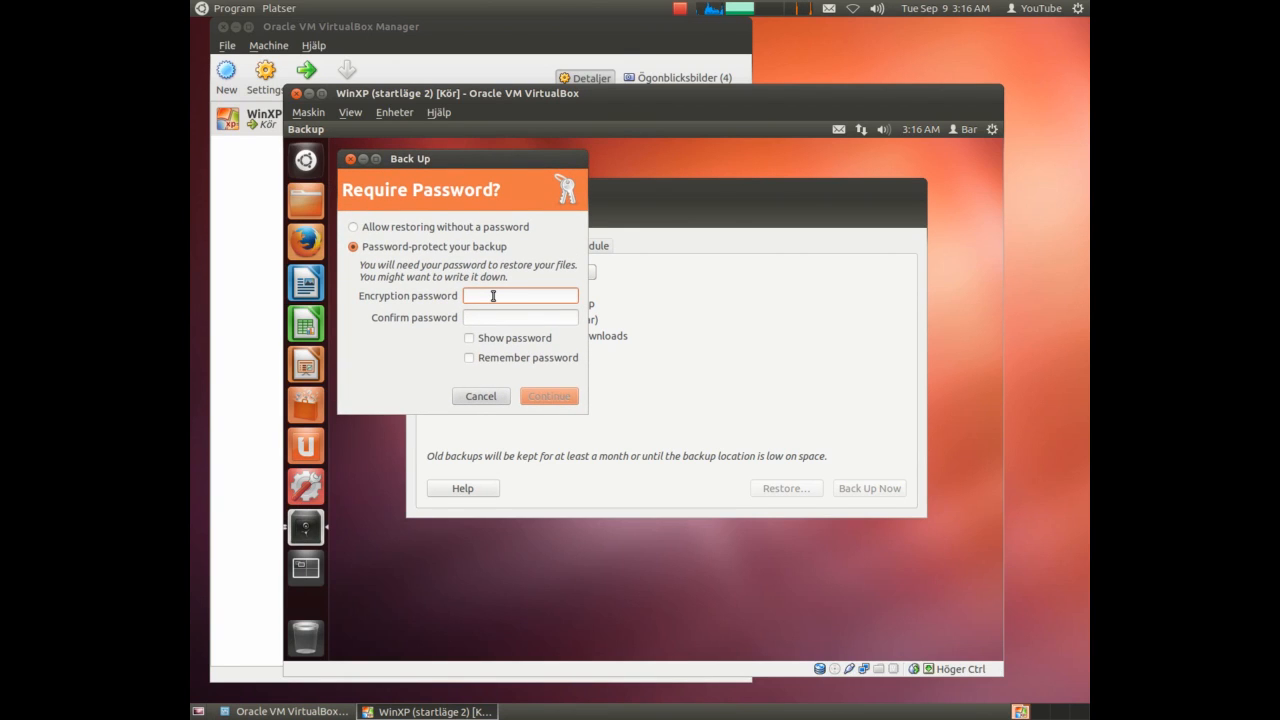
# Password-protect the backup, confirm the password, remember it, and run the encrypted backup.
pyautogui.write('*')
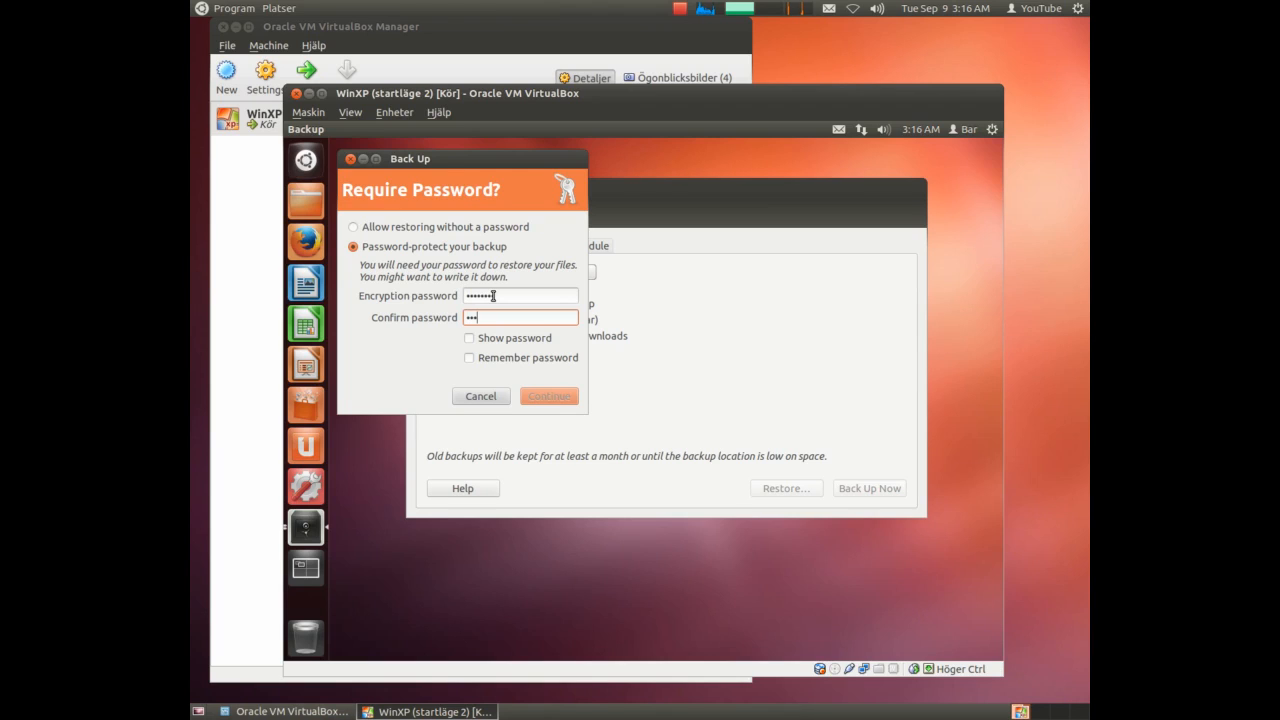
pyautogui.write('•••••••')
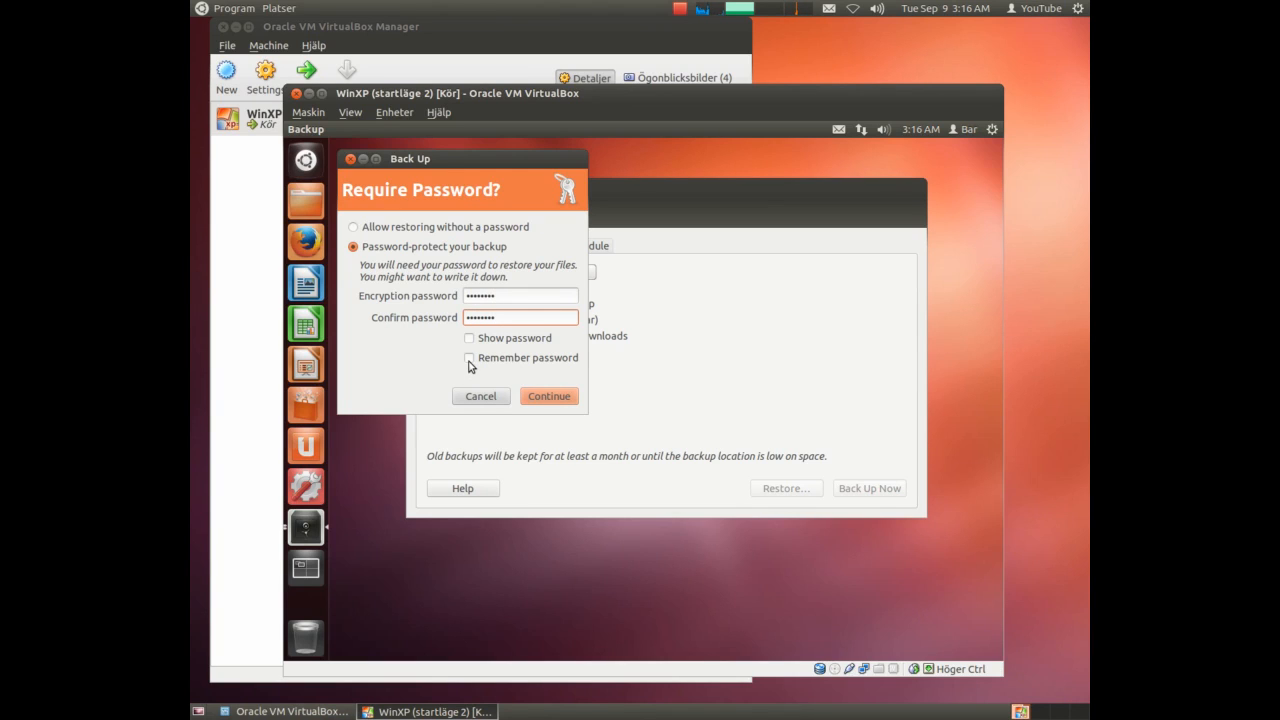
pyautogui.click(469, 358)
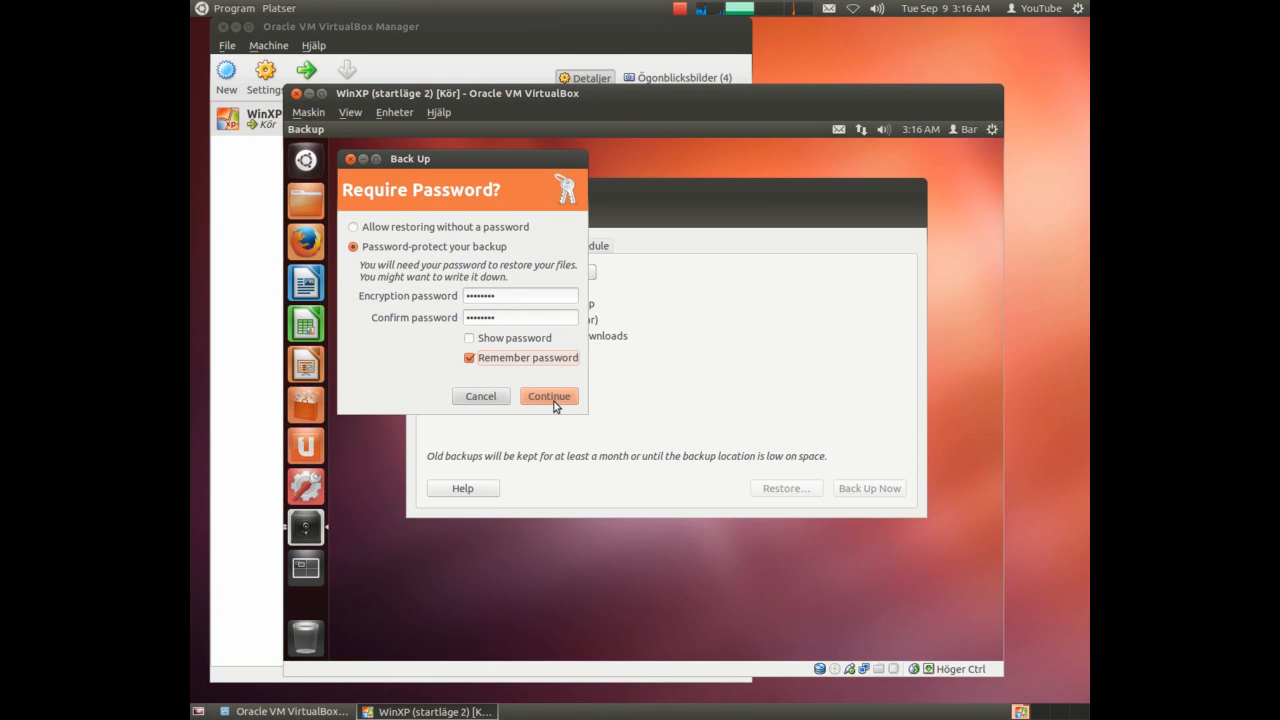
pyautogui.click(549, 396)
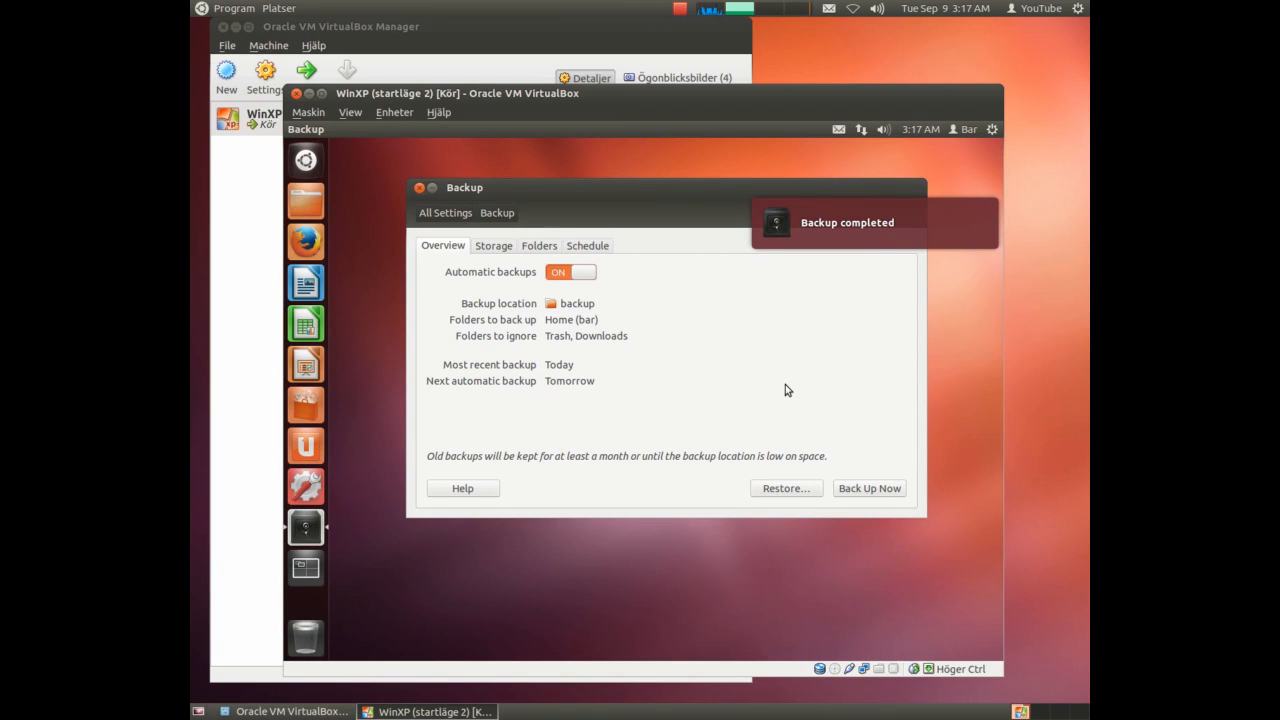
pyautogui.moveTo(622, 364)
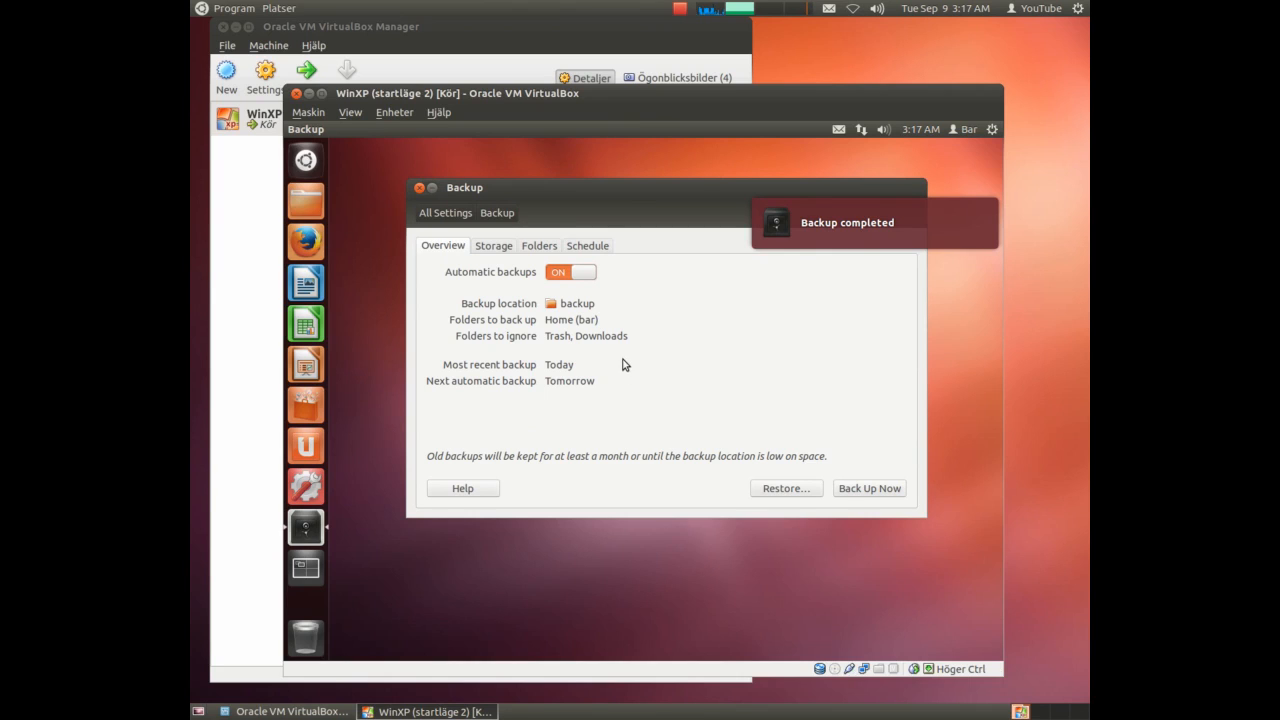
pyautogui.moveTo(497, 280)
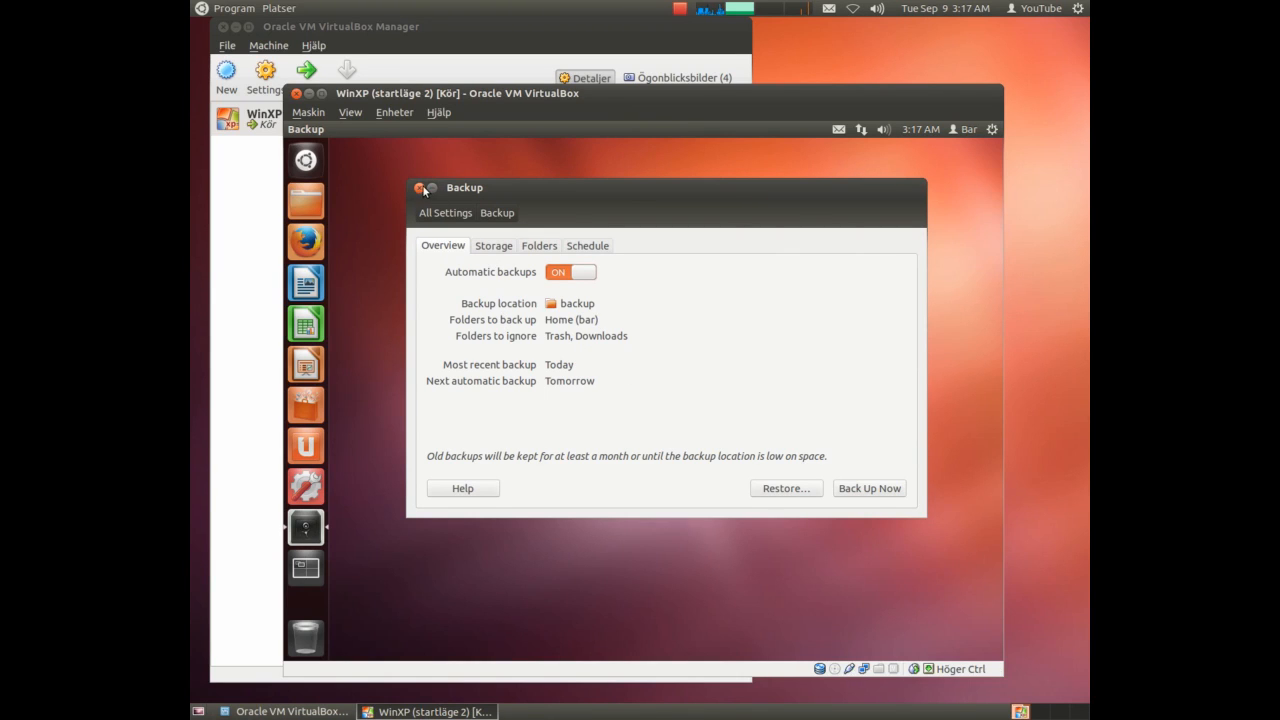
# Close the Déjà Dup Backup window.
pyautogui.click(419, 188)
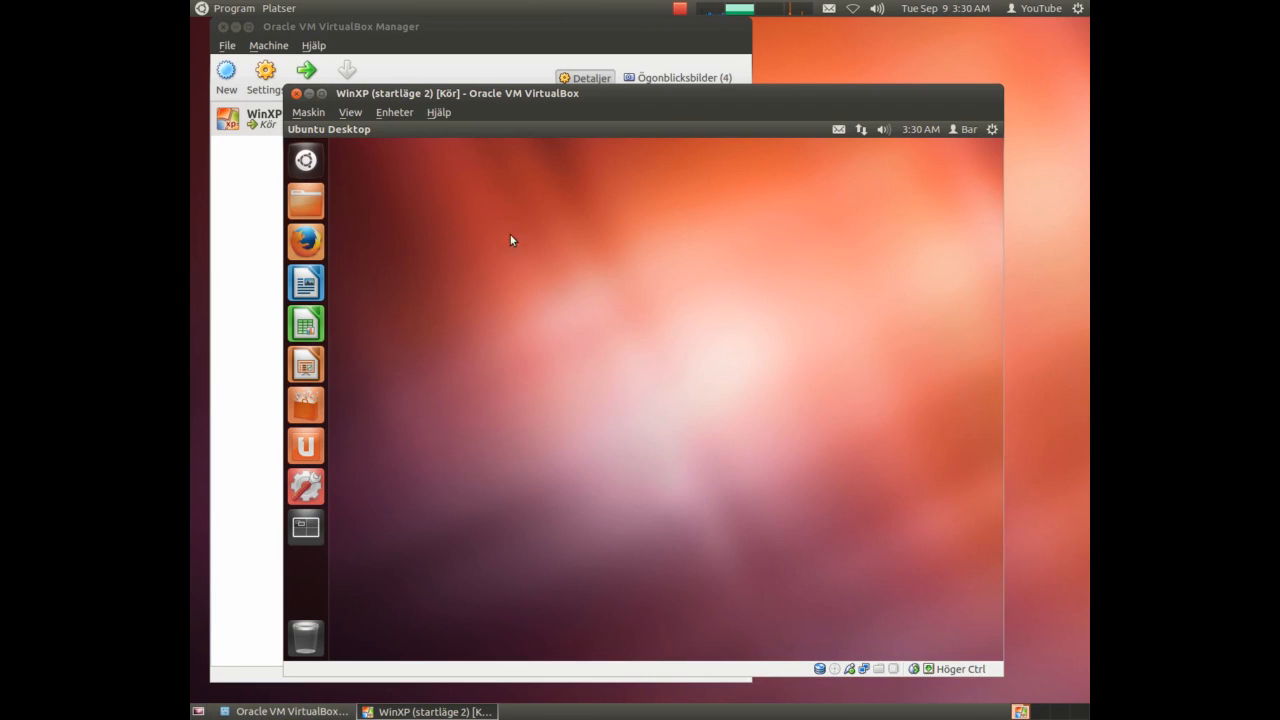
pyautogui.moveTo(590, 227)
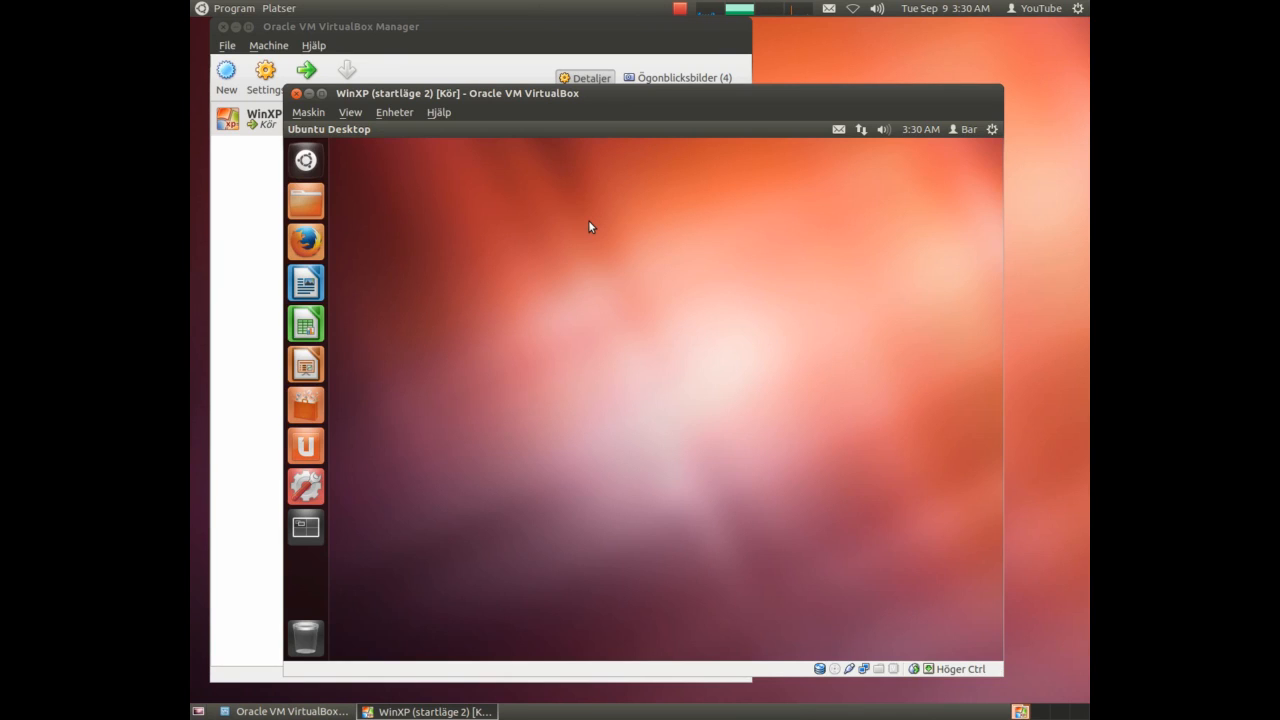
pyautogui.moveTo(927, 197)
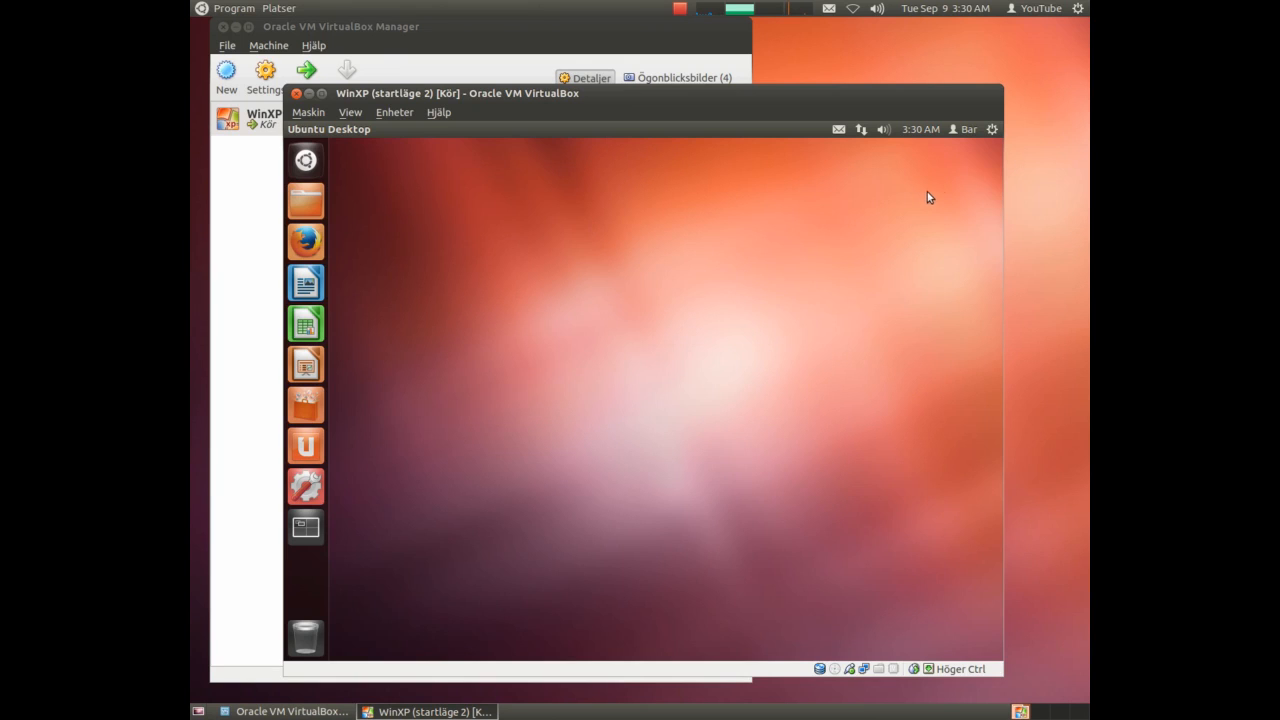
pyautogui.moveTo(990, 130)
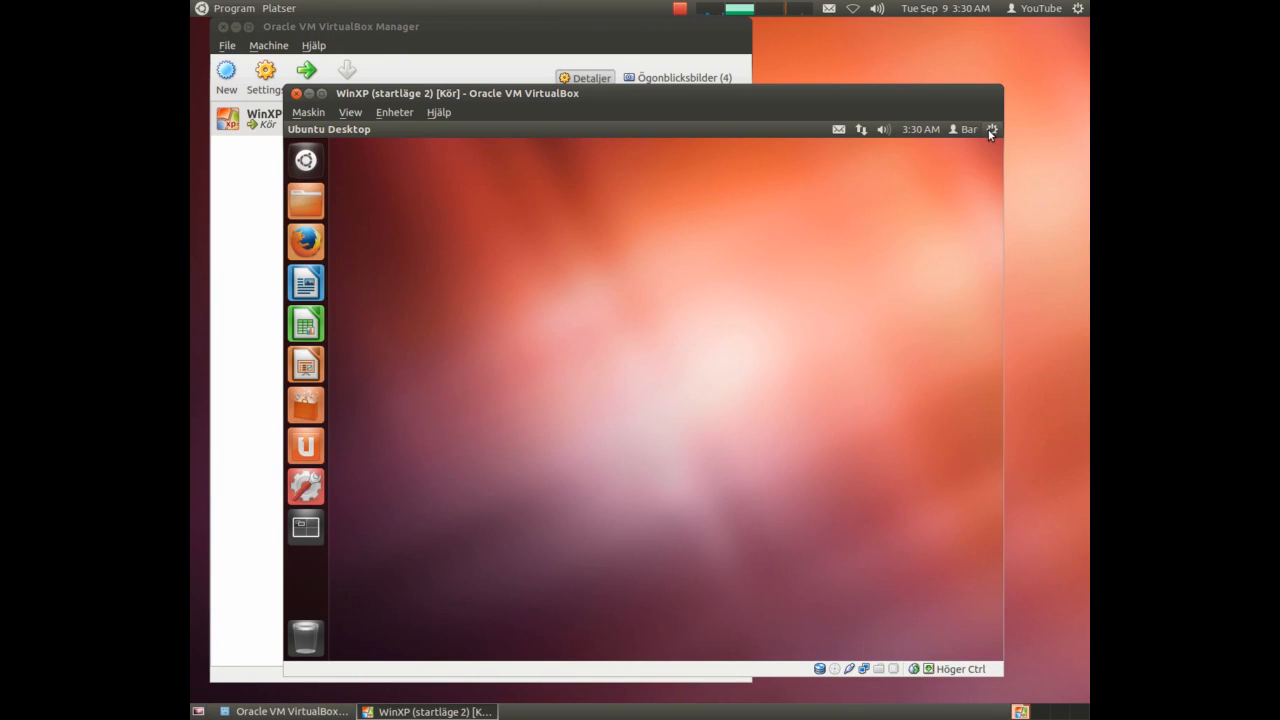
# Open the gear system menu in the top panel to reach Shut Down.
pyautogui.click(991, 128)
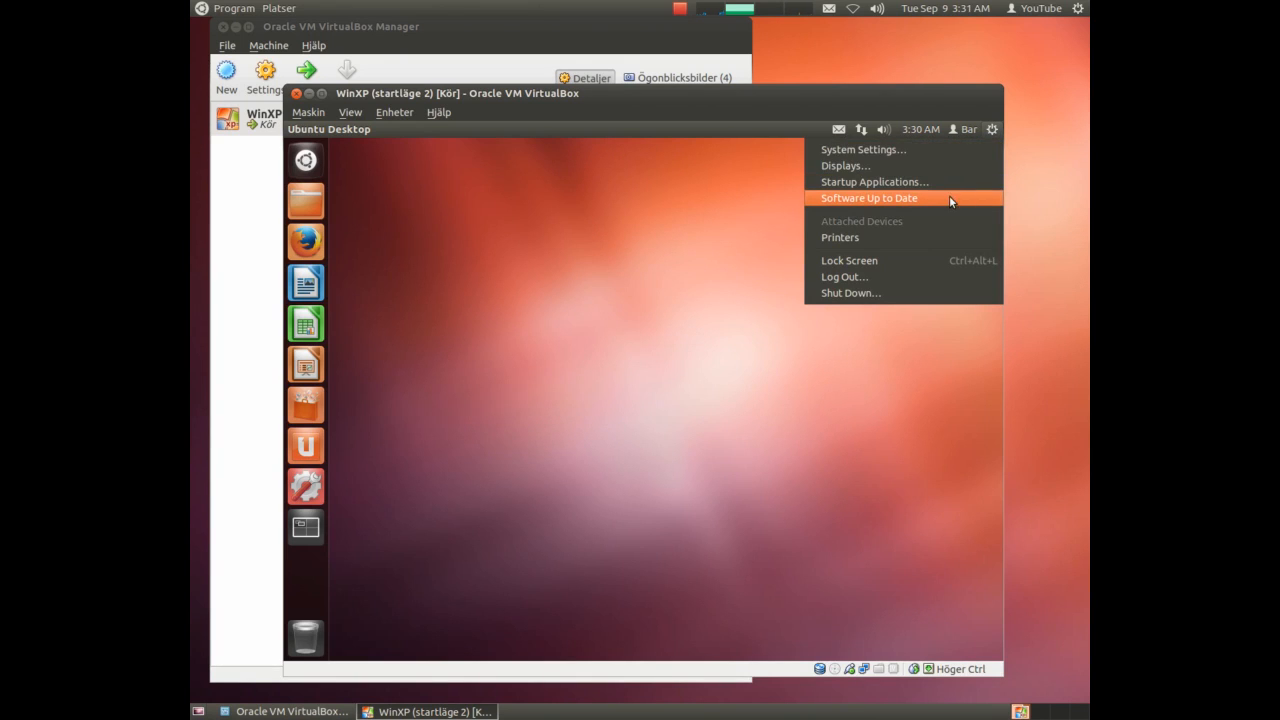
pyautogui.moveTo(847, 292)
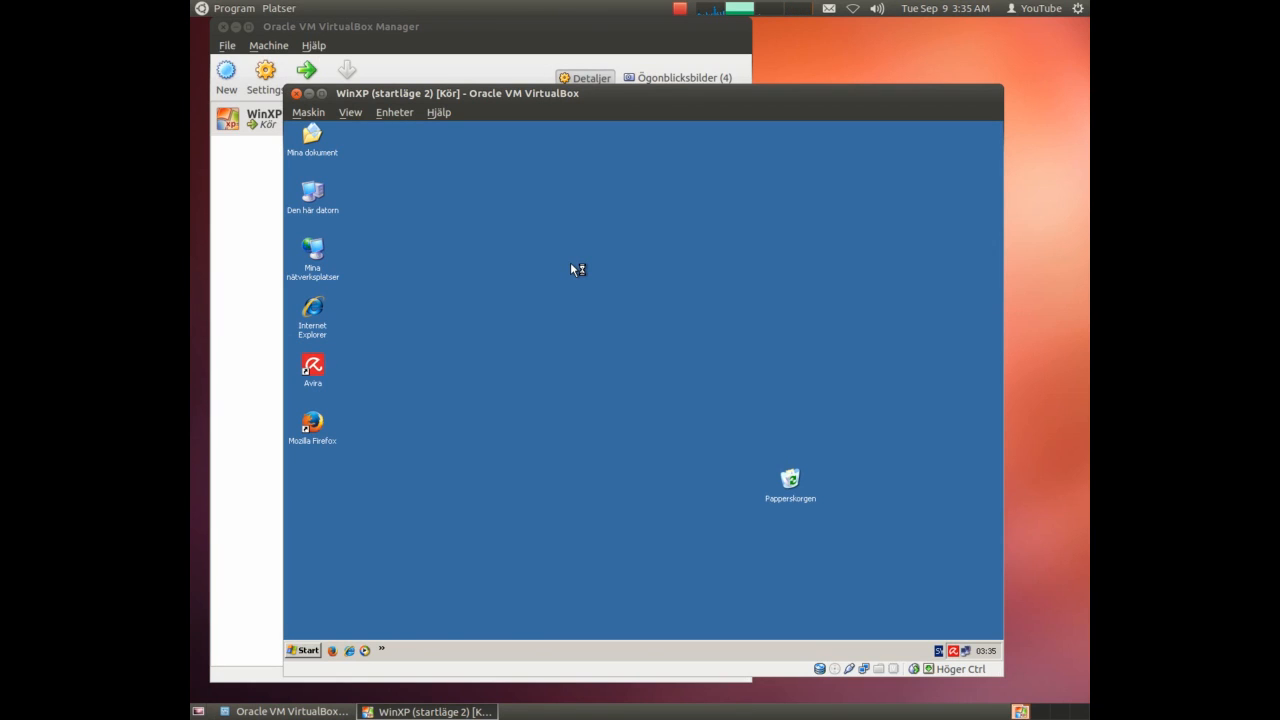
pyautogui.moveTo(573, 269)
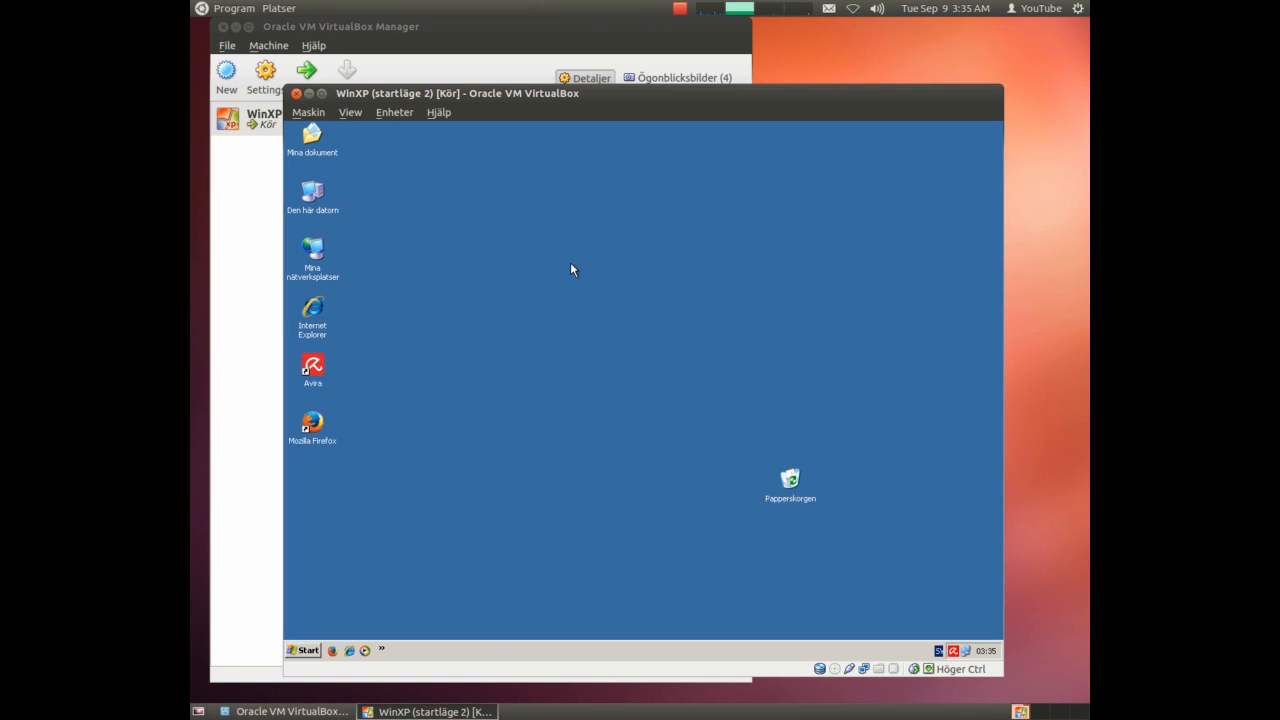
pyautogui.moveTo(354, 611)
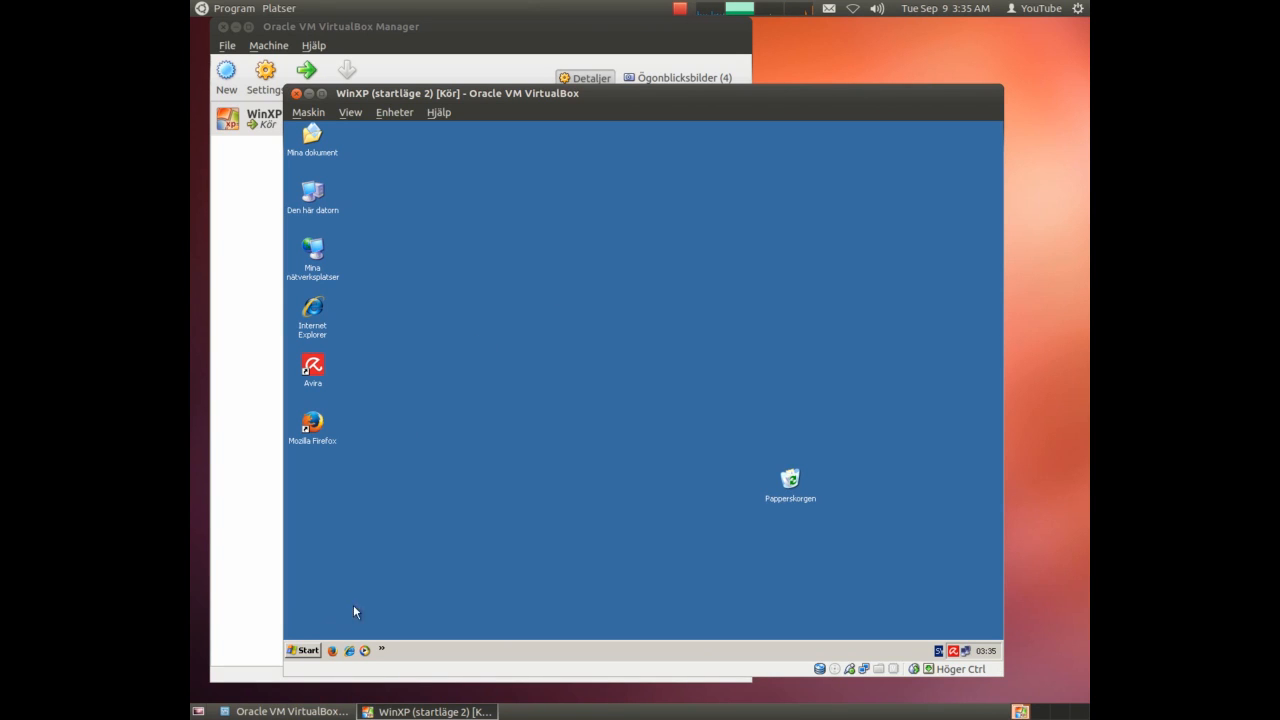
# Open Add or Remove Programs from Control Panel and start uninstalling Ubuntu.
pyautogui.click(303, 650)
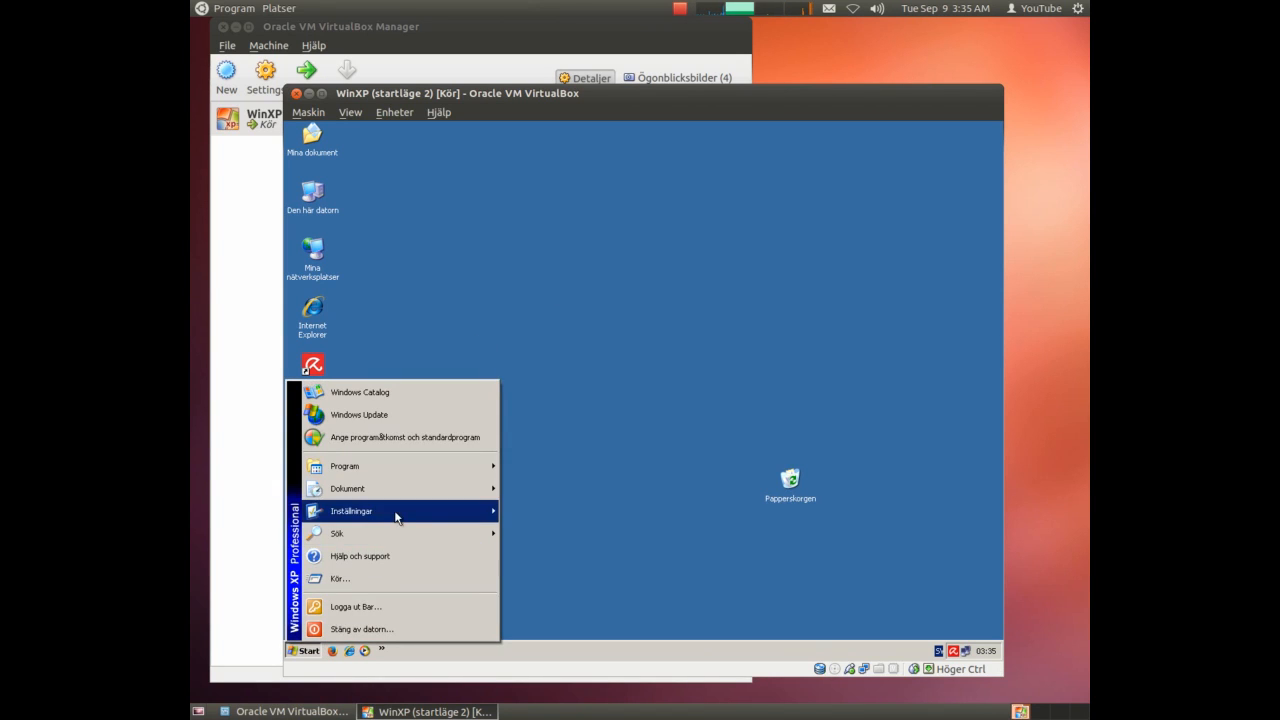
pyautogui.click(535, 515)
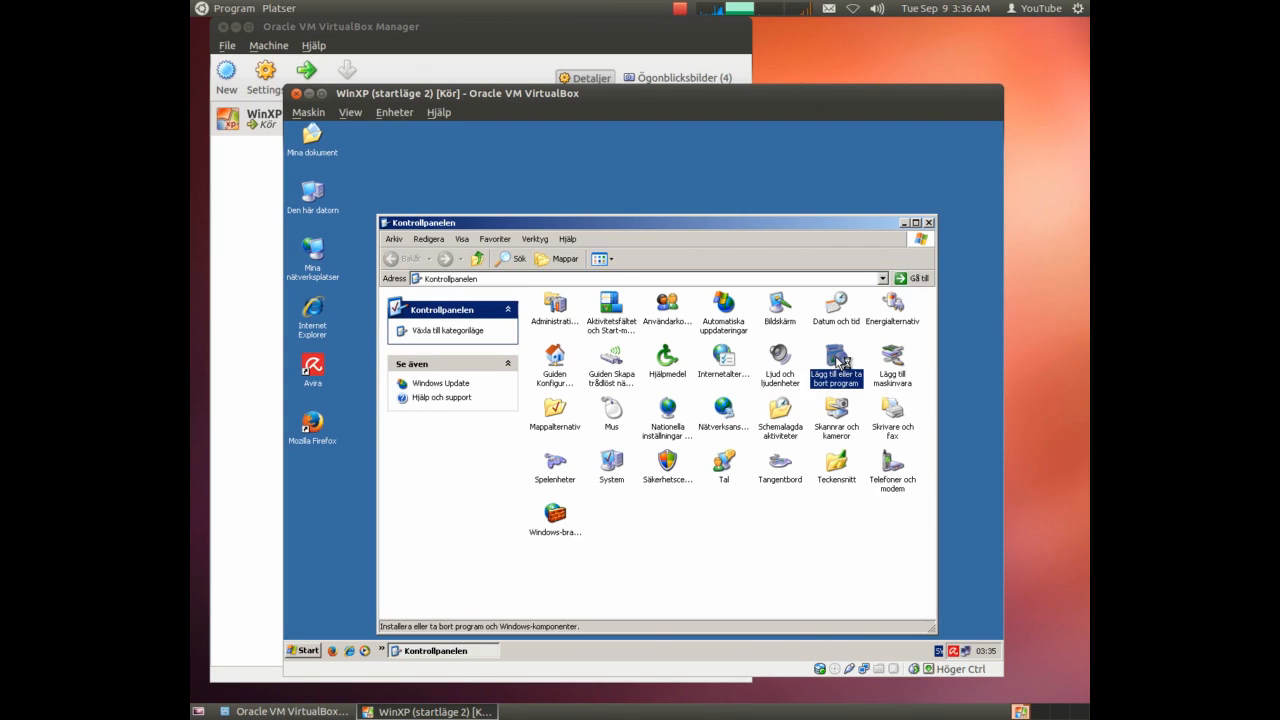
pyautogui.doubleClick(836, 365)
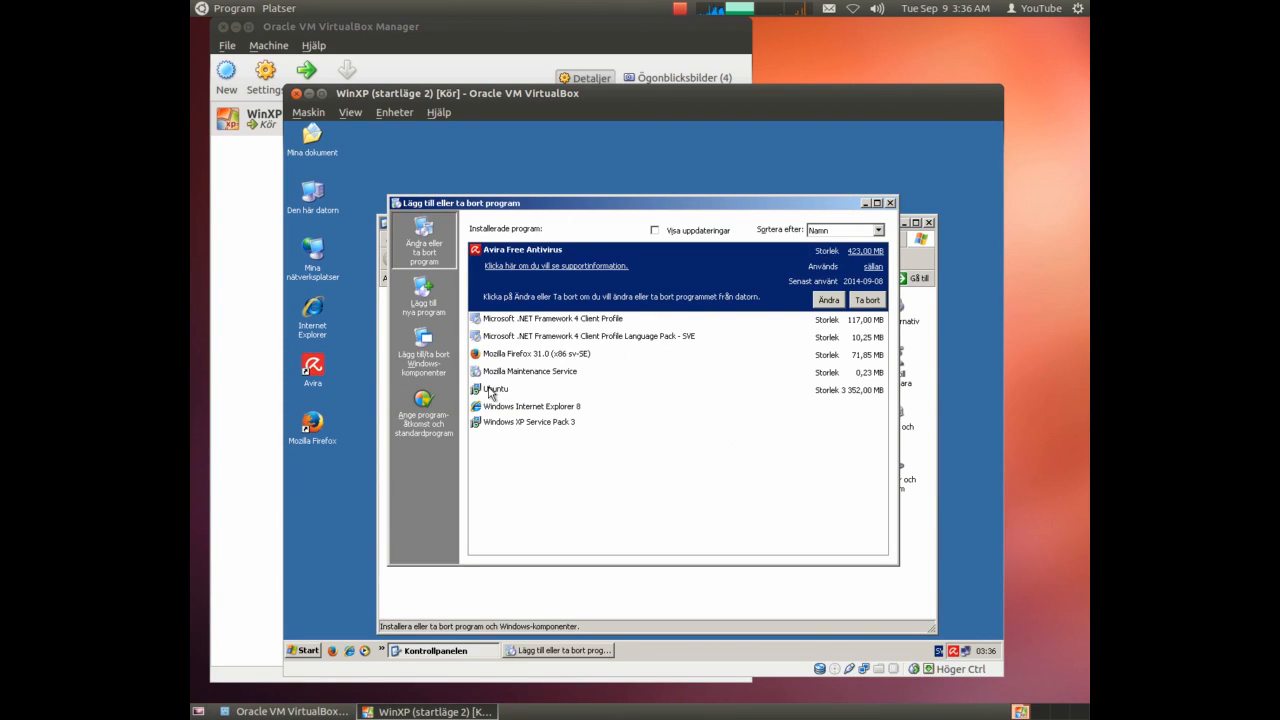
pyautogui.click(497, 388)
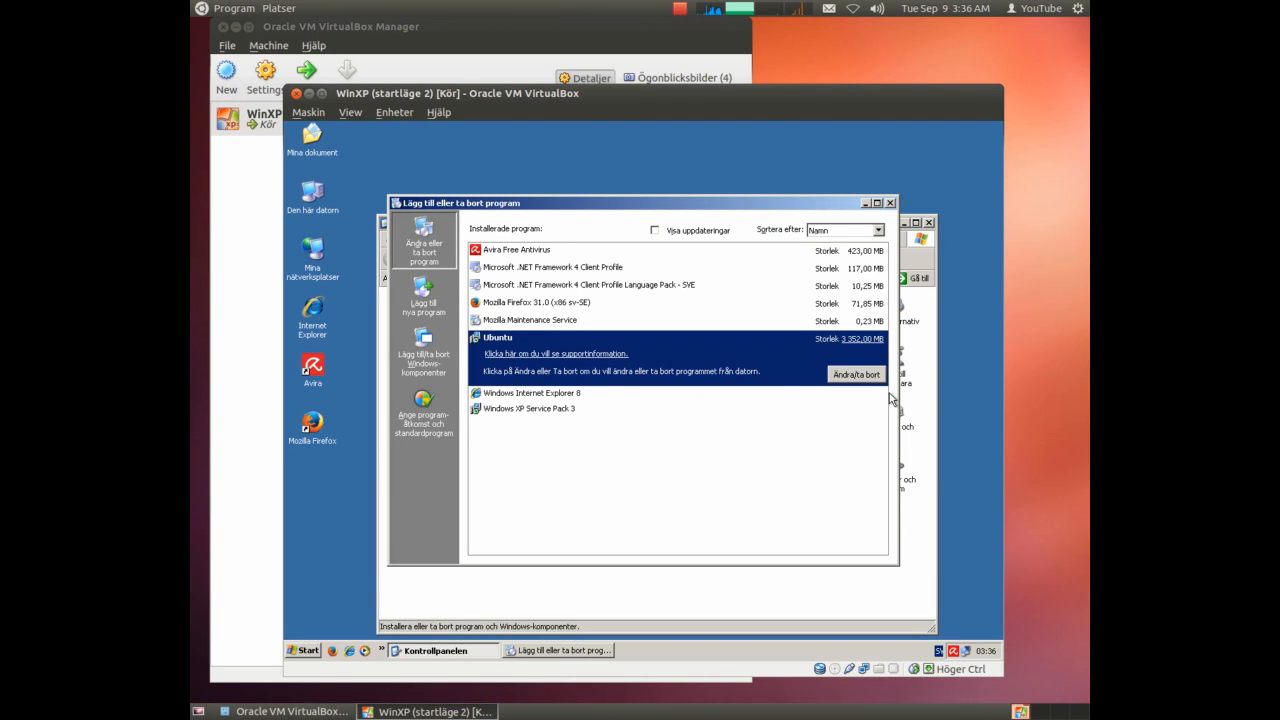
pyautogui.moveTo(855, 377)
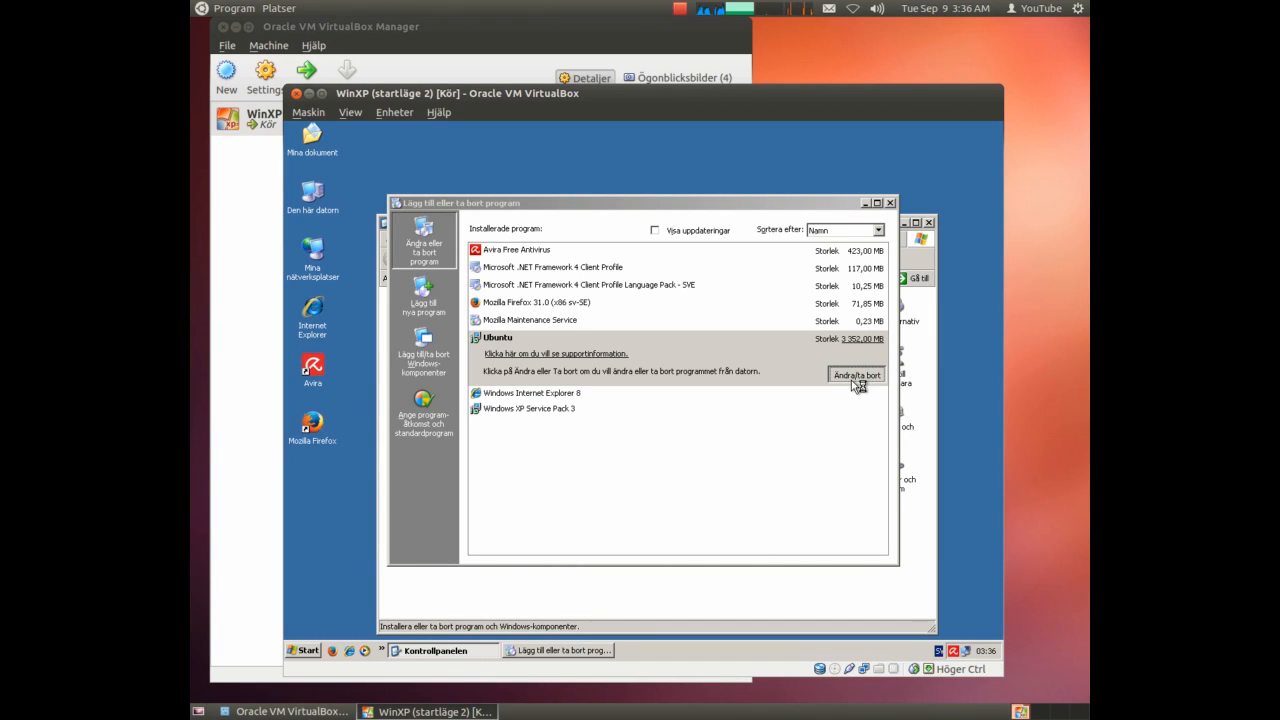
pyautogui.moveTo(815, 467)
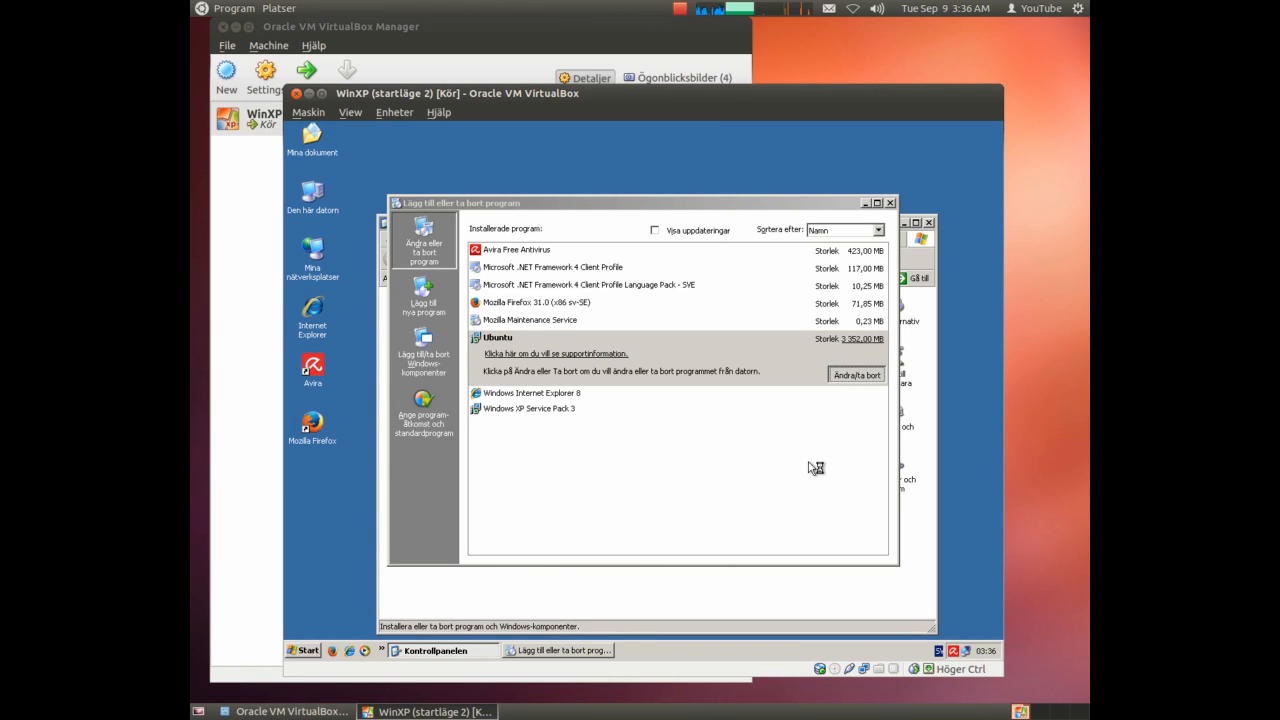
pyautogui.click(856, 374)
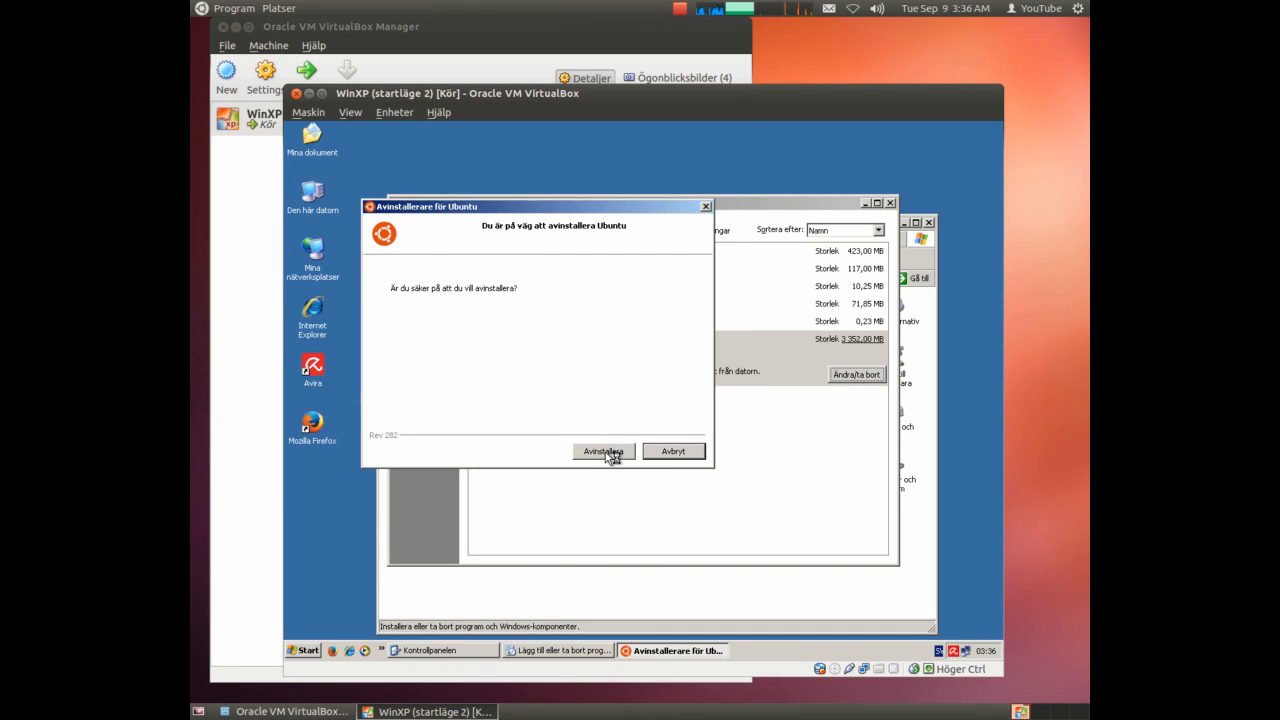
# Confirm Ubuntu's removal, check the program list, then close it and Control Panel.
pyautogui.click(603, 451)
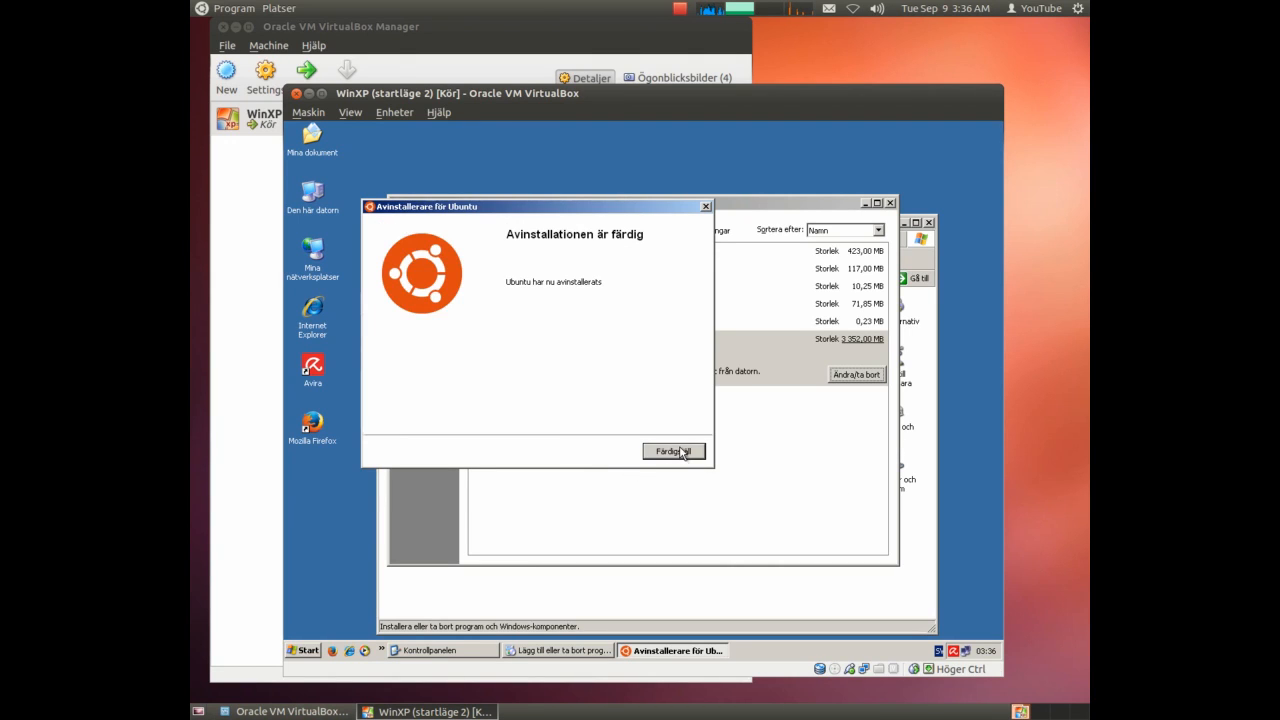
pyautogui.click(673, 451)
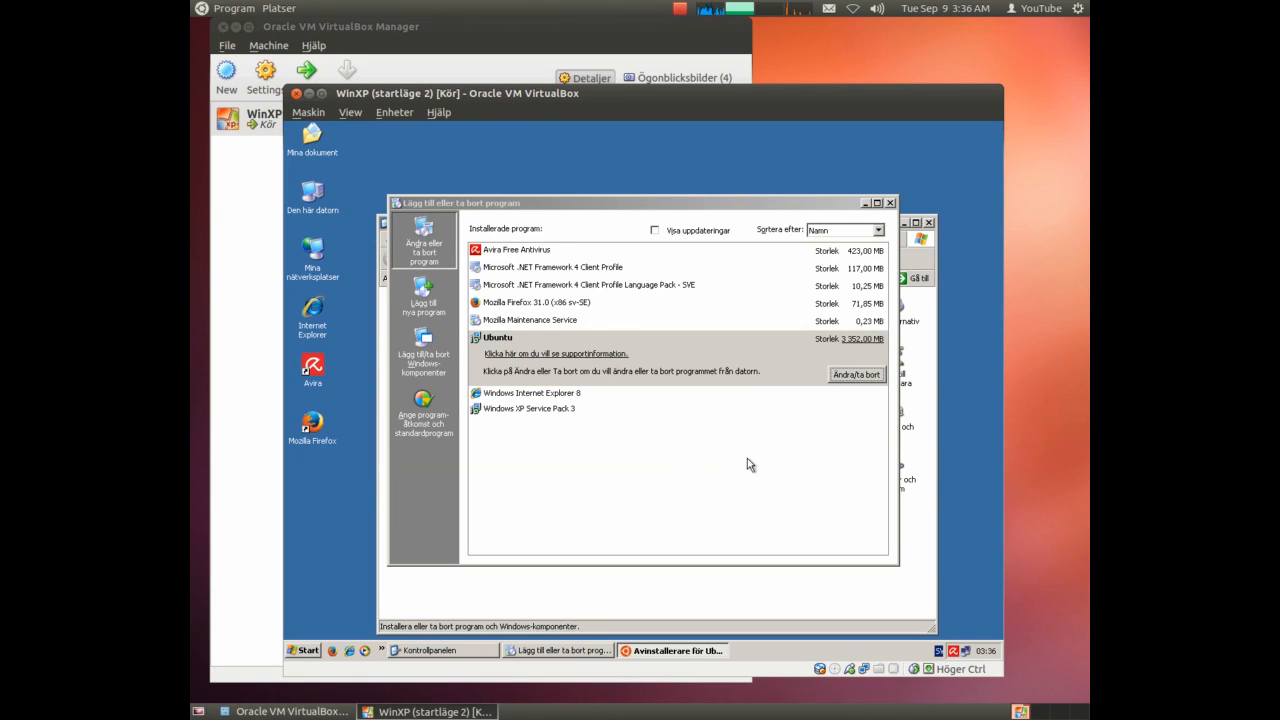
pyautogui.click(442, 650)
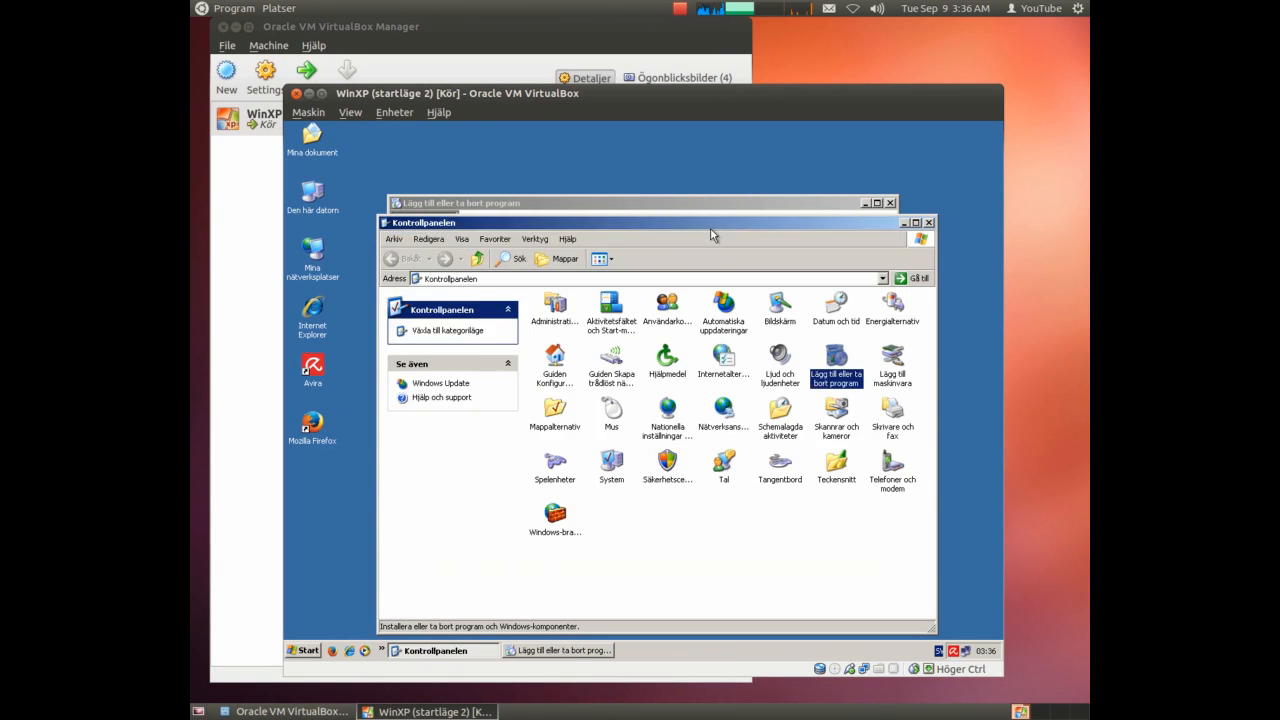
pyautogui.doubleClick(835, 365)
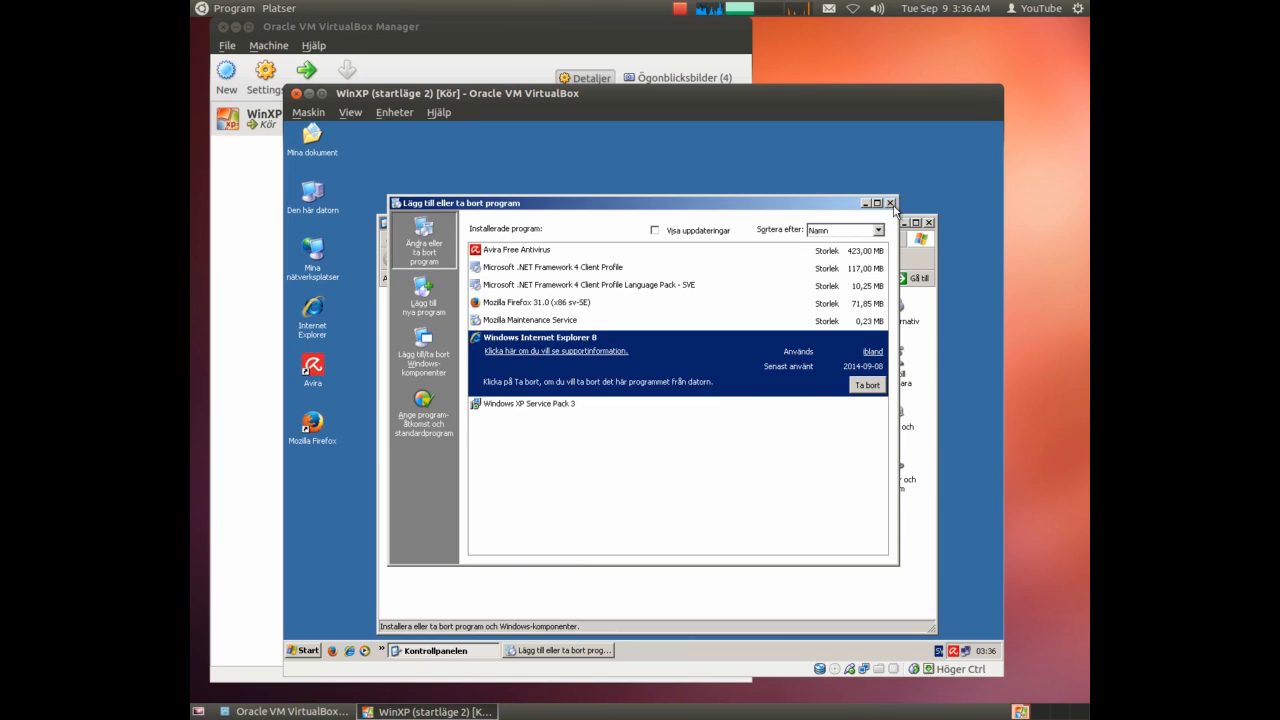
pyautogui.click(890, 203)
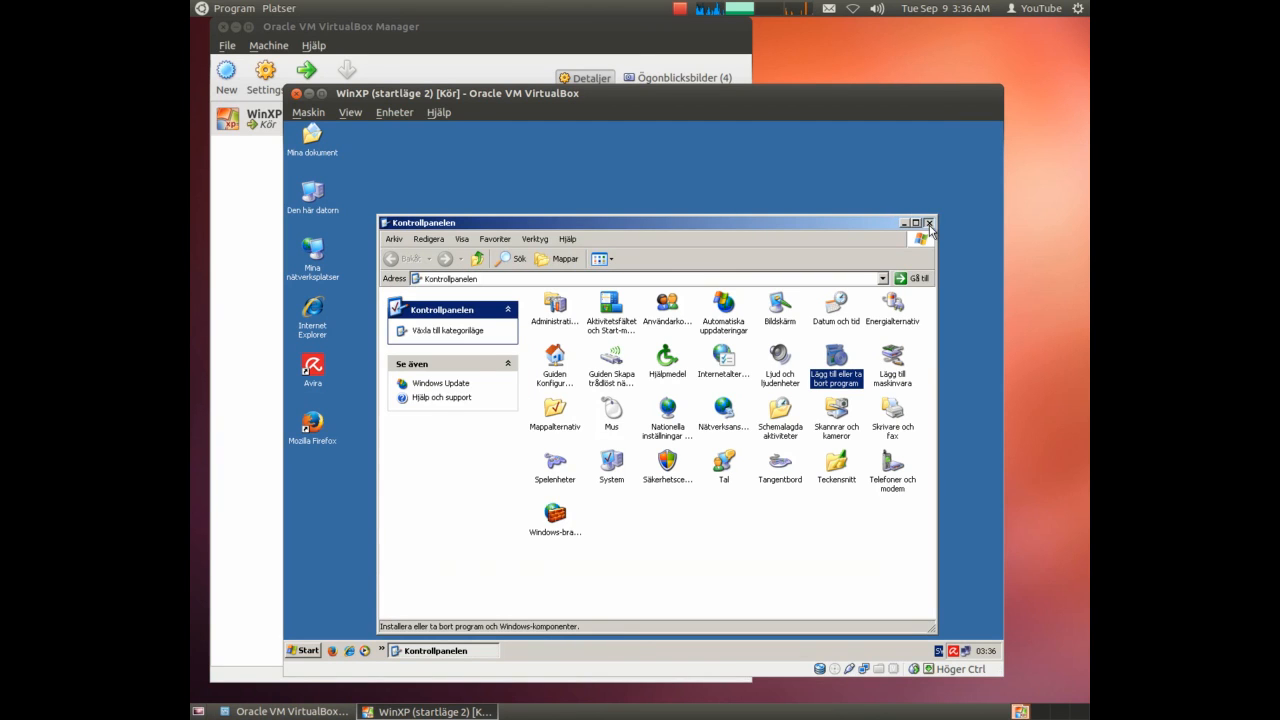
pyautogui.click(928, 222)
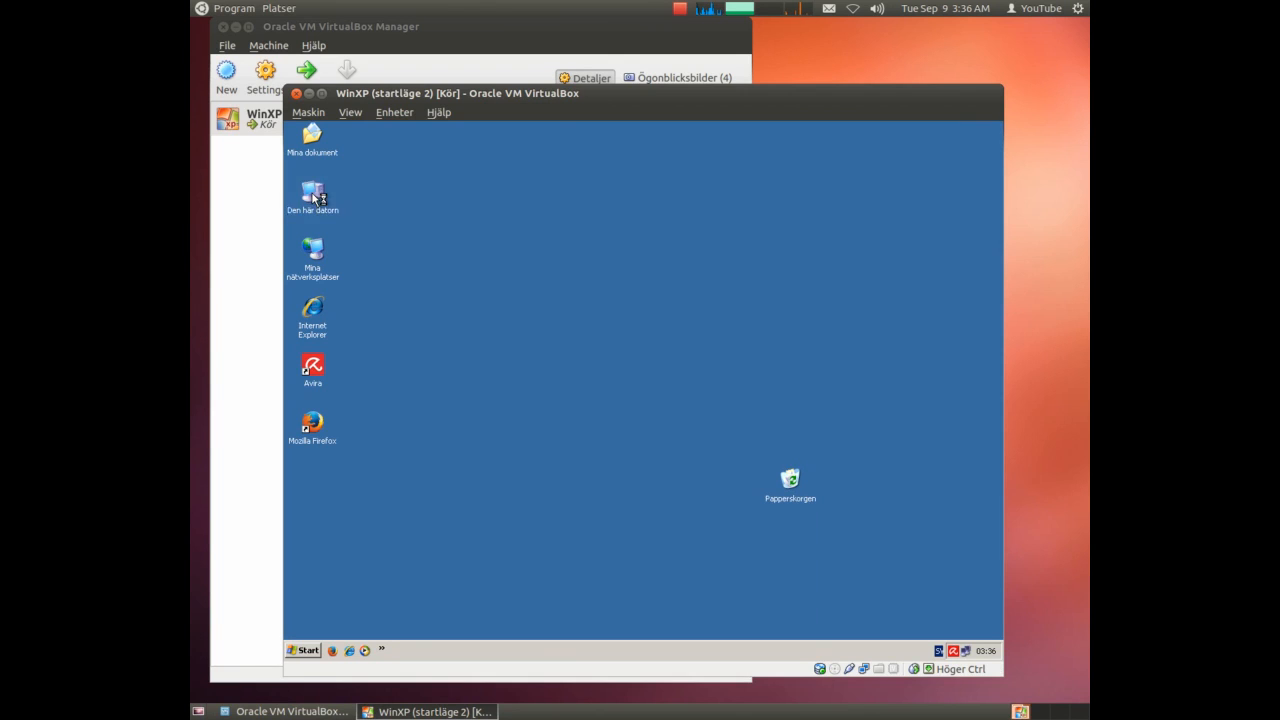
# Open My Computer, expand drive C to view the backup folder, then close it.
pyautogui.doubleClick(312, 195)
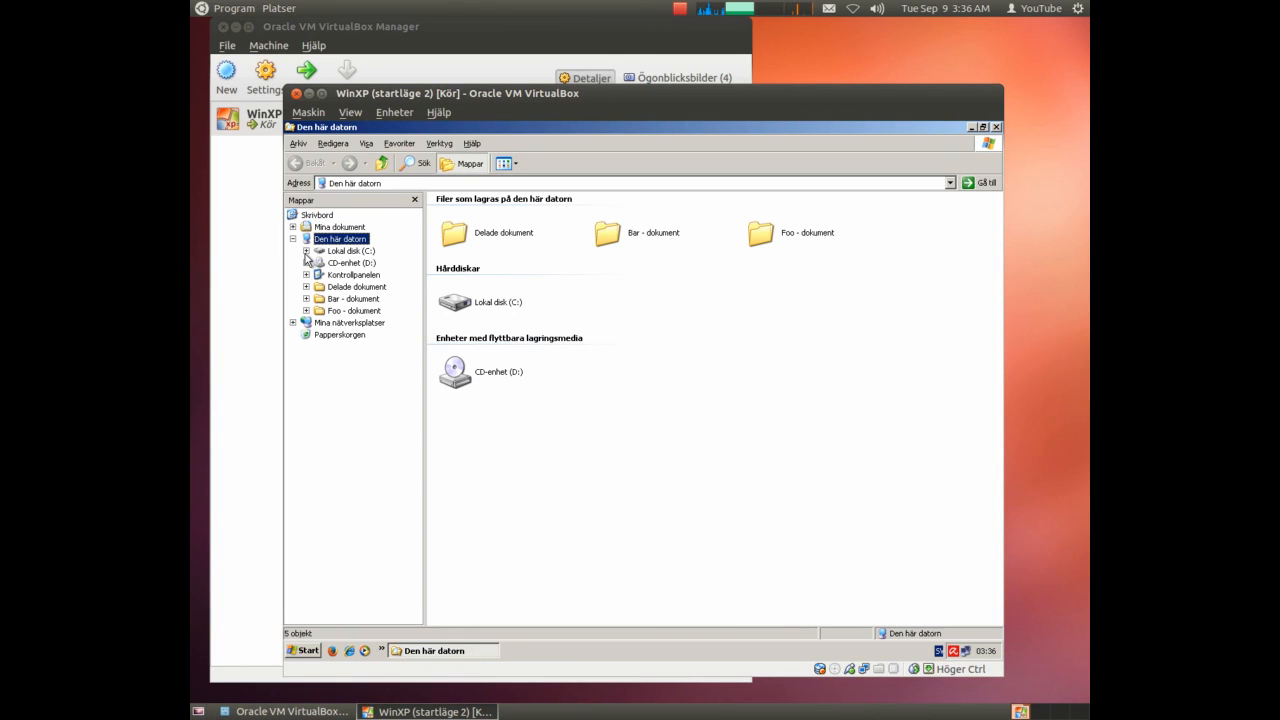
pyautogui.click(307, 250)
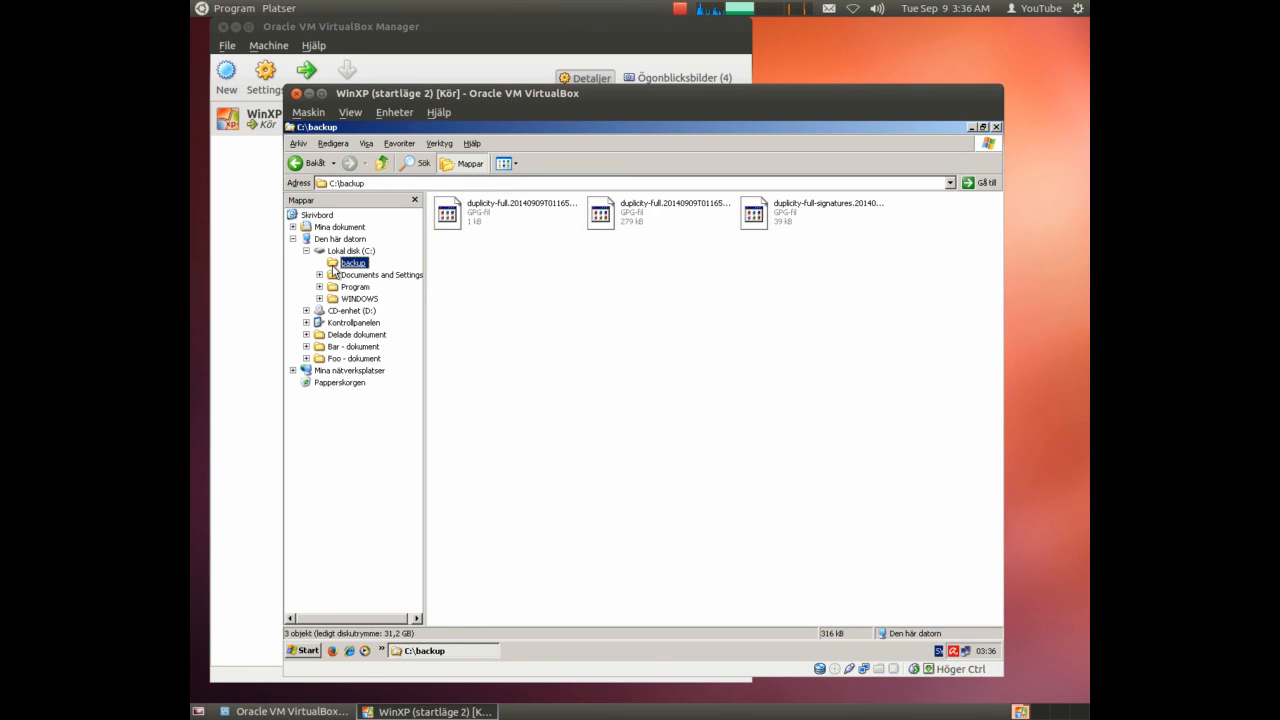
pyautogui.moveTo(335, 270)
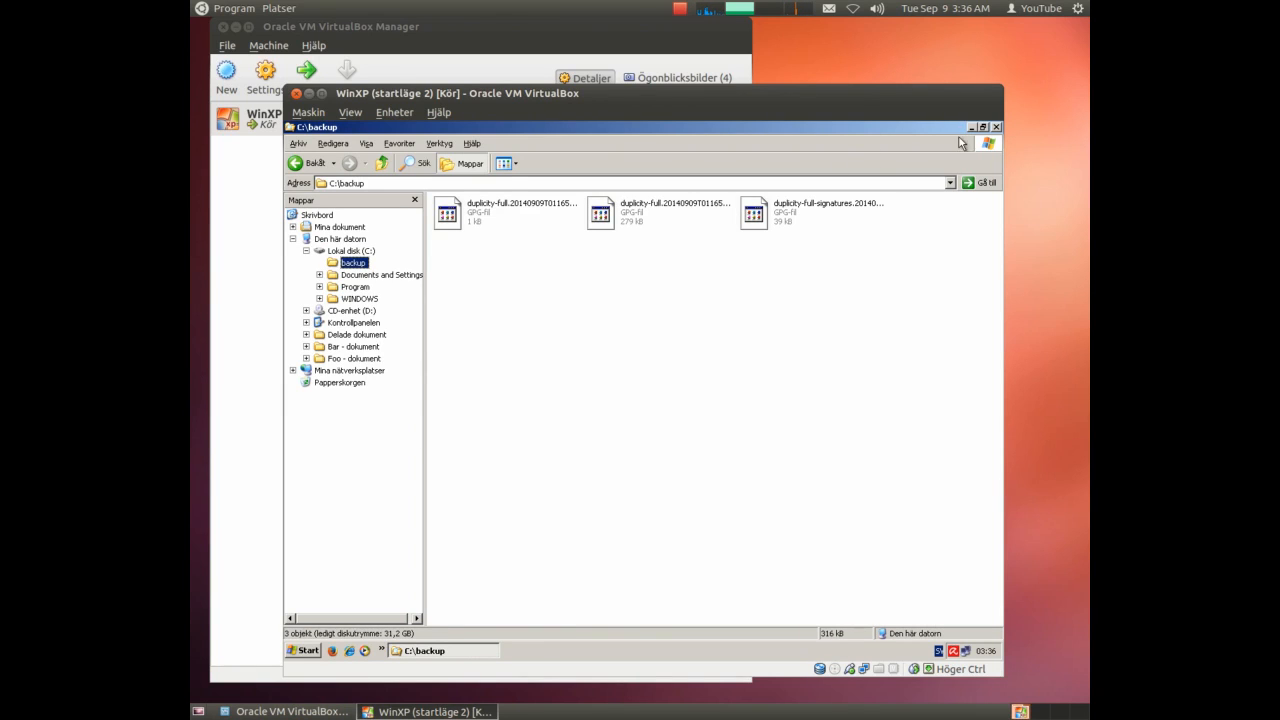
pyautogui.click(997, 127)
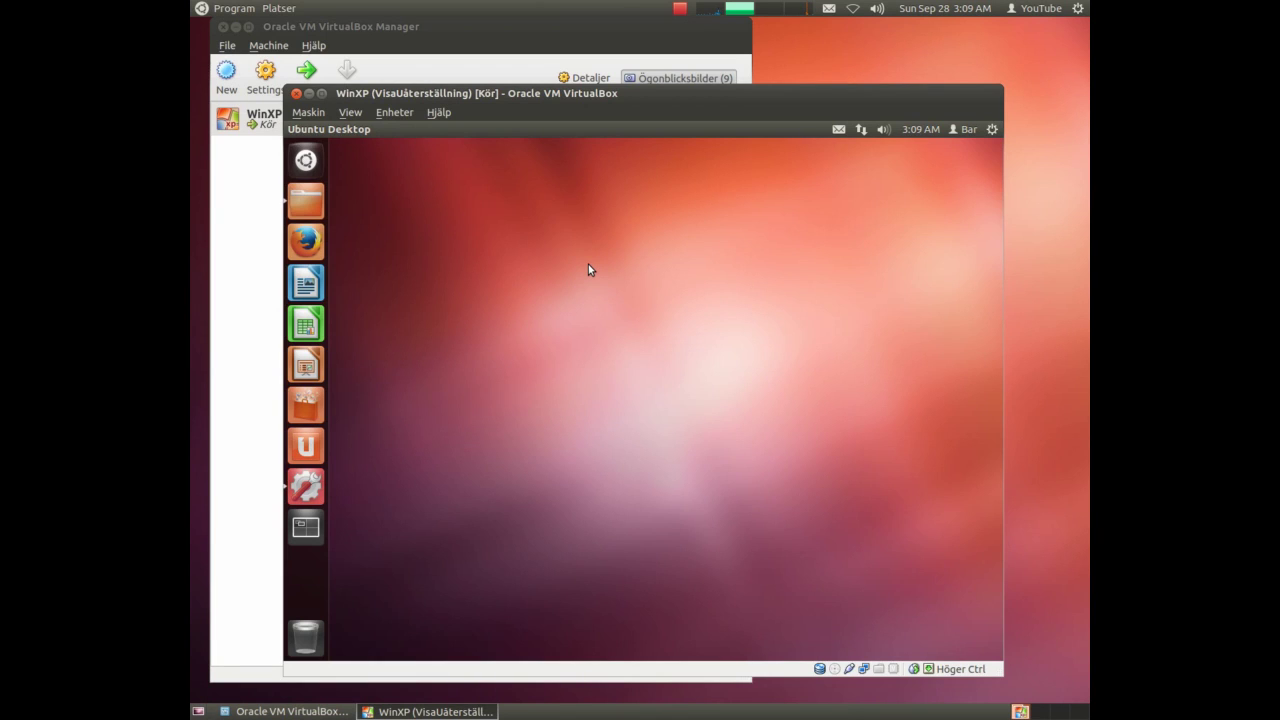
pyautogui.moveTo(575, 268)
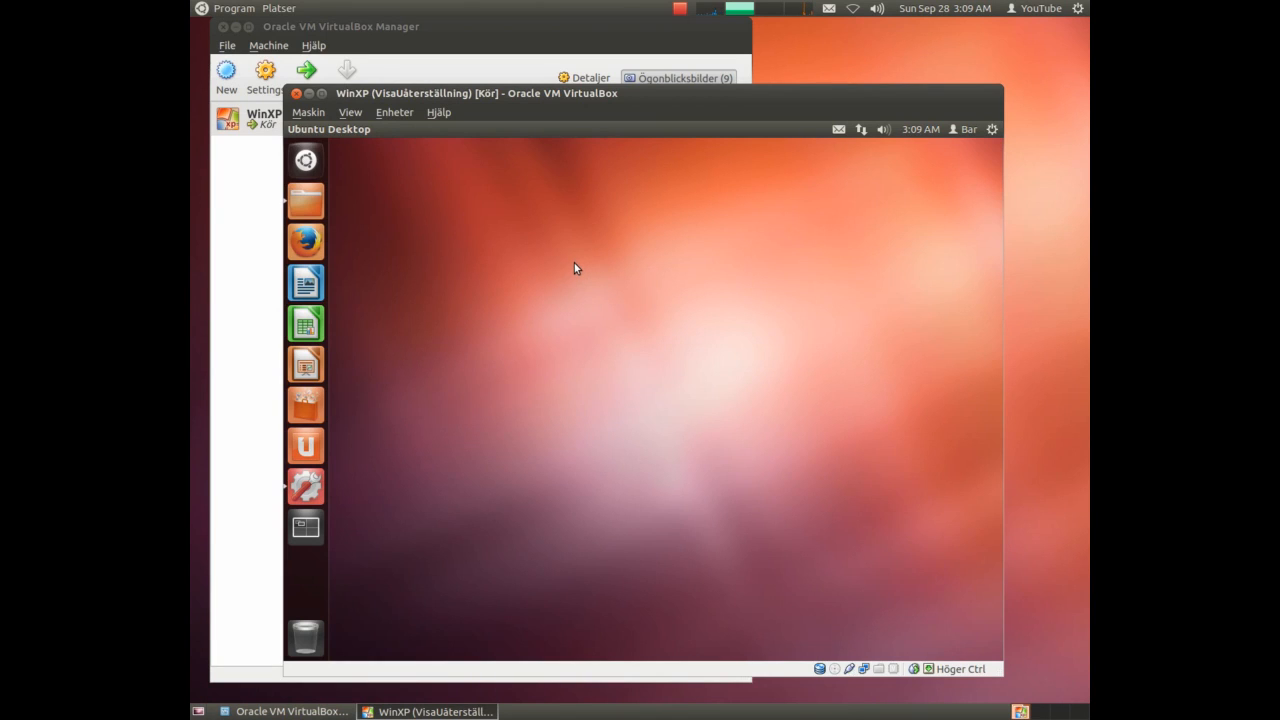
pyautogui.moveTo(676, 438)
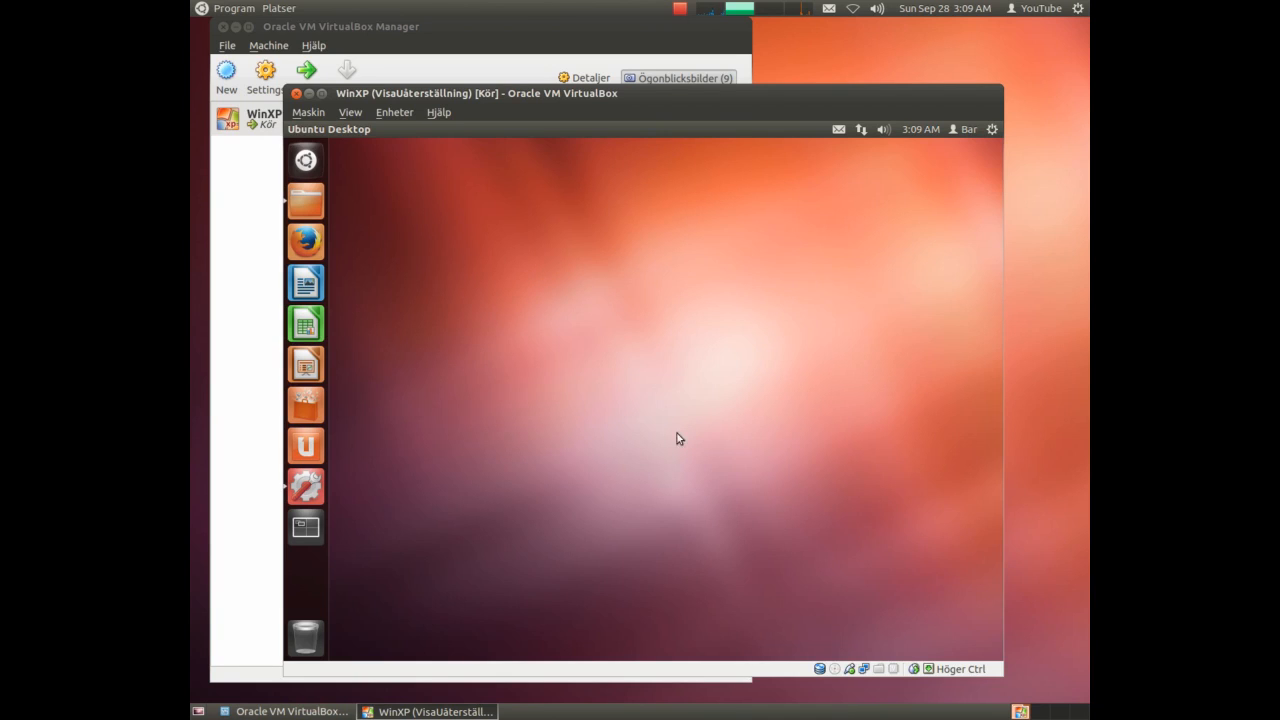
pyautogui.moveTo(647, 428)
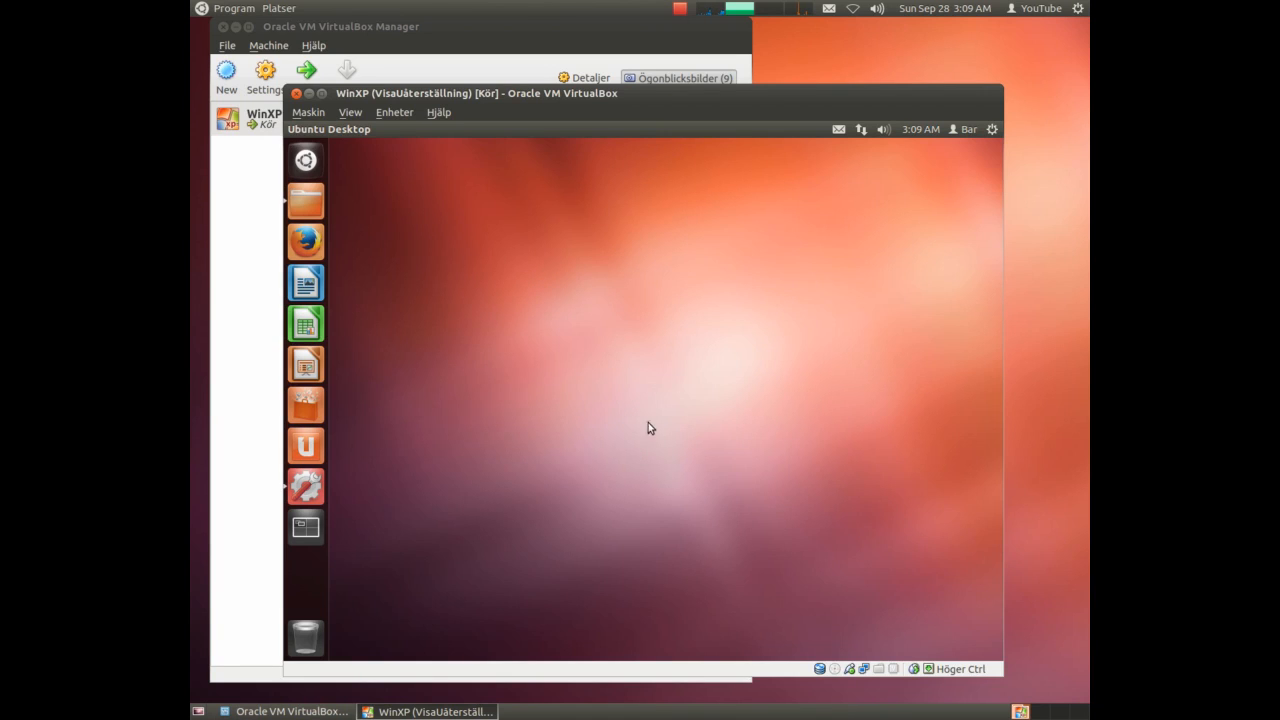
pyautogui.moveTo(486, 240)
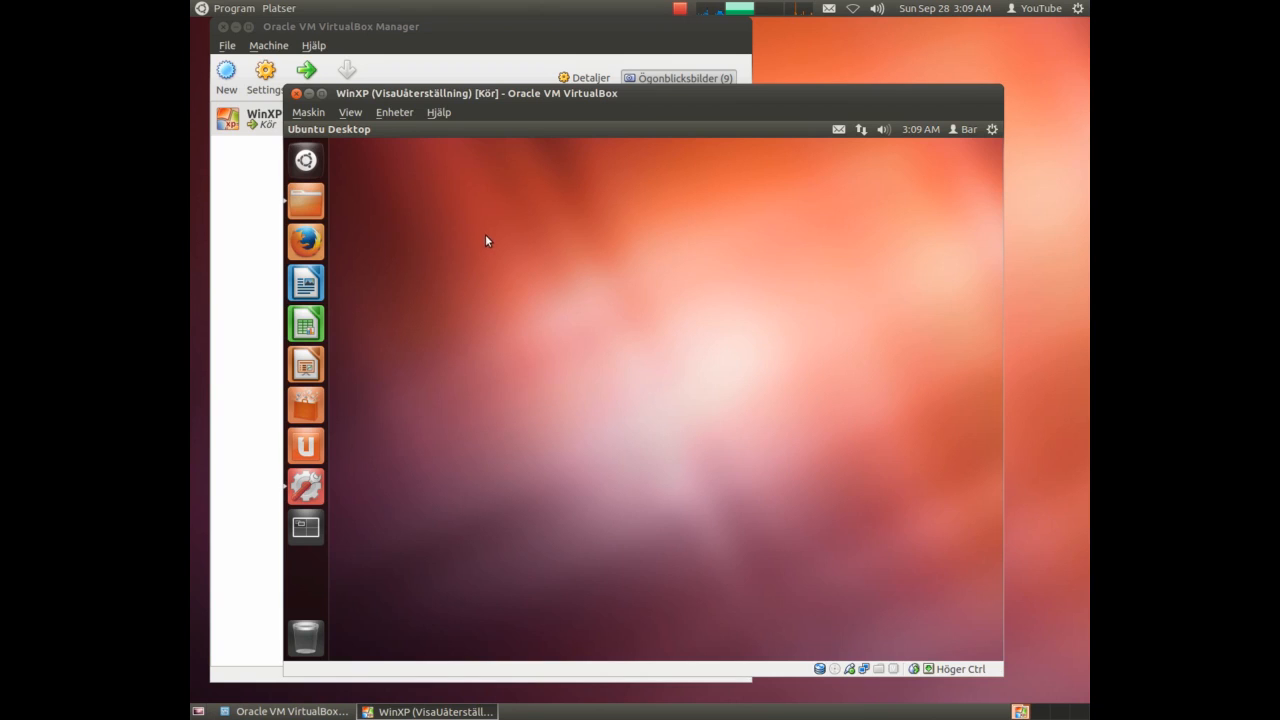
# Create a 'temp' folder in Home, close the file manager, and open System Settings.
pyautogui.click(305, 200)
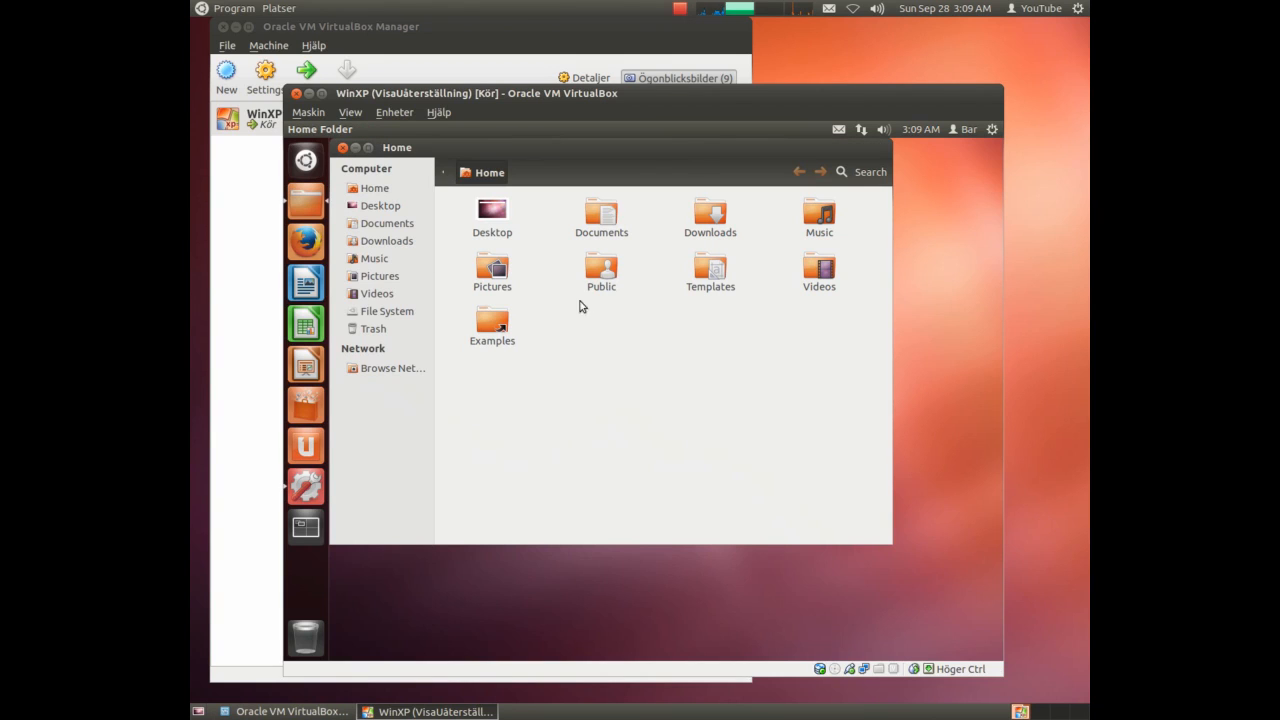
pyautogui.moveTo(650, 367)
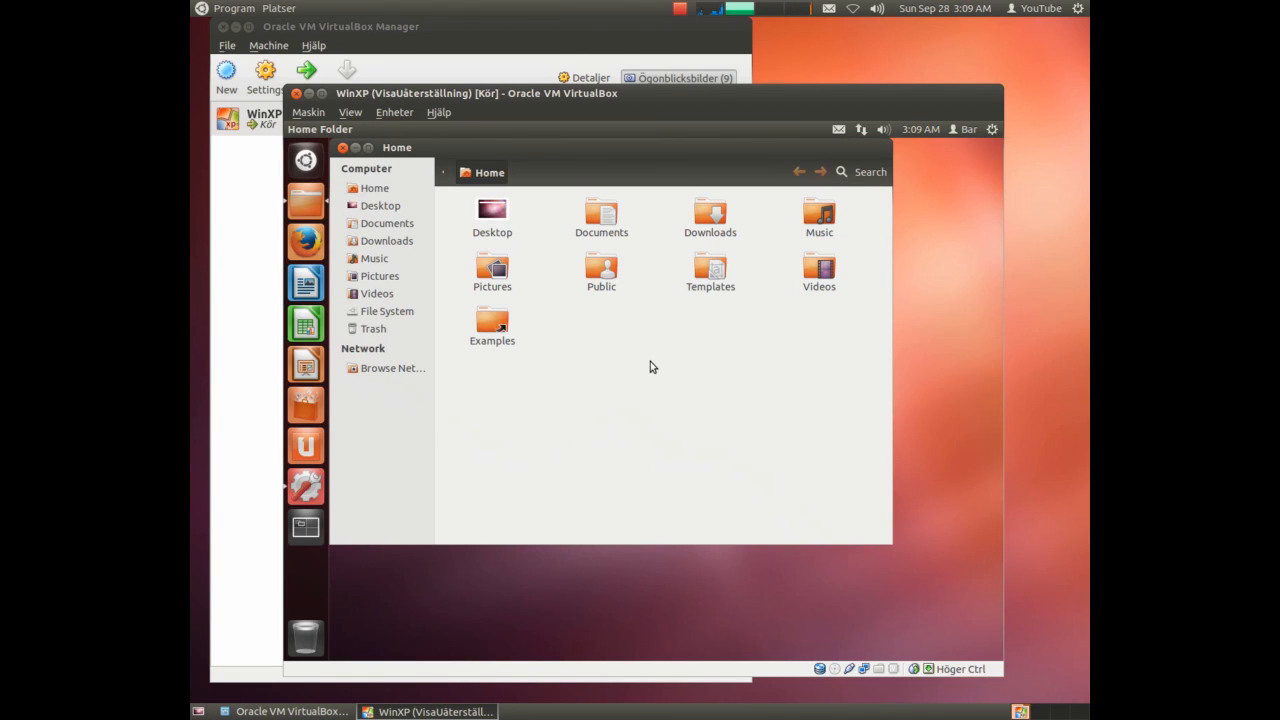
pyautogui.rightClick(650, 367)
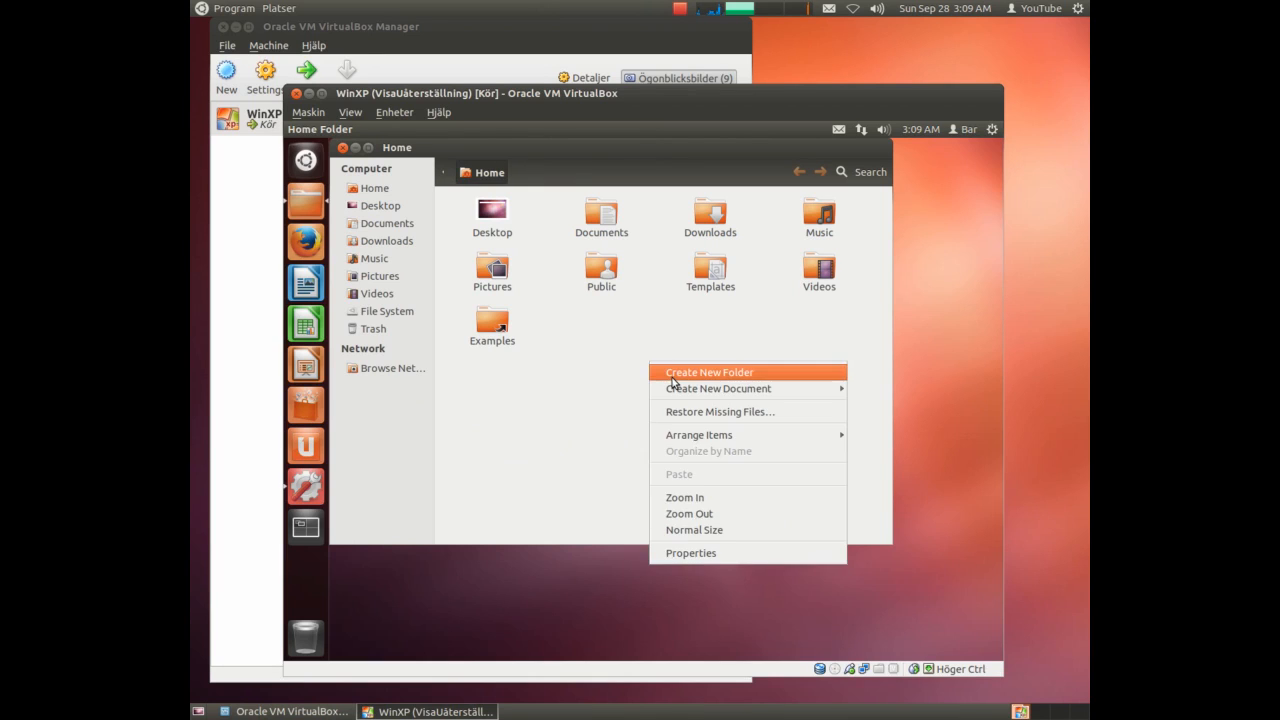
pyautogui.click(709, 372)
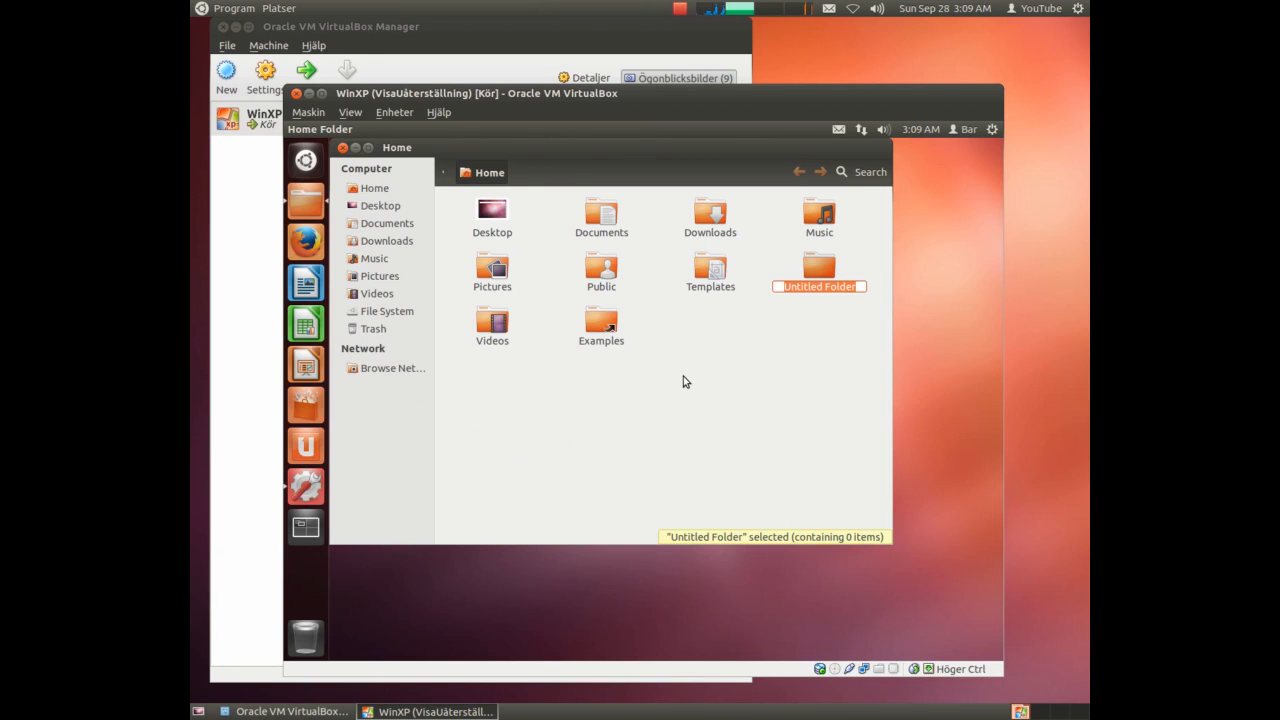
pyautogui.write('tem')
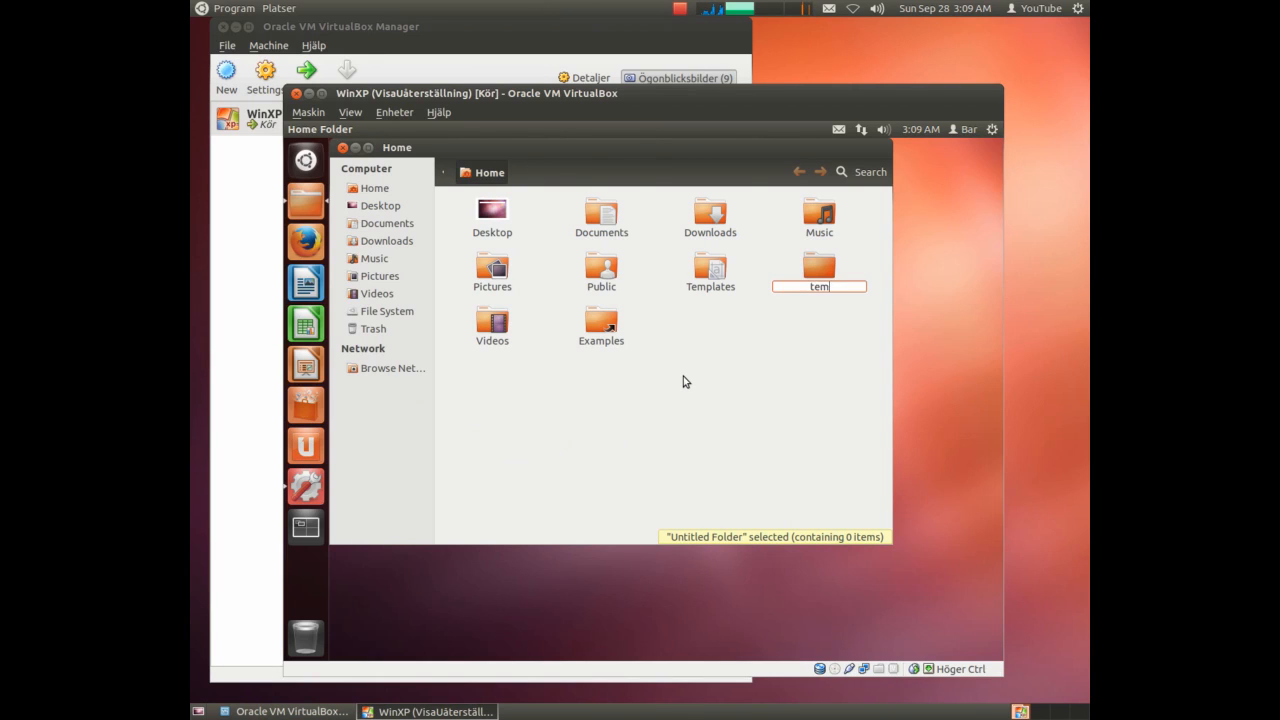
pyautogui.press('Return')
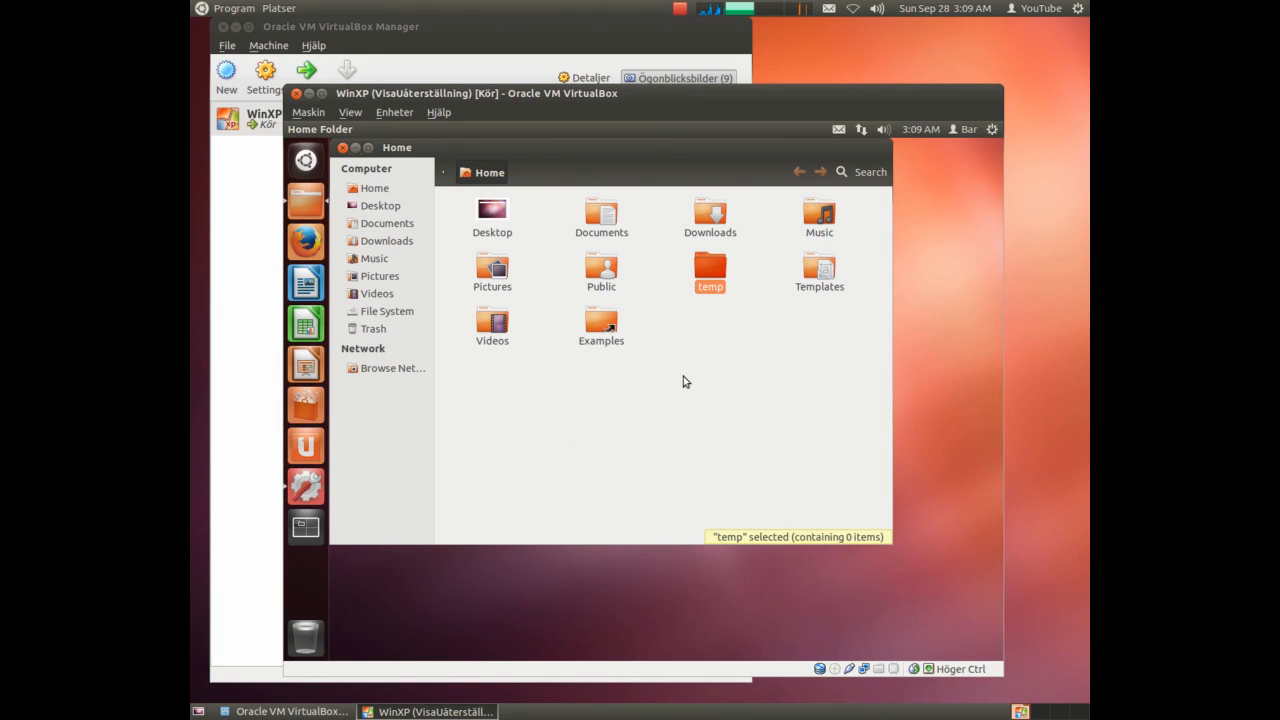
pyautogui.moveTo(355, 165)
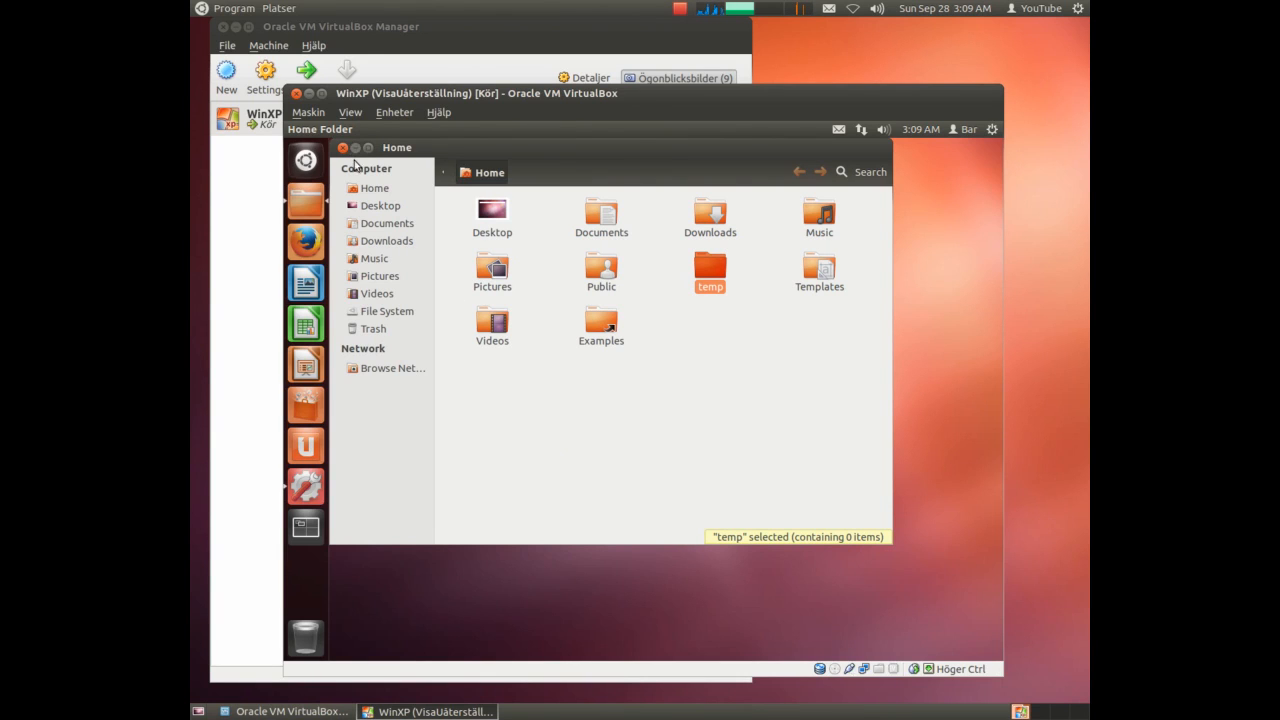
pyautogui.click(343, 147)
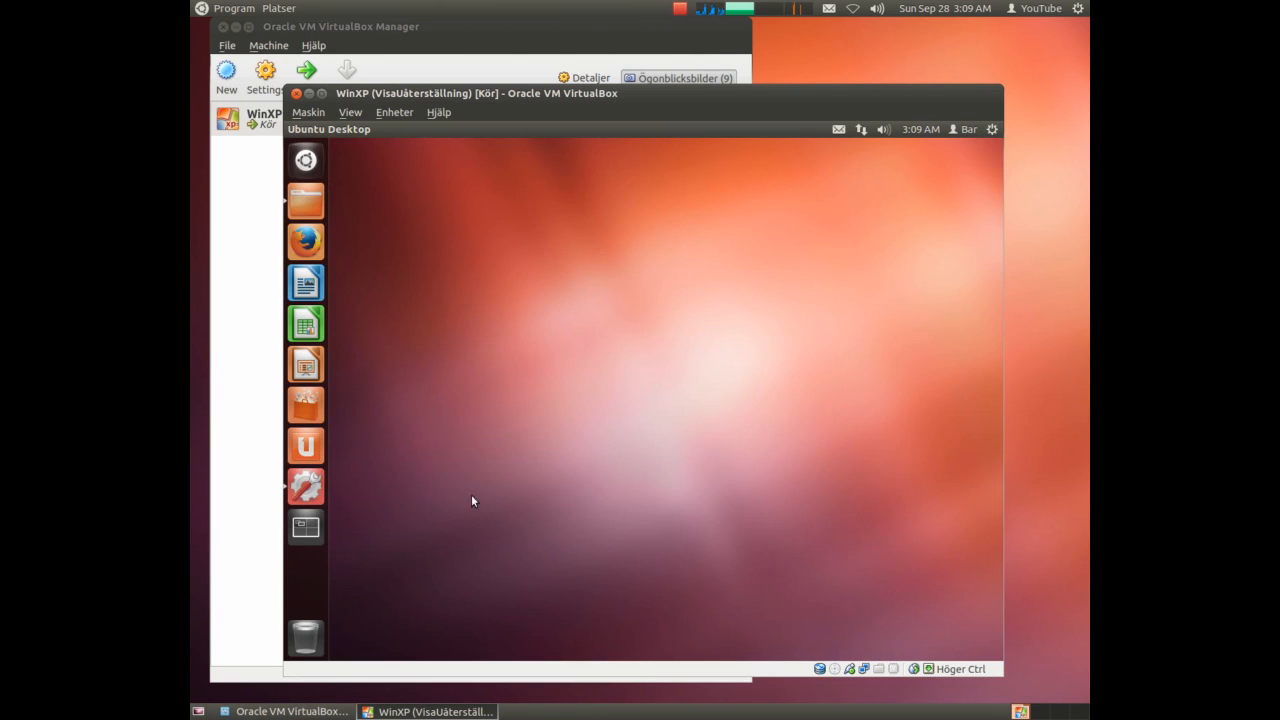
pyautogui.click(305, 486)
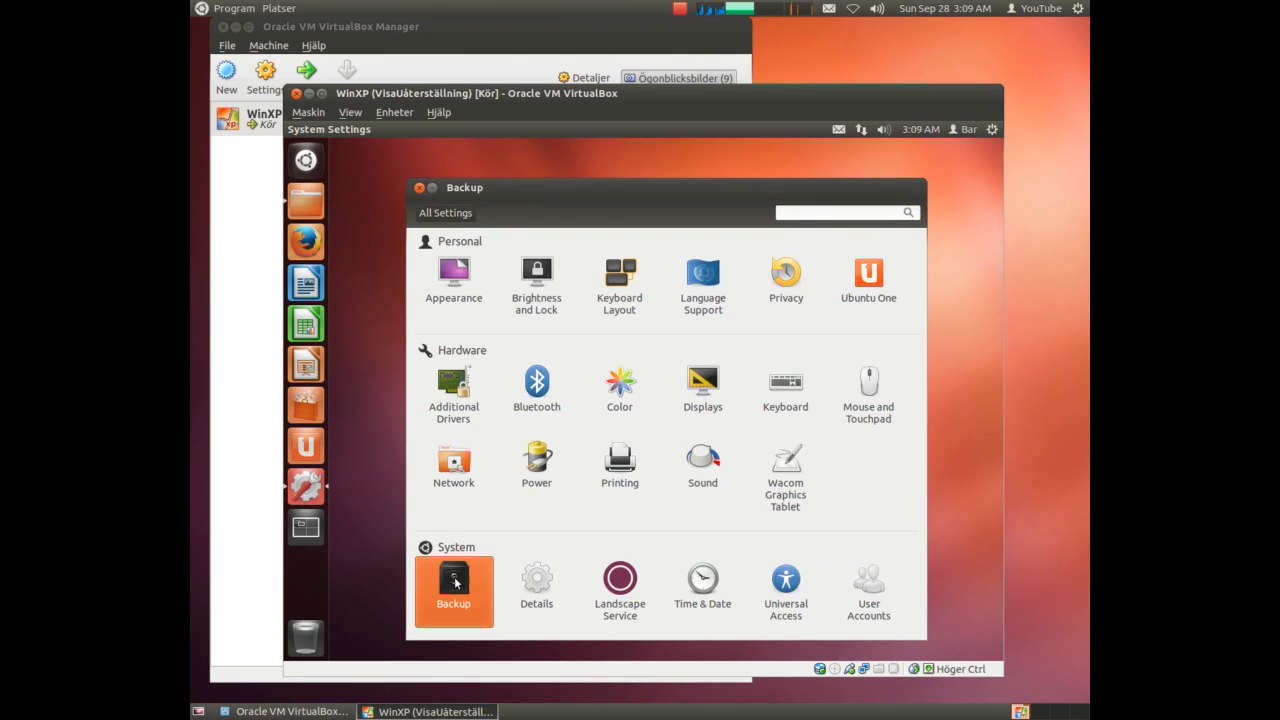
# Open Backup from System Settings and choose to restore files from a previous backup.
pyautogui.click(453, 585)
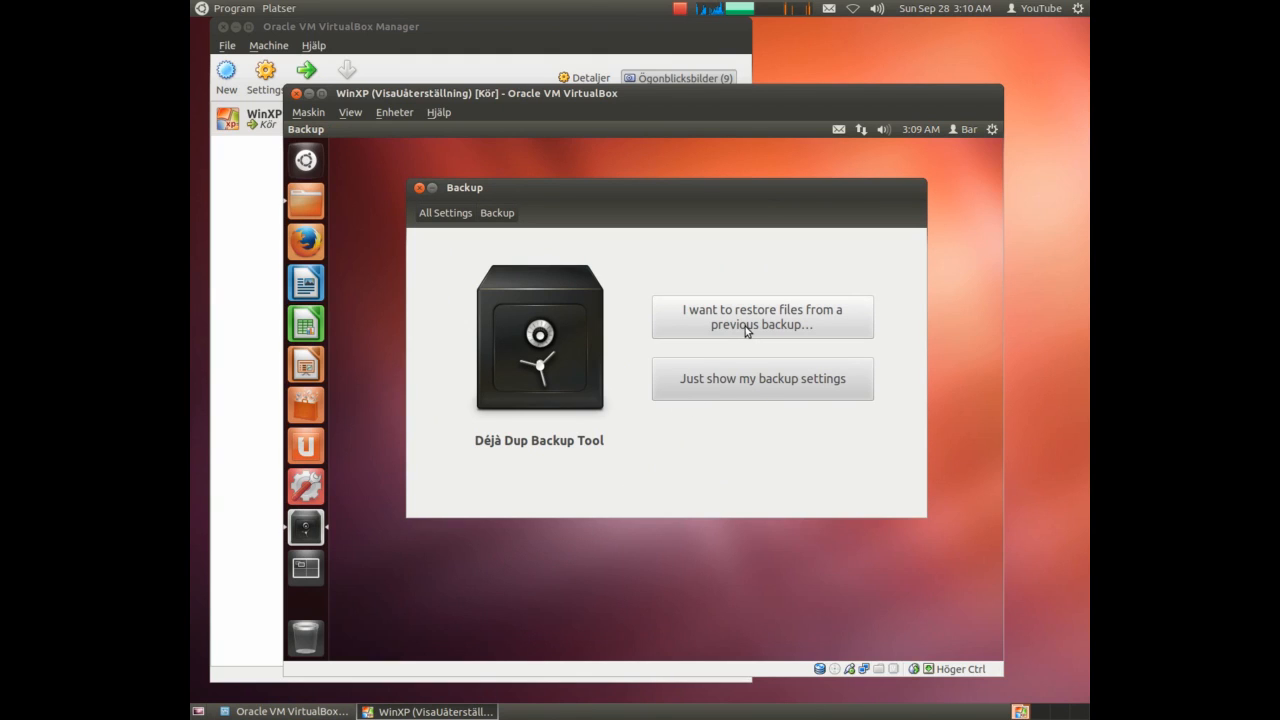
pyautogui.moveTo(717, 311)
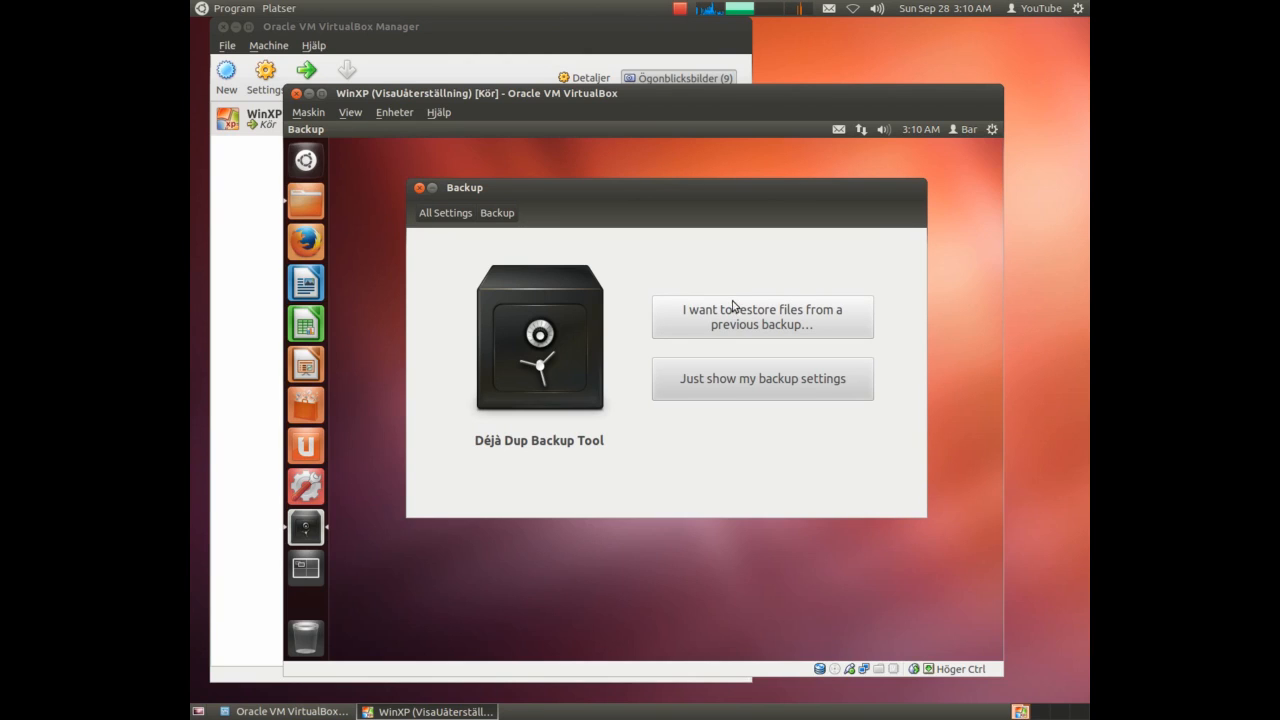
pyautogui.moveTo(700, 320)
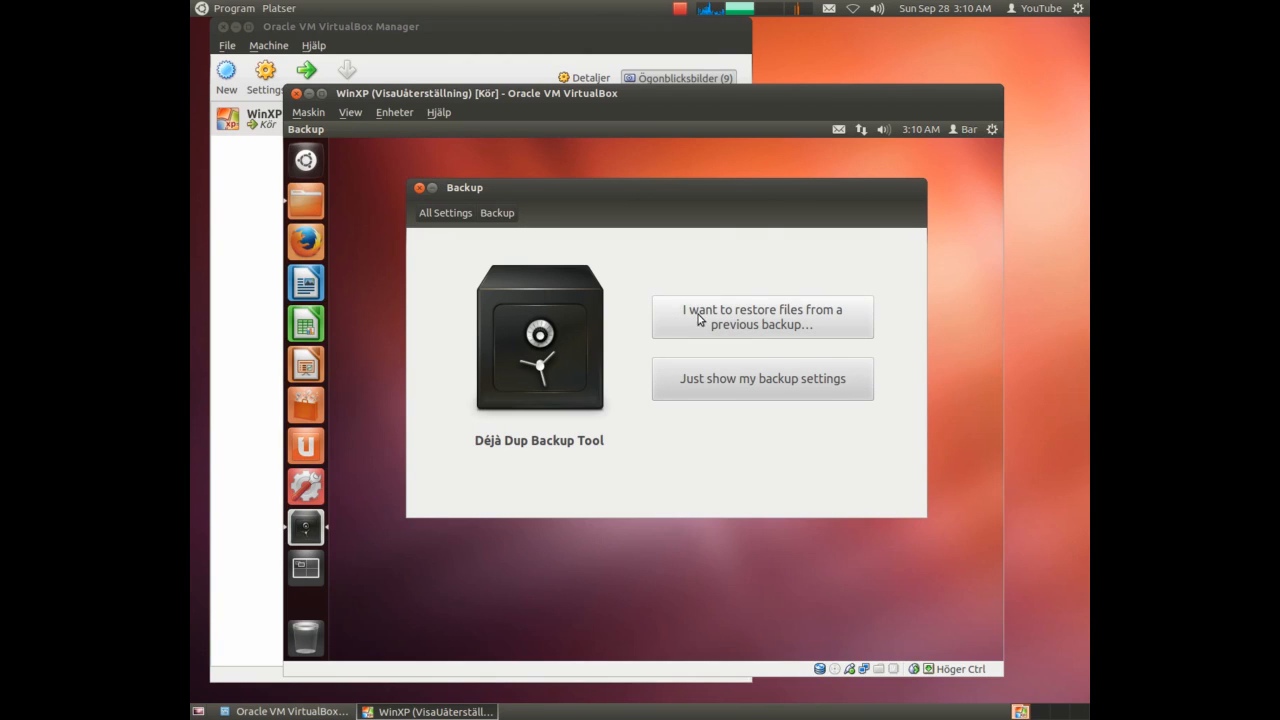
pyautogui.moveTo(737, 324)
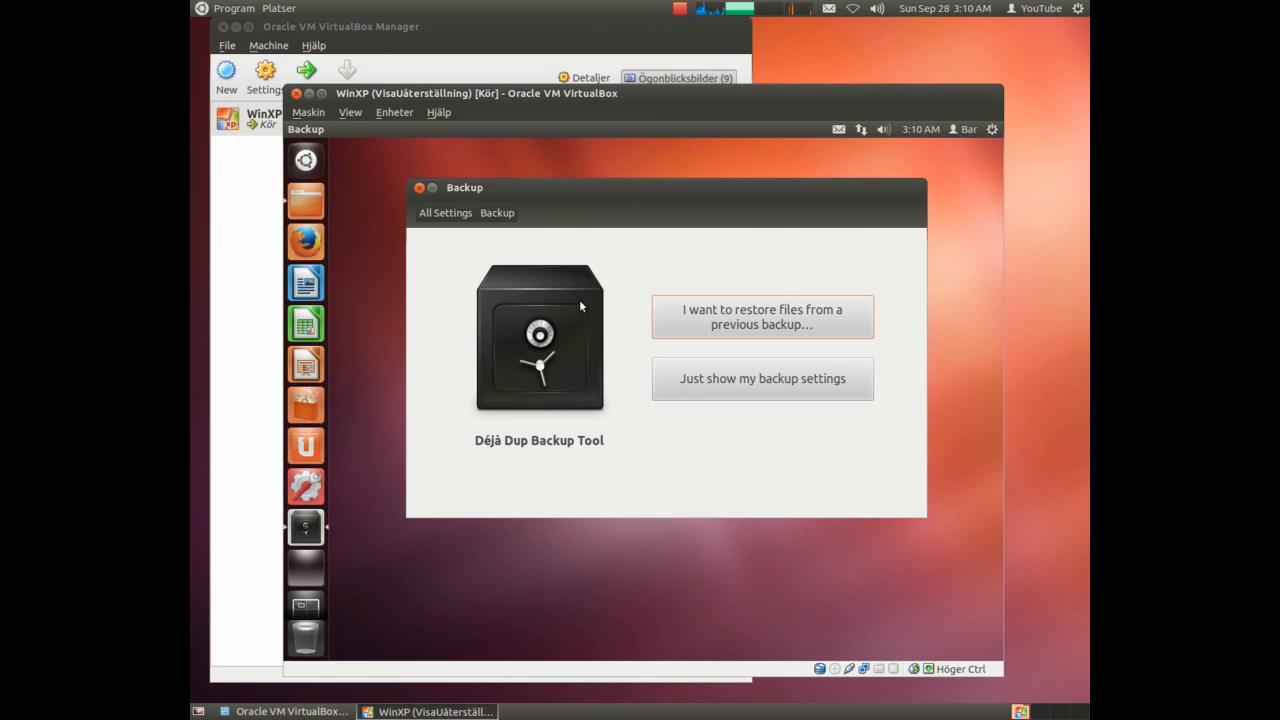
pyautogui.moveTo(740, 267)
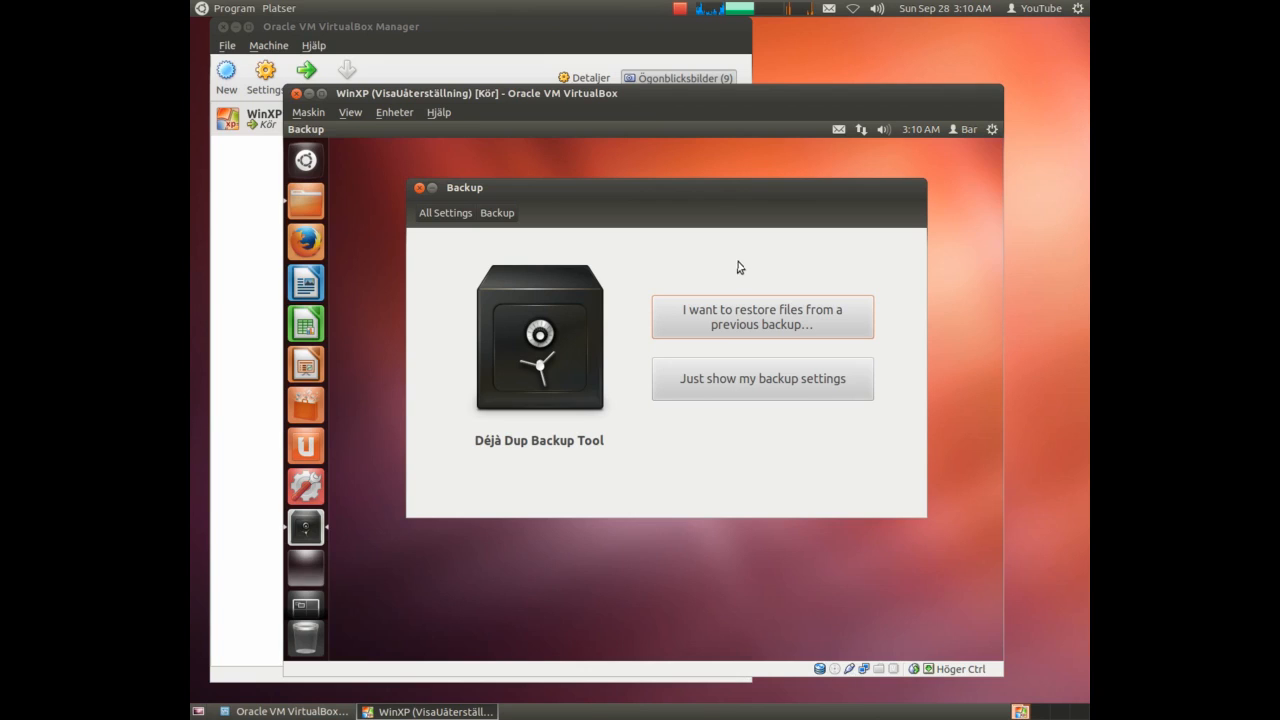
pyautogui.moveTo(800, 252)
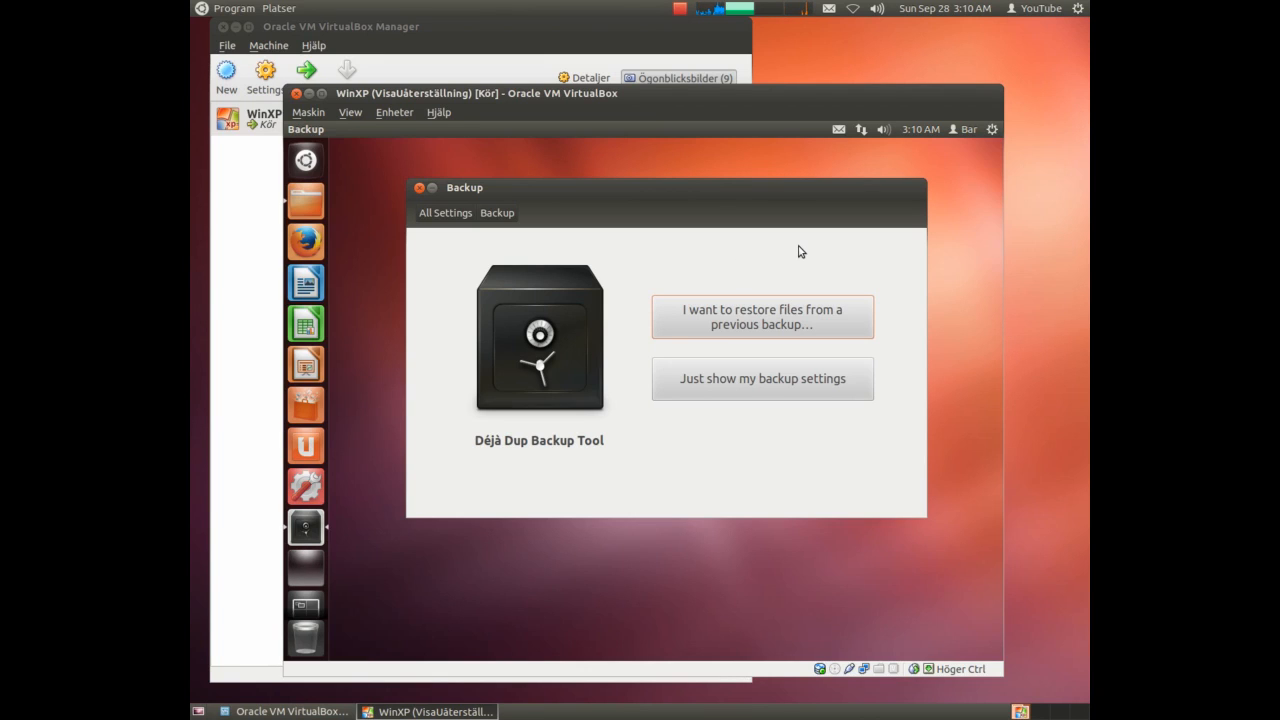
pyautogui.click(762, 316)
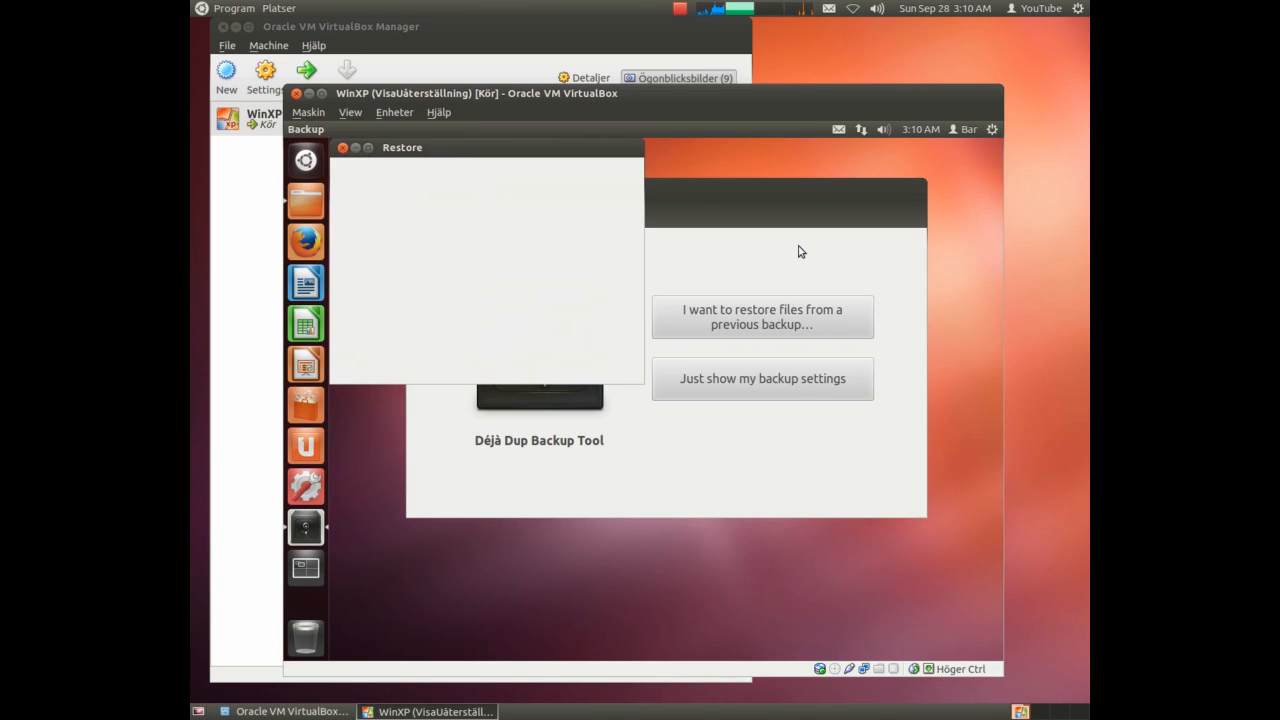
# Set the restore source to the local folder /host/backup and continue so it checks for backups.
pyautogui.click(761, 316)
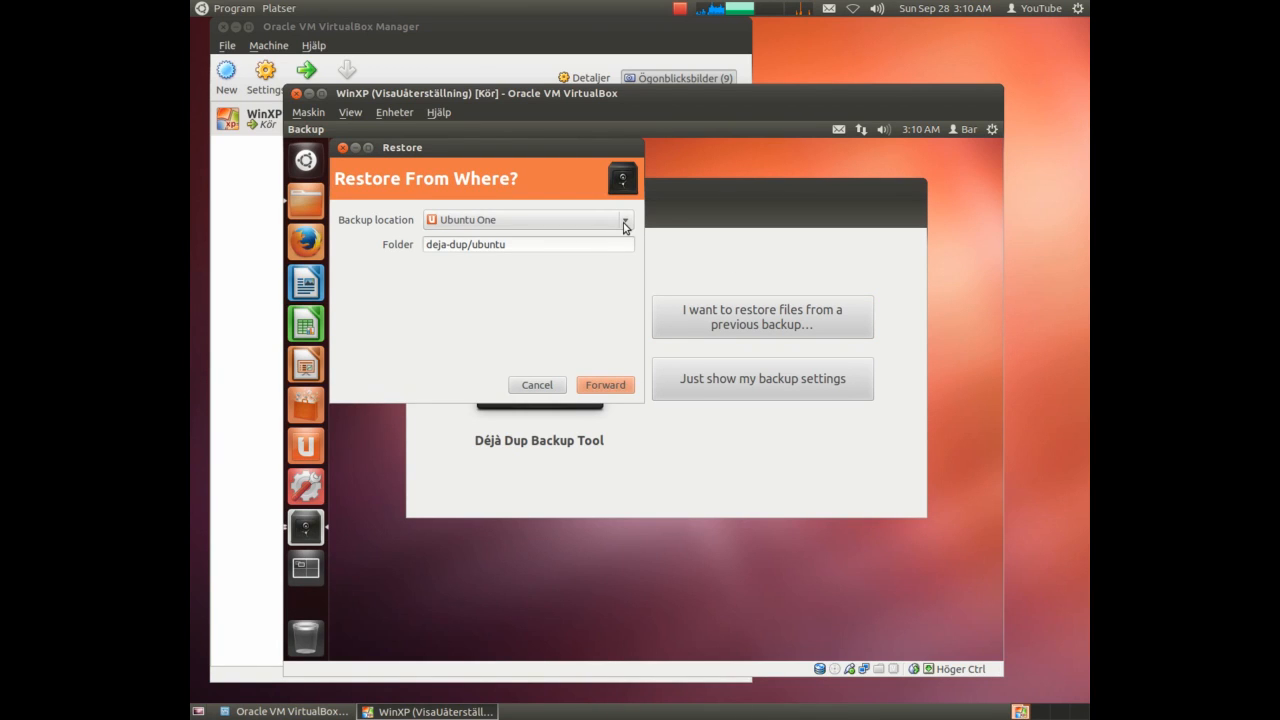
pyautogui.click(624, 219)
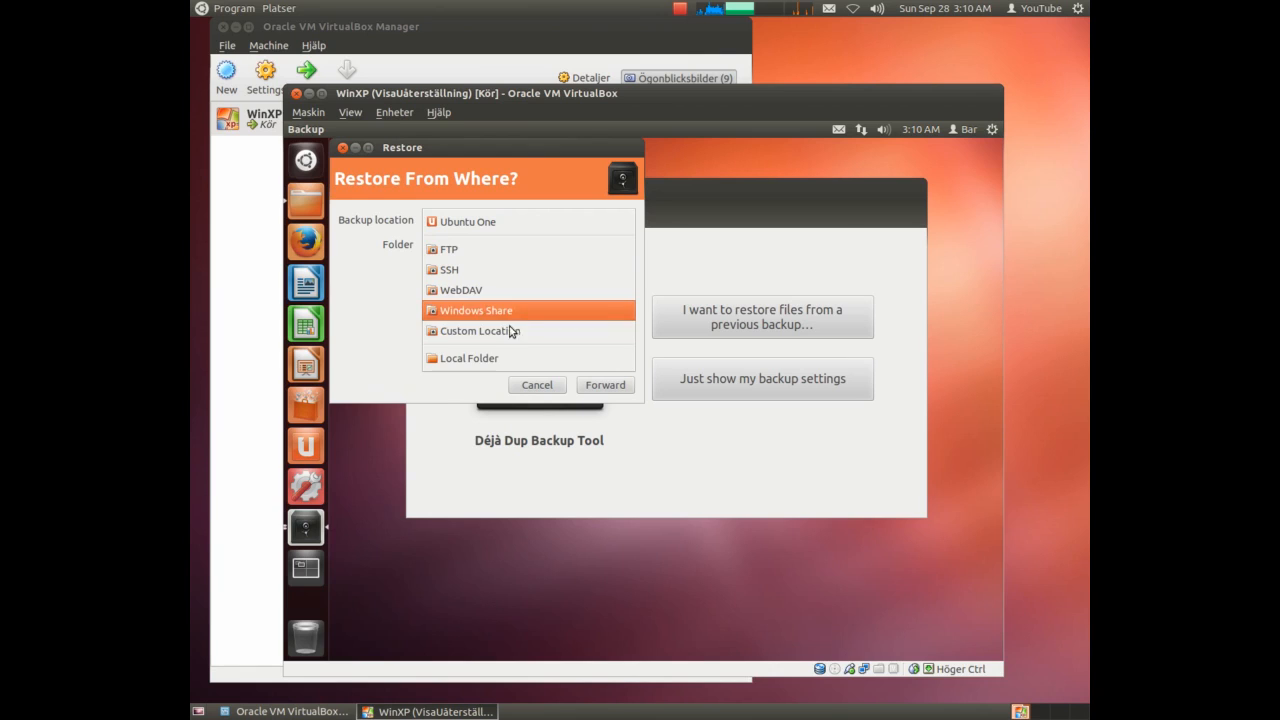
pyautogui.click(469, 358)
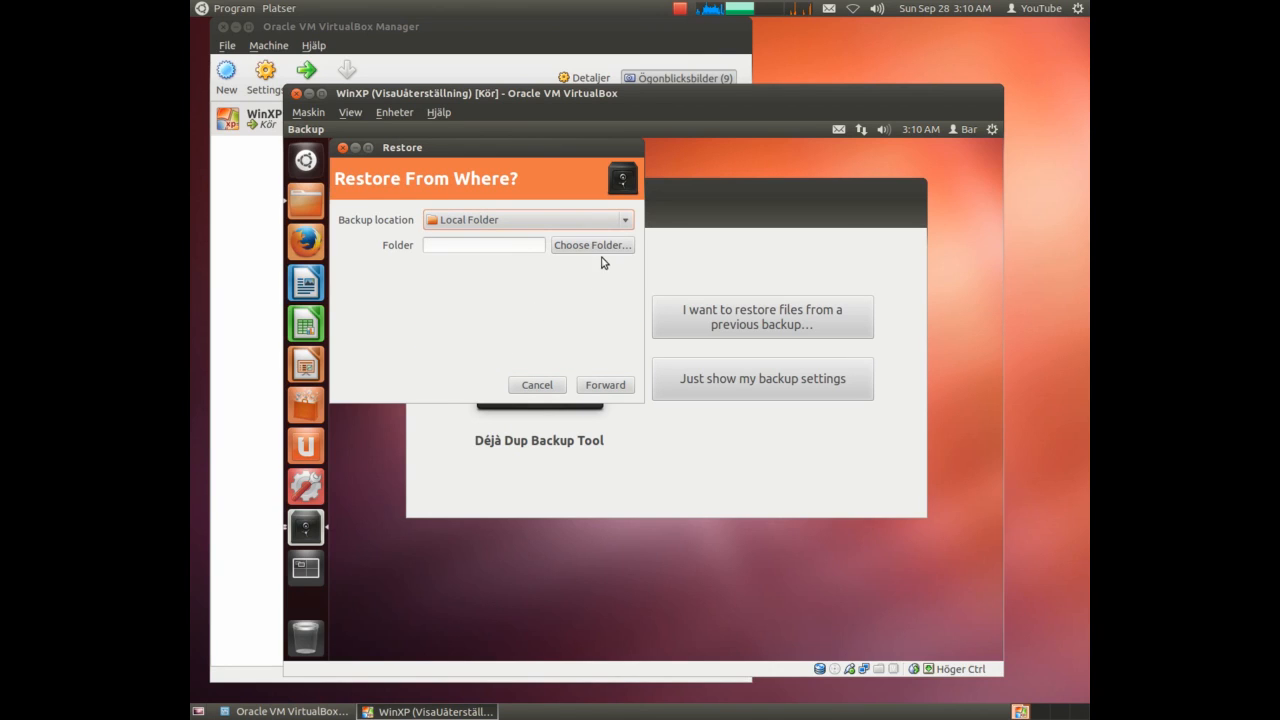
pyautogui.click(592, 245)
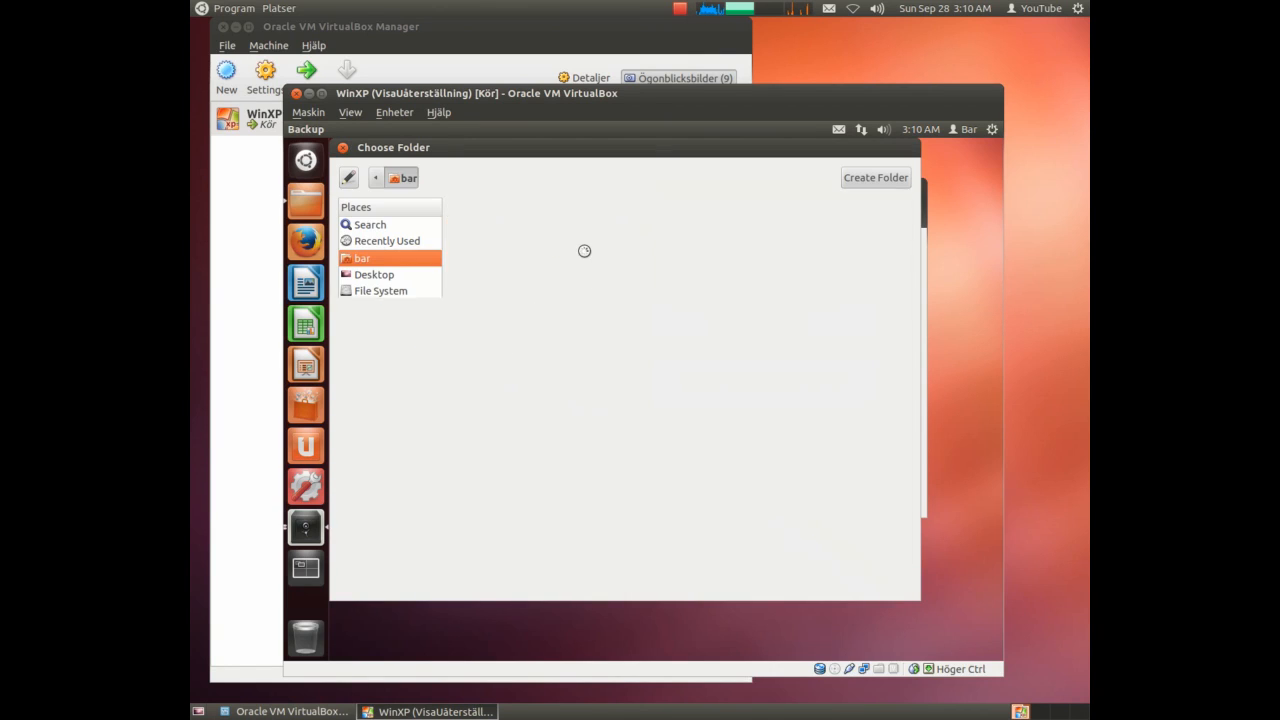
pyautogui.click(361, 258)
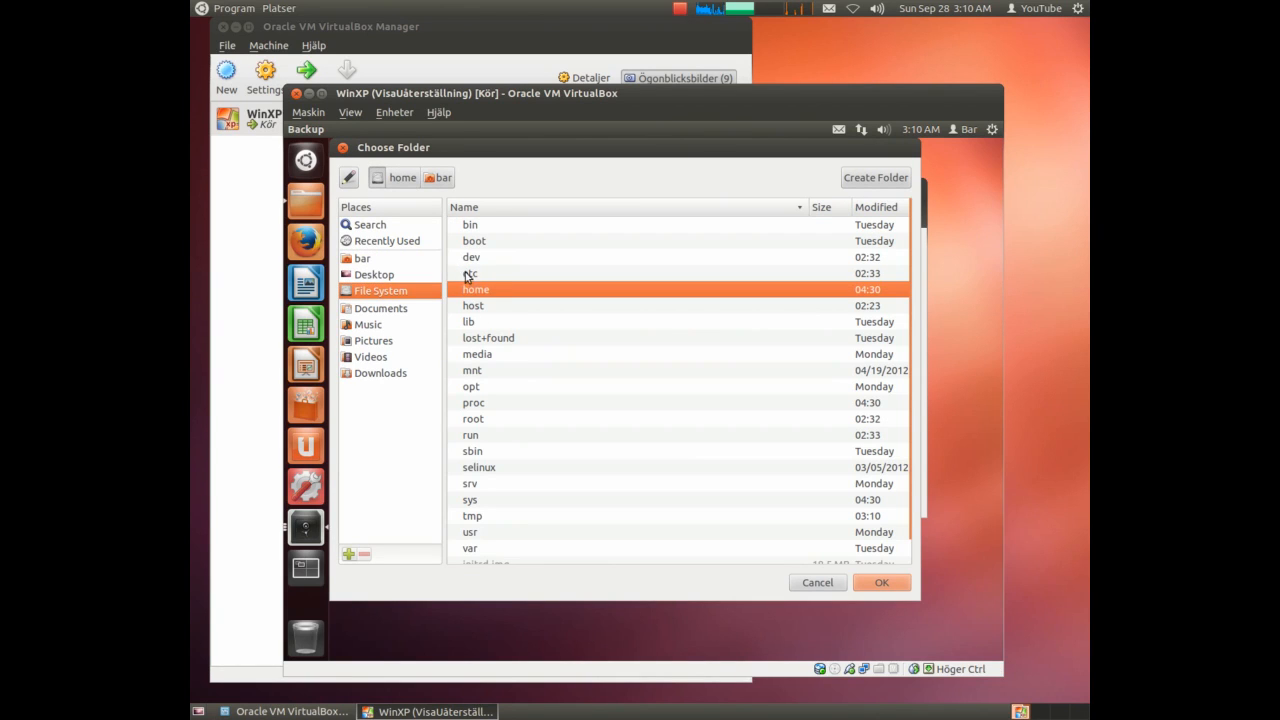
pyautogui.doubleClick(473, 305)
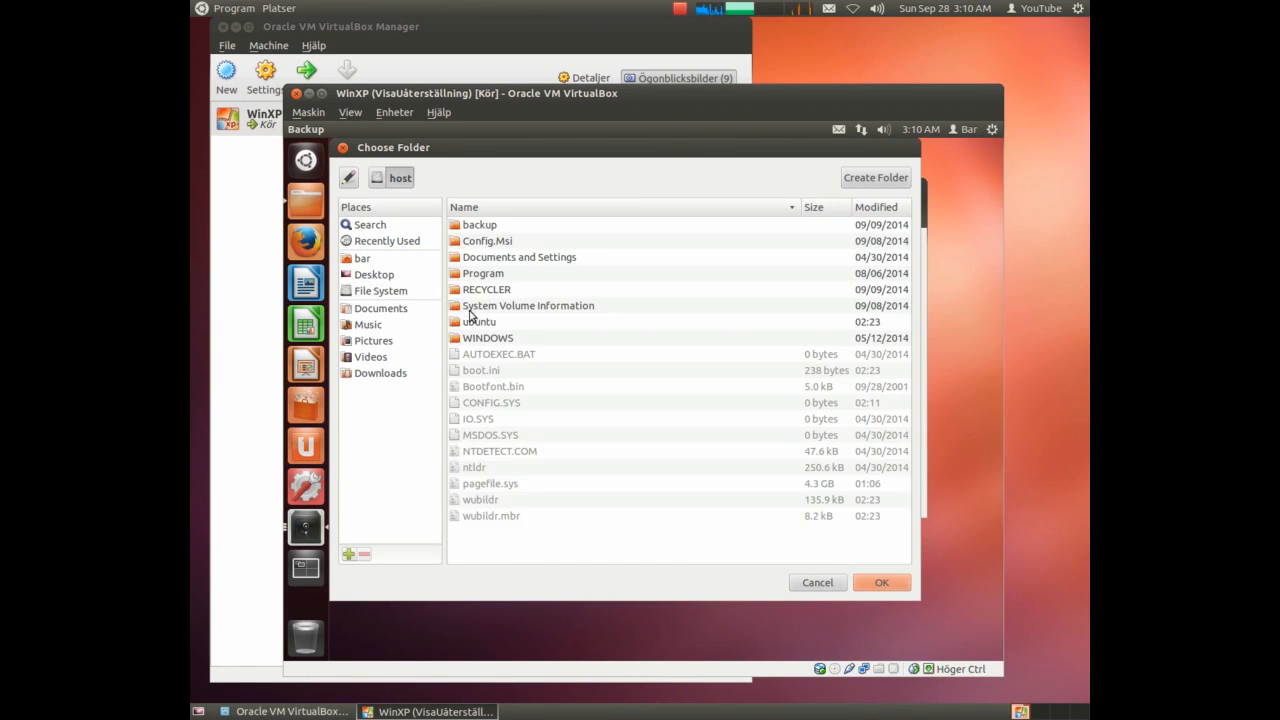
pyautogui.doubleClick(480, 224)
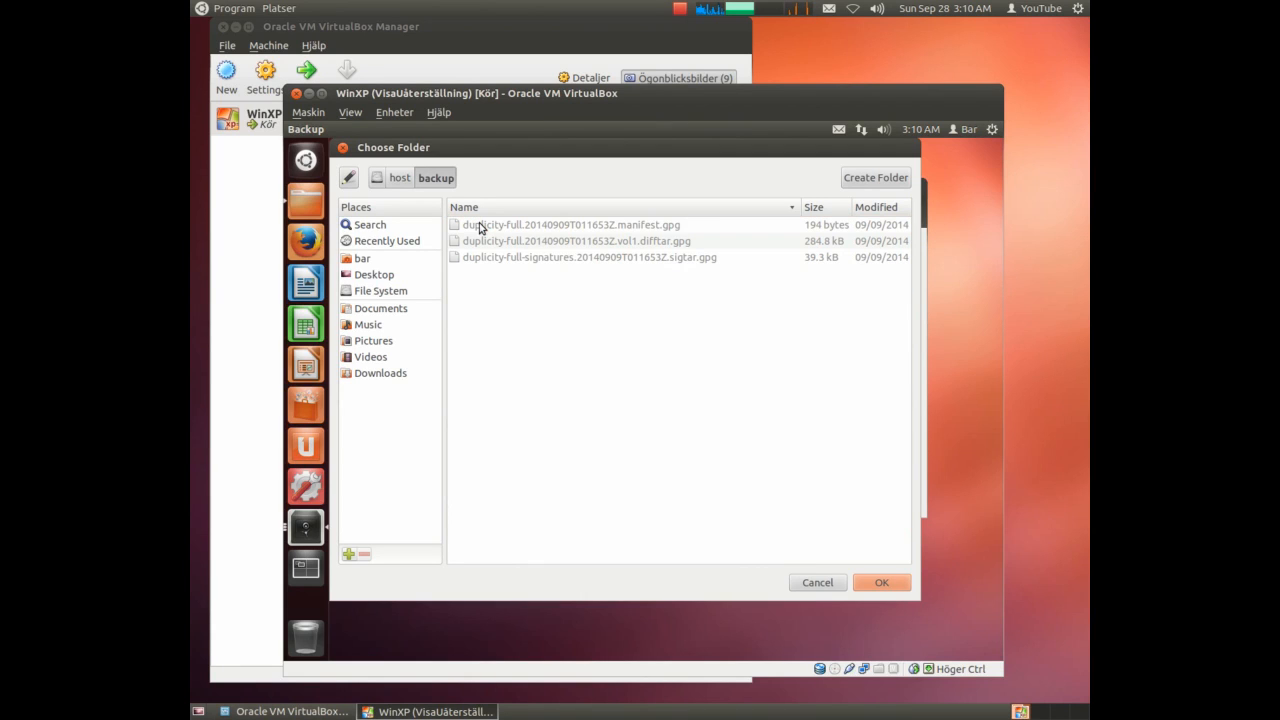
pyautogui.moveTo(881, 582)
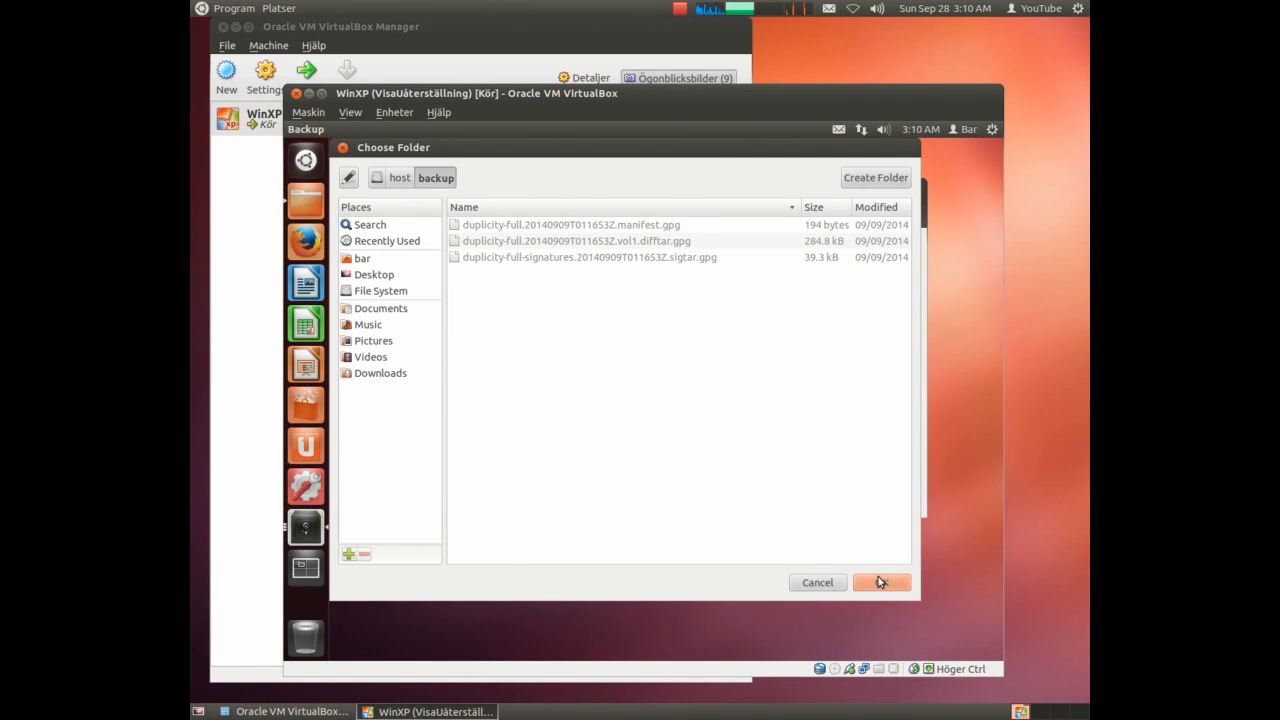
pyautogui.click(880, 582)
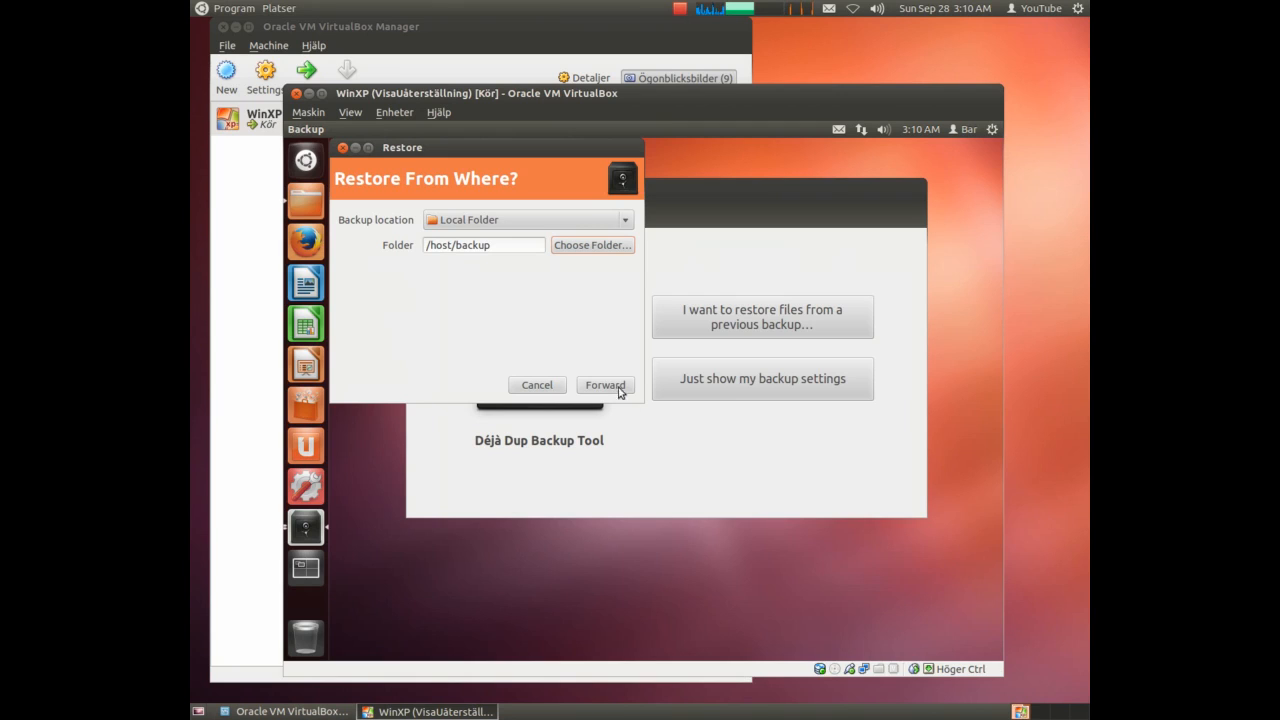
pyautogui.click(604, 385)
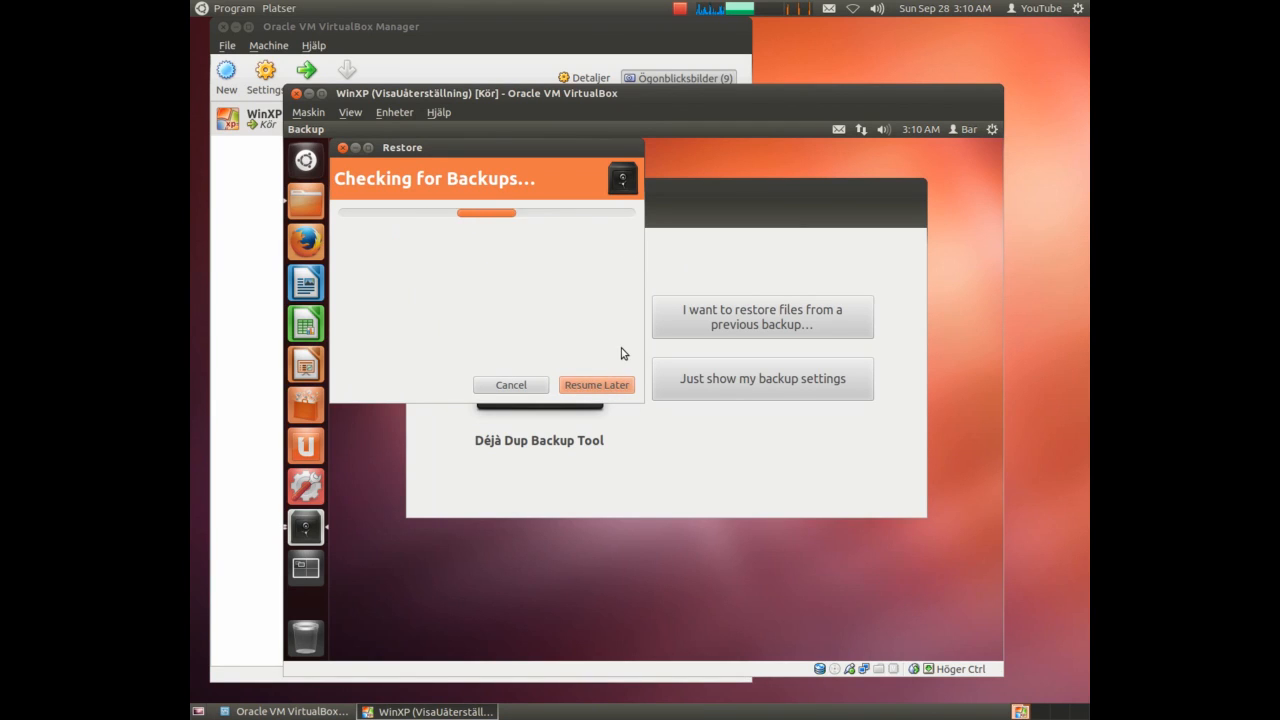
pyautogui.moveTo(593, 308)
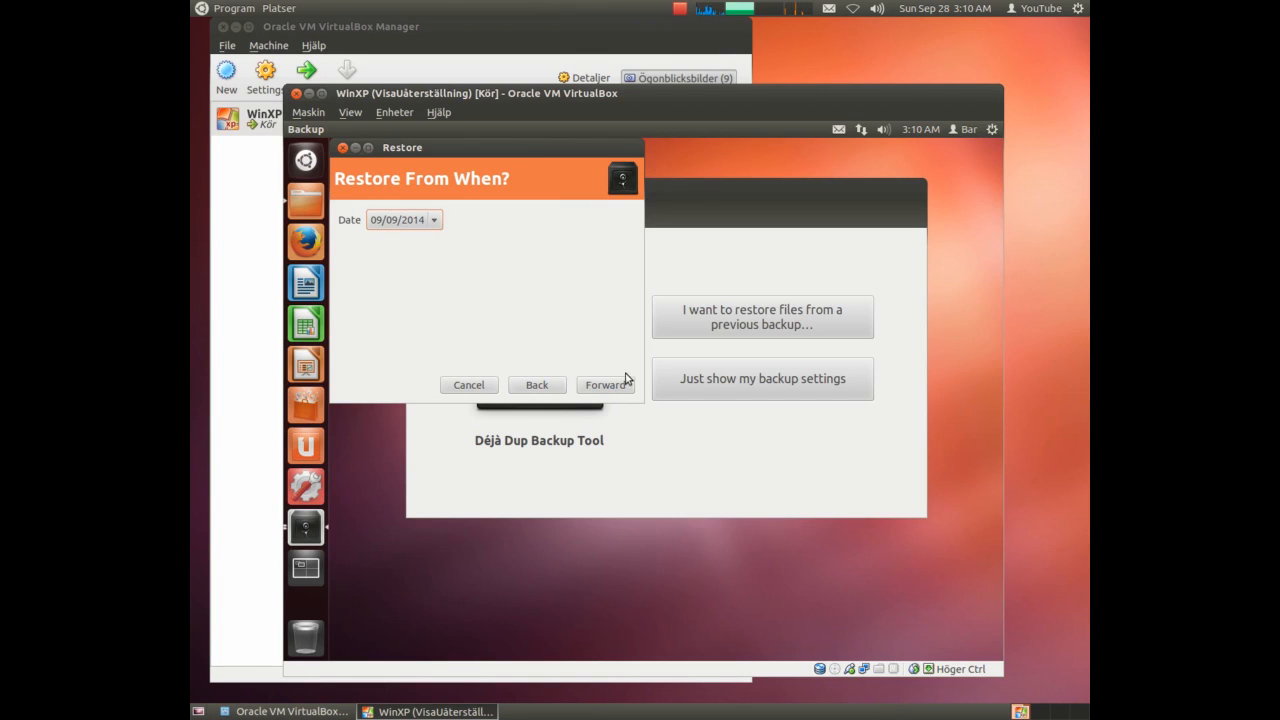
# Accept the 09/09/2014 backup and restore into the specific folder temp.
pyautogui.click(604, 384)
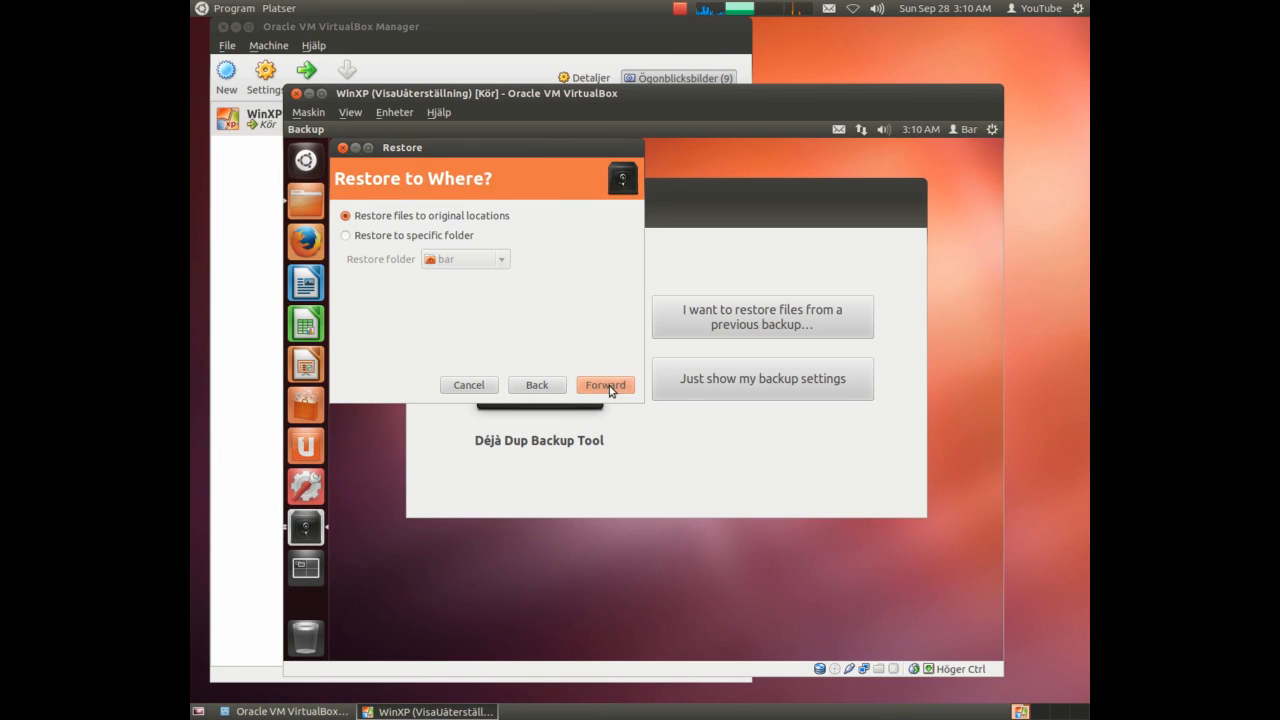
pyautogui.click(345, 235)
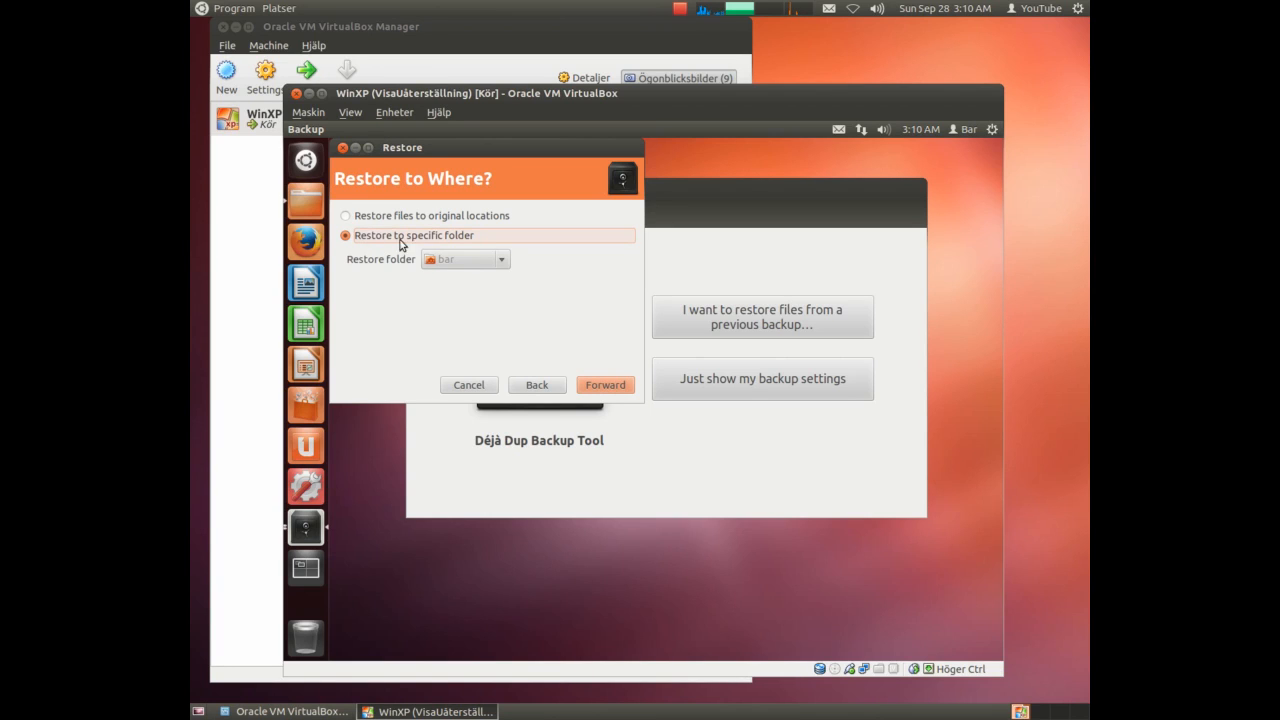
pyautogui.click(465, 259)
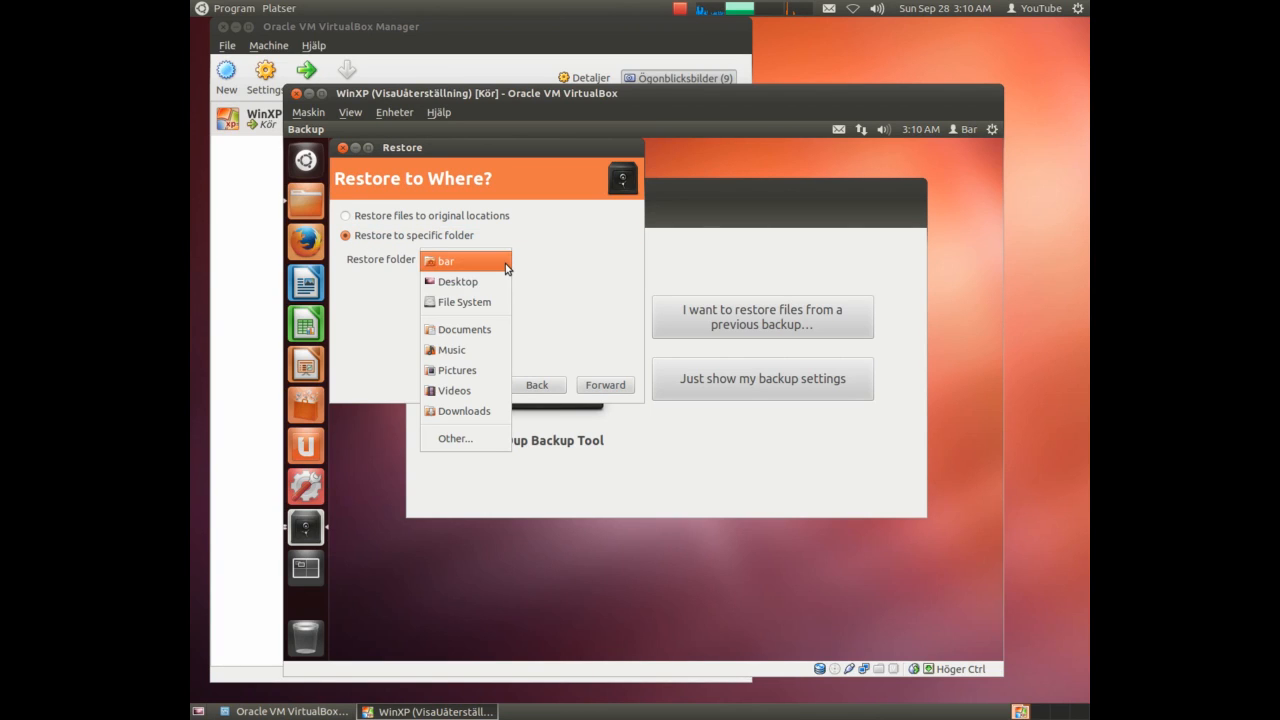
pyautogui.moveTo(458, 440)
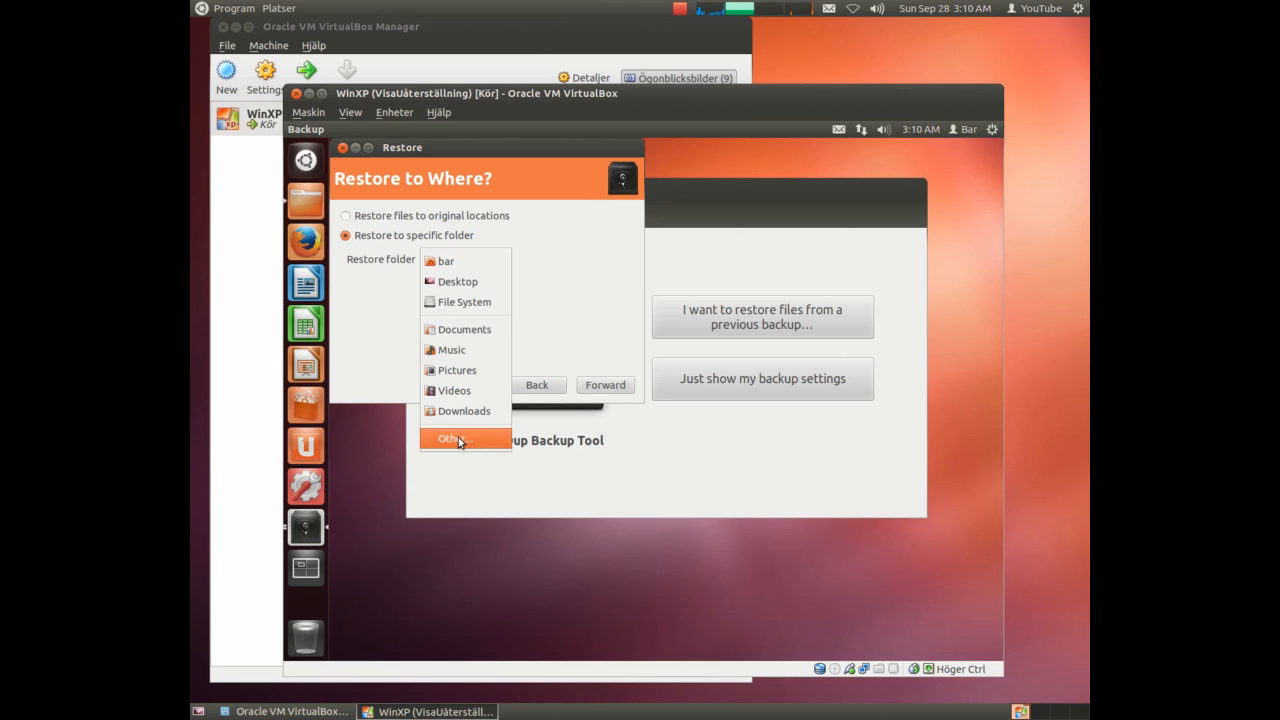
pyautogui.click(453, 439)
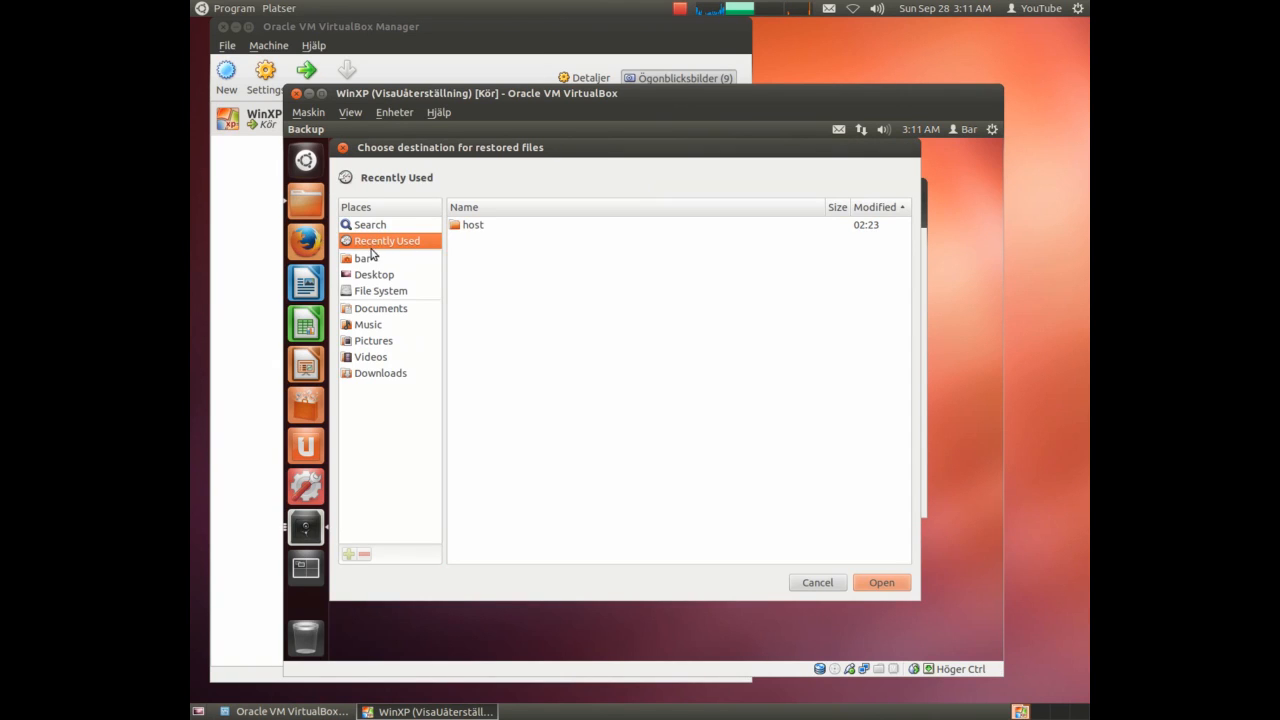
pyautogui.click(361, 258)
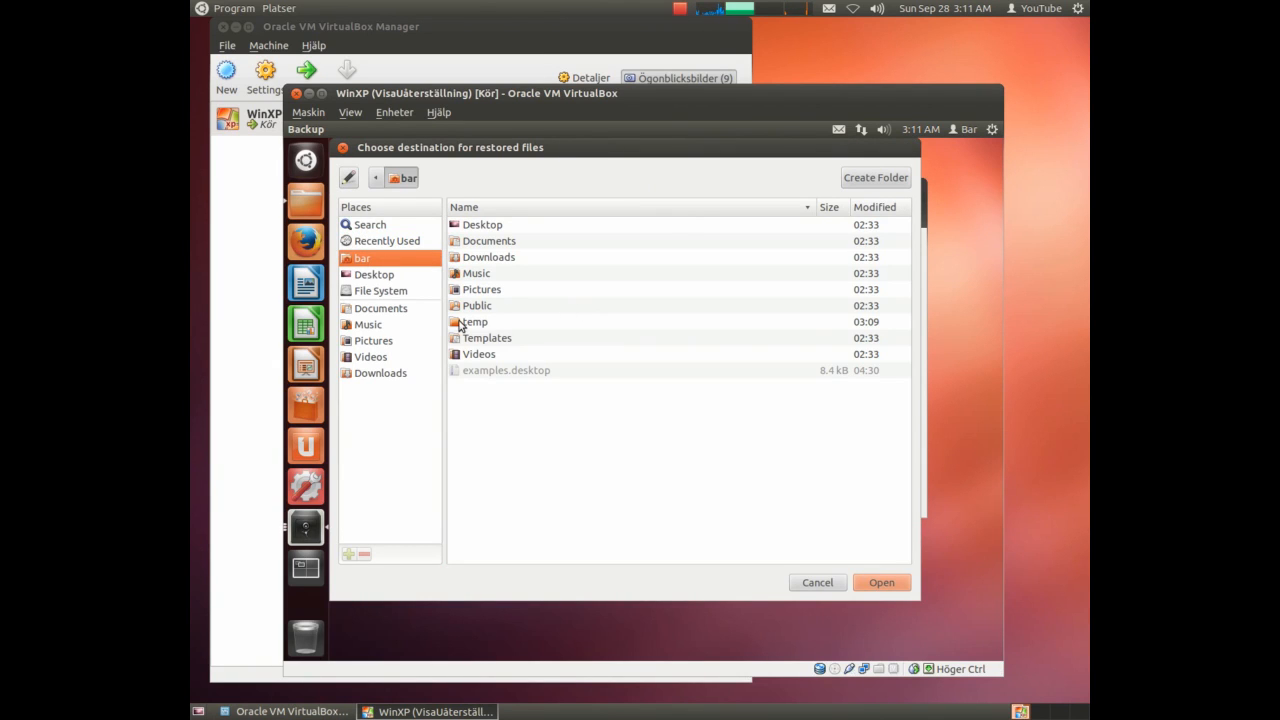
pyautogui.doubleClick(474, 321)
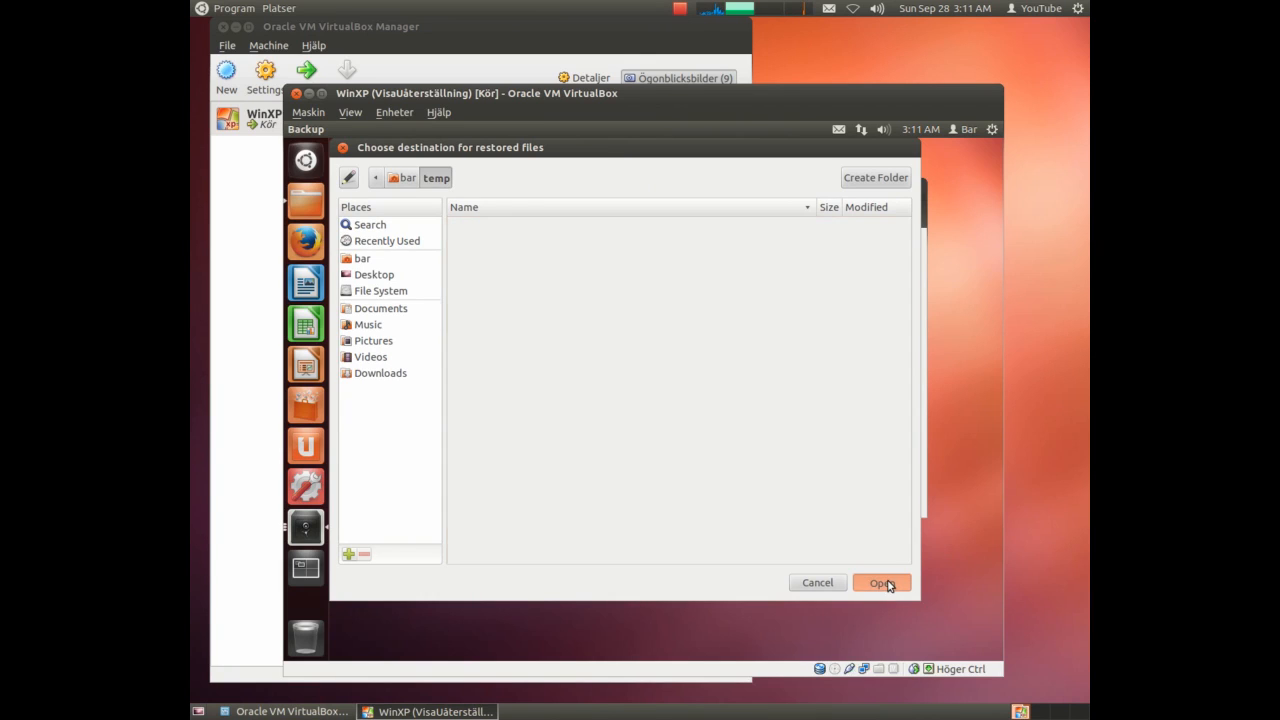
pyautogui.click(880, 583)
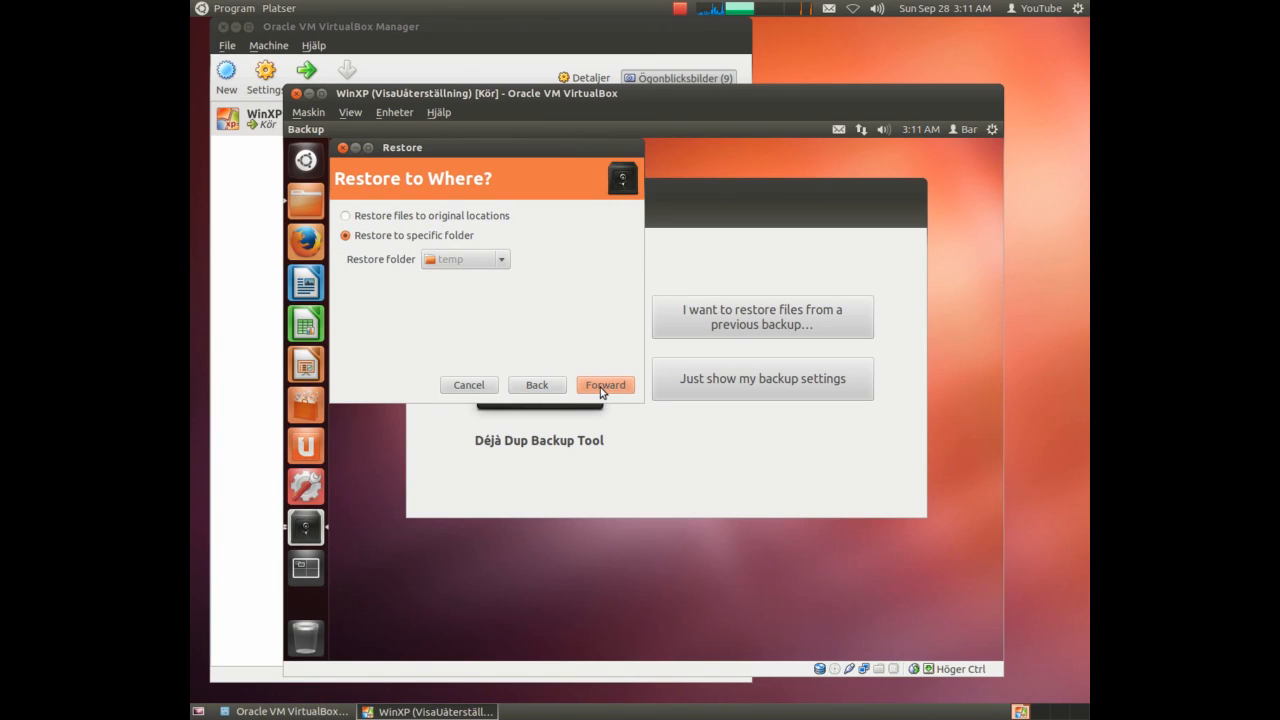
pyautogui.click(604, 385)
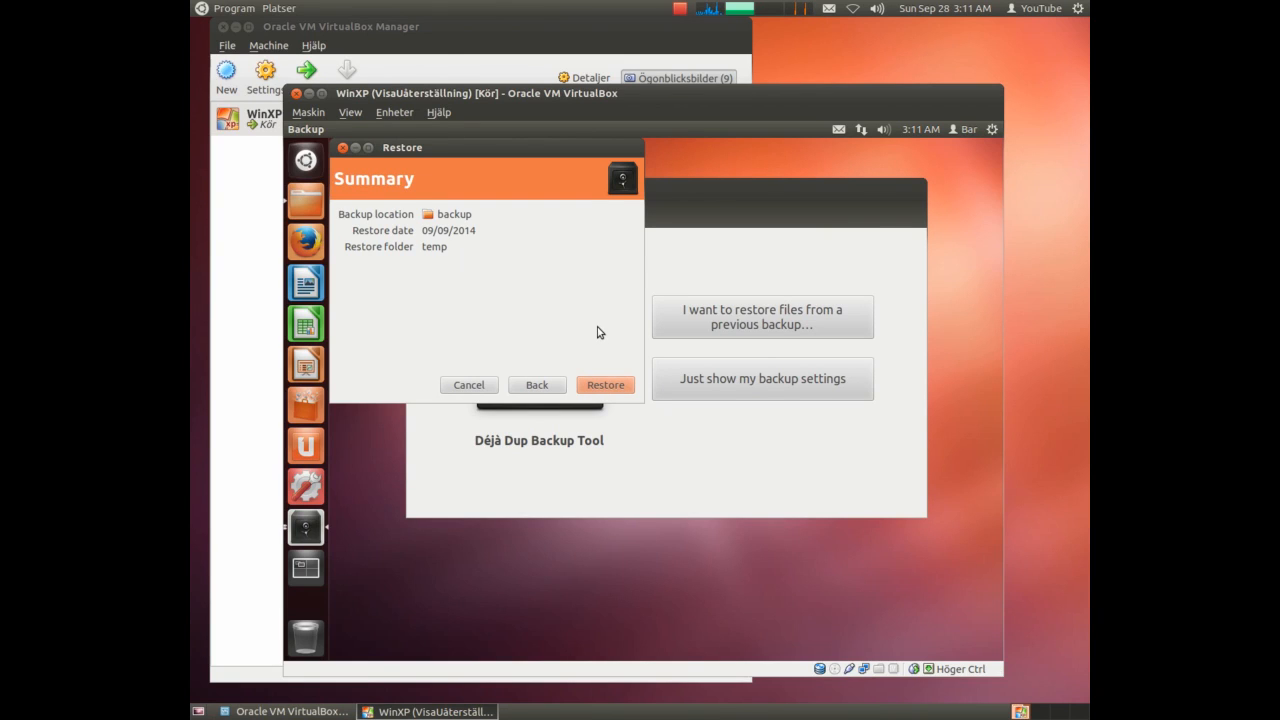
pyautogui.moveTo(610, 393)
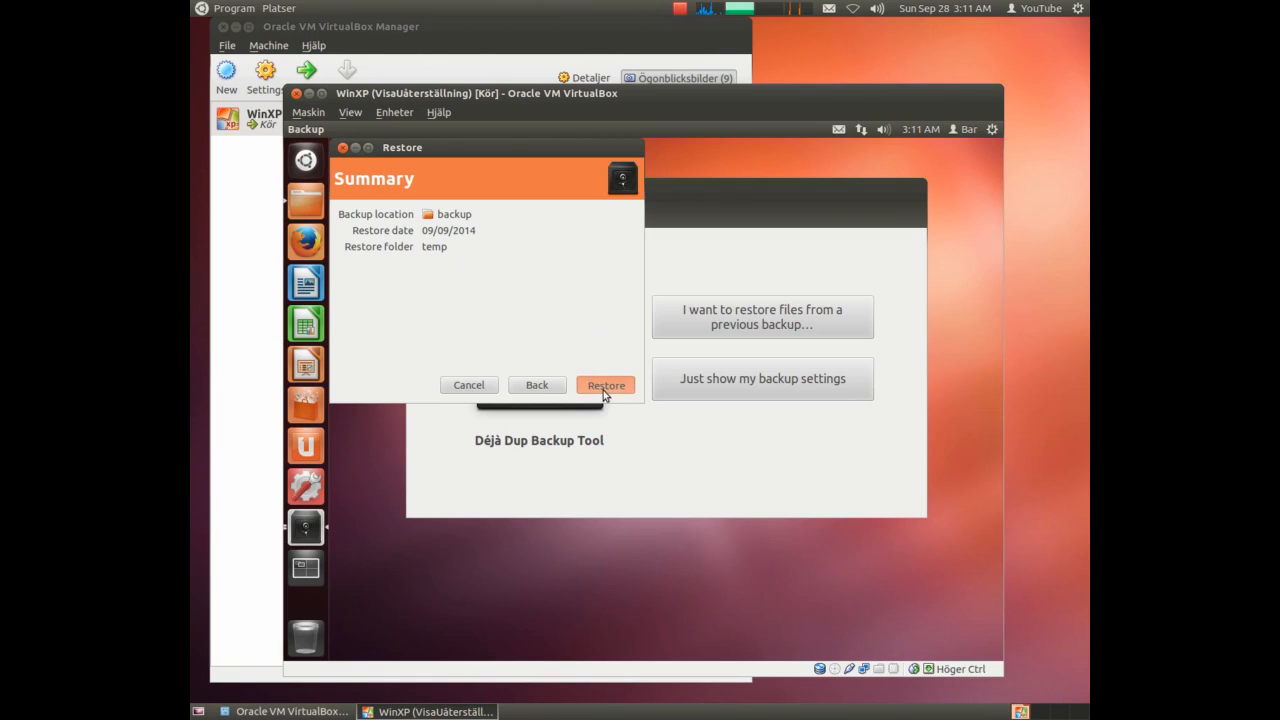
# Start the restore, submit the encryption password, and close the wizard once restoring finishes.
pyautogui.click(605, 385)
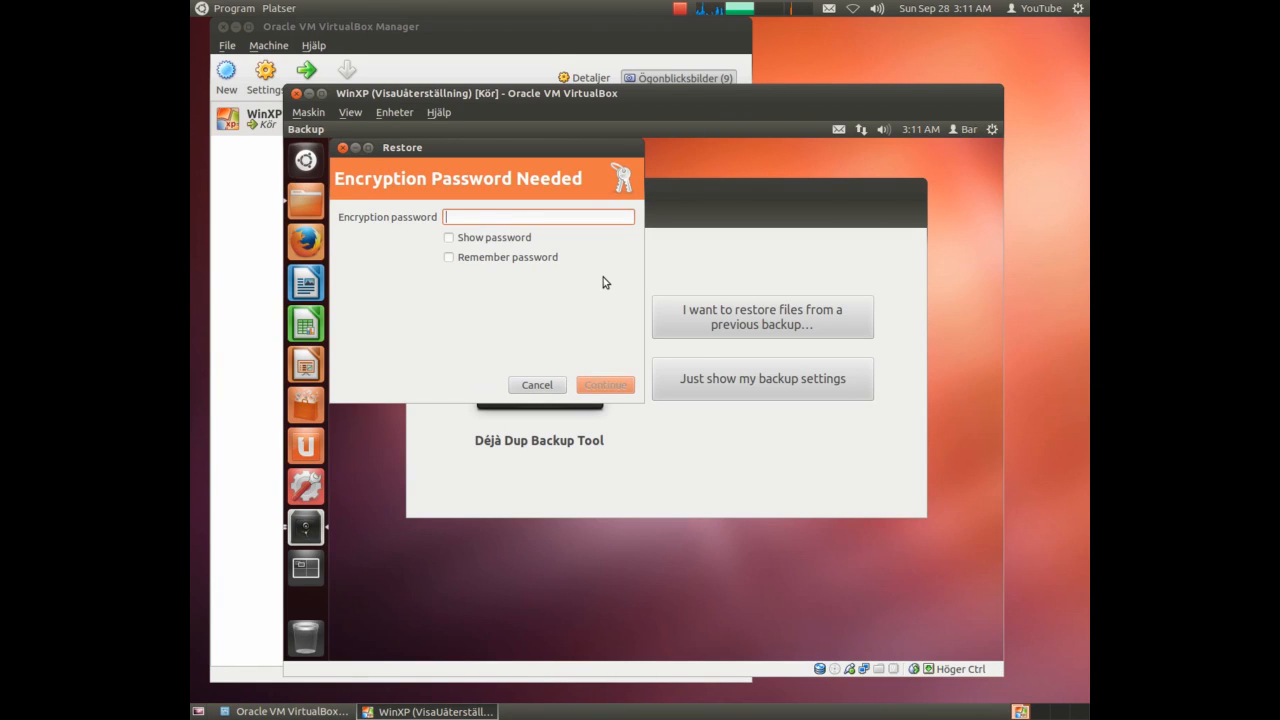
pyautogui.moveTo(602, 268)
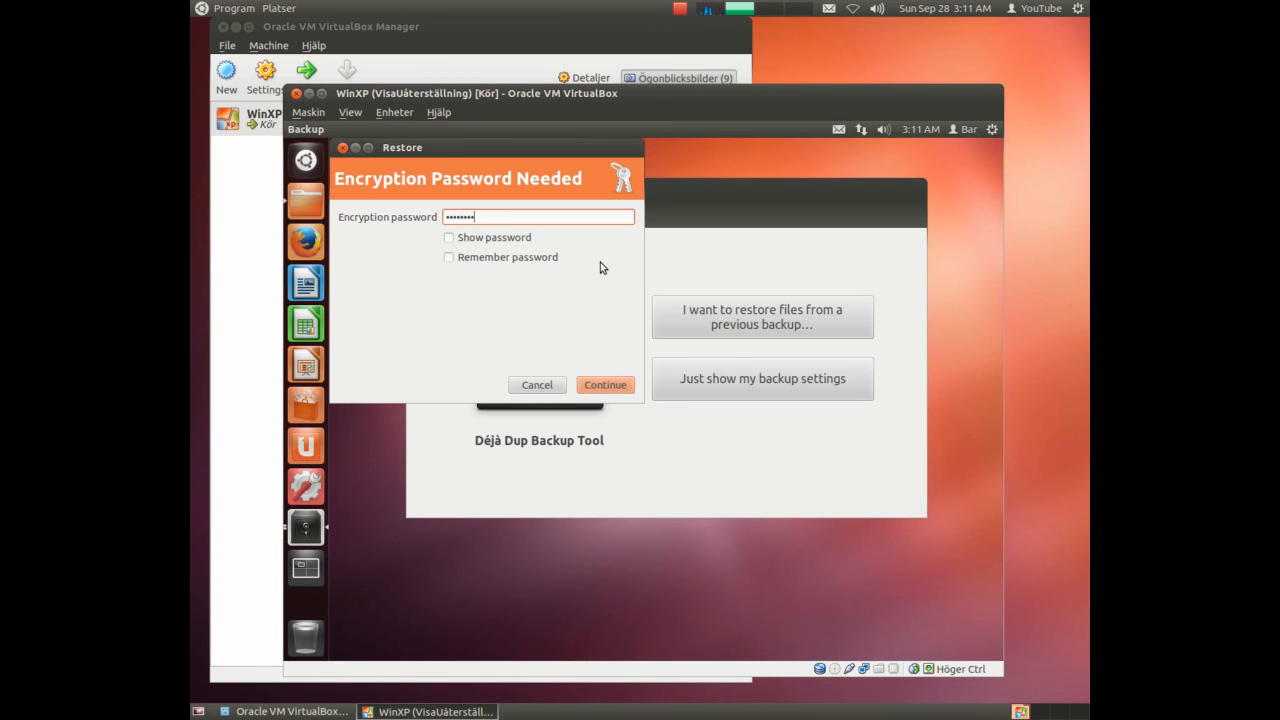
pyautogui.click(604, 384)
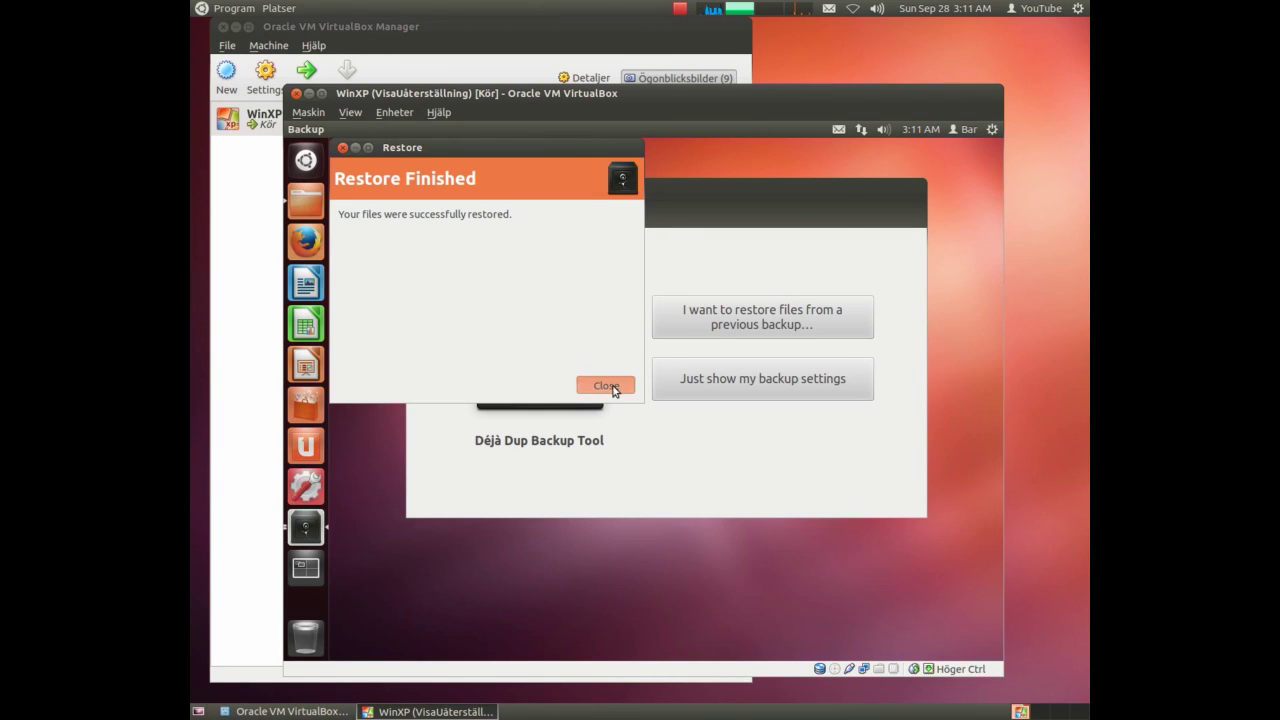
pyautogui.click(605, 385)
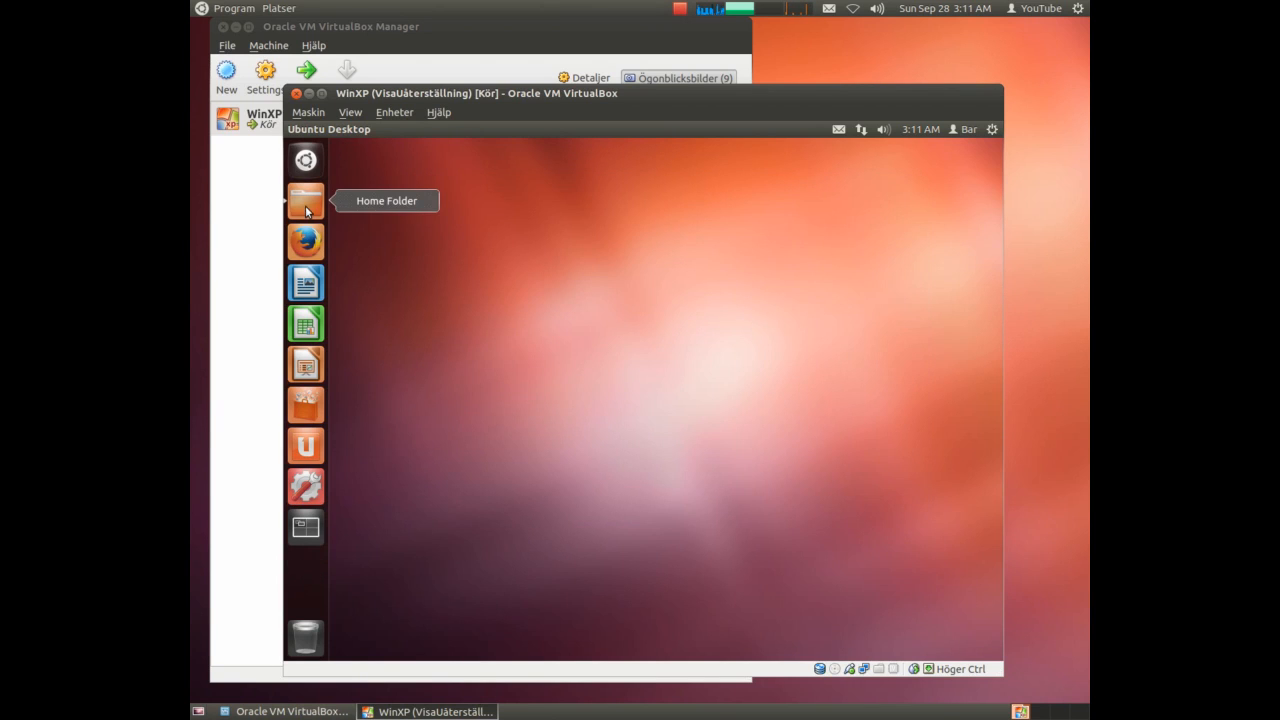
# Browse from the Home Folder into temp's restored folders and select file.odt.
pyautogui.click(305, 200)
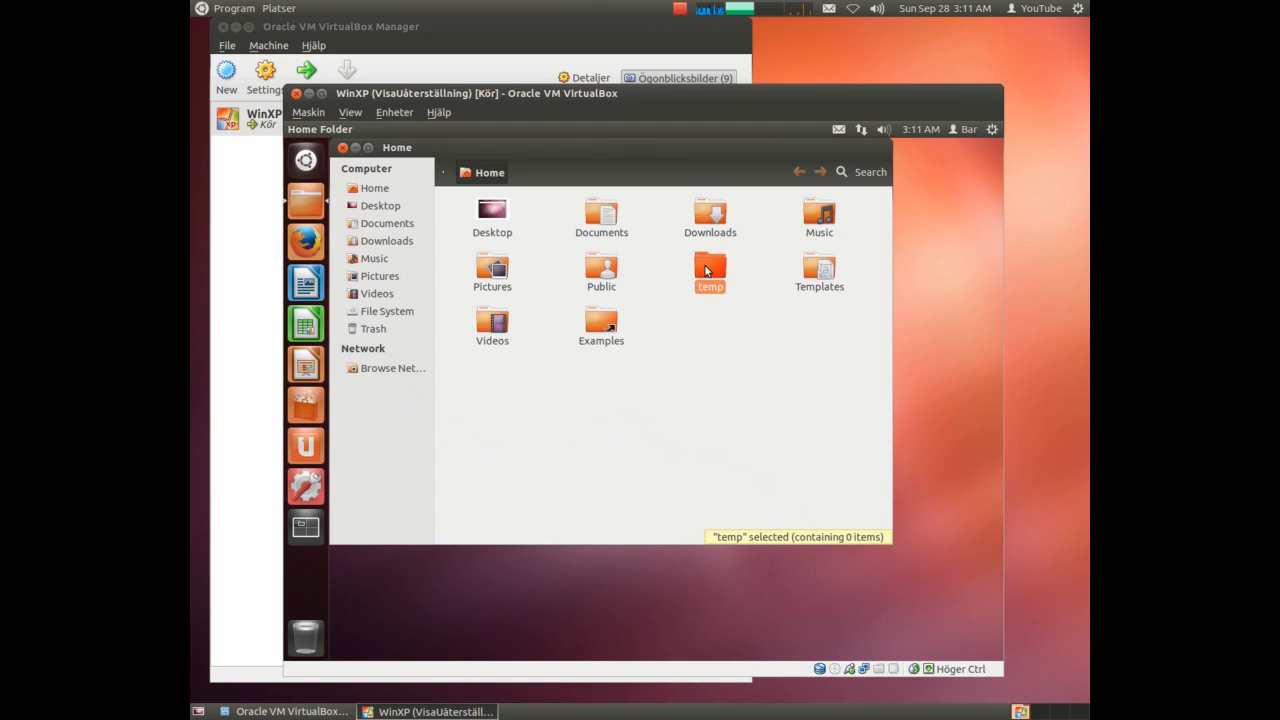
pyautogui.doubleClick(709, 268)
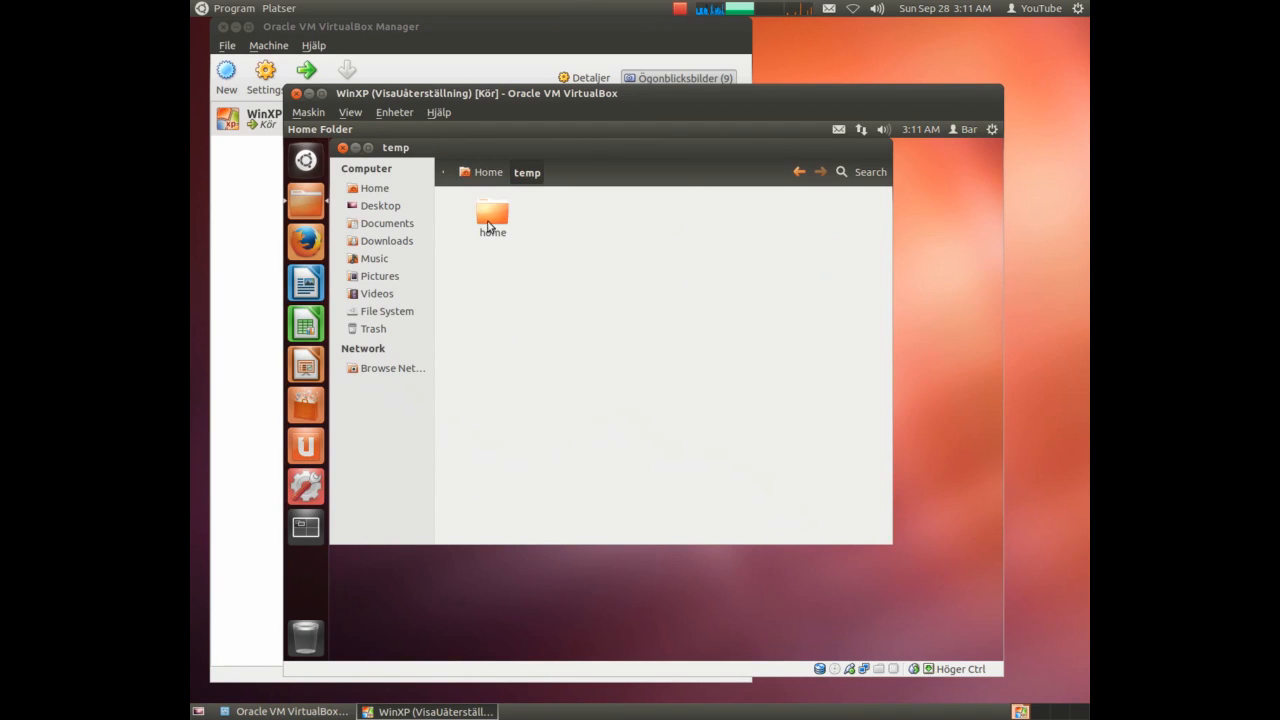
pyautogui.doubleClick(492, 215)
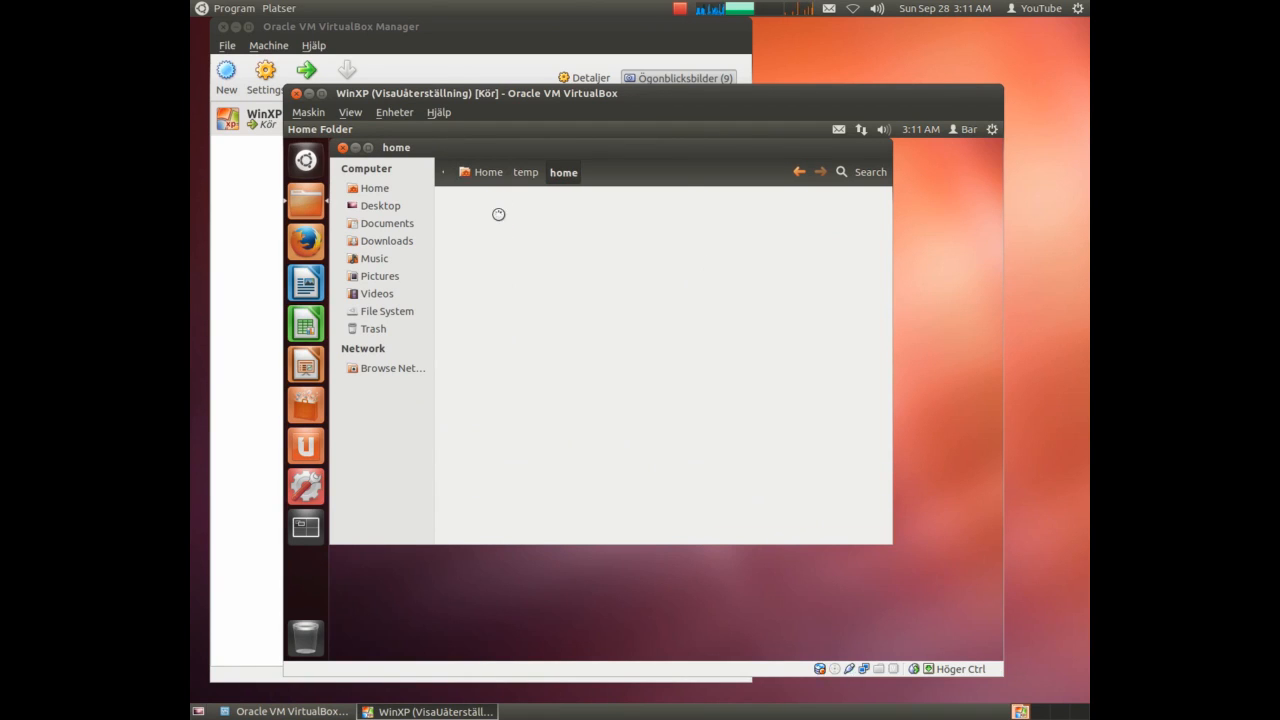
pyautogui.click(492, 320)
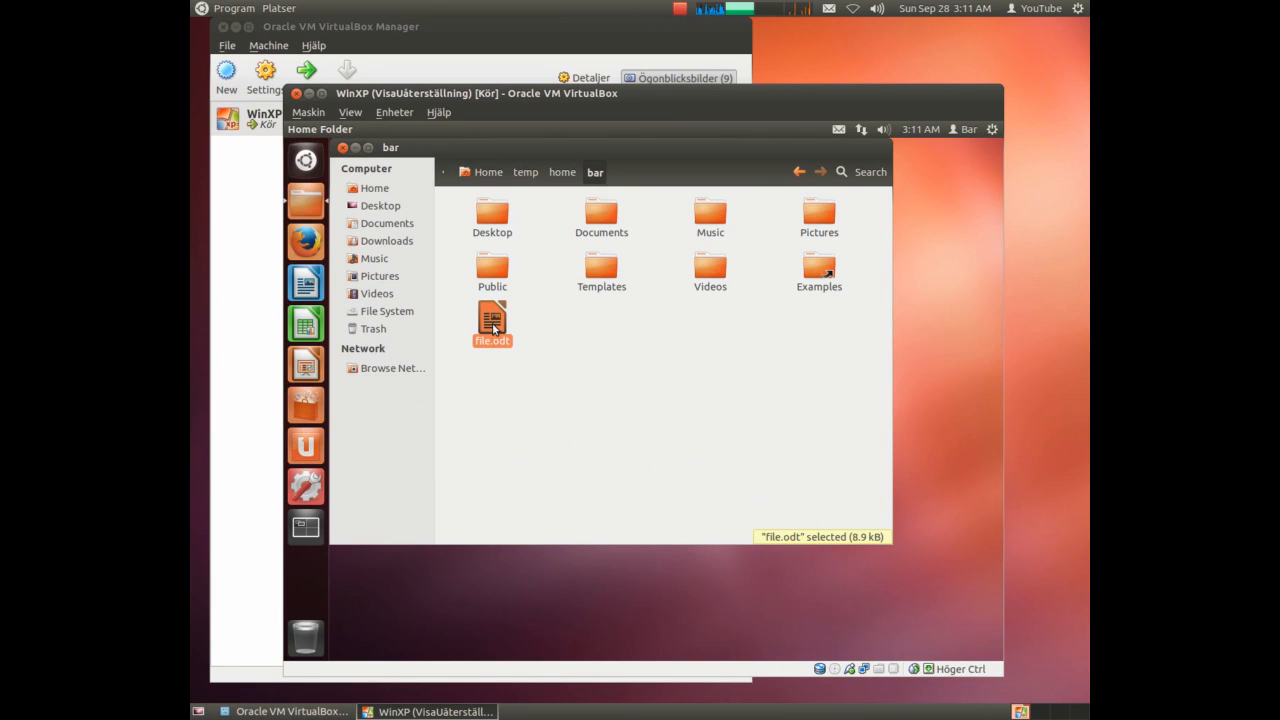
pyautogui.moveTo(591, 358)
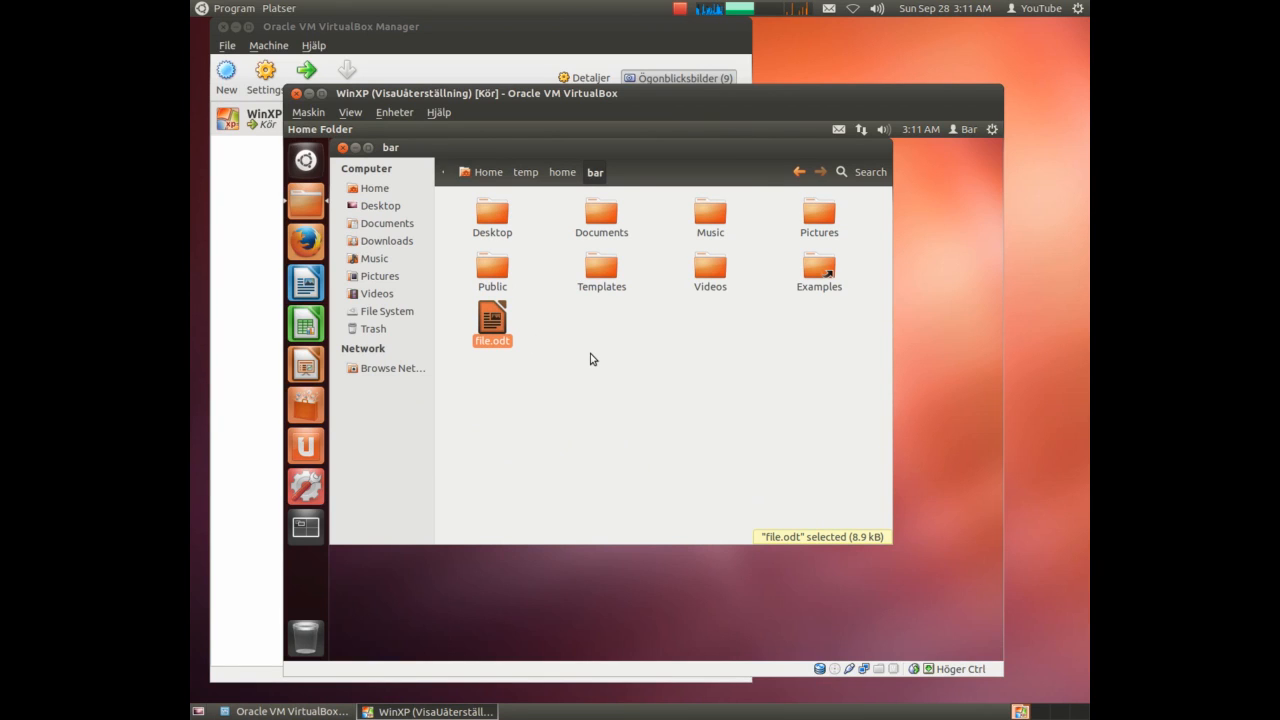